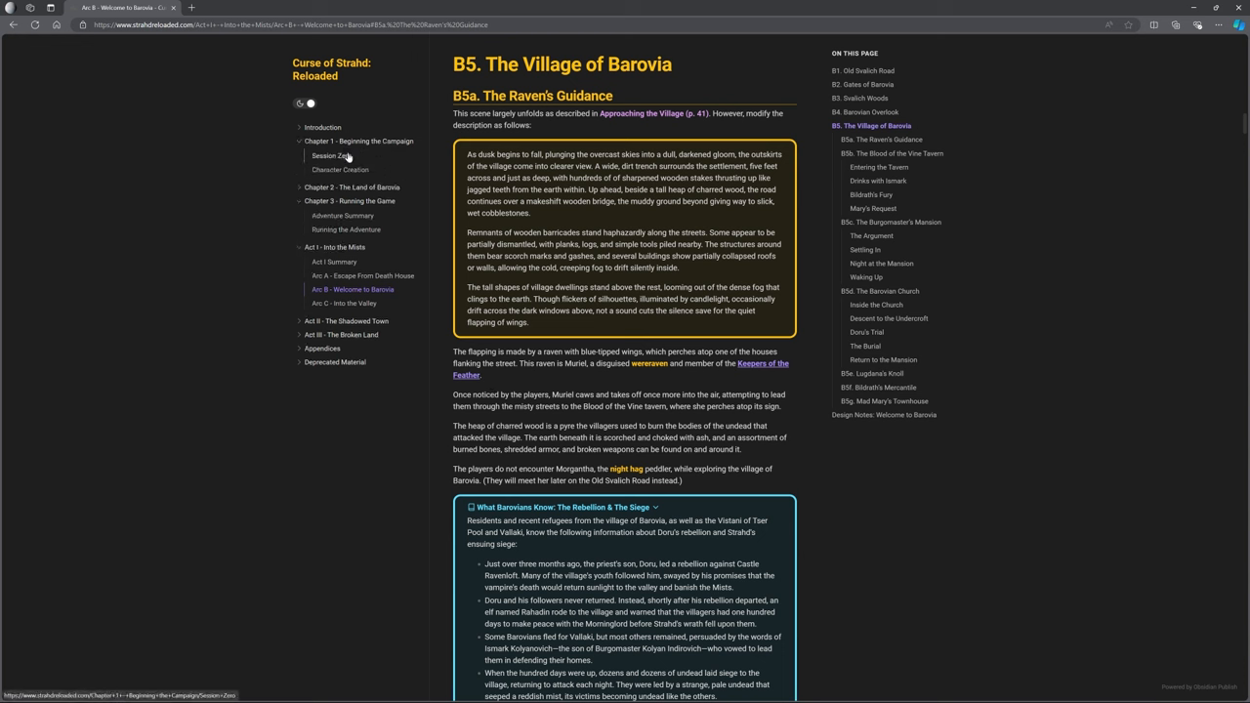
- Read through the Session Zero page of Curse of Strahd: Reloaded
click(332, 157)
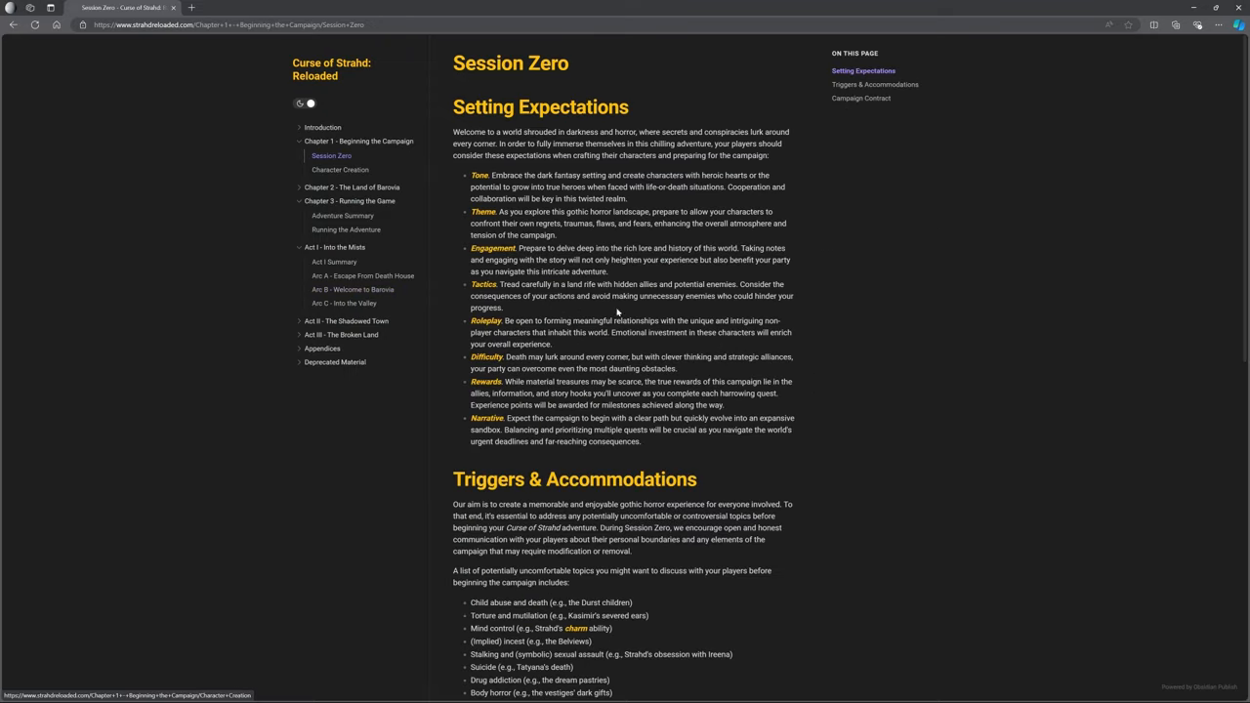
scroll(down, 3)
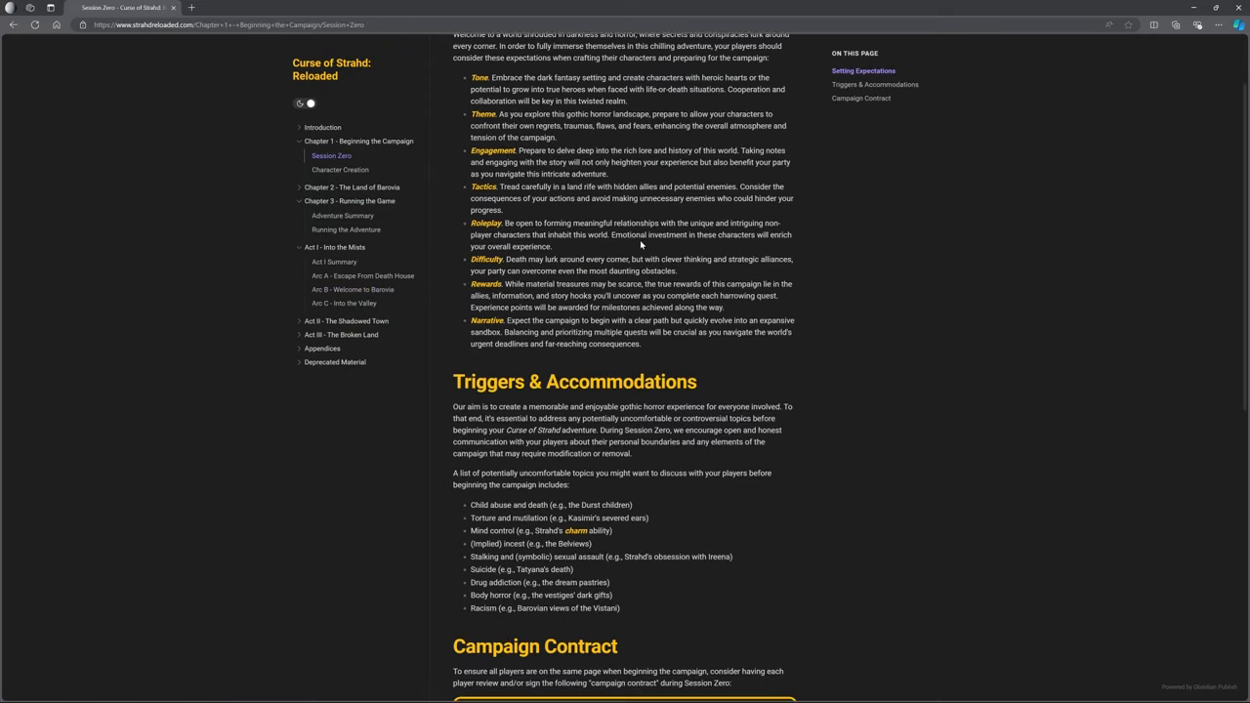
scroll(down, 3)
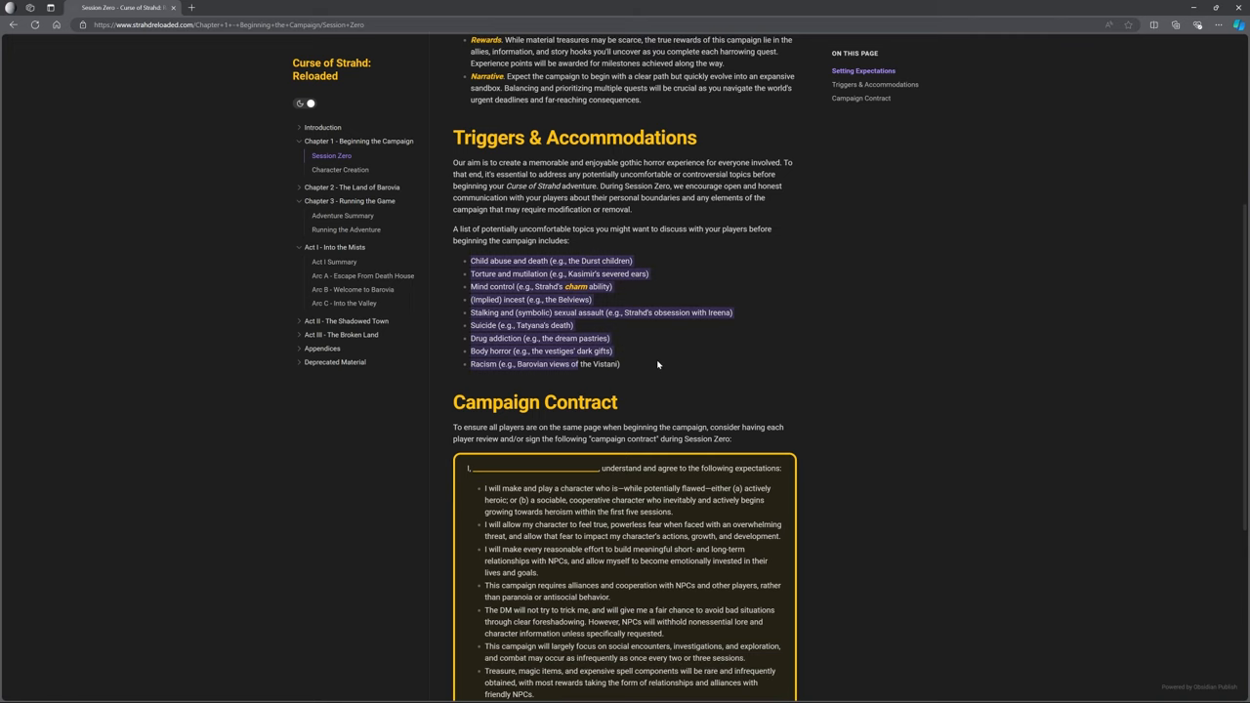
mouse_move(859, 408)
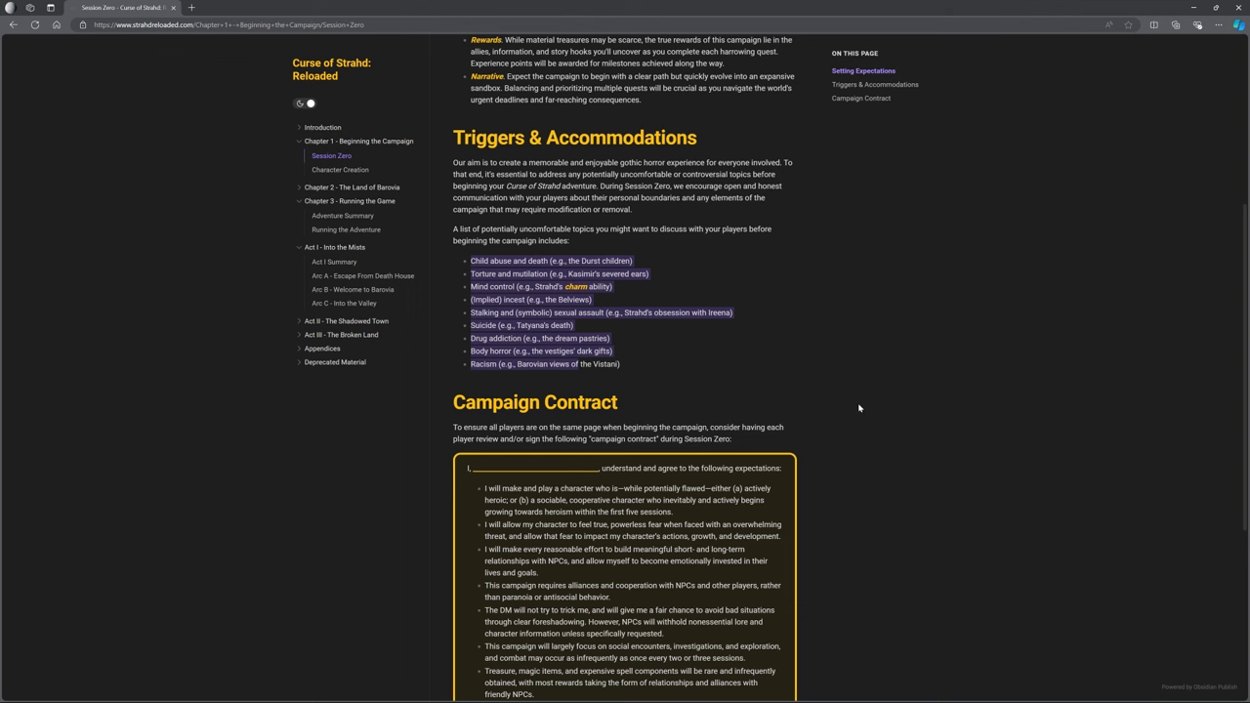
mouse_move(339, 168)
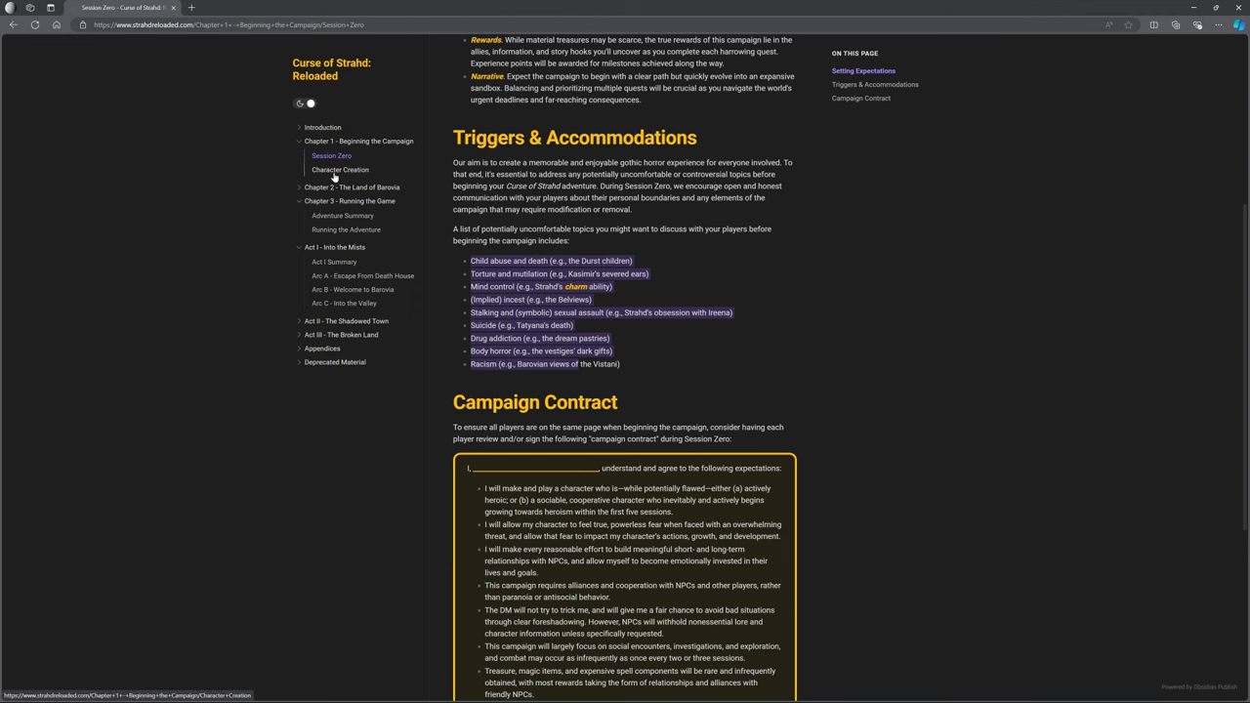
- Show the Character Creation Motivations table and expand Chapter 2, The Land of Barovia
click(340, 168)
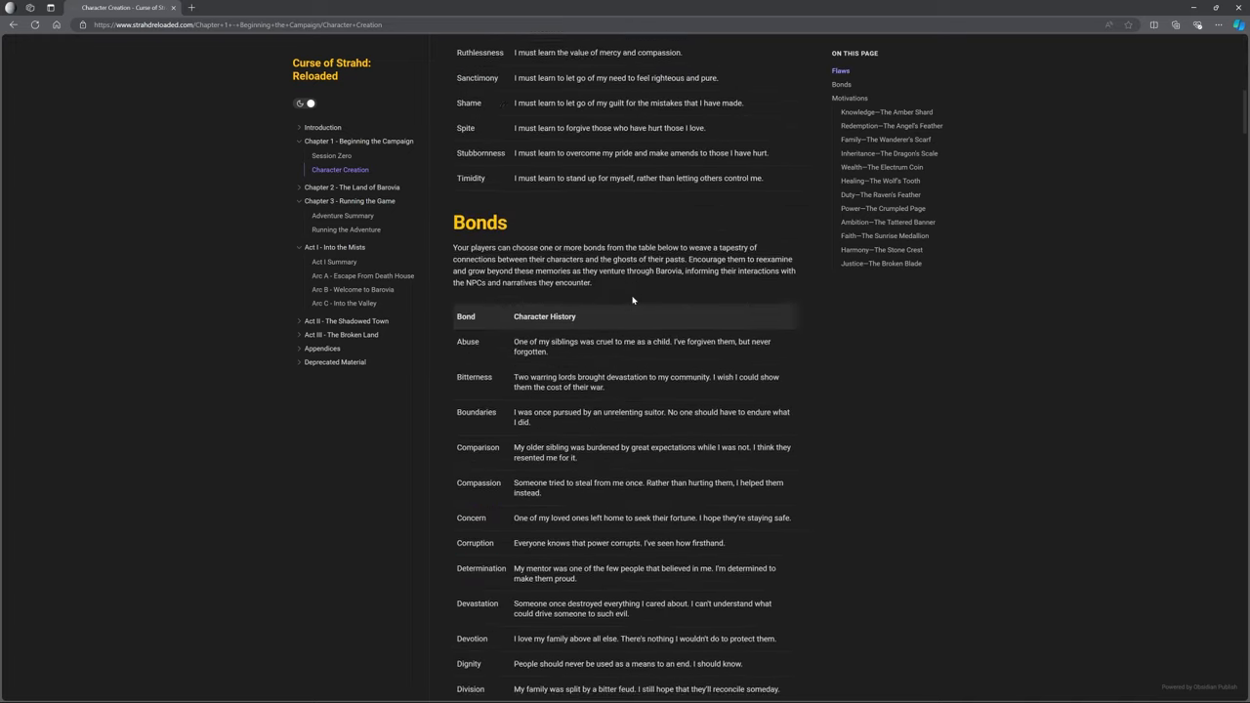
scroll(down, 3)
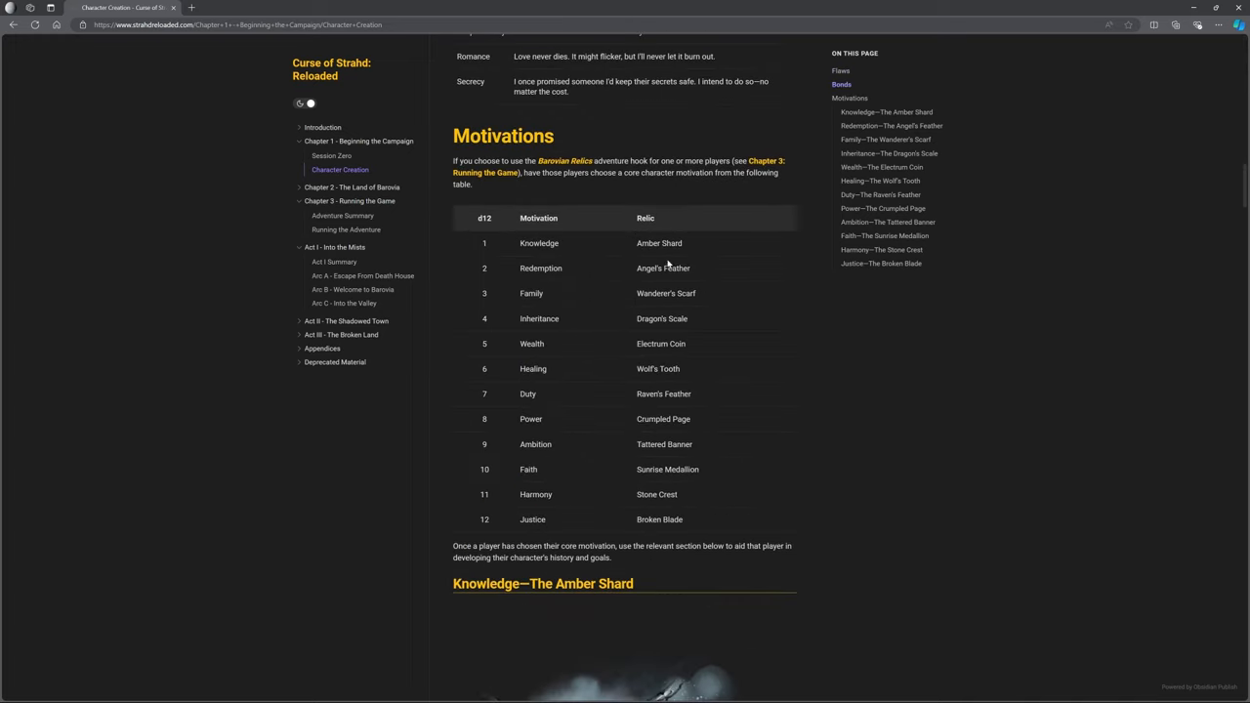
scroll(down, 3)
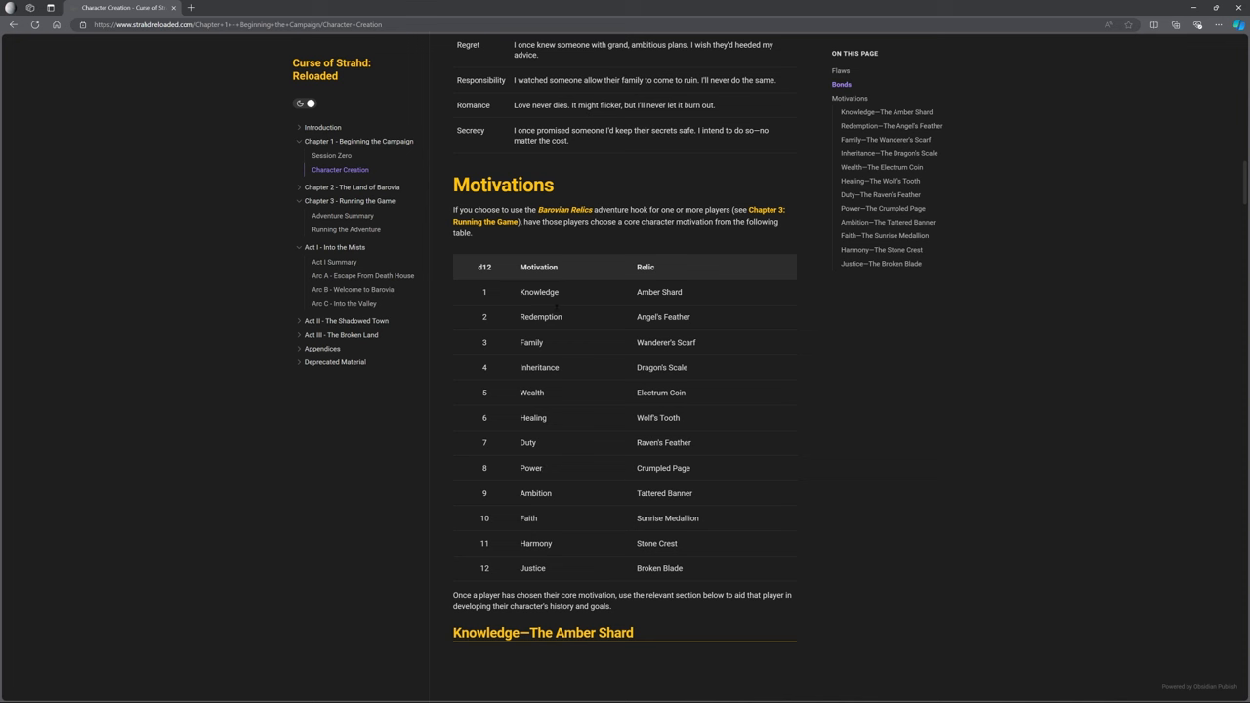
click(351, 187)
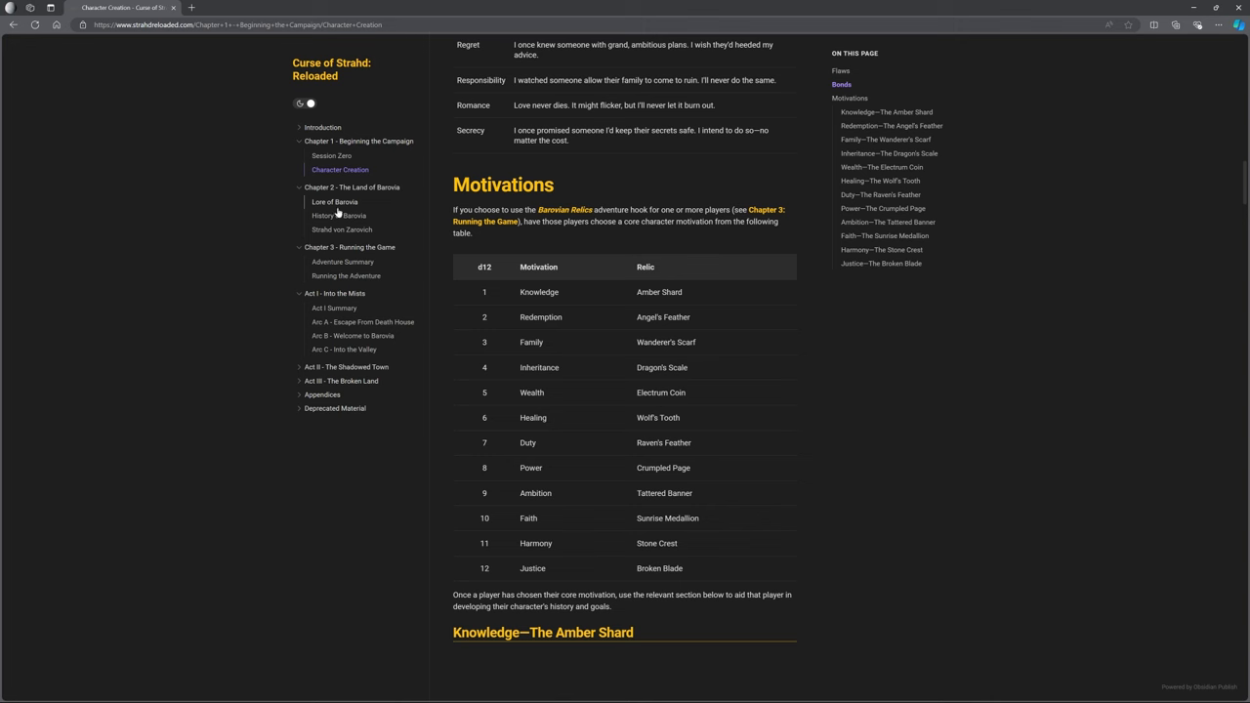
- Go via Lore of Barovia to the Strahd von Zarovich page with its Roleplaying Strahd section
click(339, 214)
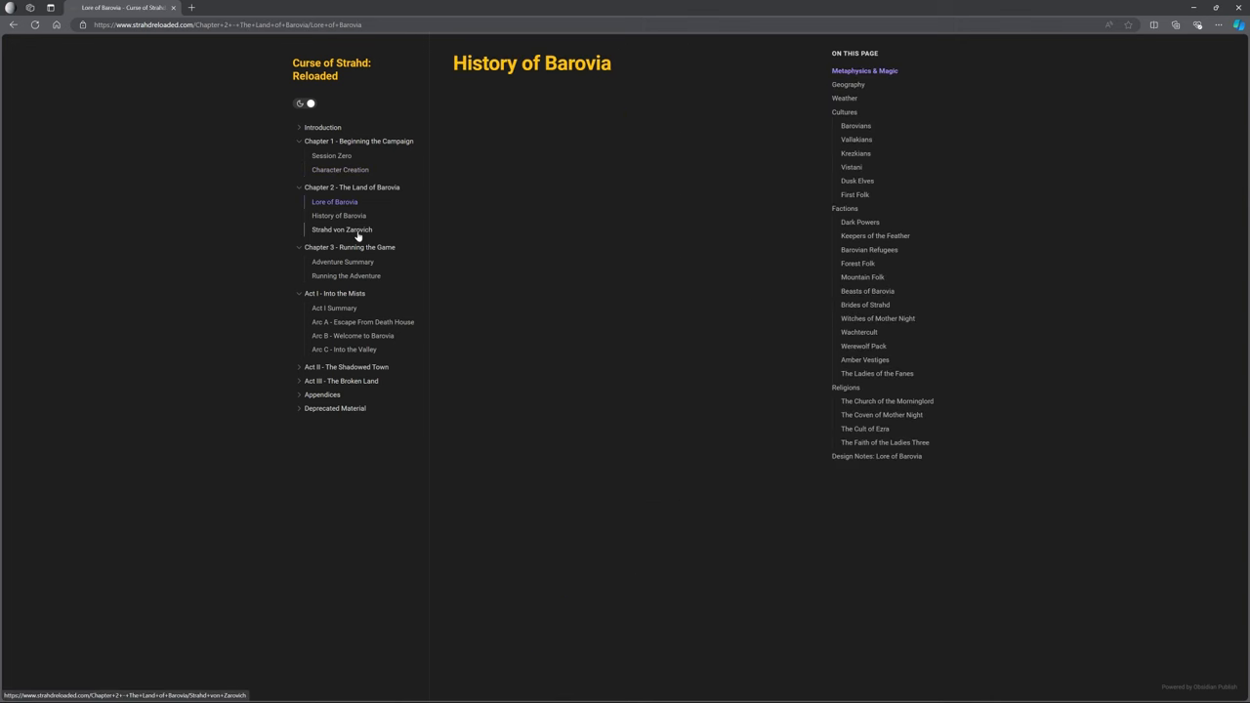
click(340, 230)
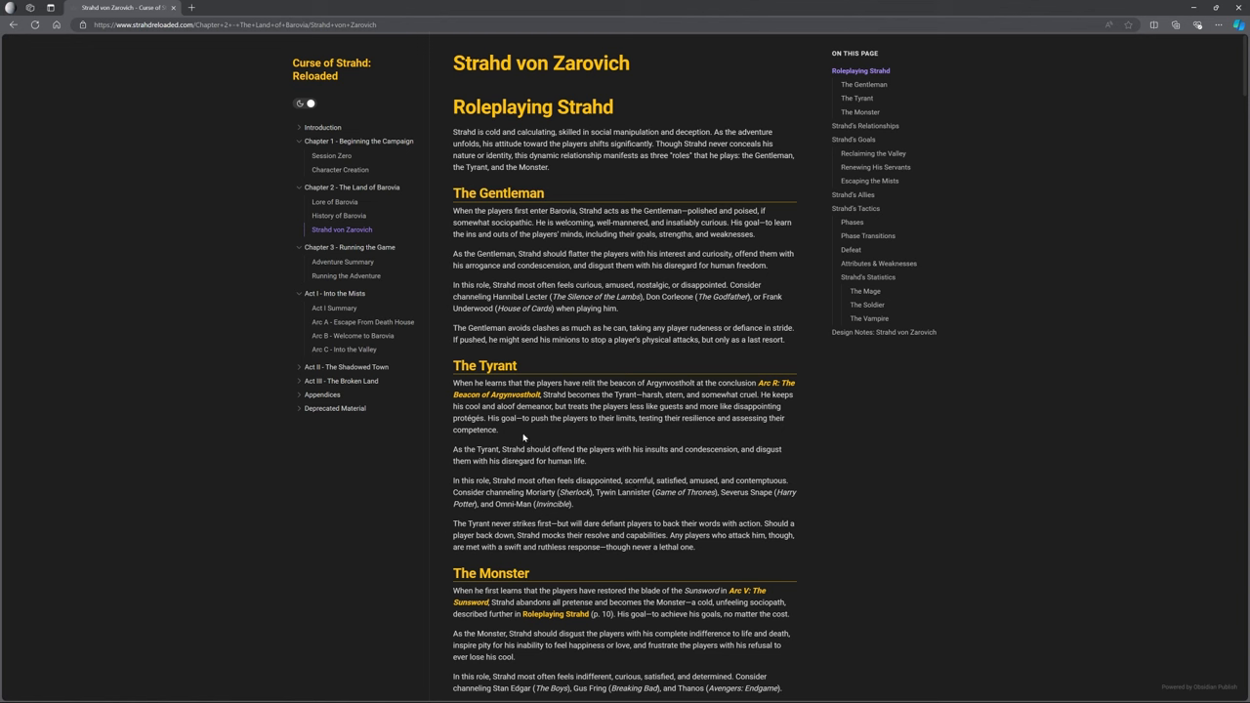
mouse_move(582, 178)
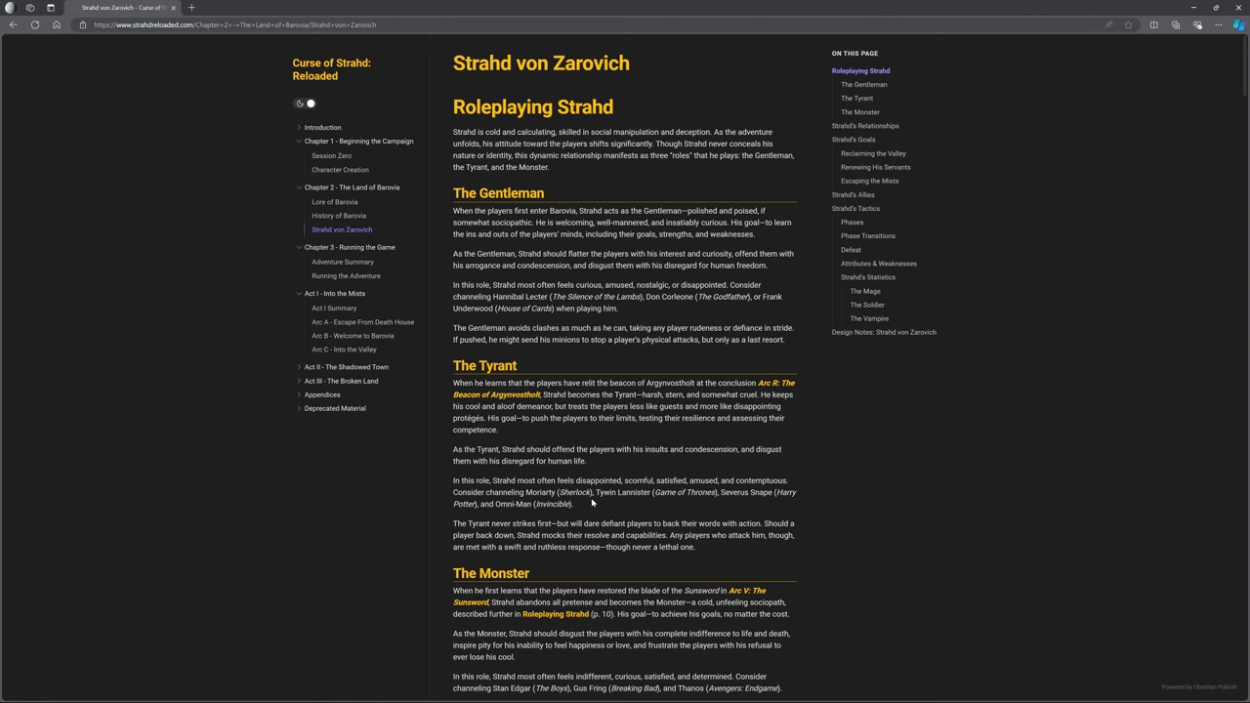
mouse_move(604, 476)
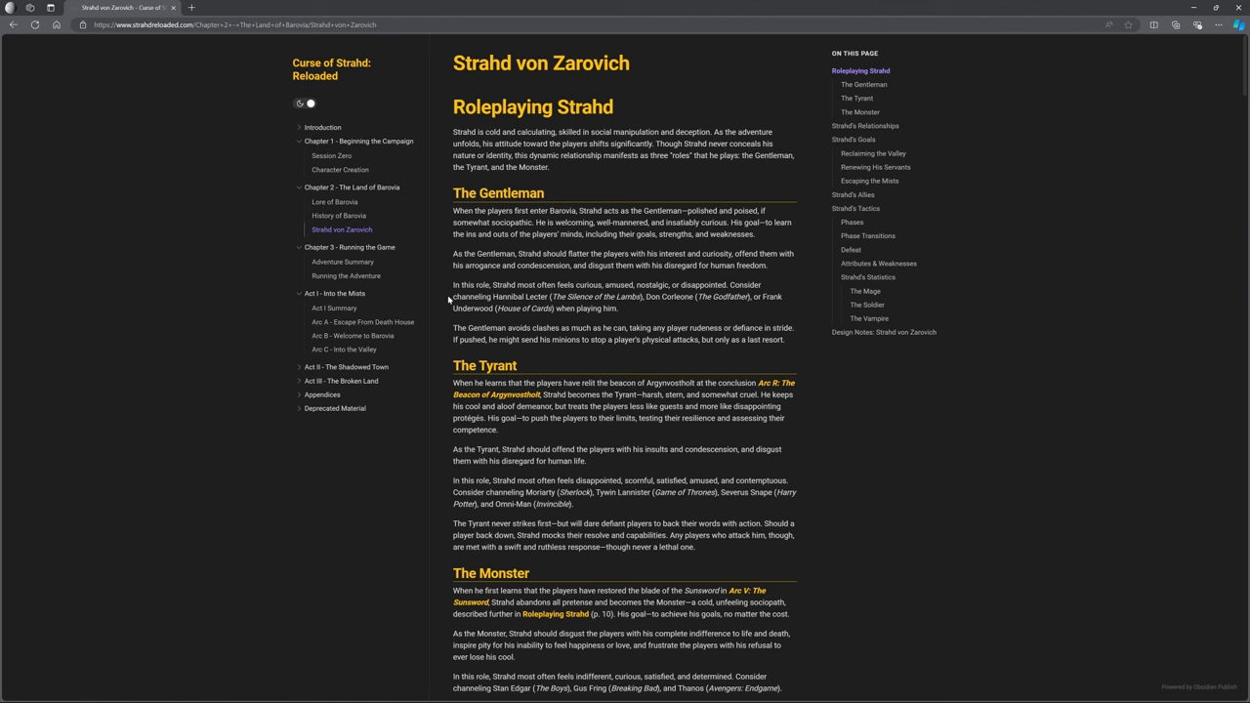
mouse_move(451, 301)
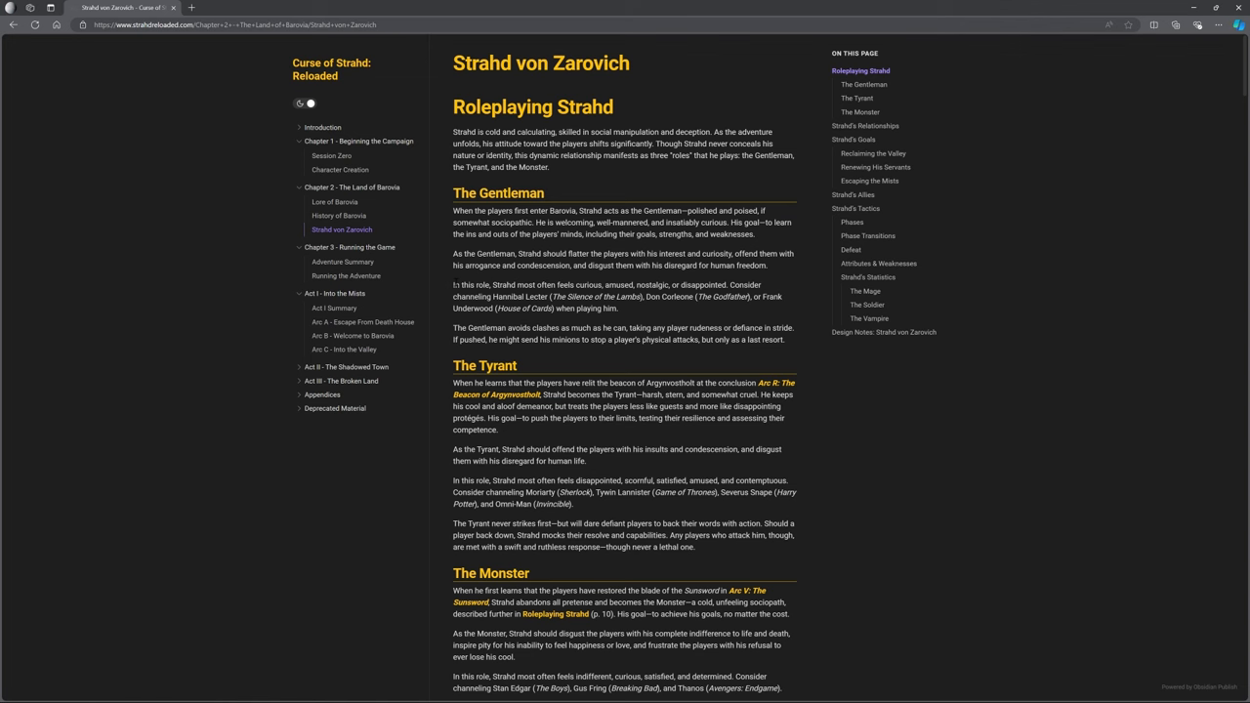
- Go via Running the Adventure to the Act I Summary page
click(346, 275)
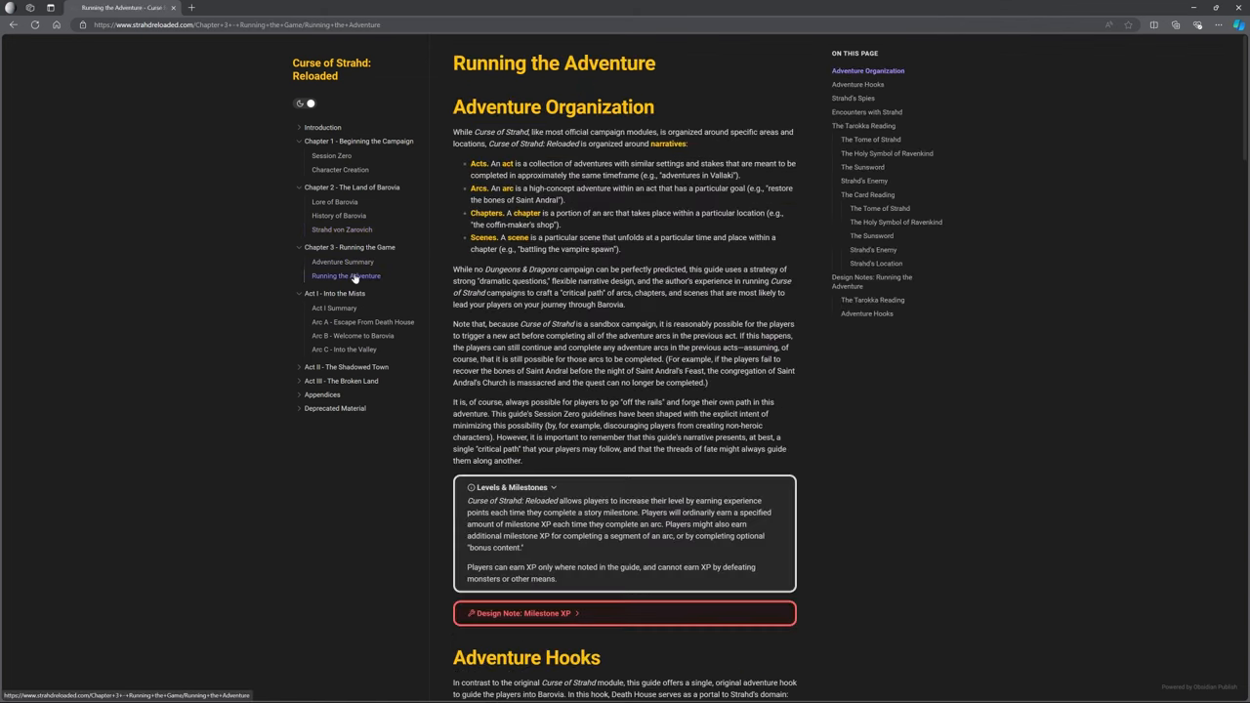
click(333, 309)
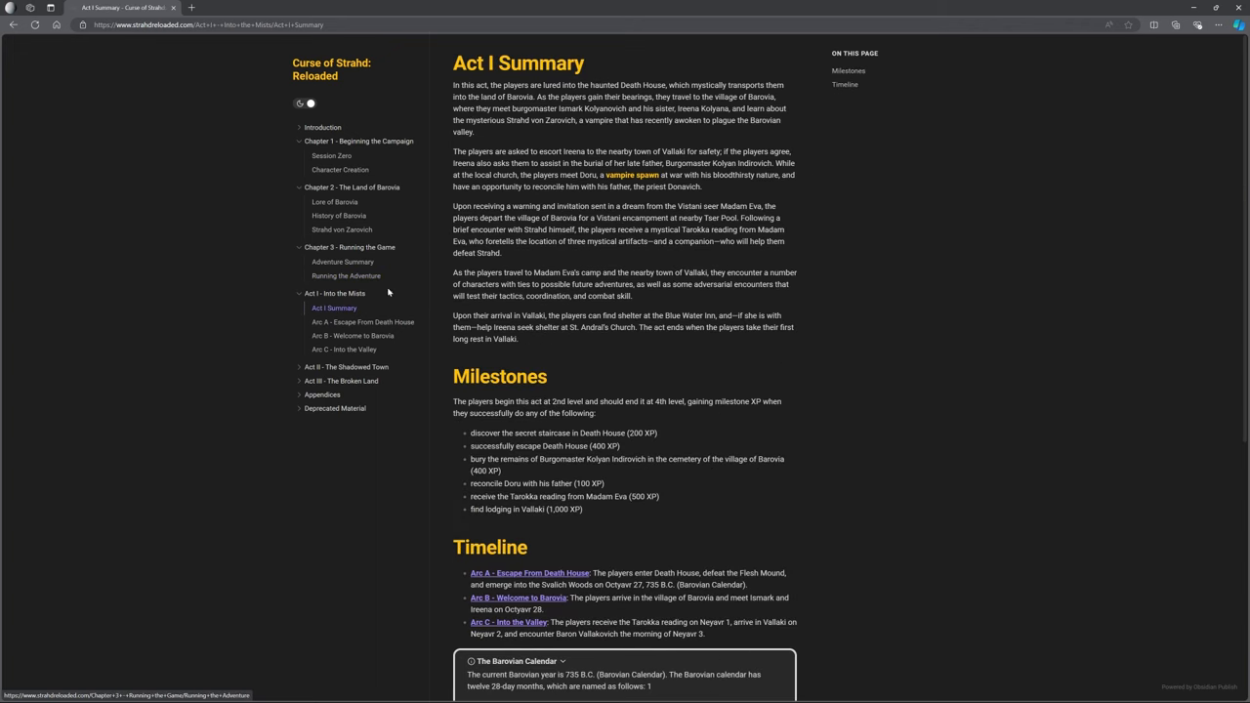
mouse_move(652, 337)
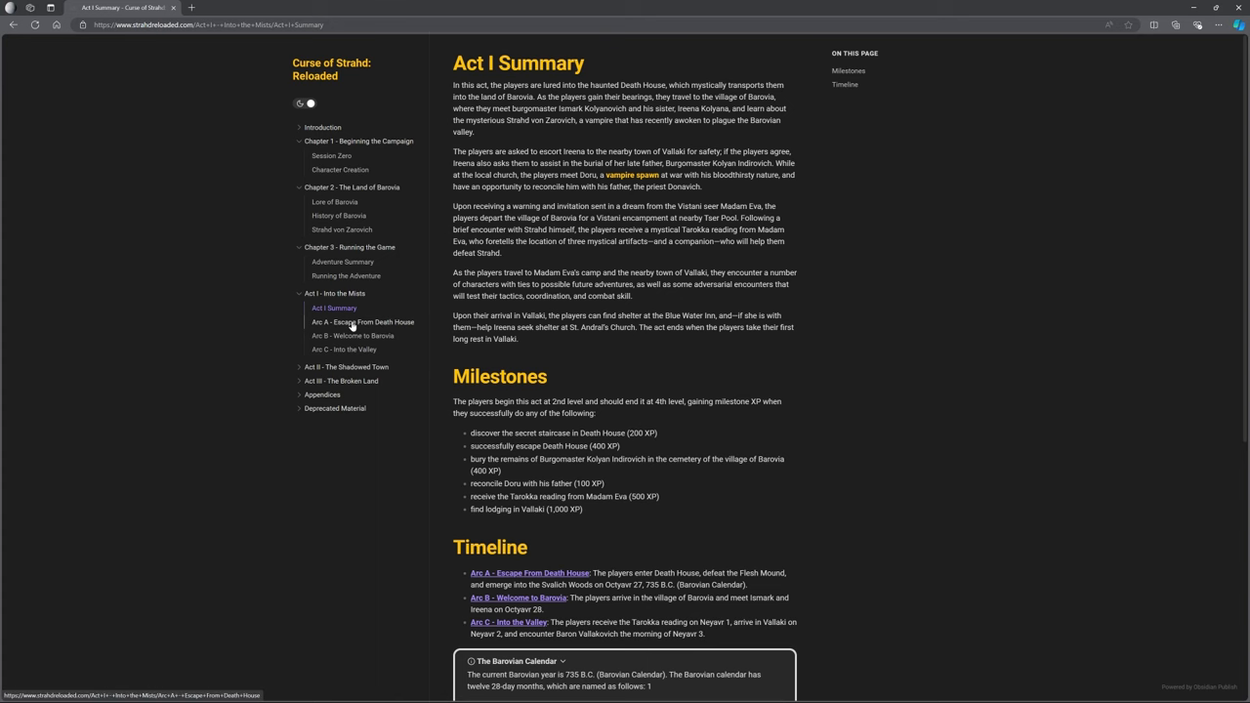
- Read down Arc A - Escape From Death House to the Death House Main Hall section
click(363, 322)
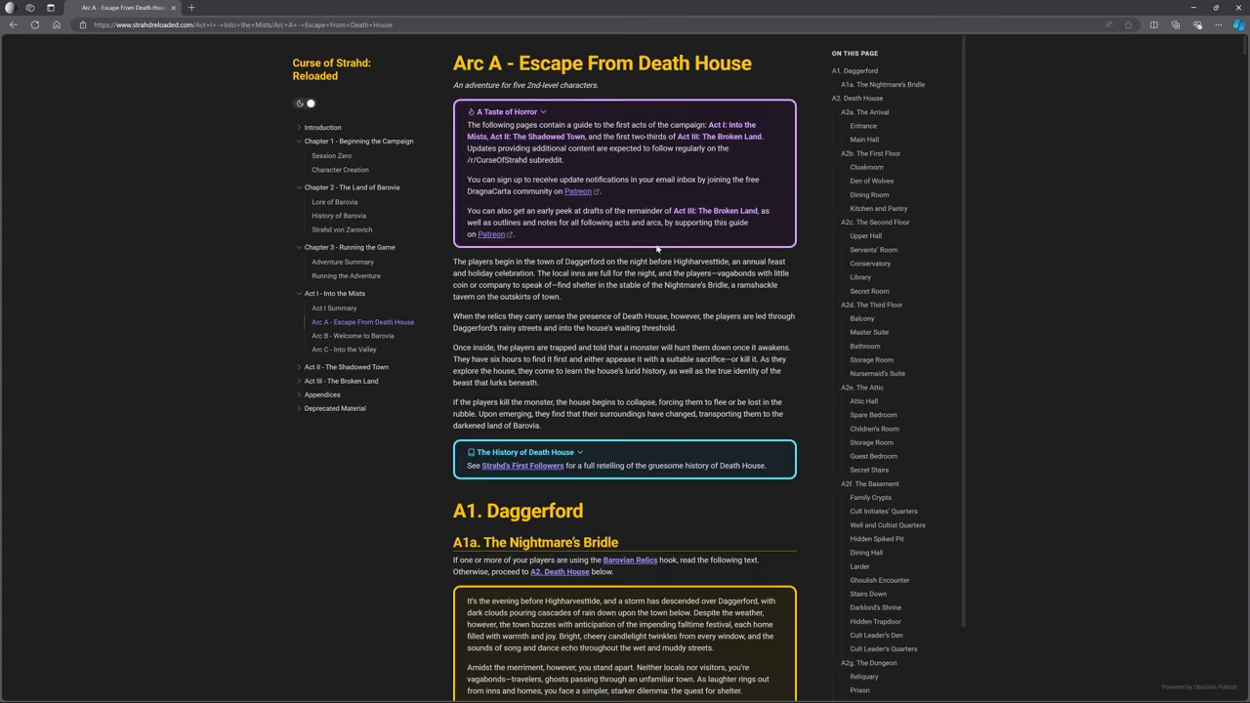
mouse_move(652, 241)
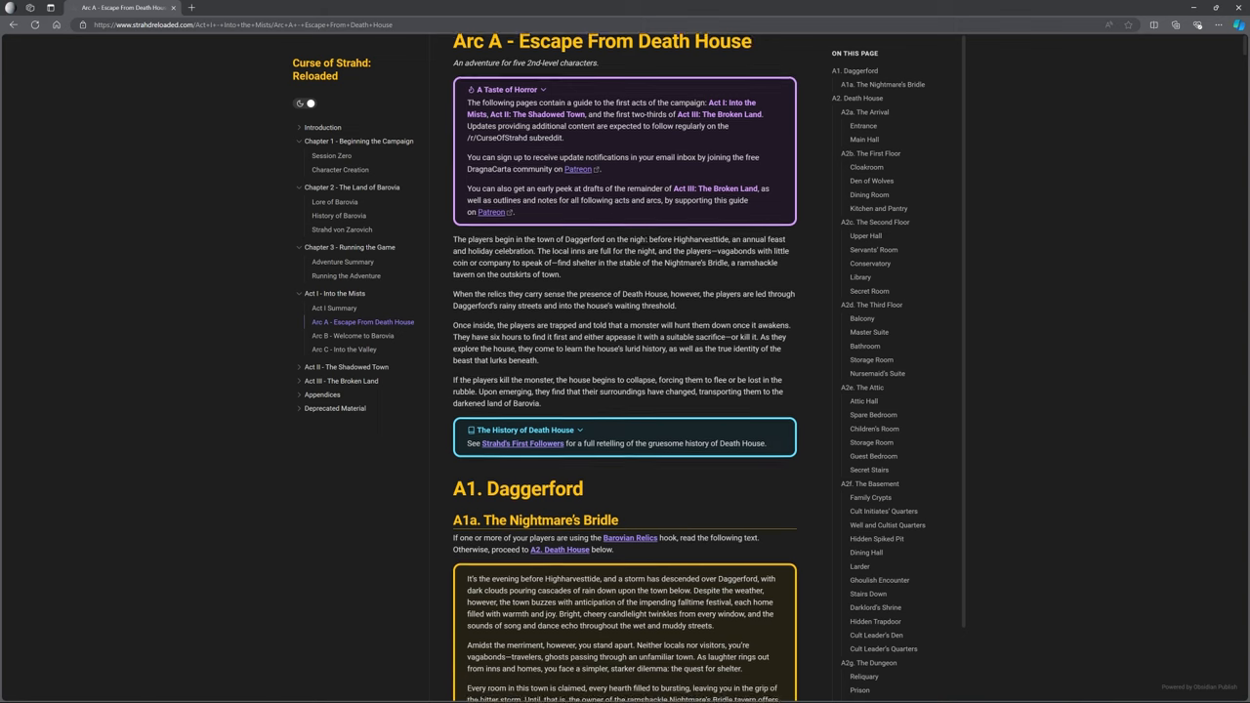
scroll(down, 3)
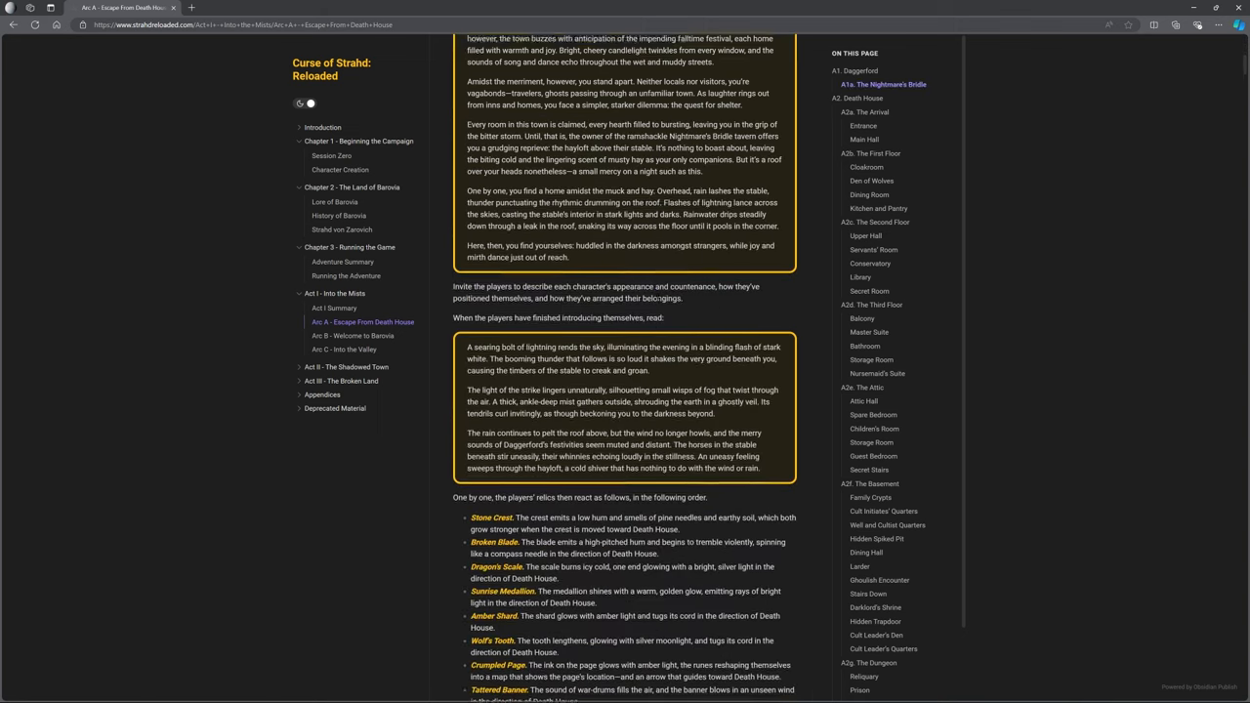
scroll(down, 3)
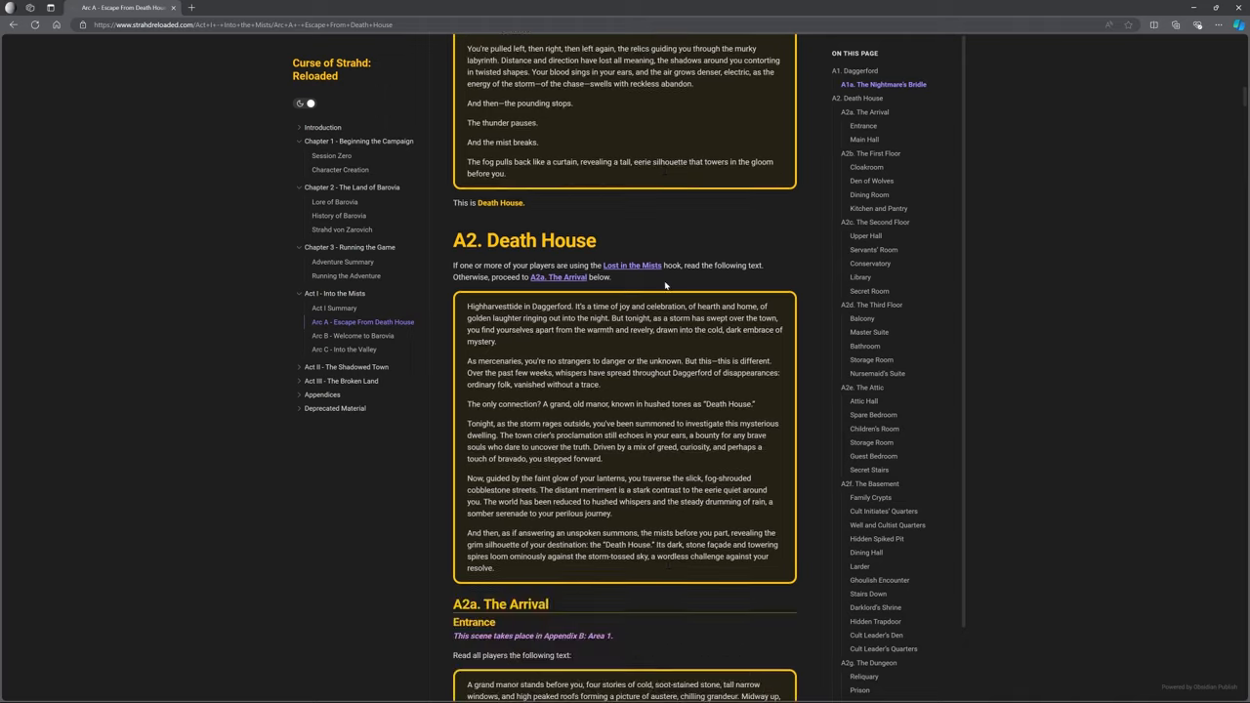
scroll(down, 3)
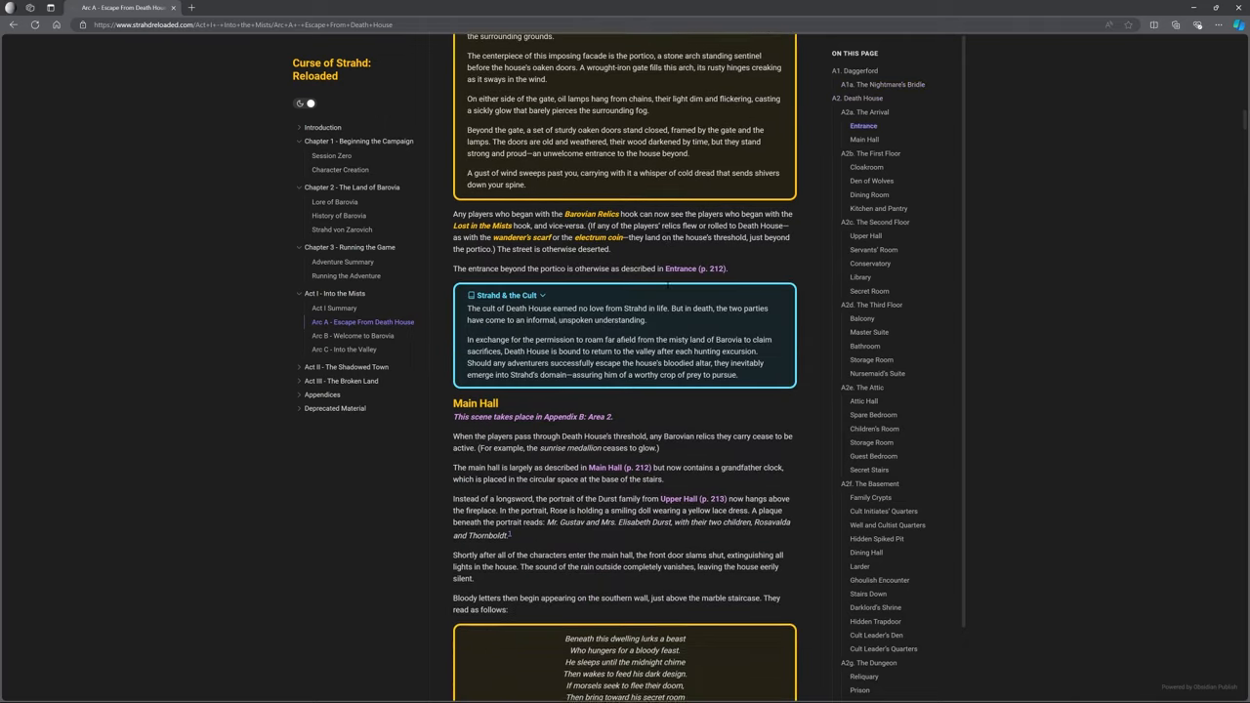
scroll(down, 3)
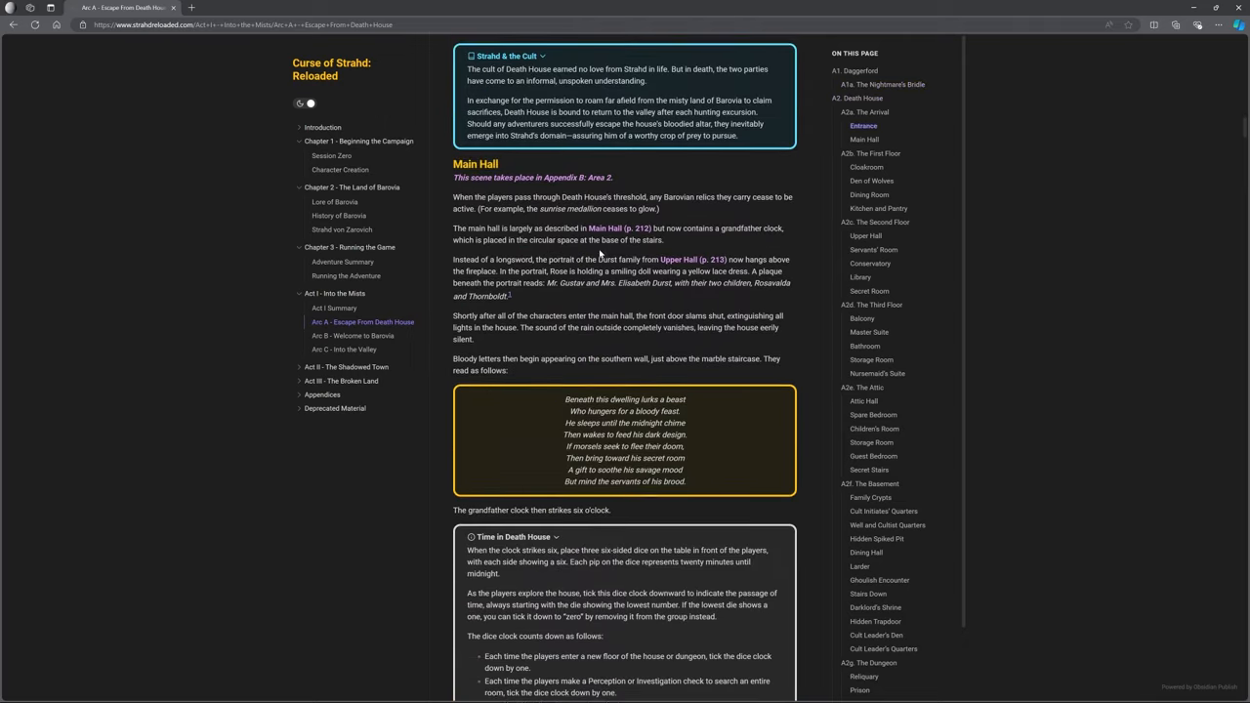
scroll(down, 3)
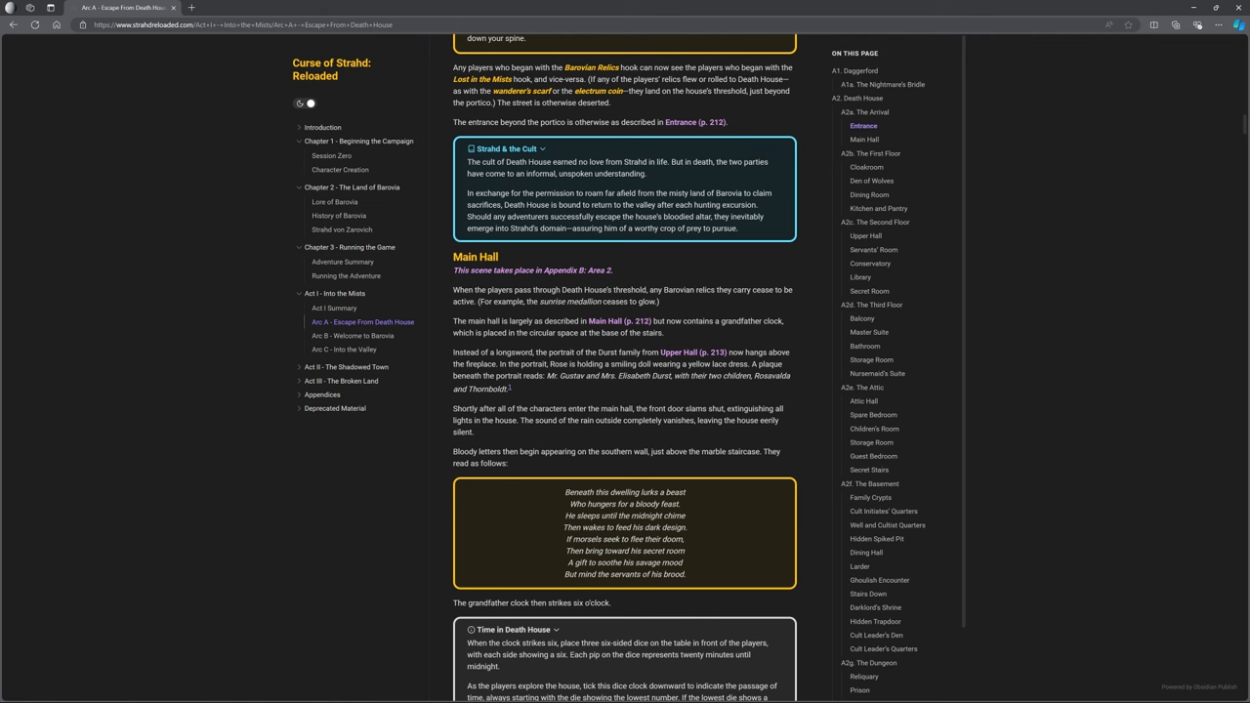
scroll(down, 3)
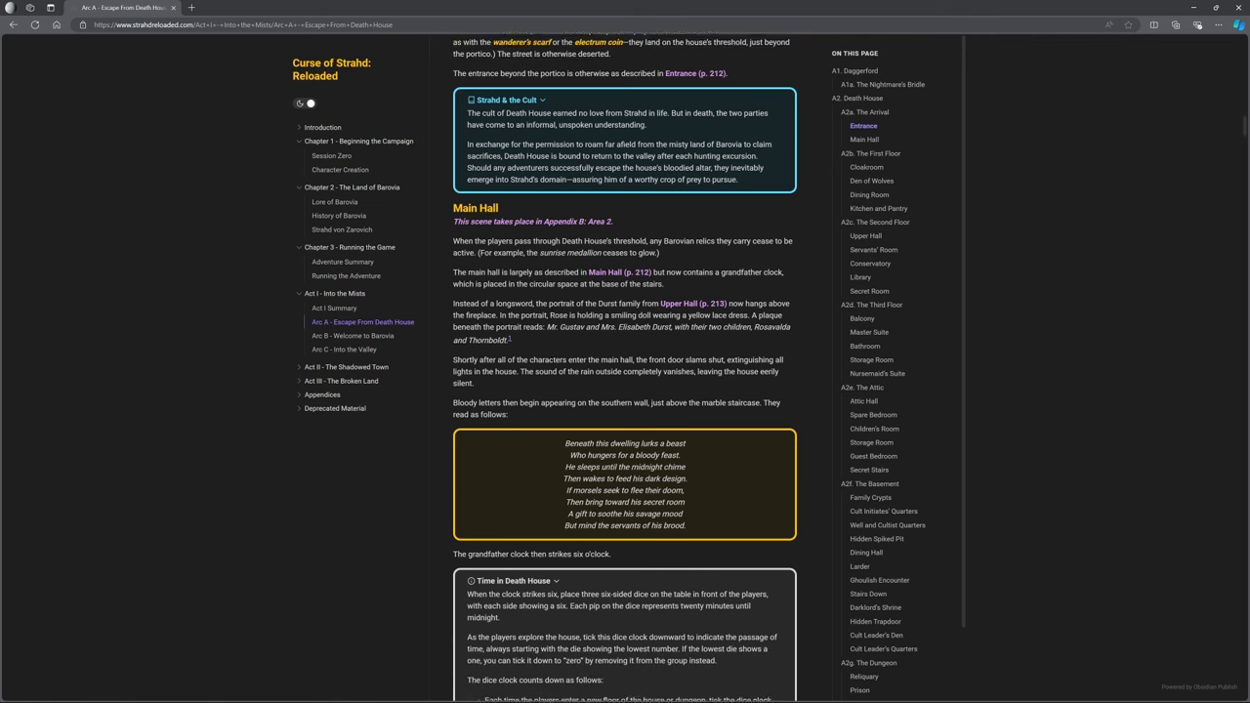
scroll(down, 3)
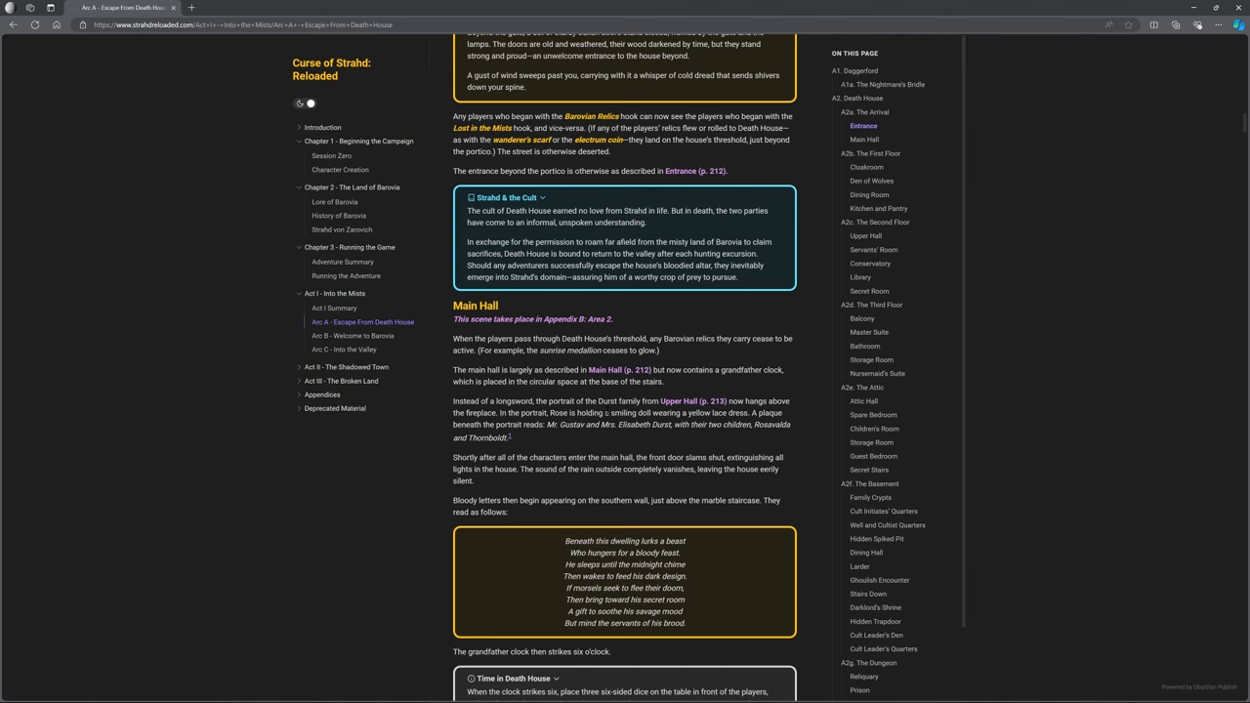
- Read through Death House's Den of Wolves and Dining Room sections
scroll(down, 3)
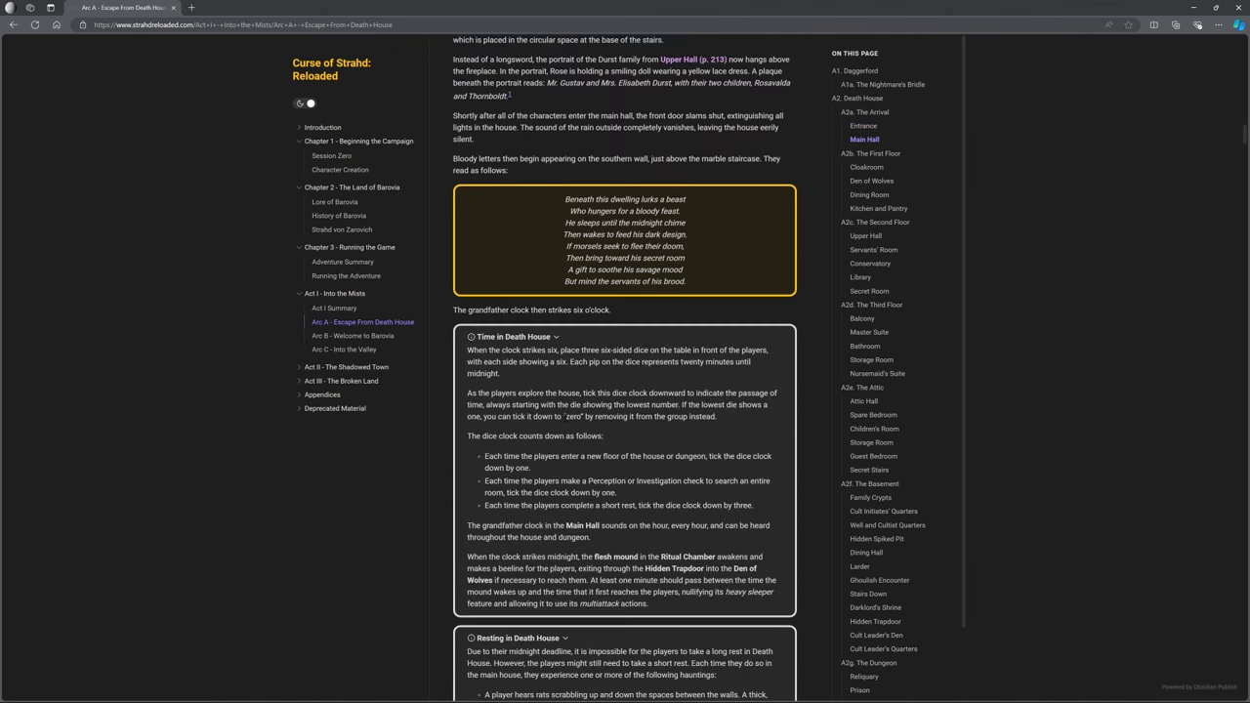
scroll(down, 3)
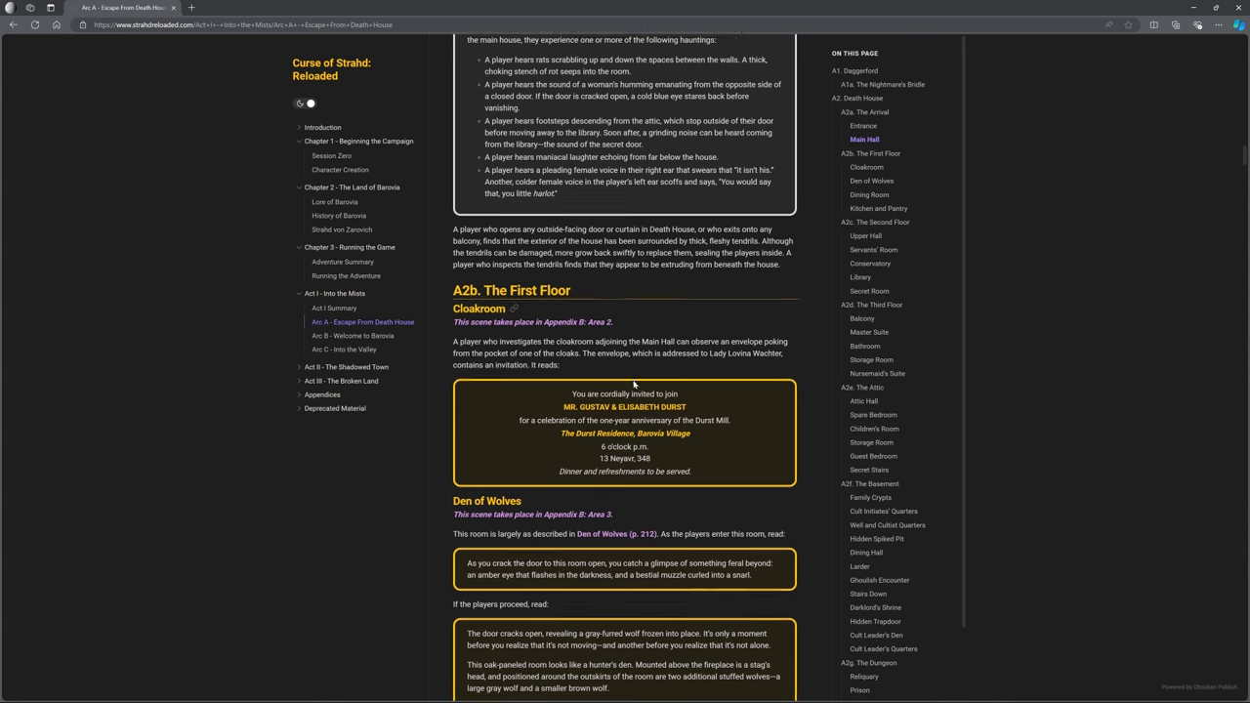
scroll(down, 3)
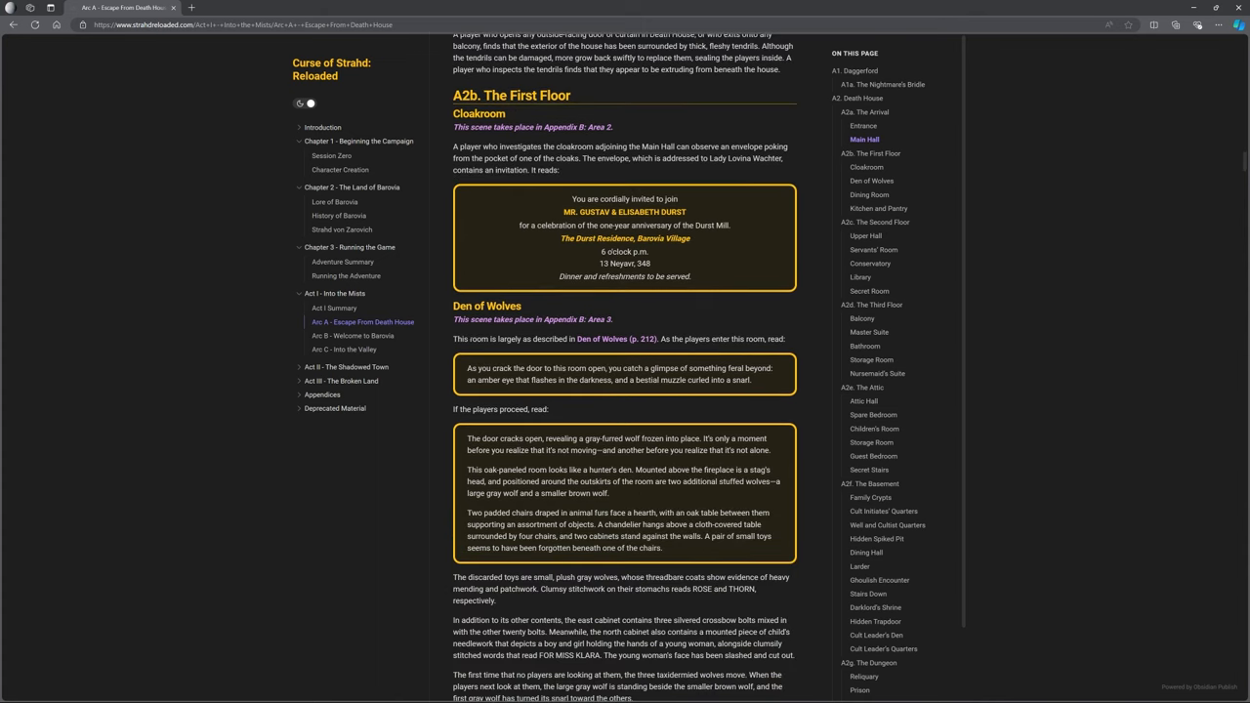
drag(469, 339, 701, 340)
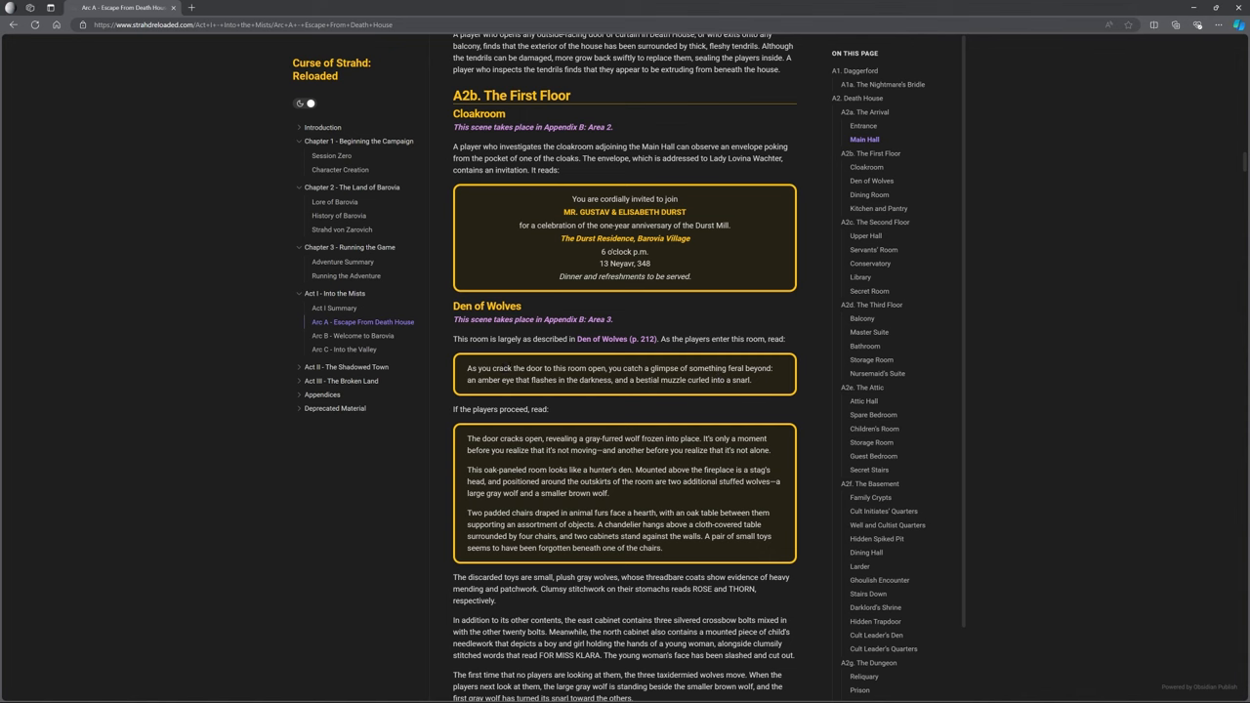
- Continue past the Kitchen text and move to the Arc B - Welcome to Barovia chapter
scroll(down, 3)
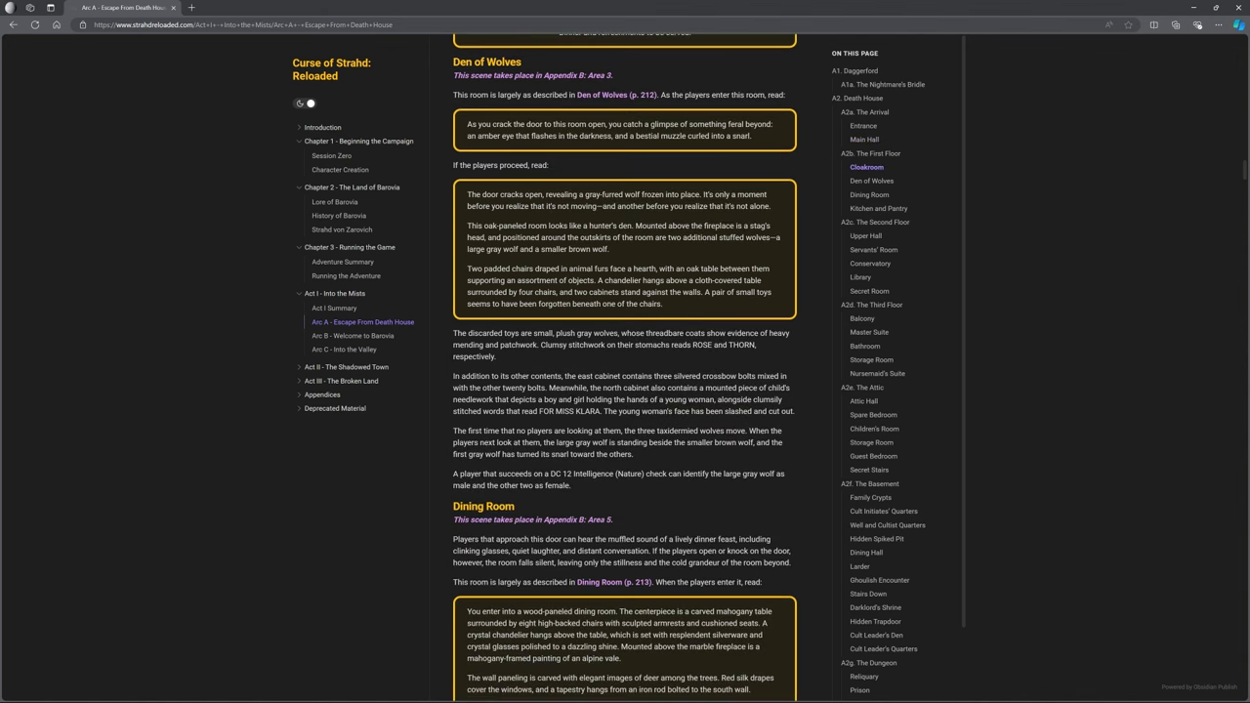
scroll(down, 3)
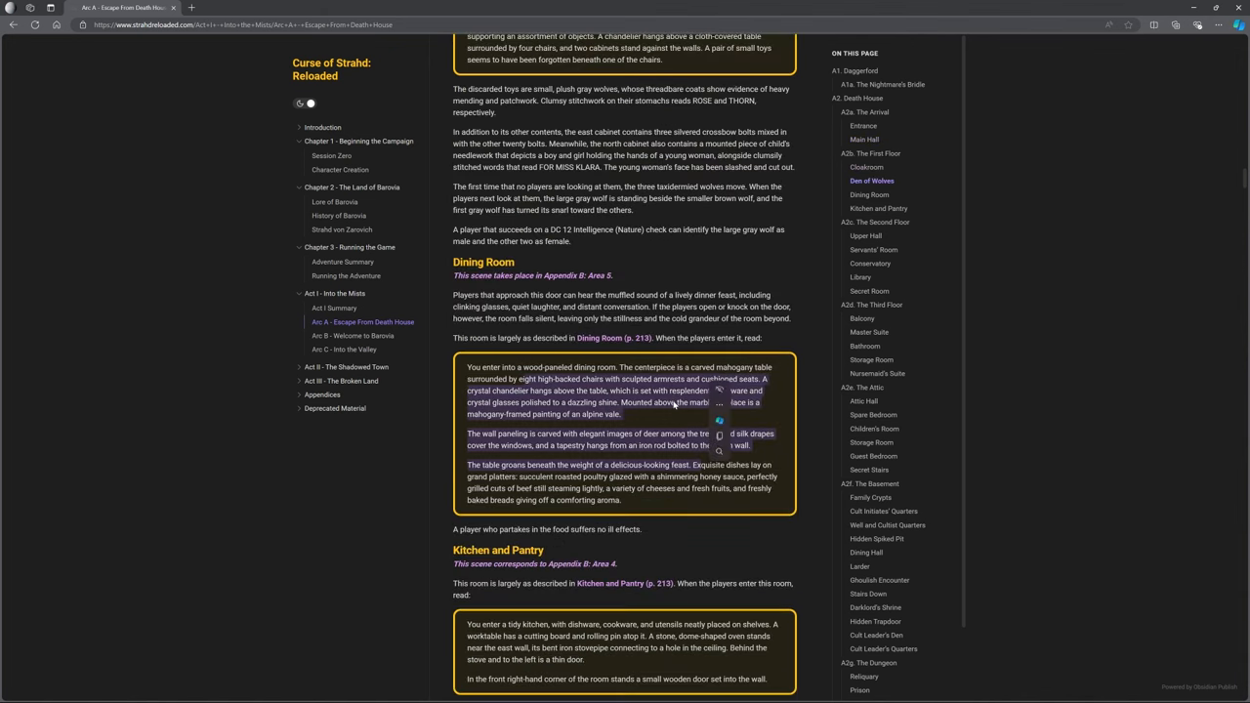
scroll(down, 3)
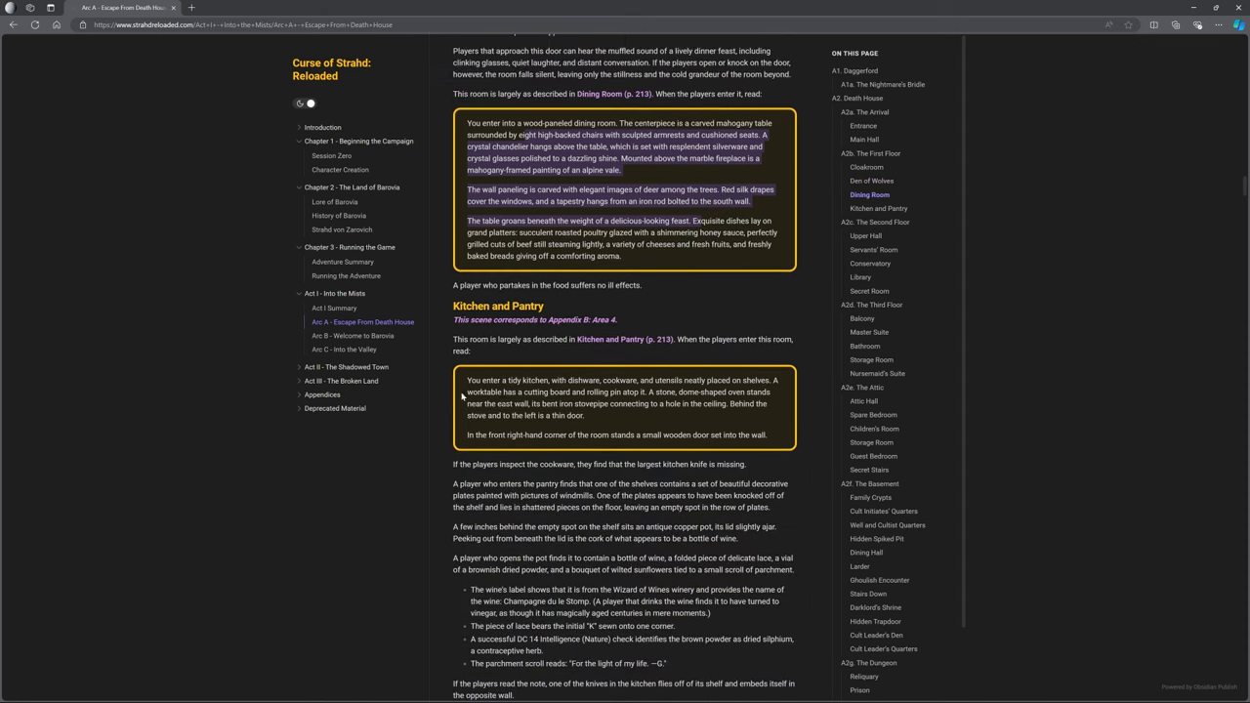
click(351, 336)
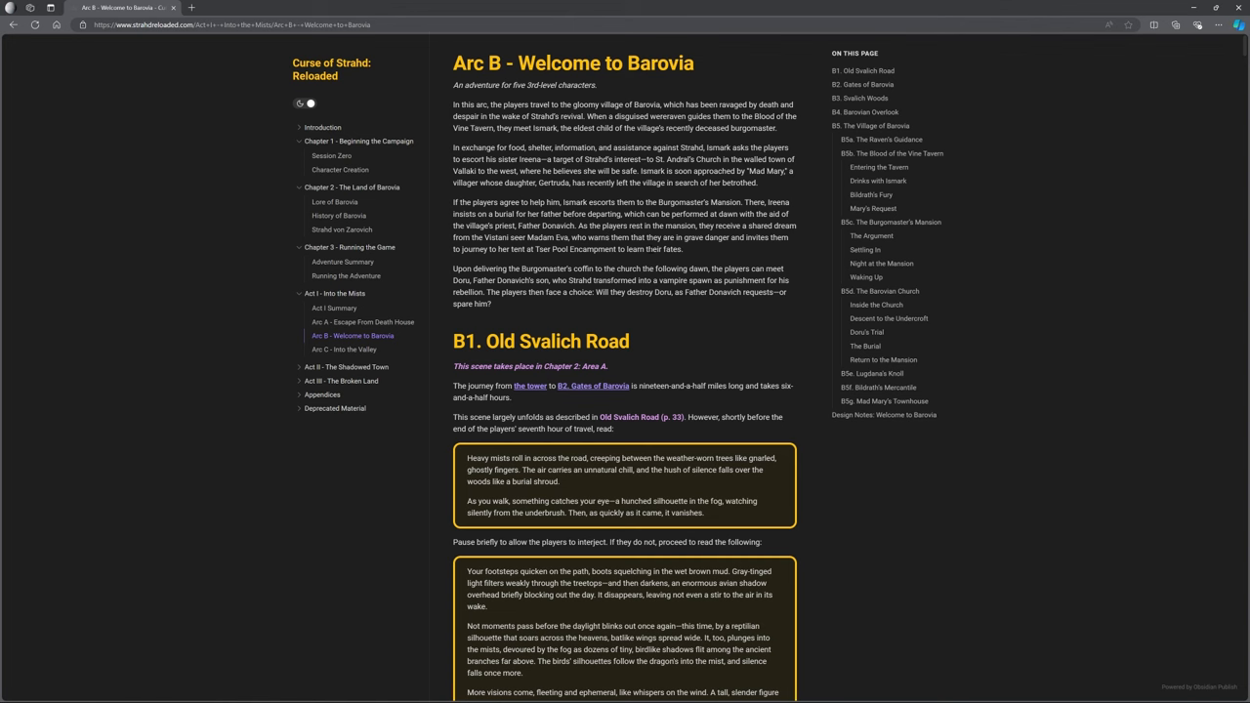
- Read down Arc B through B1 Old Svalich Road and B2 Gates of Barovia to B3 Svalich Woods
scroll(down, 3)
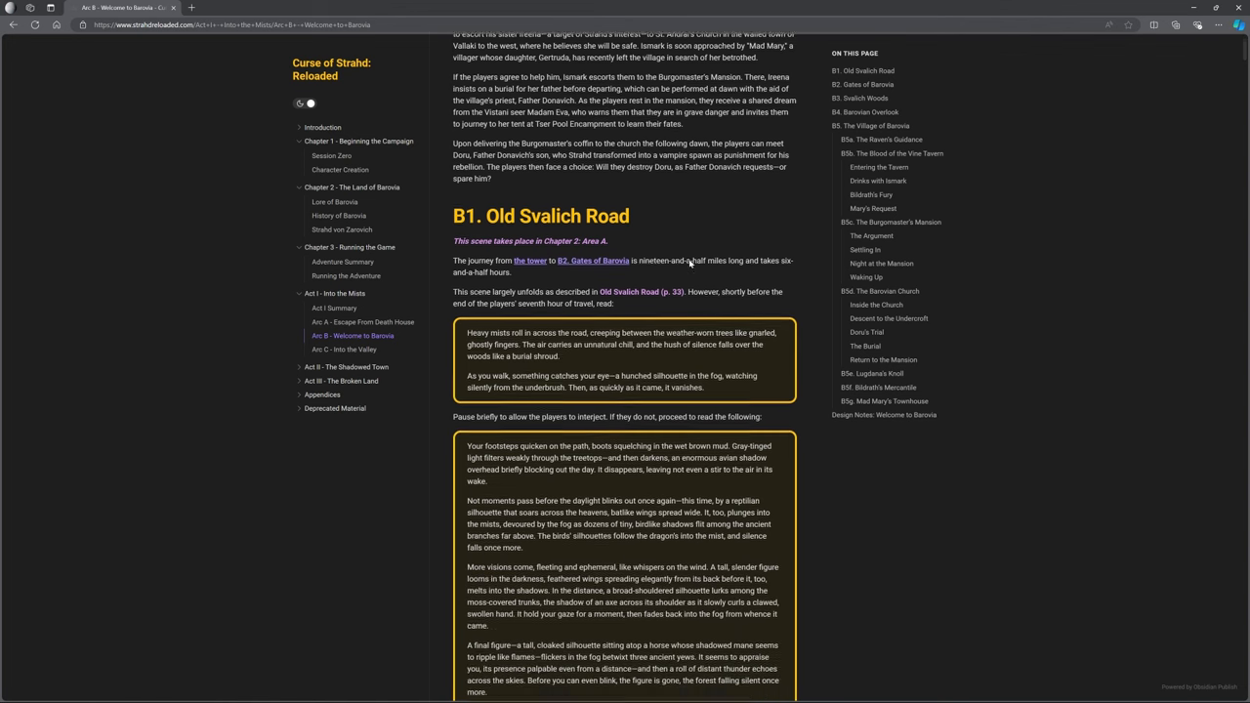
scroll(down, 3)
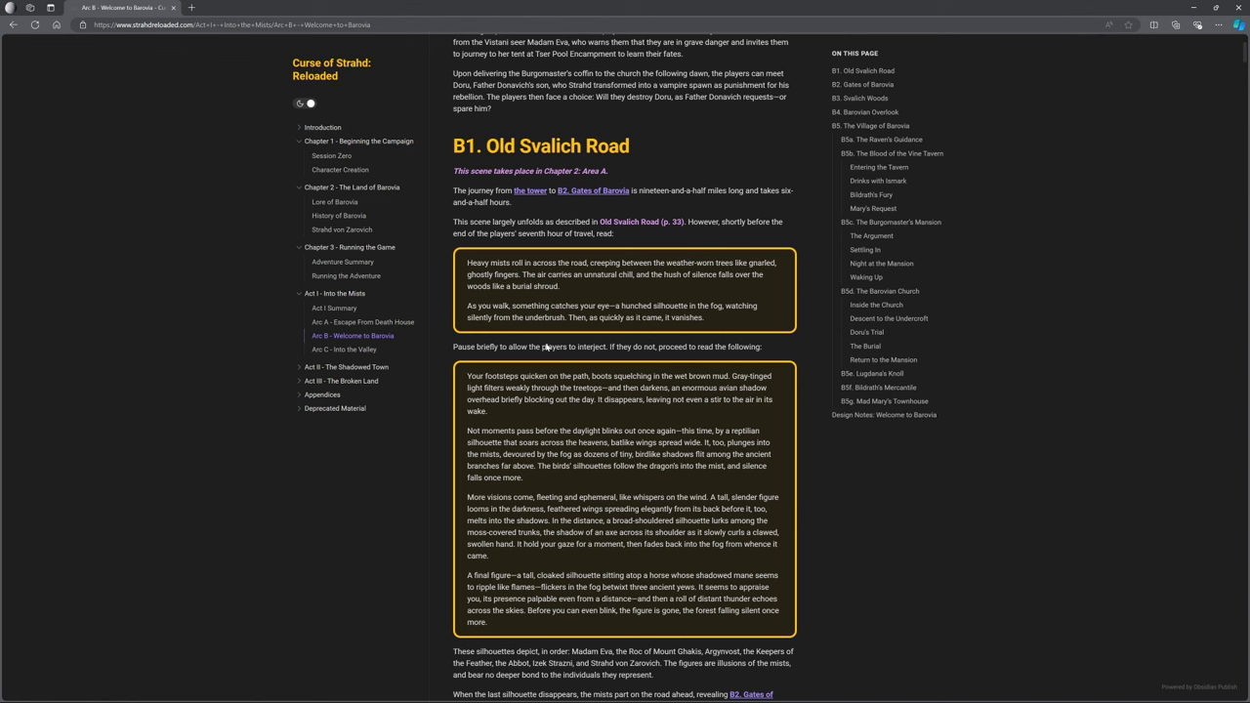
mouse_move(605, 355)
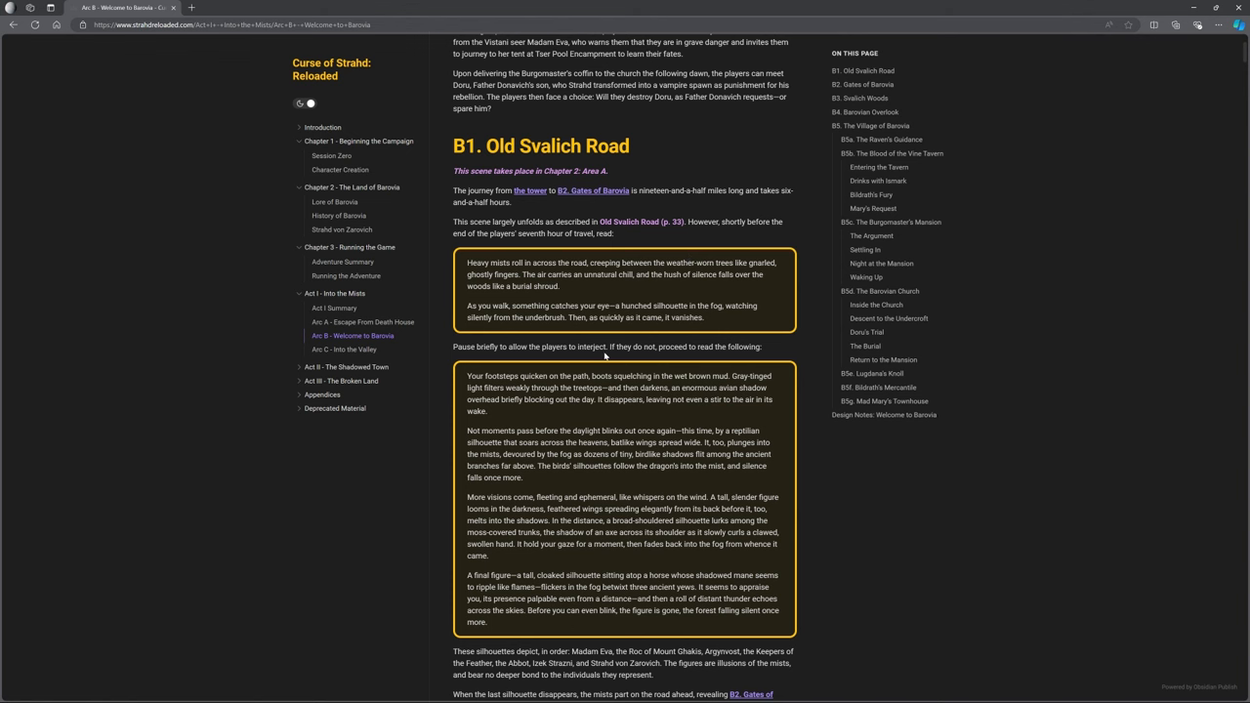
scroll(down, 3)
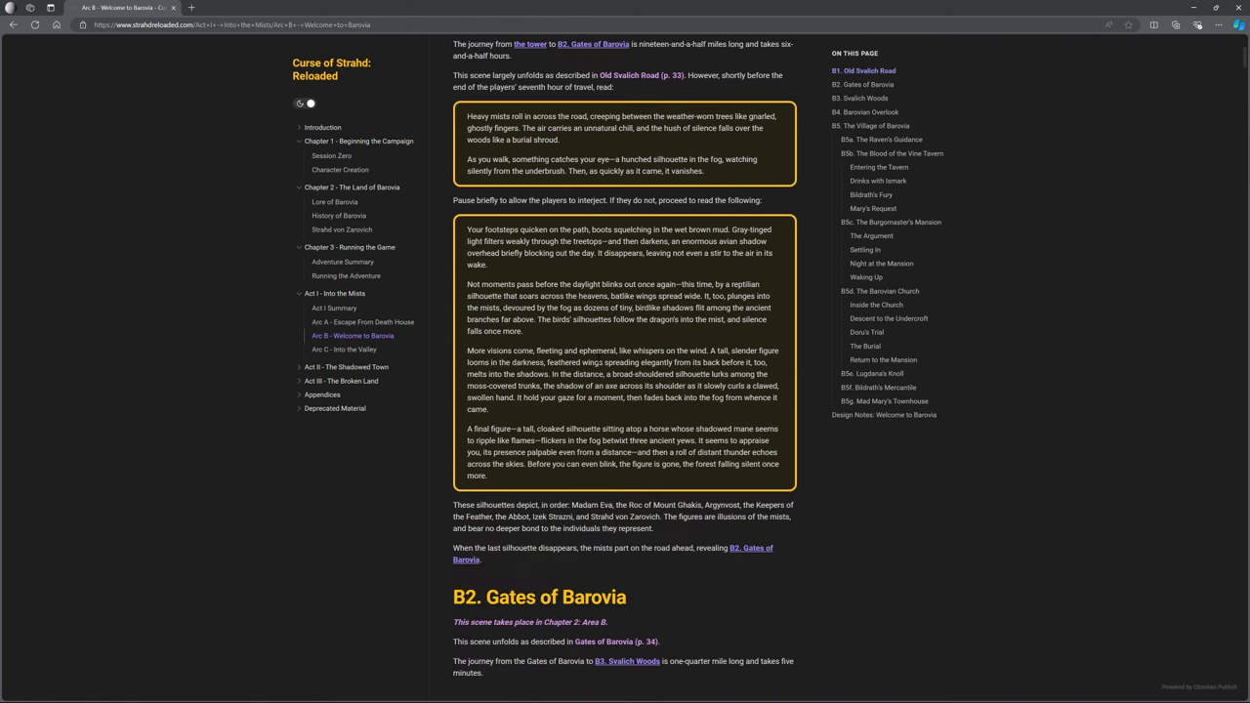
scroll(down, 3)
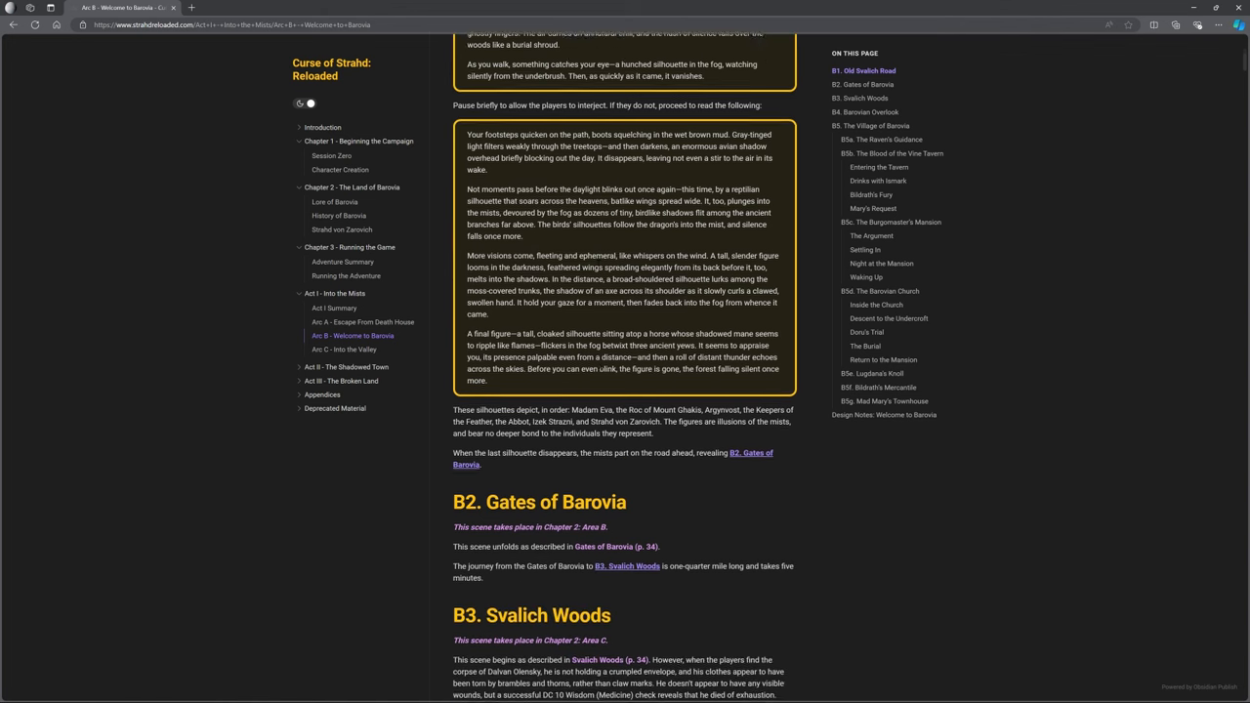
scroll(down, 3)
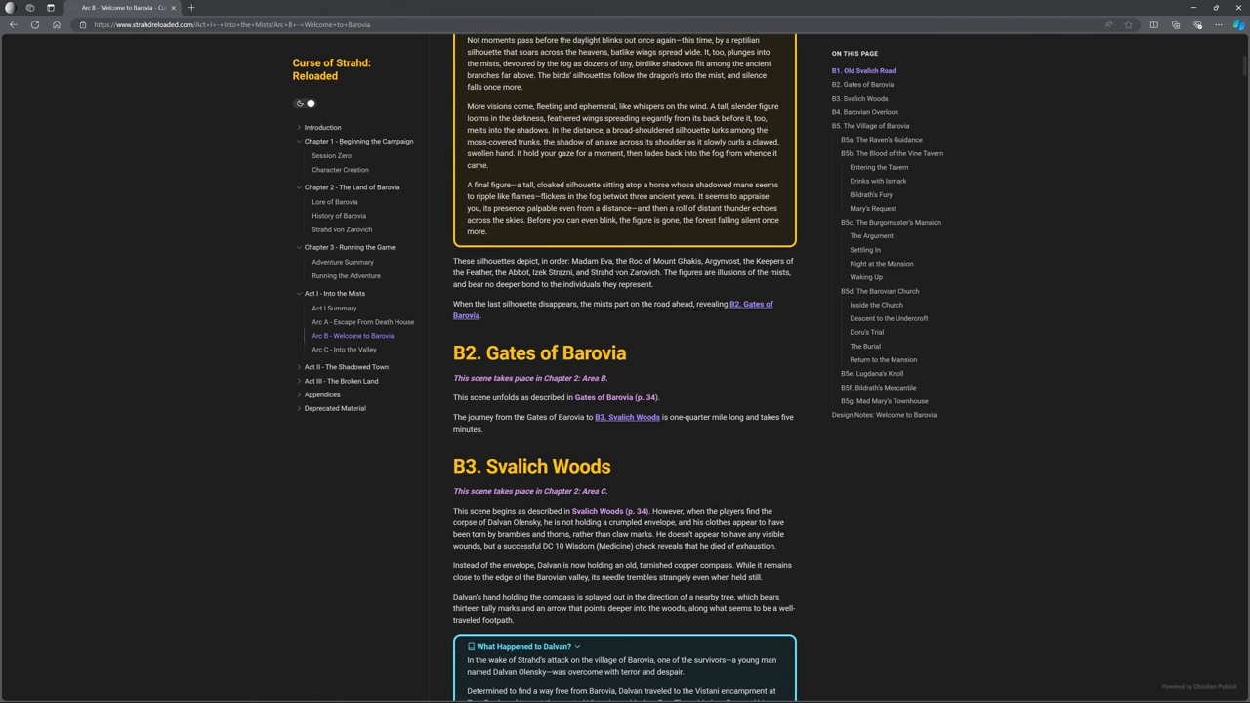
scroll(down, 3)
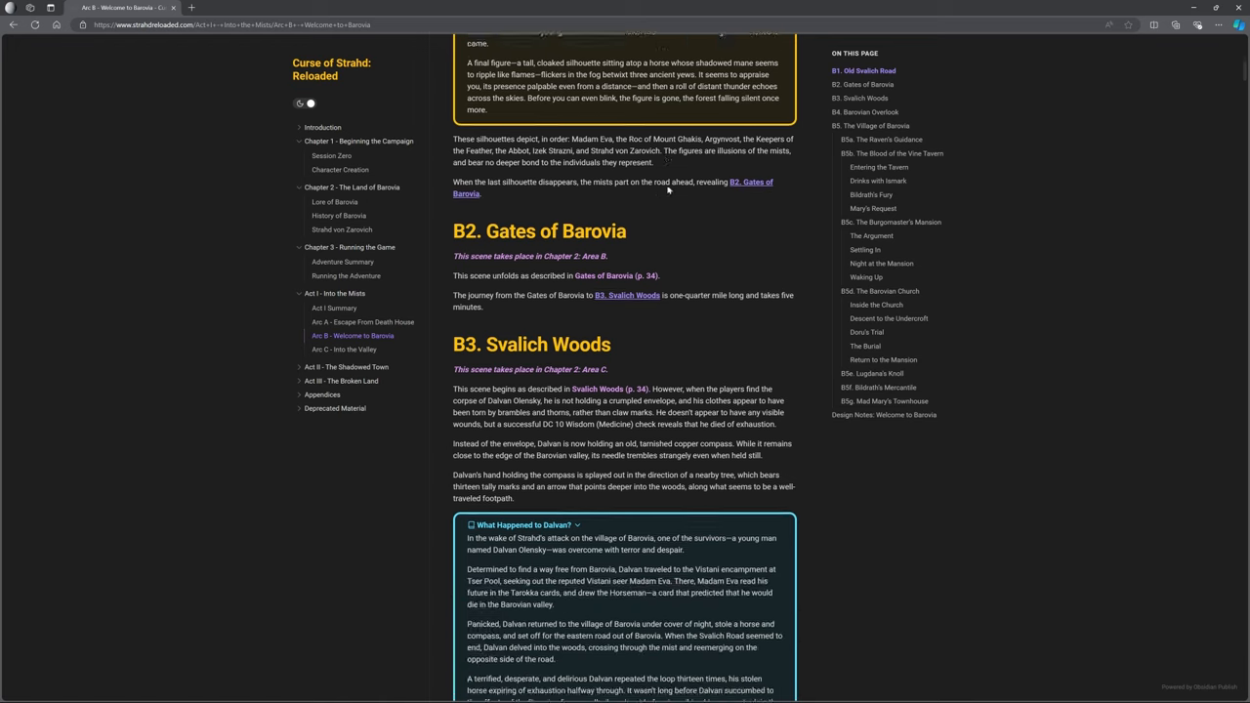
scroll(down, 3)
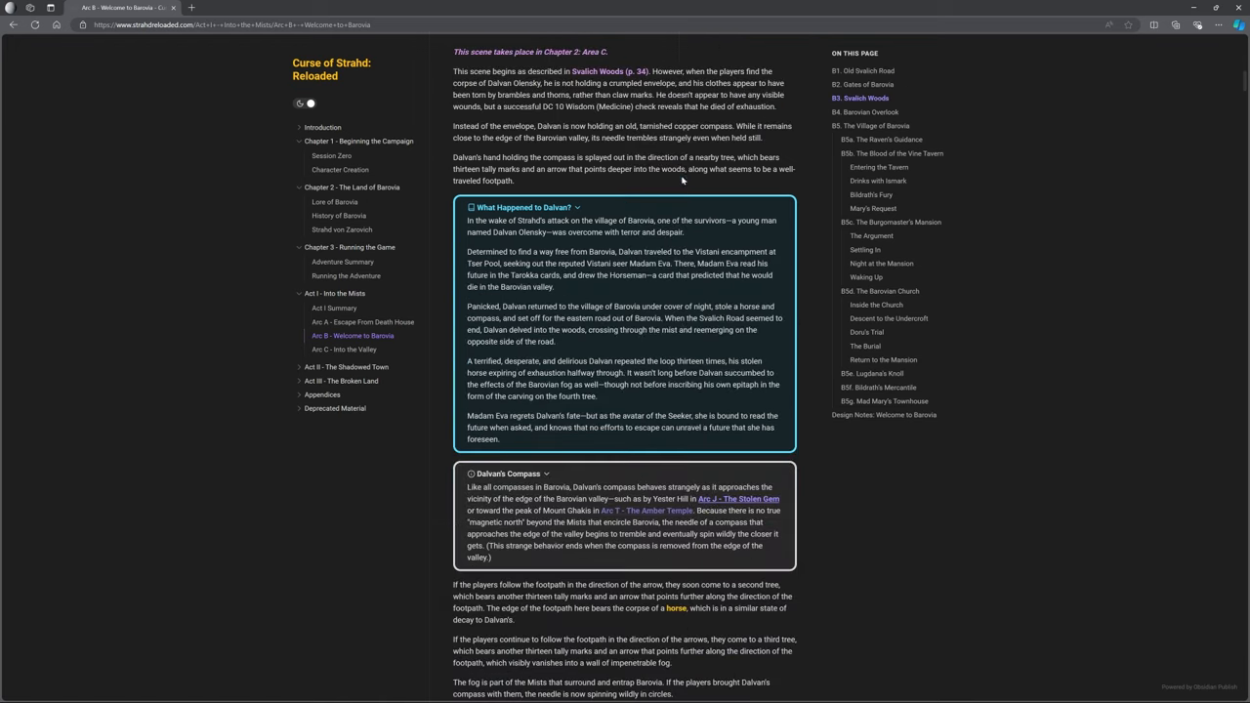
scroll(down, 3)
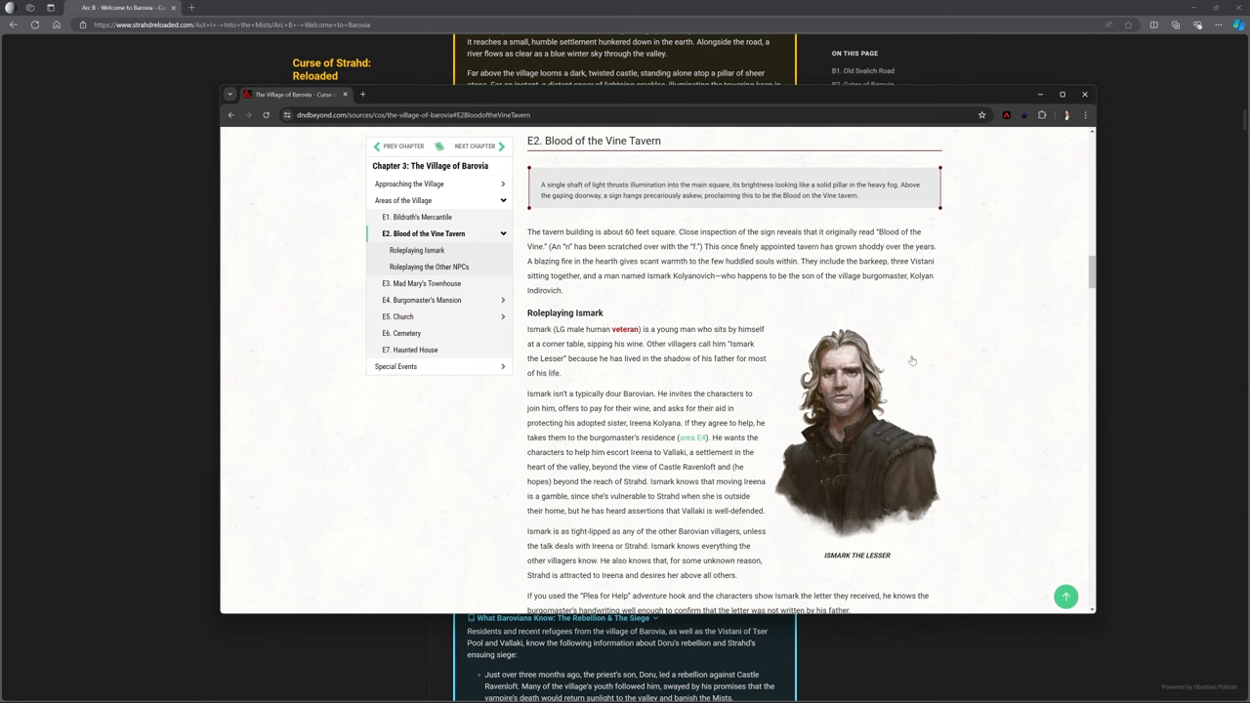
mouse_move(524, 219)
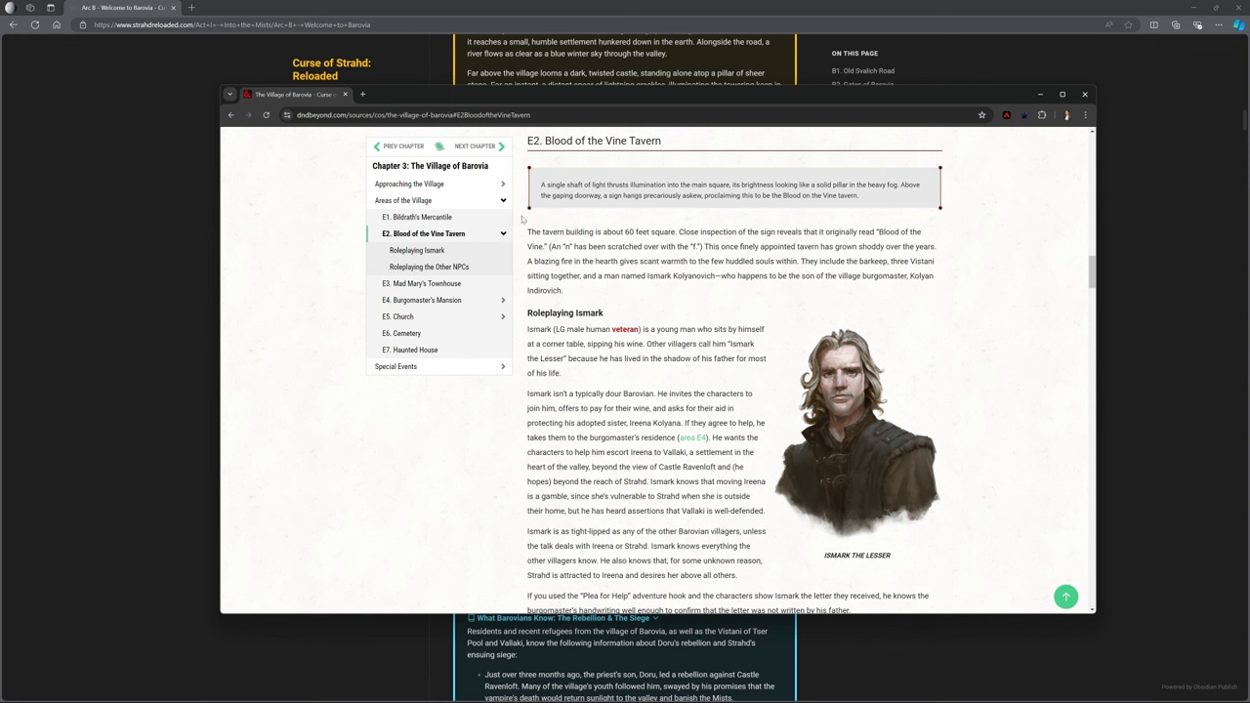
mouse_move(410, 349)
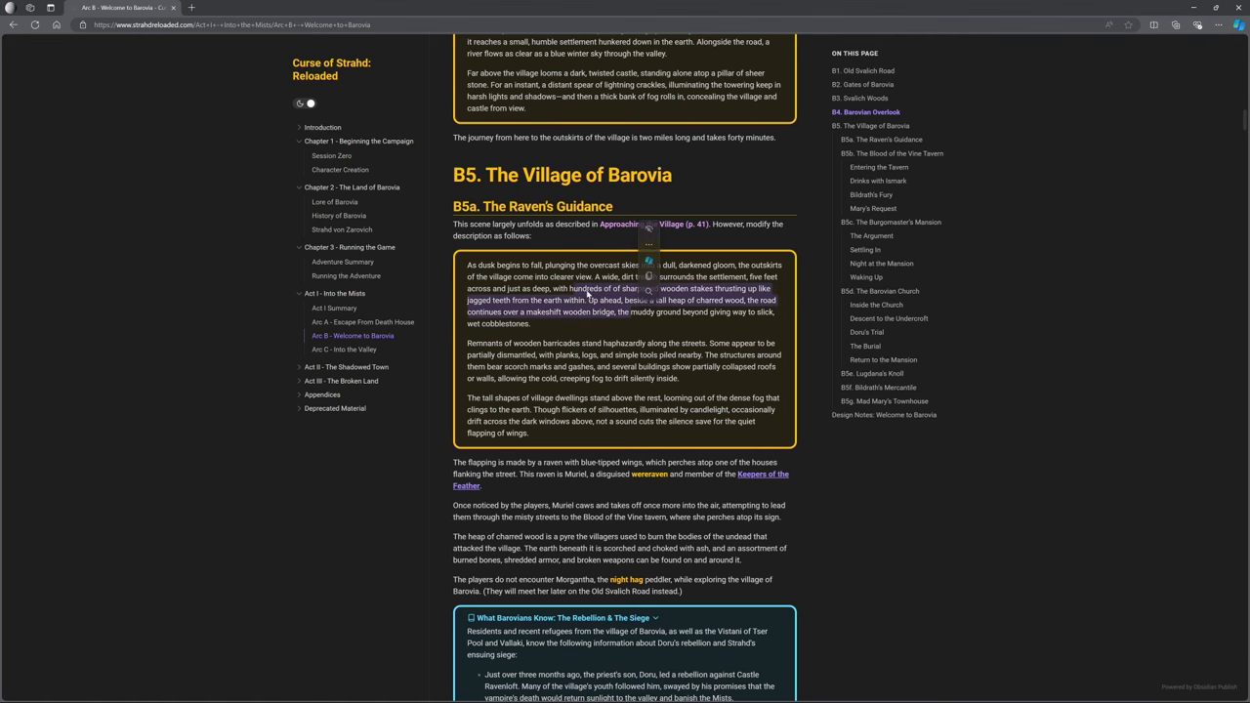
scroll(down, 3)
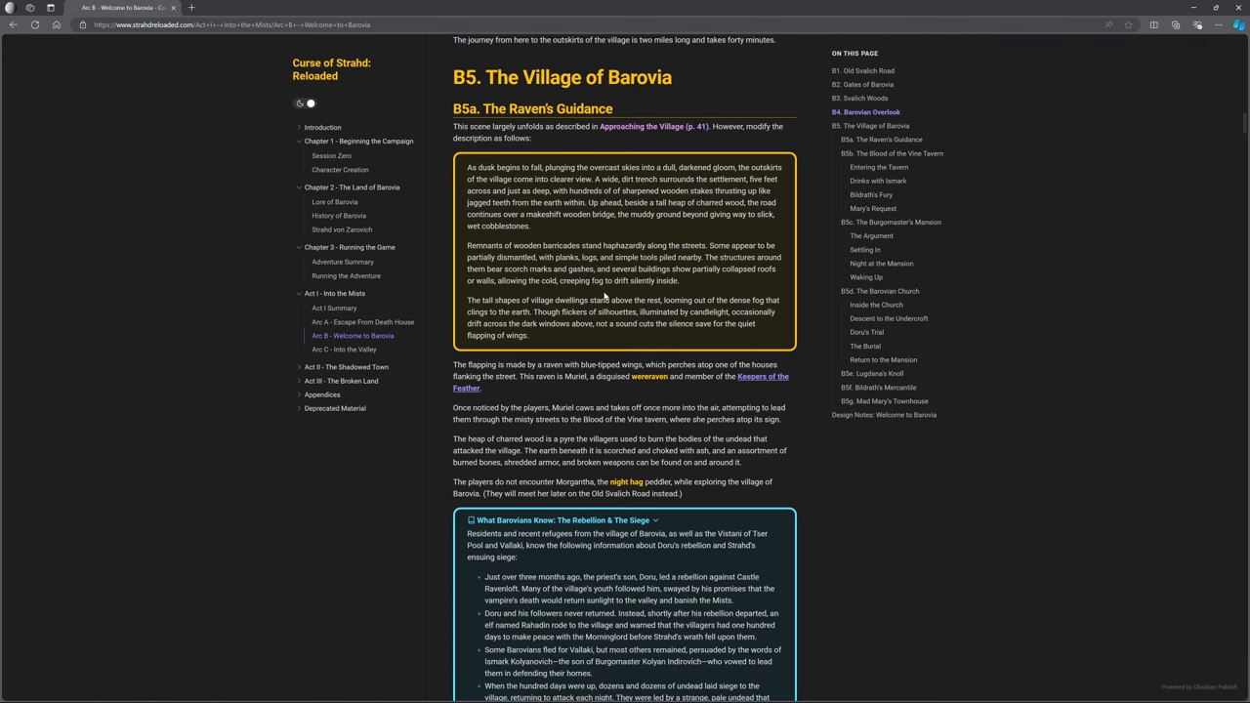
mouse_move(603, 297)
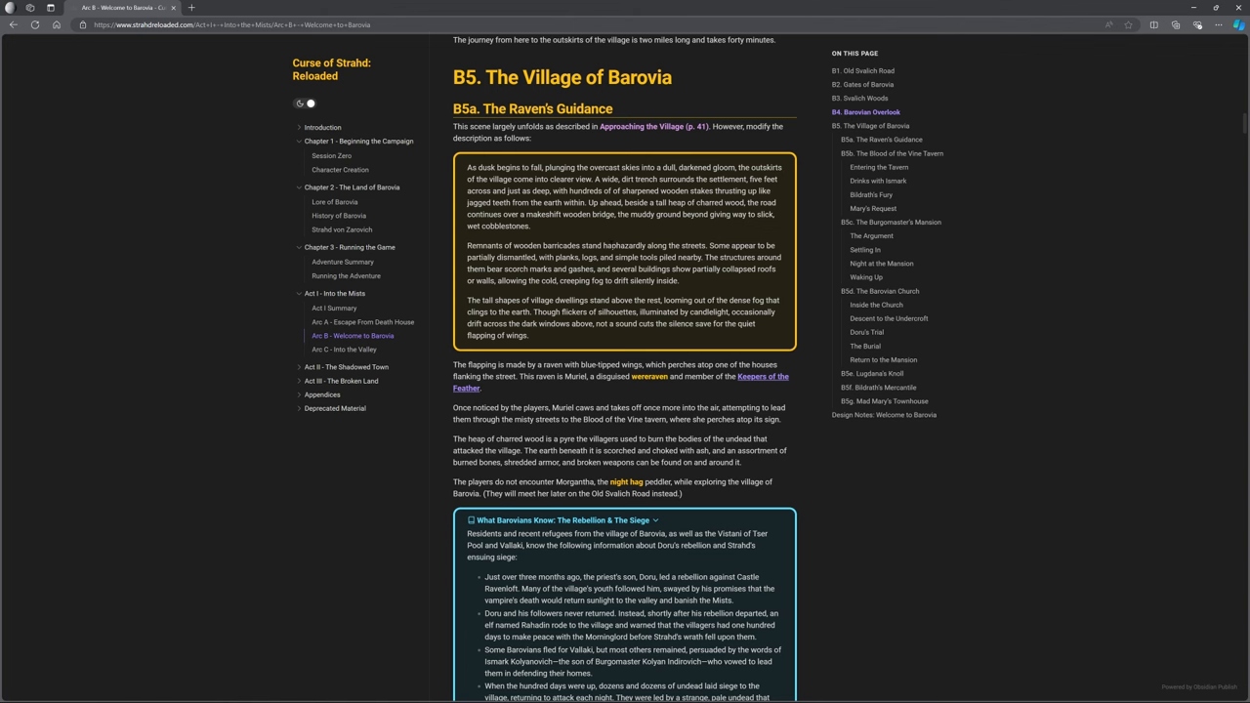
scroll(down, 3)
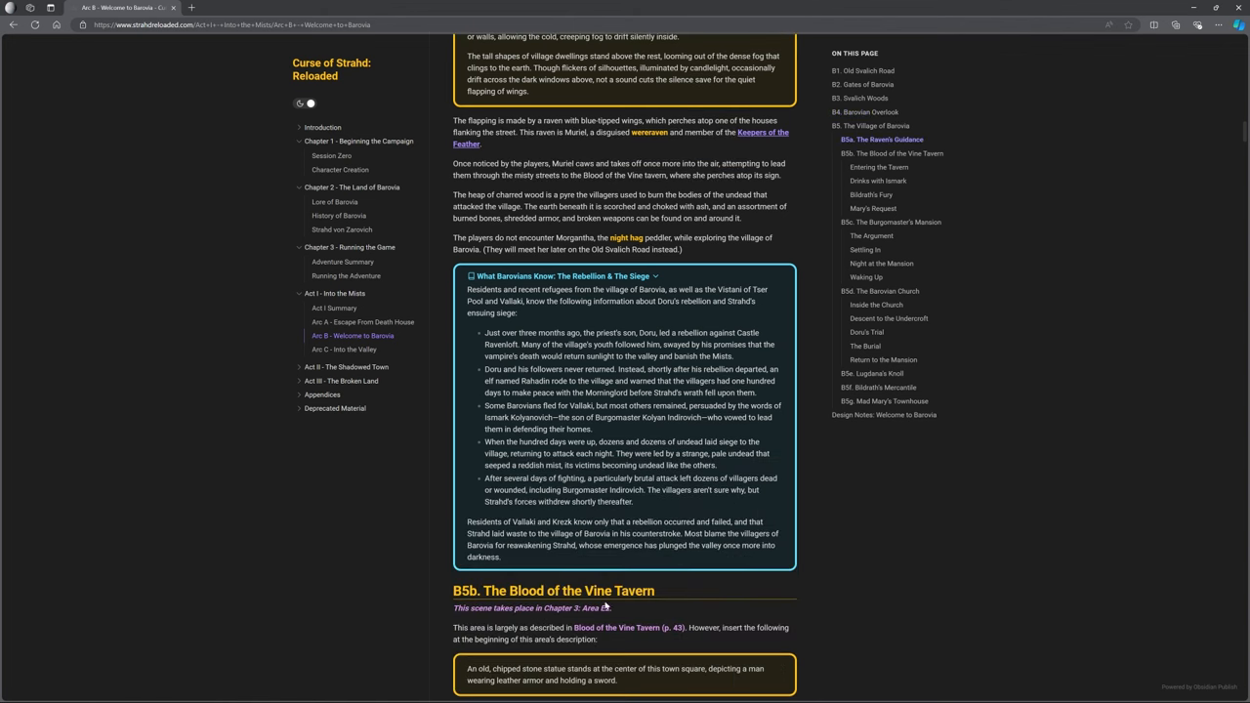
scroll(down, 3)
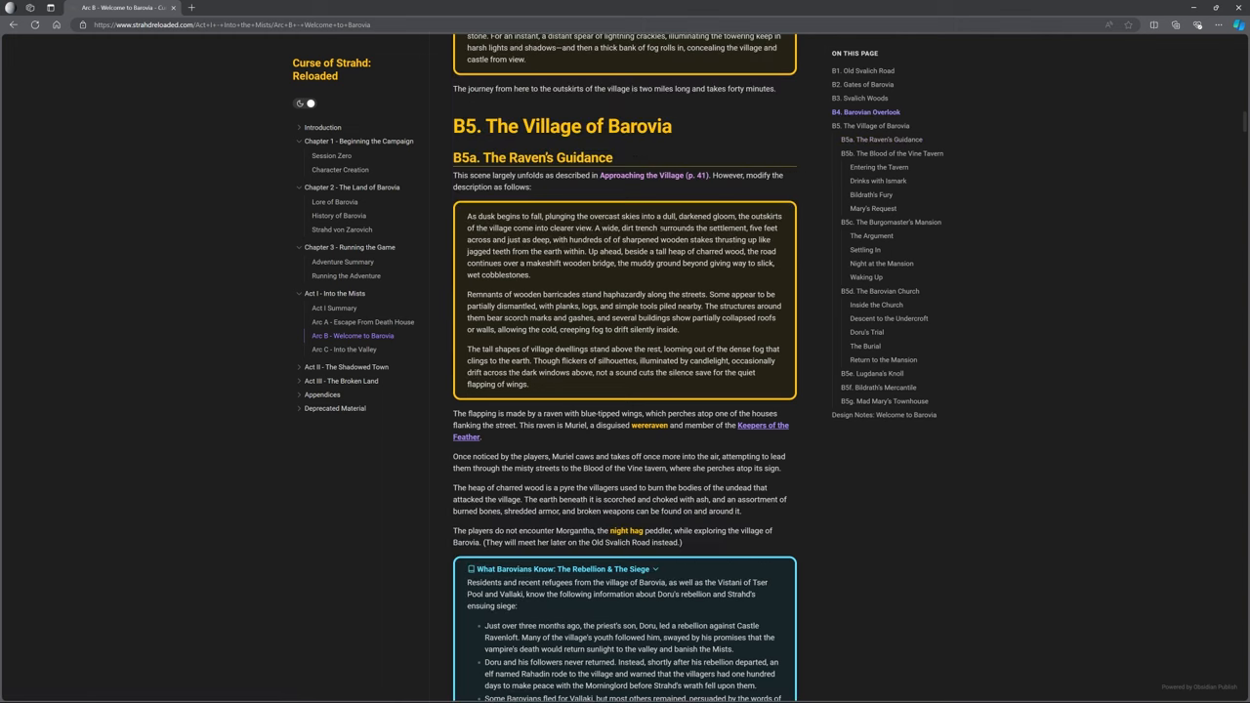
scroll(down, 3)
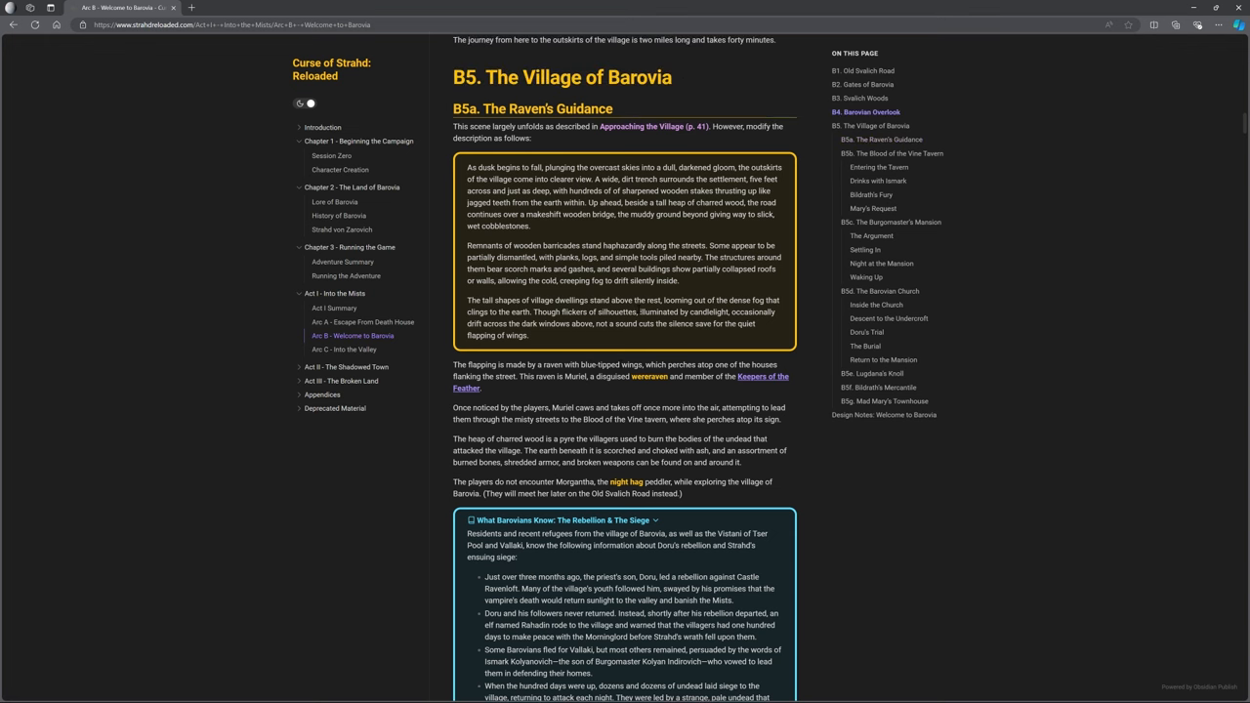
scroll(down, 3)
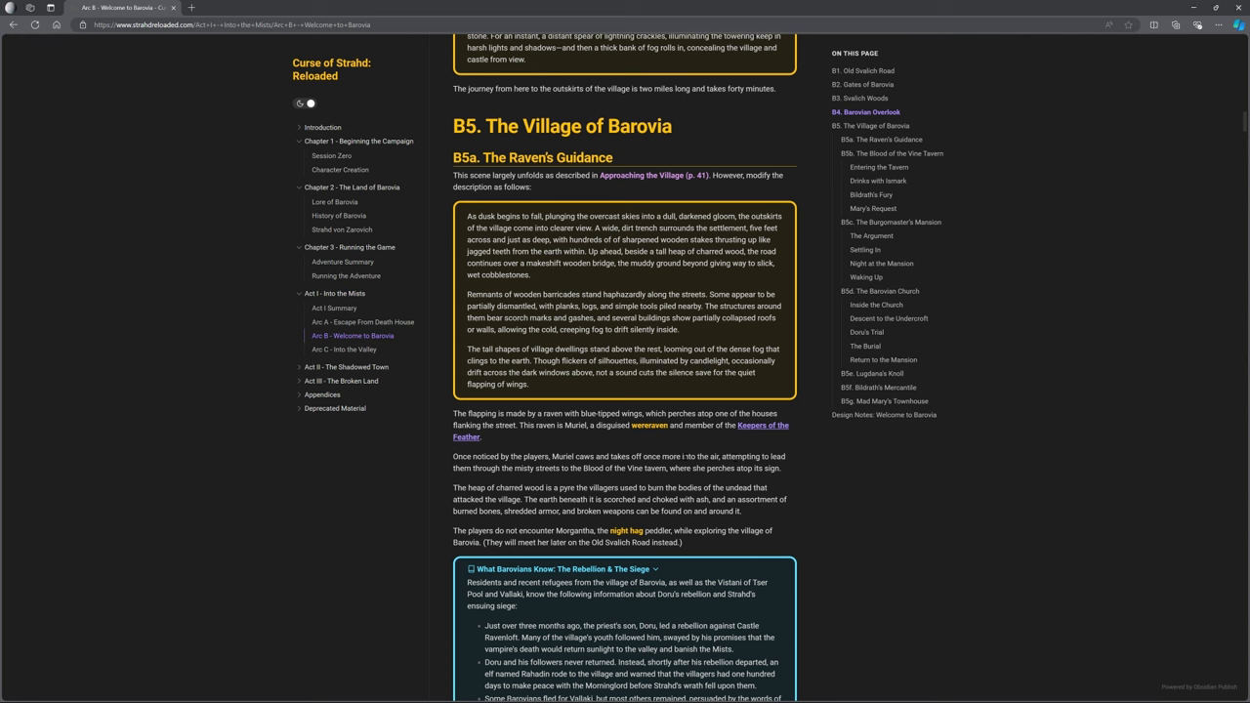
mouse_move(705, 408)
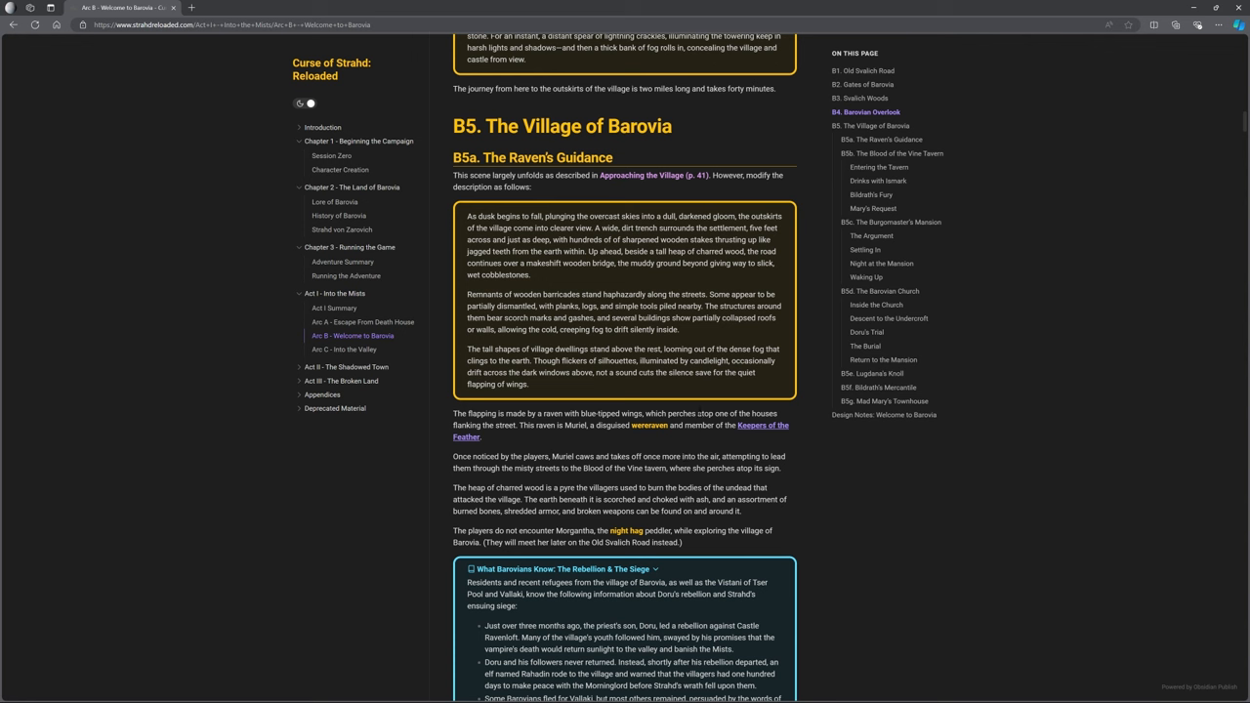
mouse_move(1000, 445)
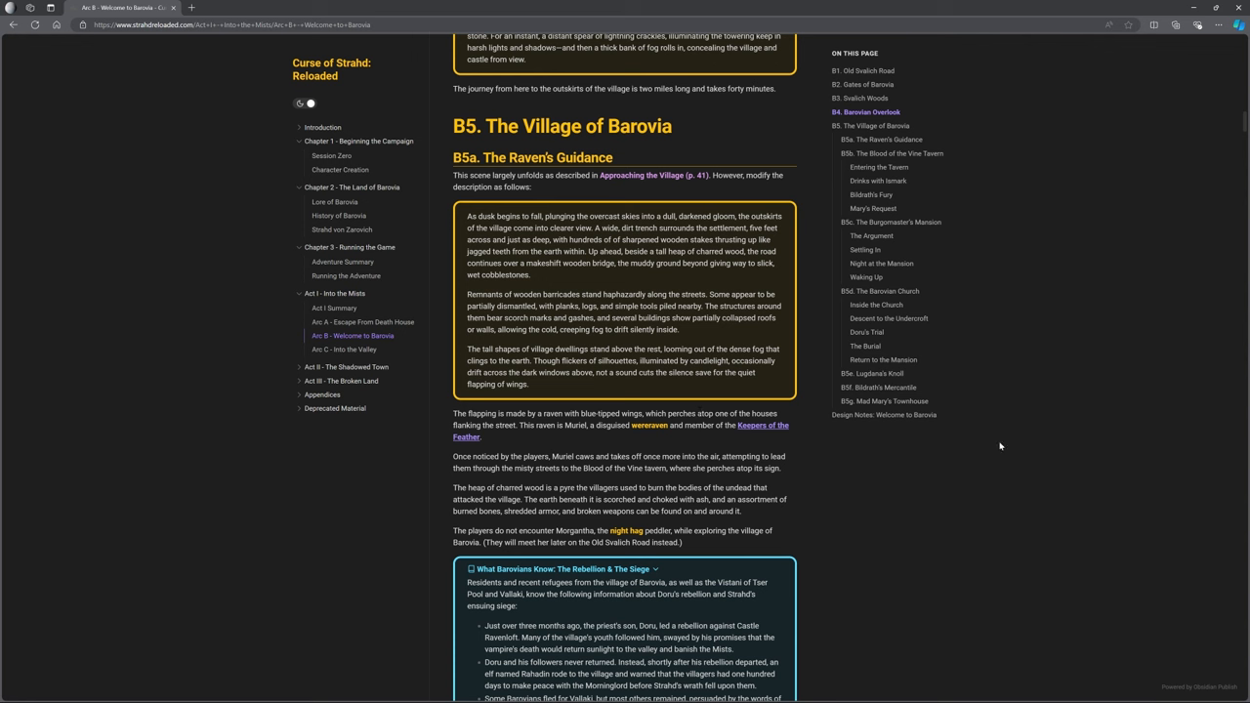
mouse_move(944, 445)
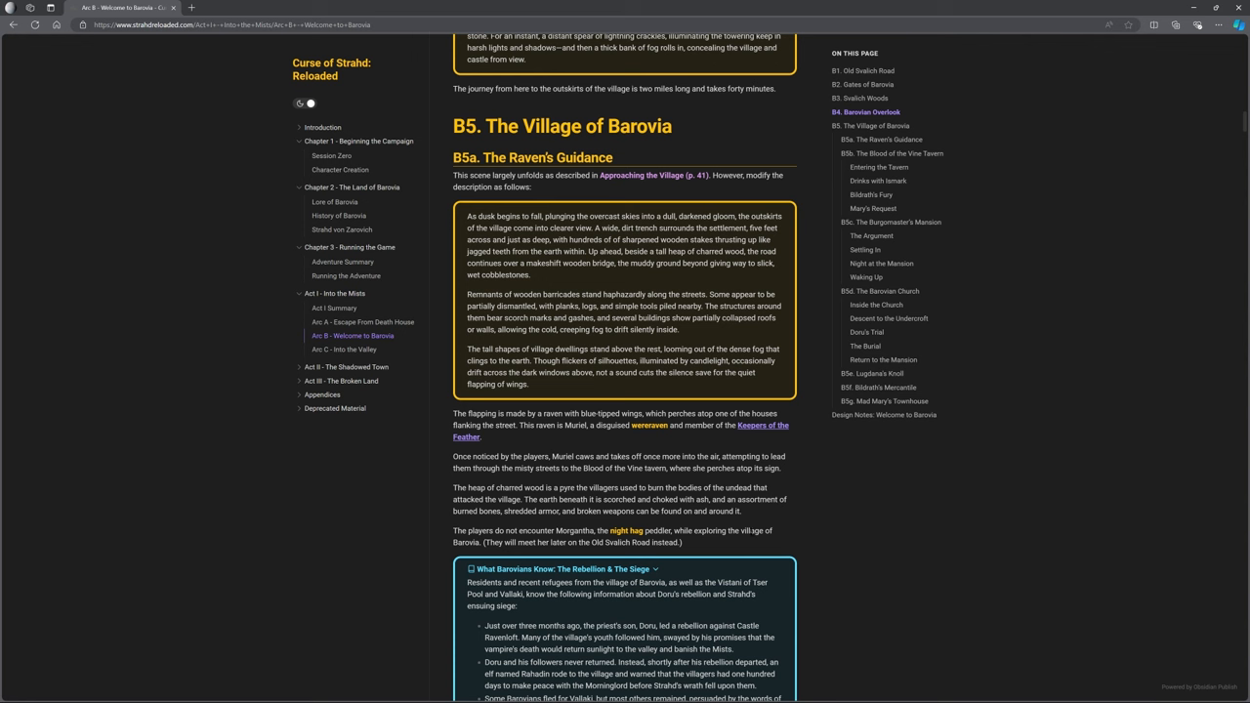
mouse_move(743, 520)
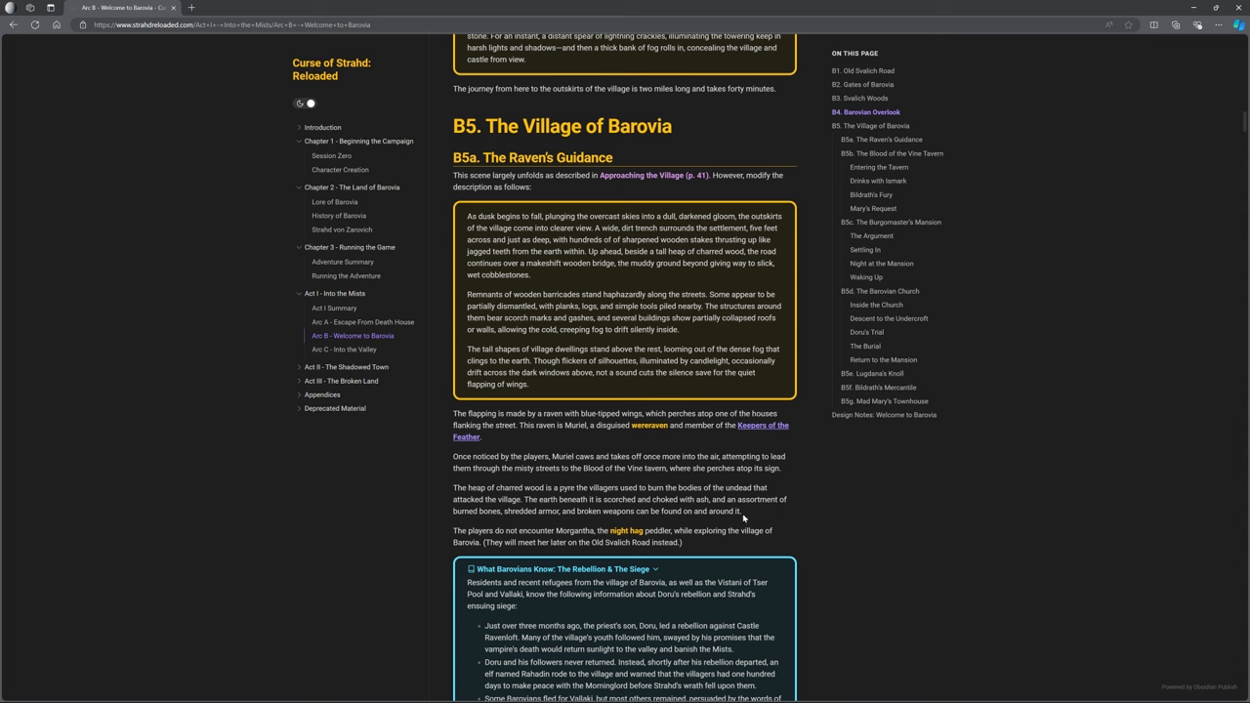
mouse_move(827, 465)
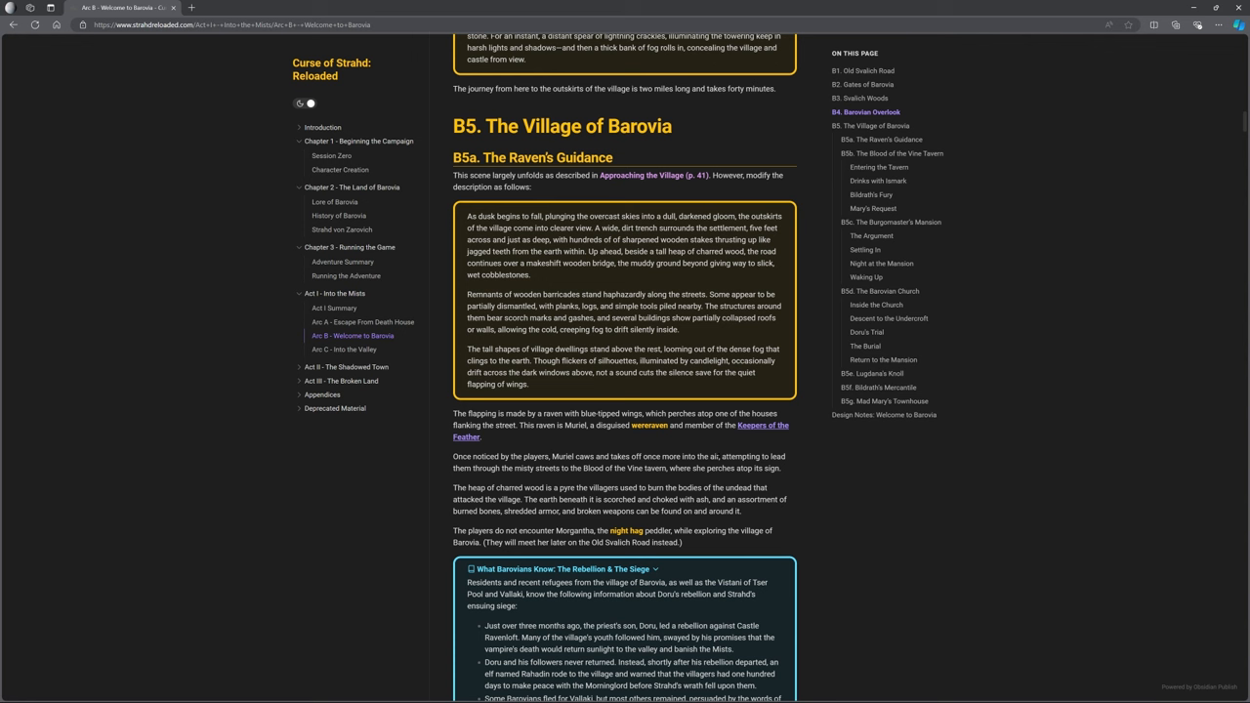
mouse_move(508, 463)
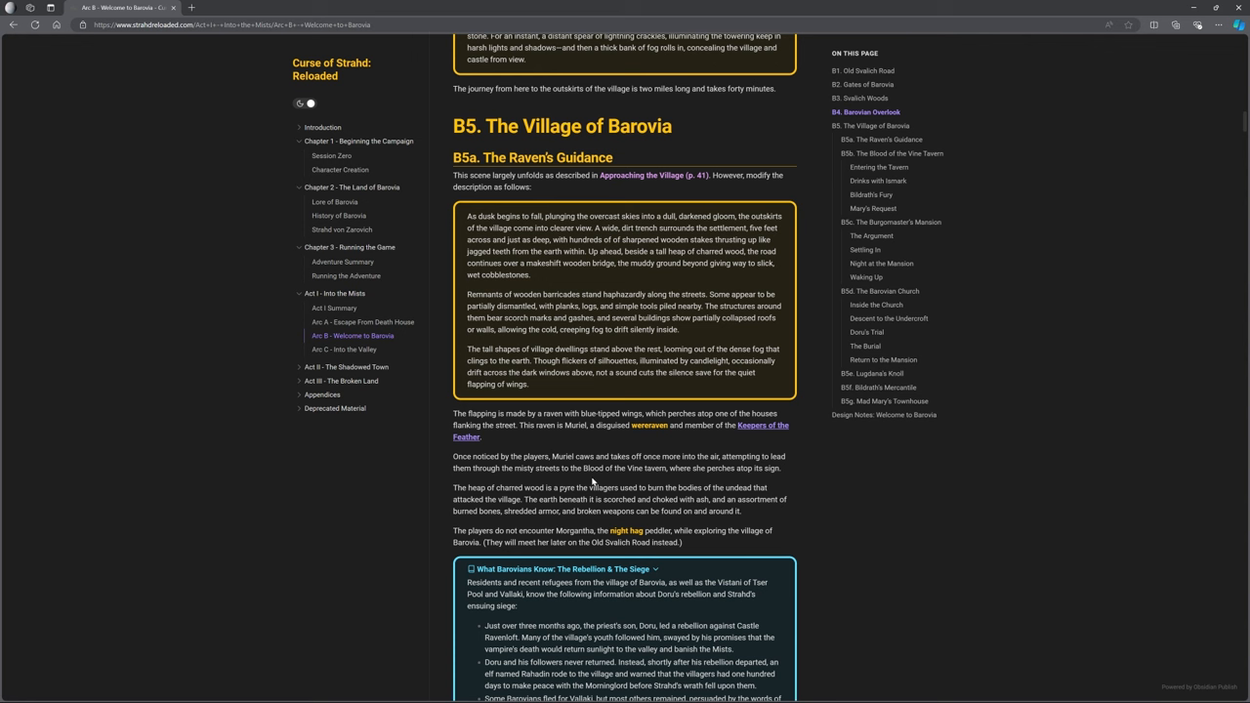
mouse_move(593, 484)
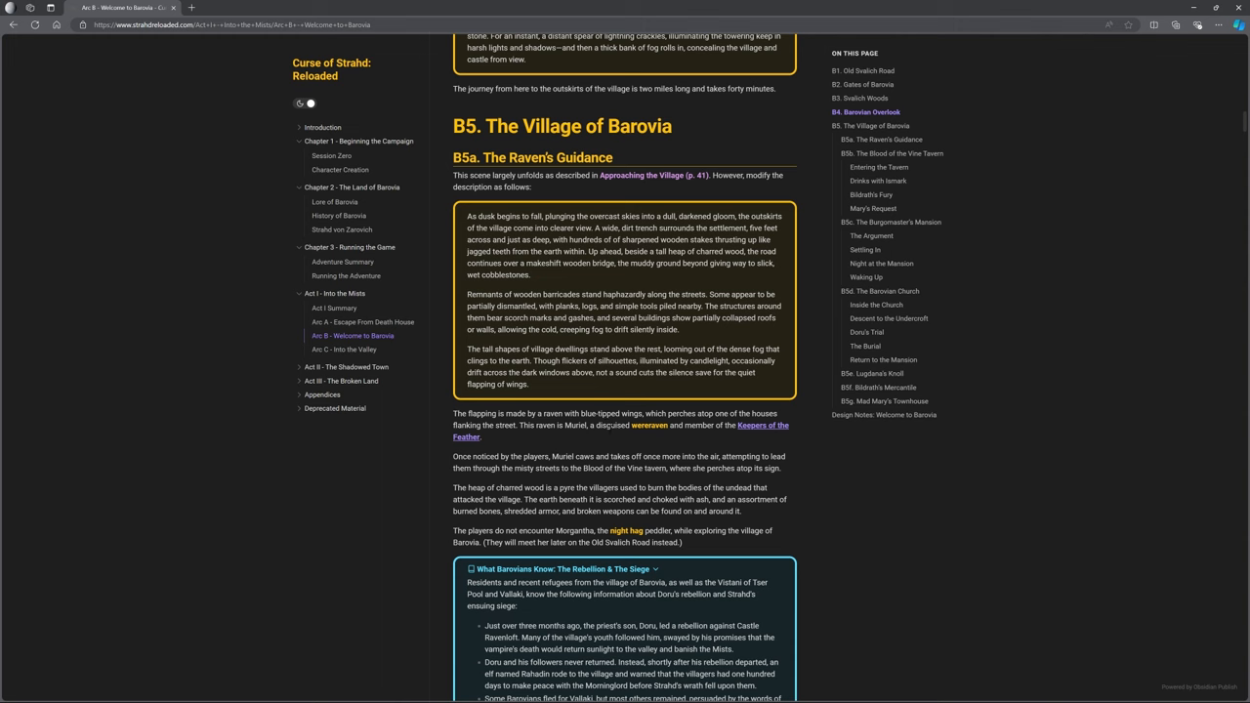
mouse_move(472, 4)
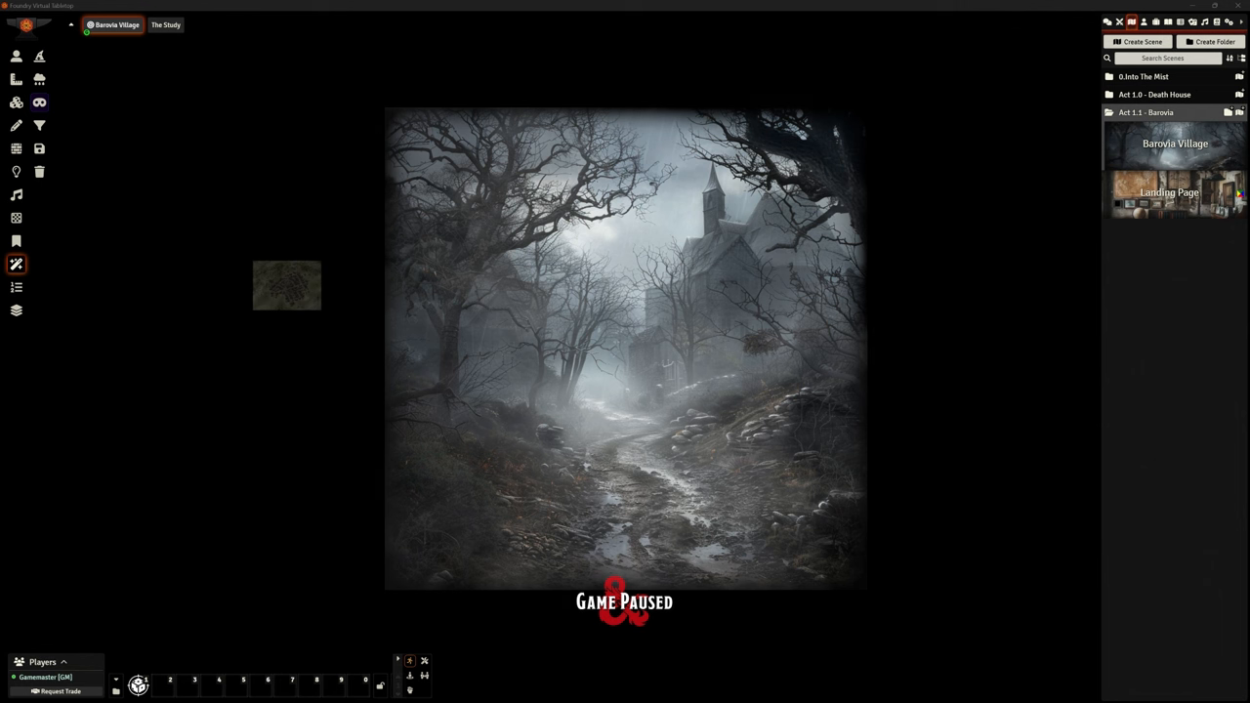
mouse_move(922, 366)
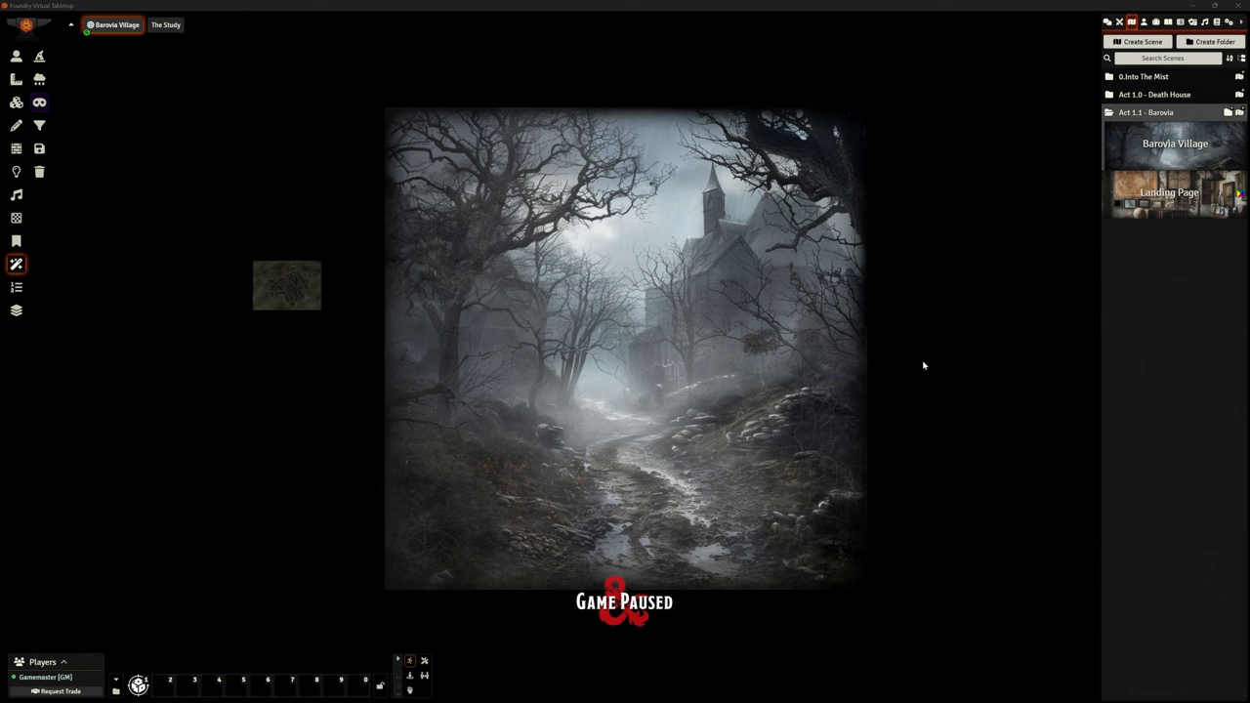
mouse_move(1117, 129)
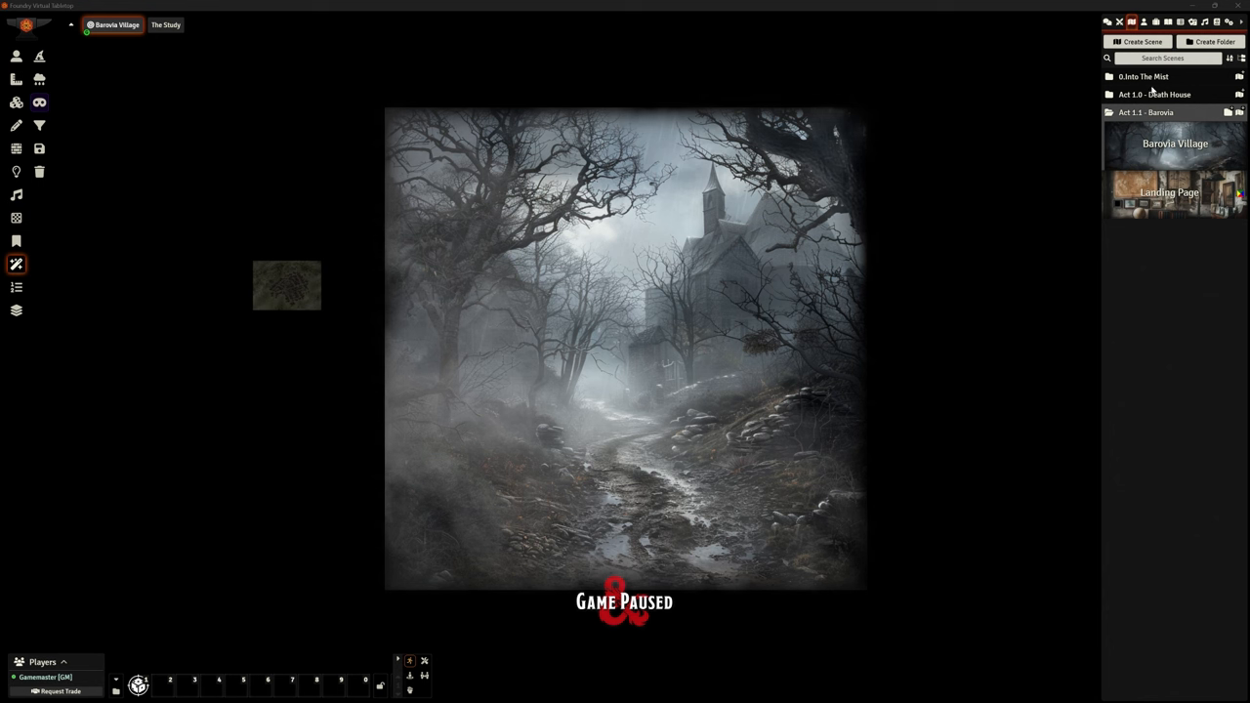
- Collapse the Into the Mist and Death House scene folders and view the Village of Barovia map
click(1142, 76)
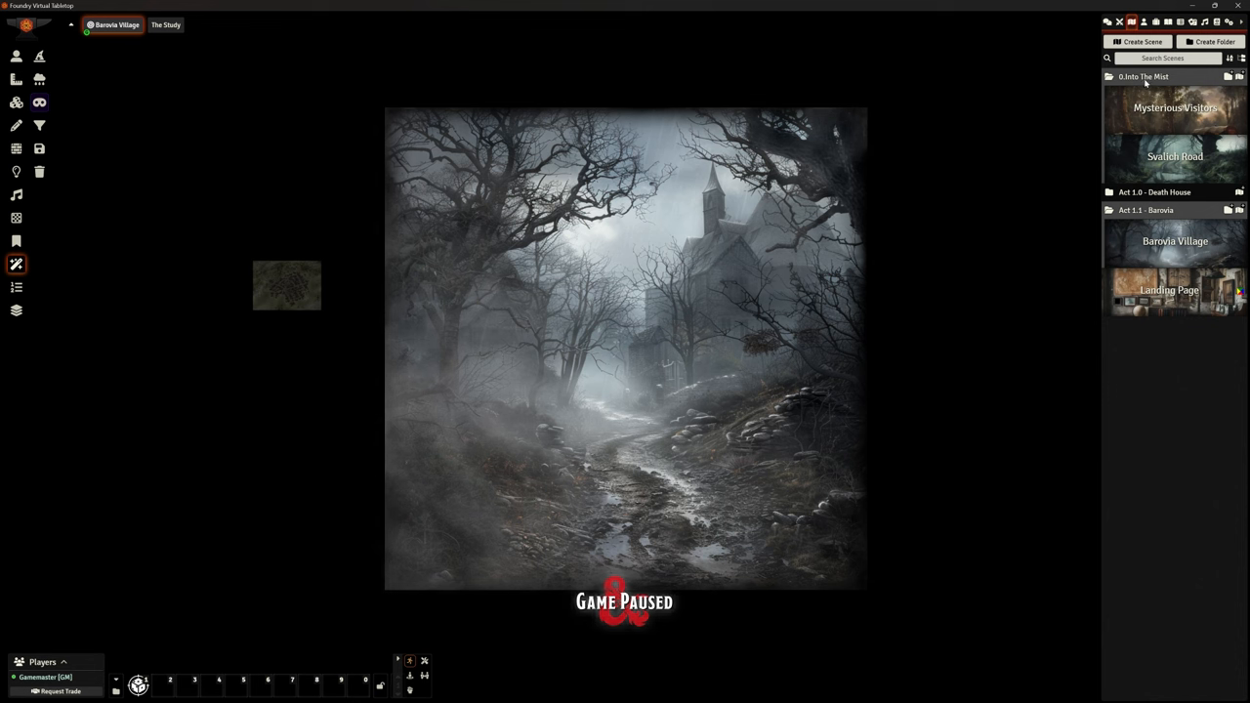
click(1142, 76)
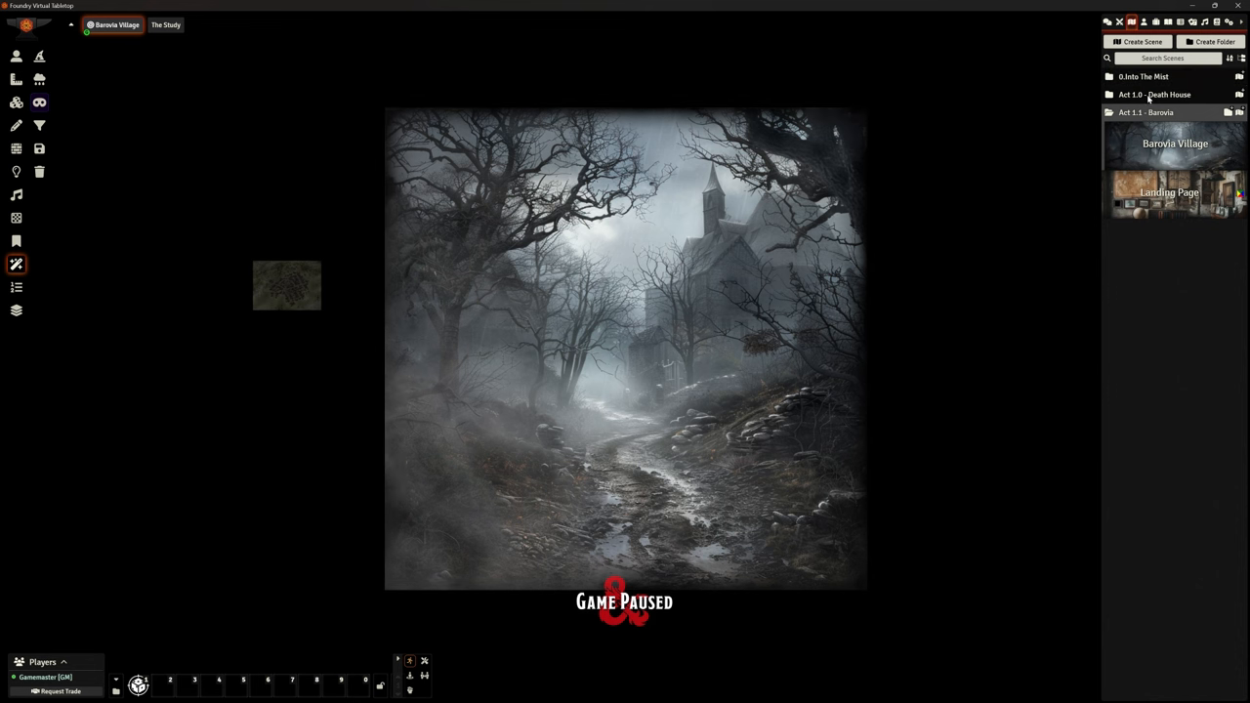
click(1152, 94)
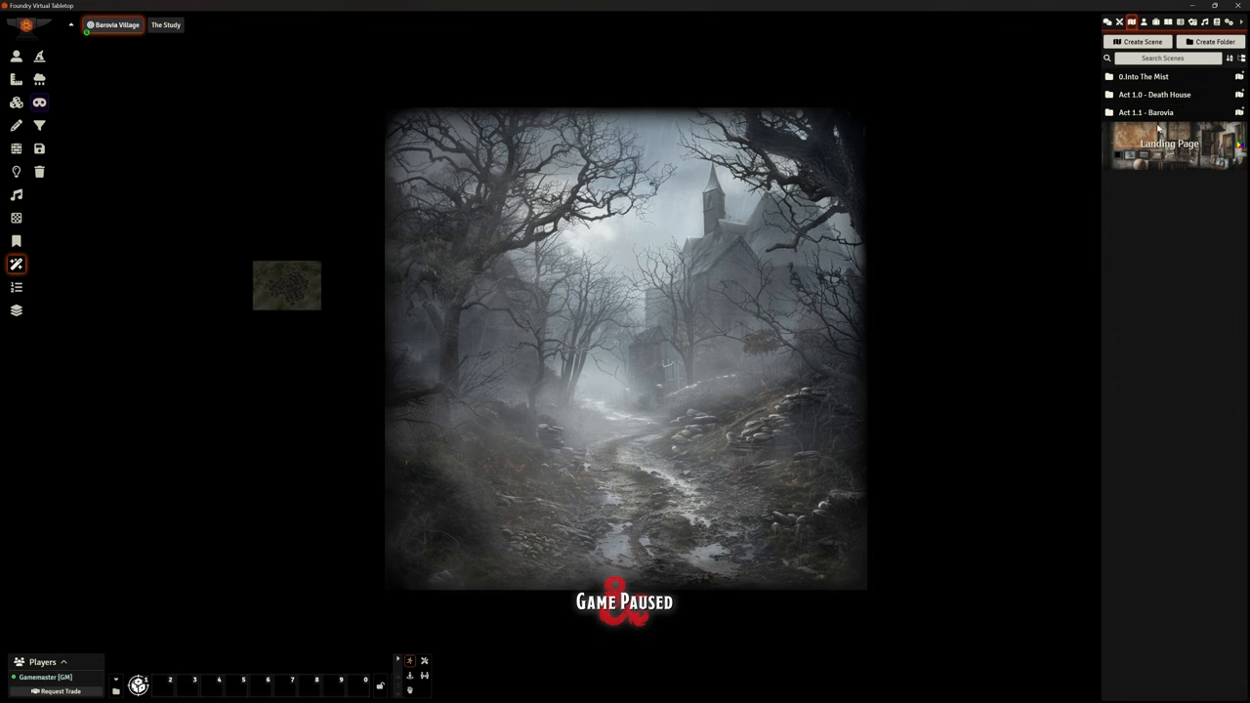
click(1144, 111)
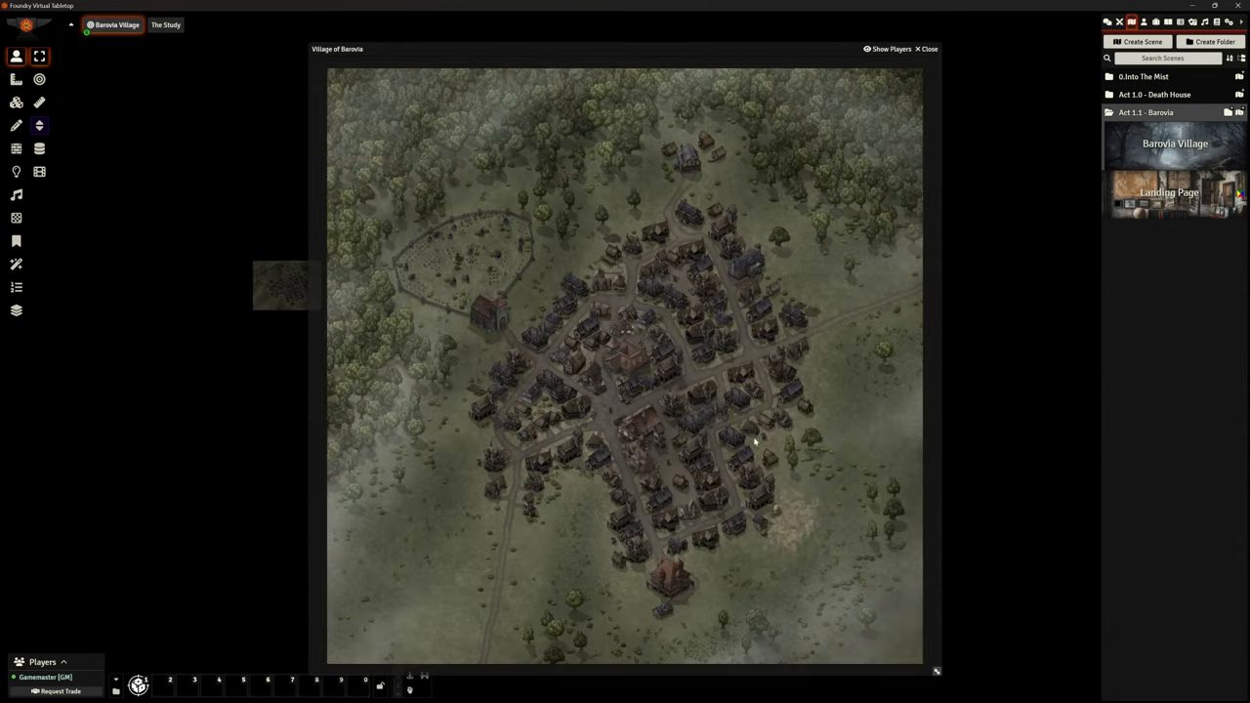
mouse_move(771, 531)
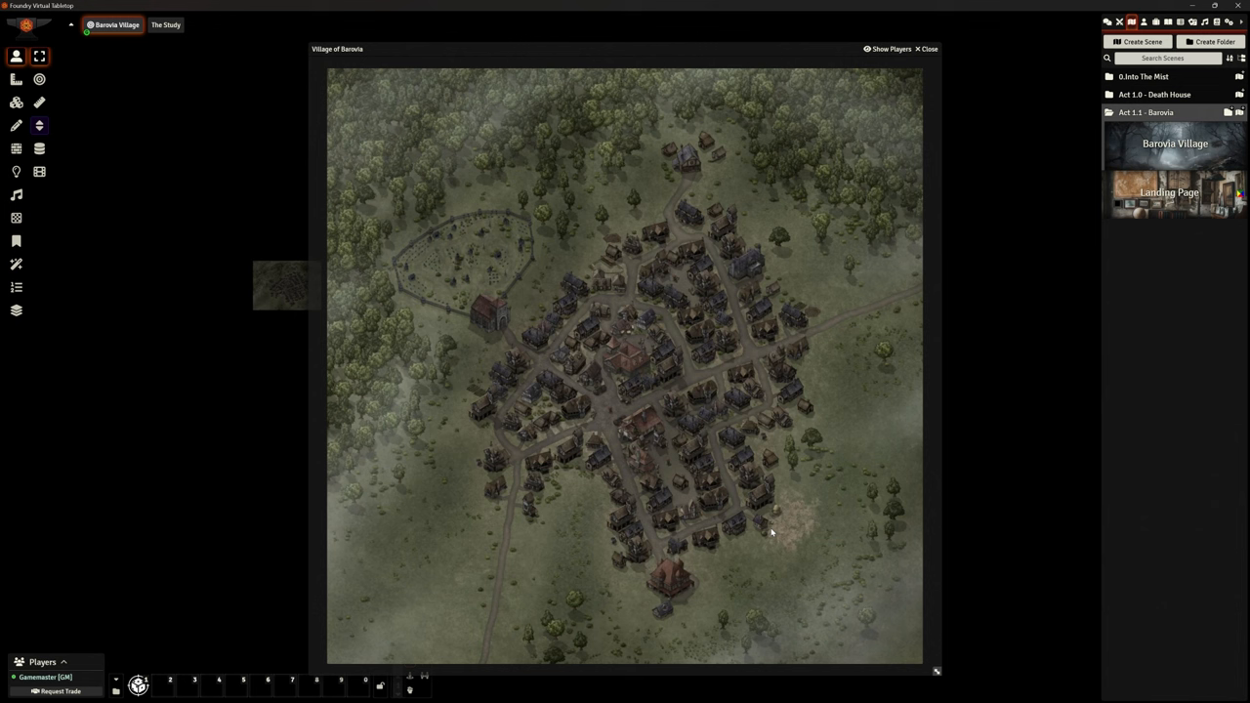
mouse_move(586, 371)
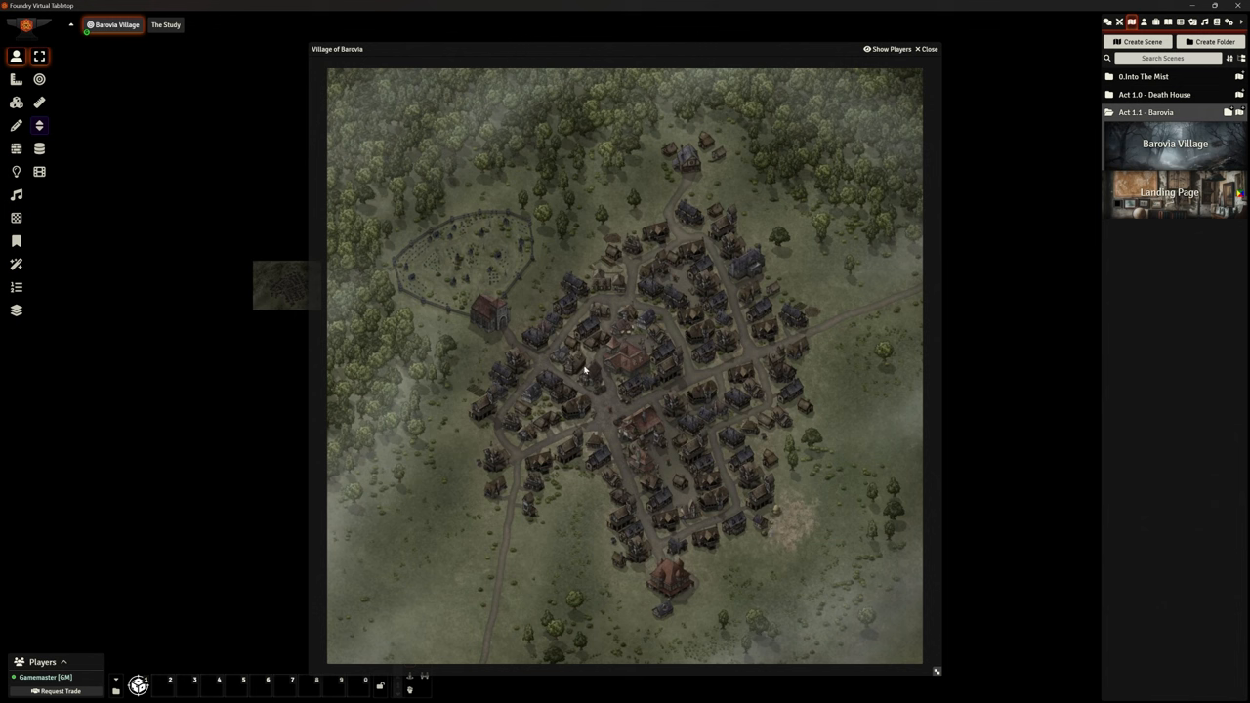
mouse_move(517, 390)
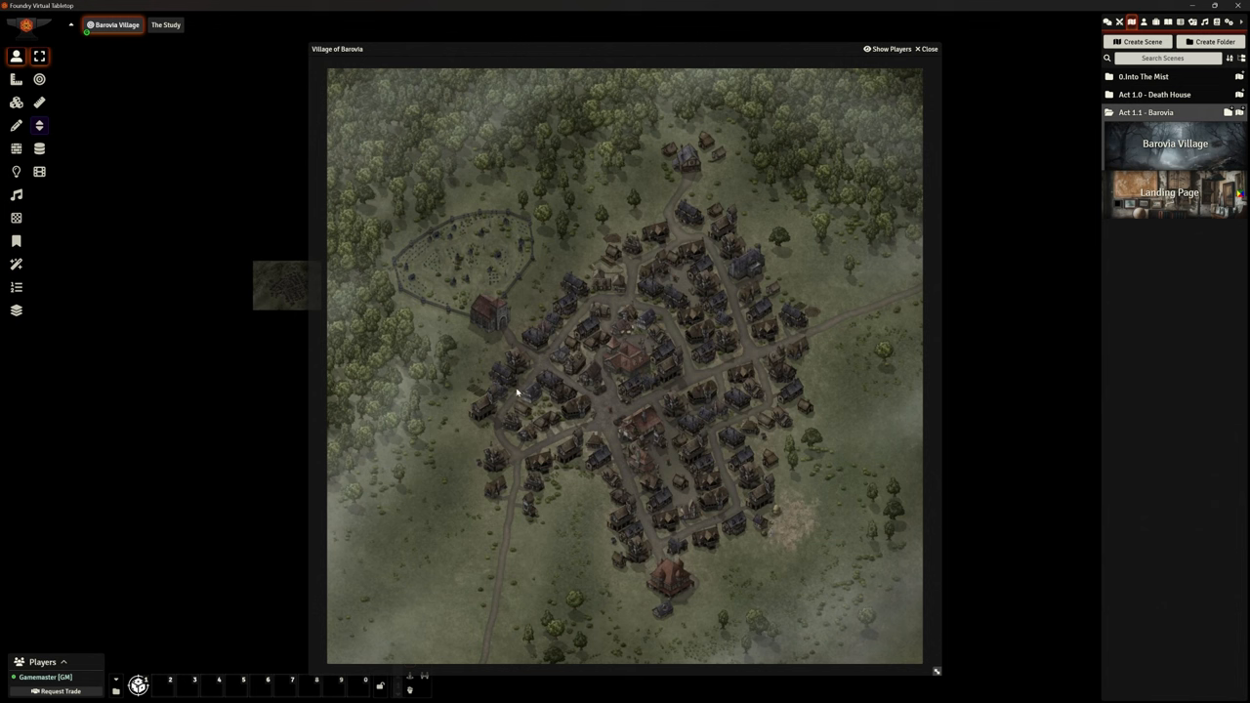
mouse_move(637, 360)
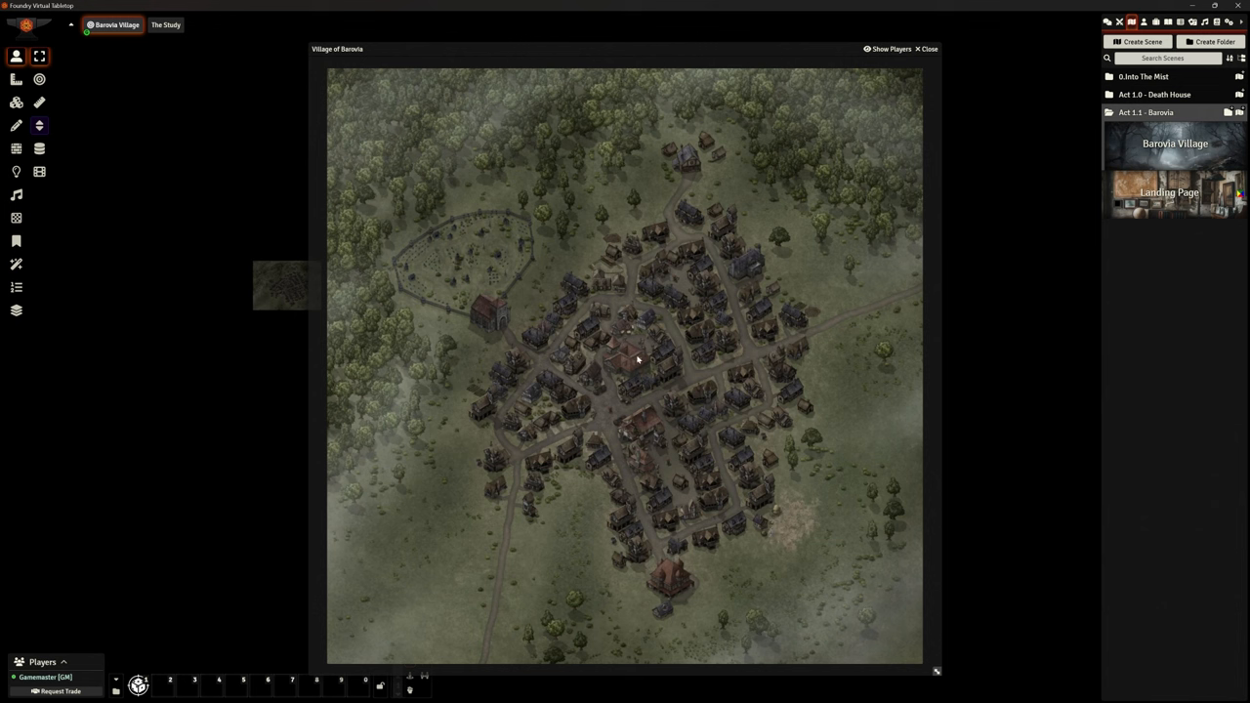
mouse_move(712, 601)
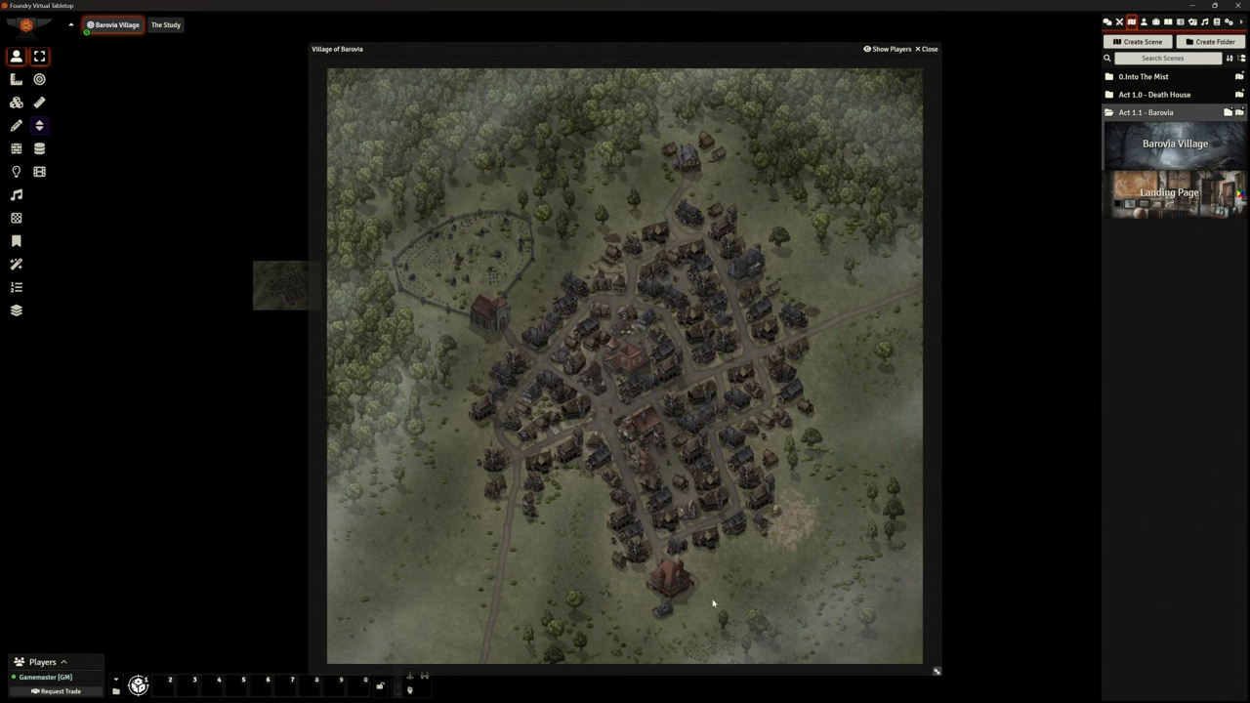
mouse_move(605, 550)
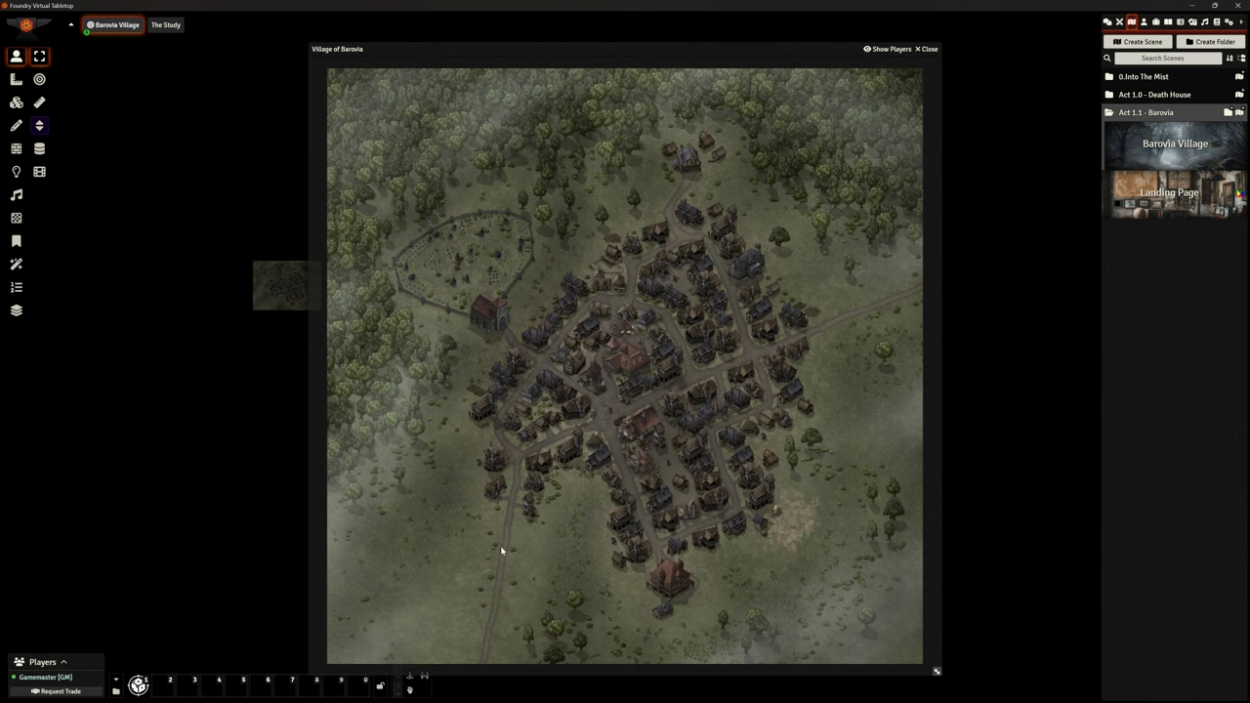
mouse_move(523, 601)
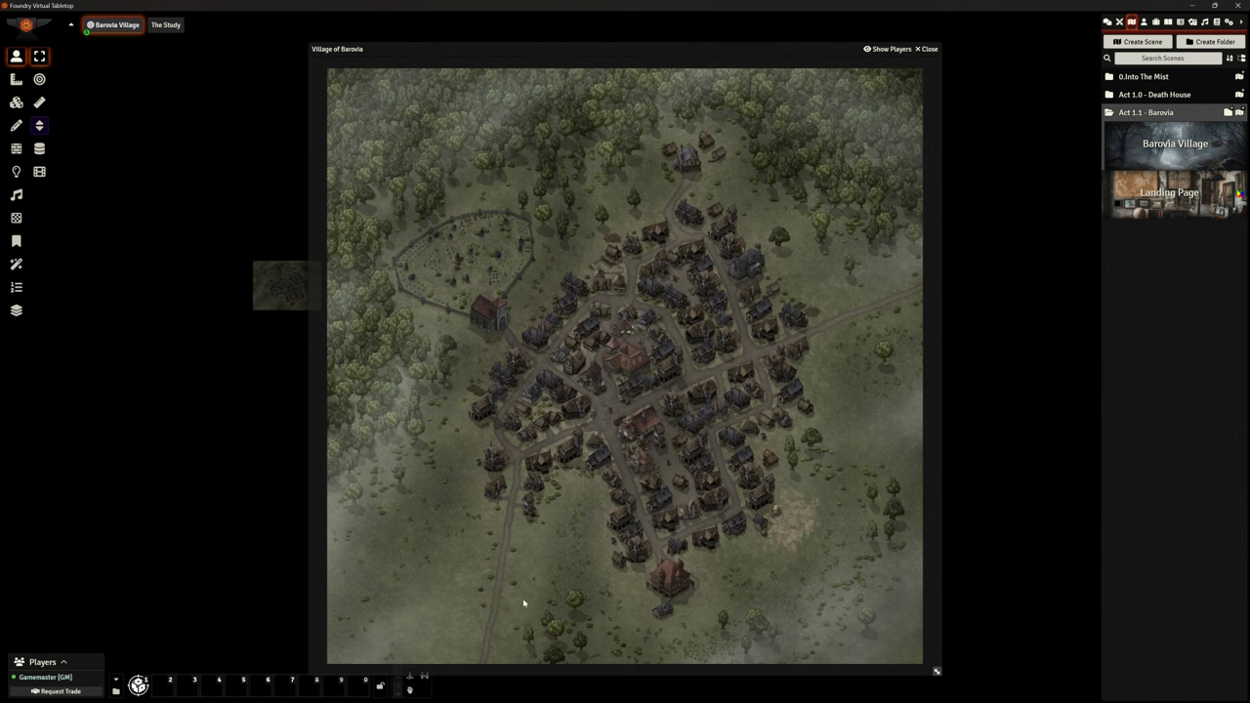
mouse_move(523, 613)
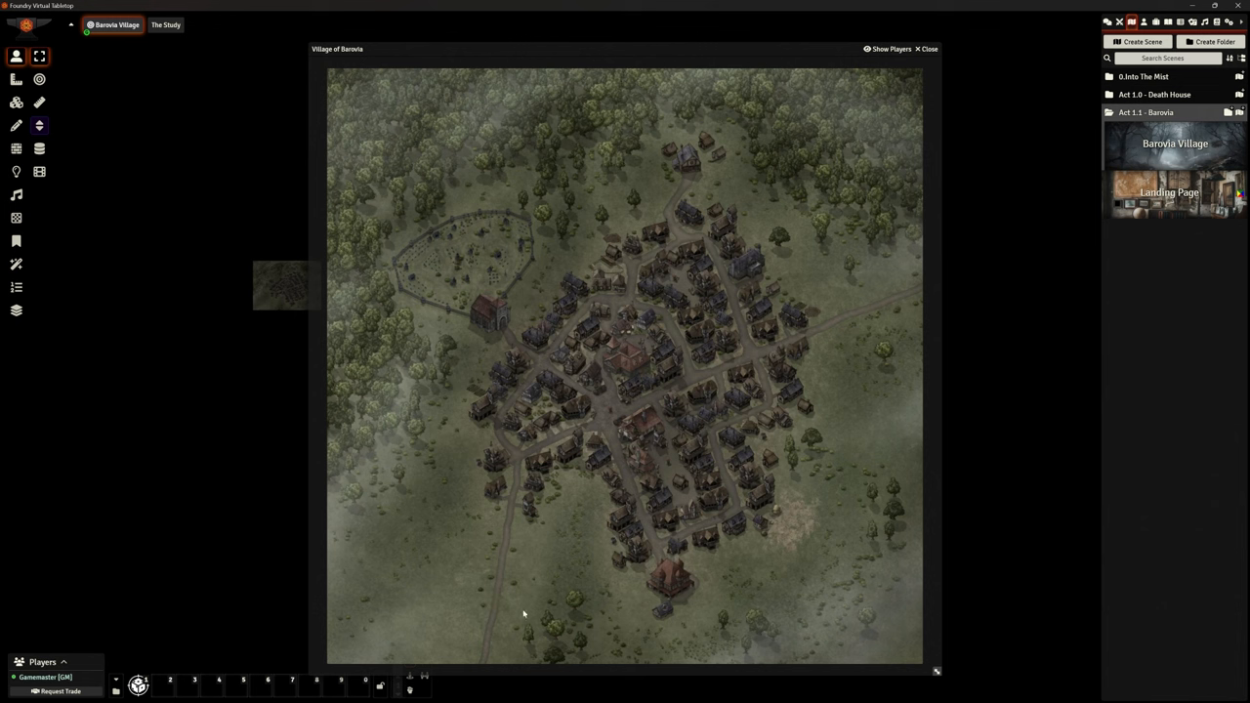
mouse_move(539, 613)
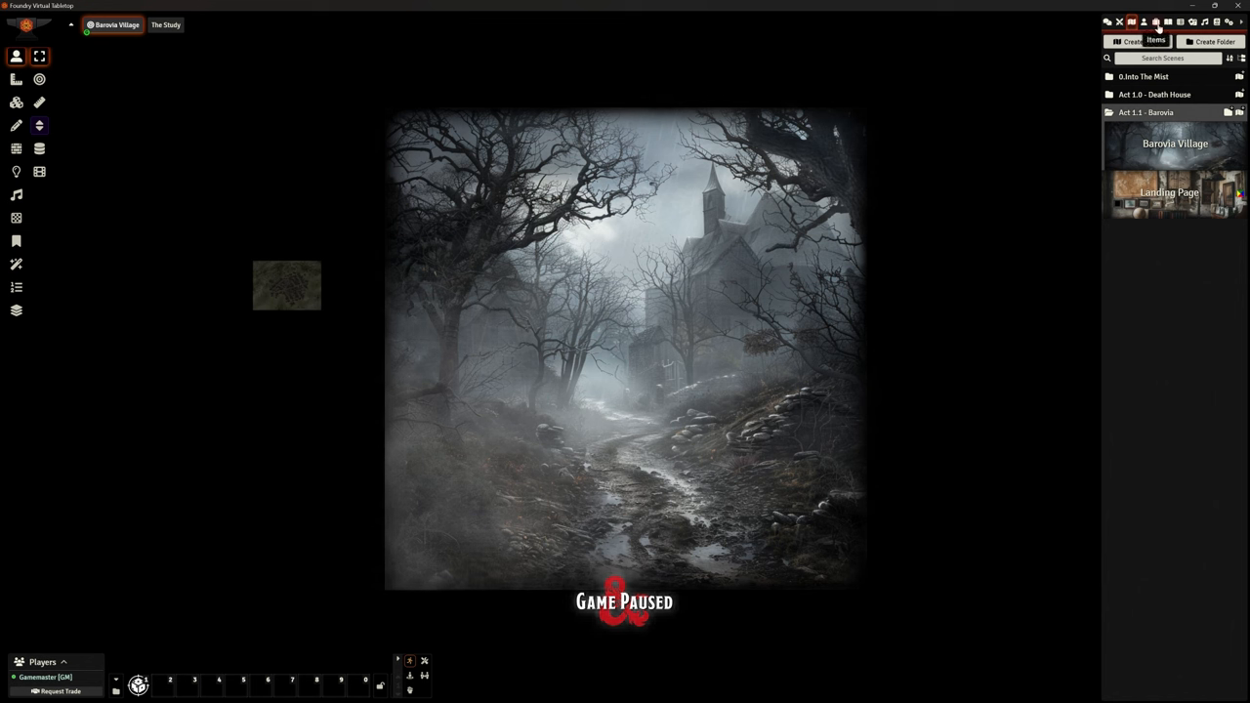
mouse_move(1167, 21)
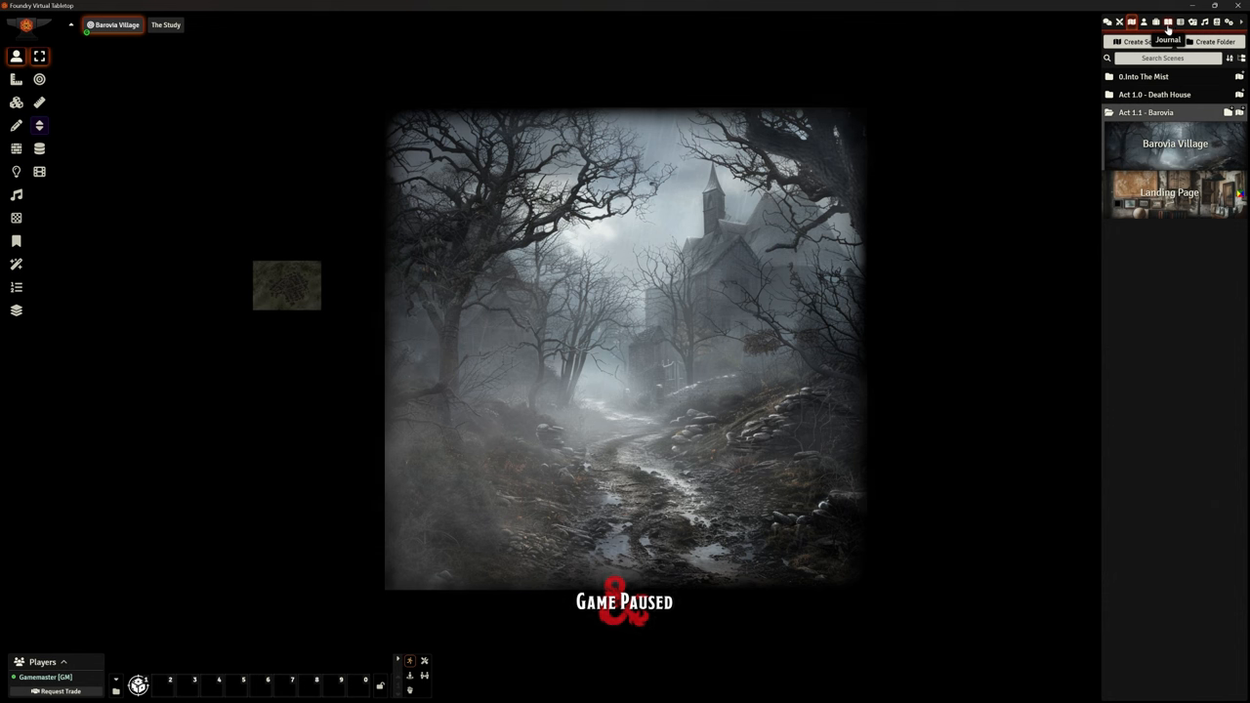
- Show the Village of Barovia map page in the Party Journal
click(1168, 22)
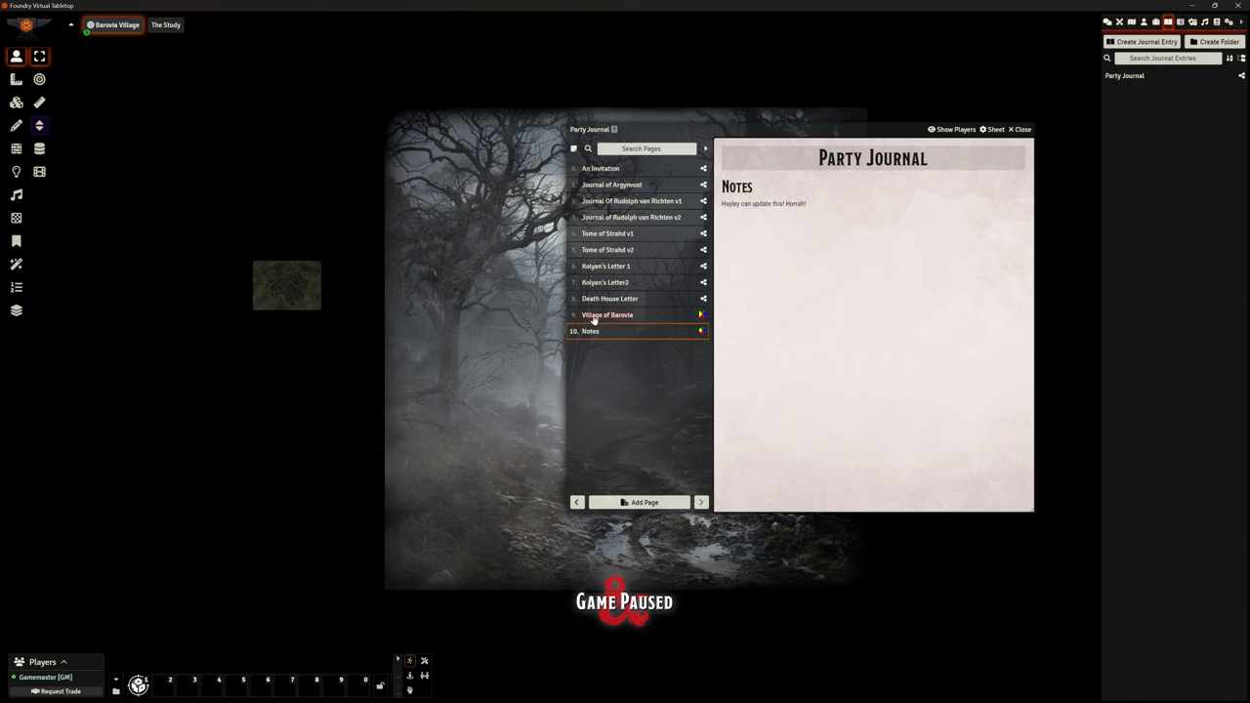
click(605, 314)
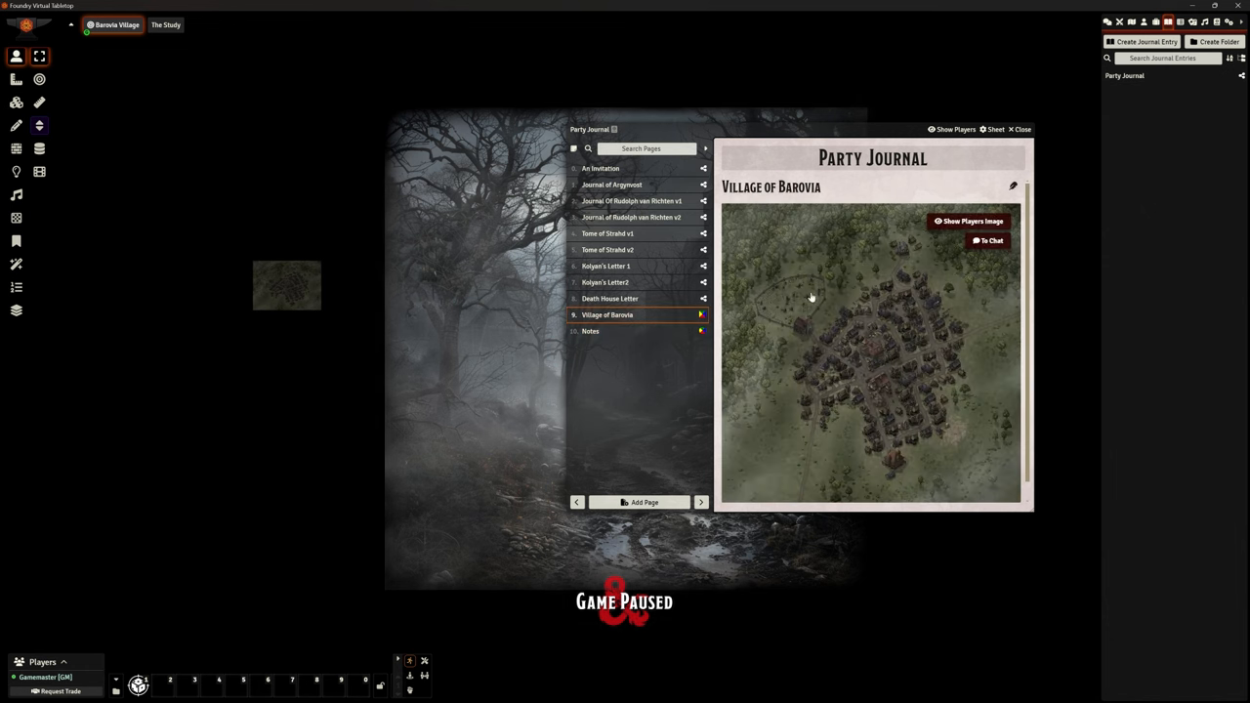
mouse_move(851, 359)
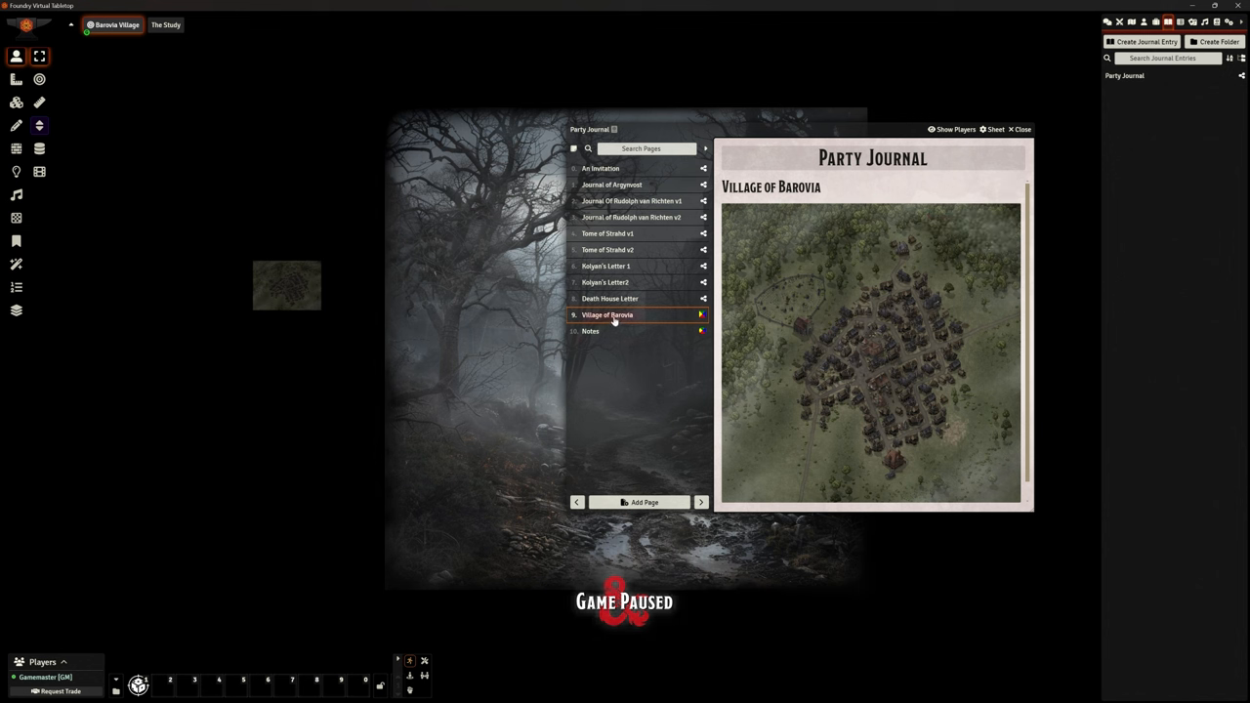
mouse_move(909, 380)
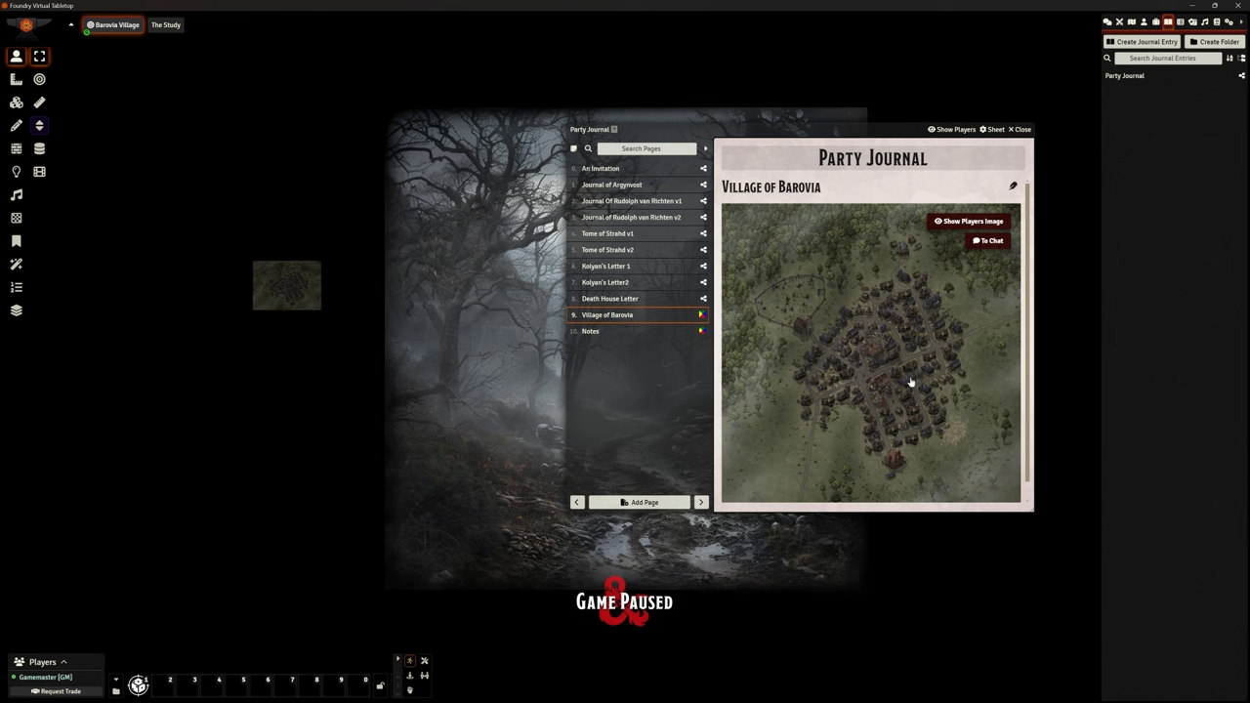
mouse_move(875, 365)
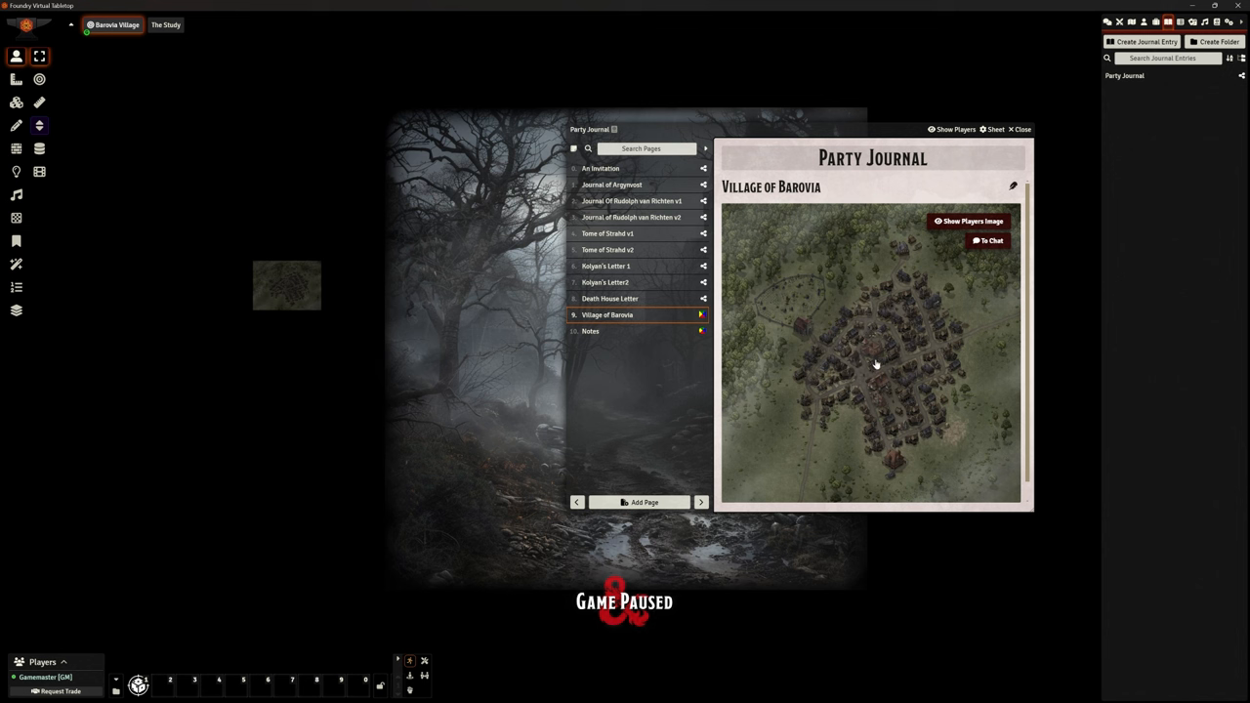
mouse_move(880, 398)
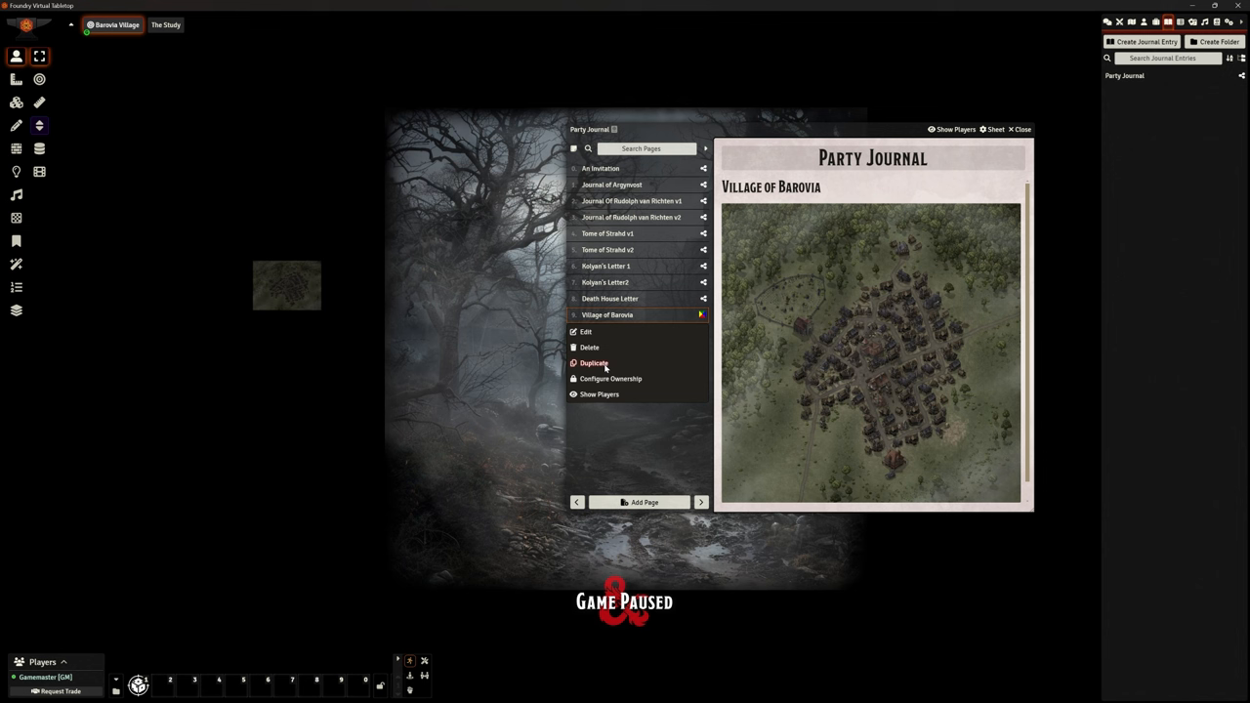
- Set the Village of Barovia page's All Players ownership to None and save it
click(610, 379)
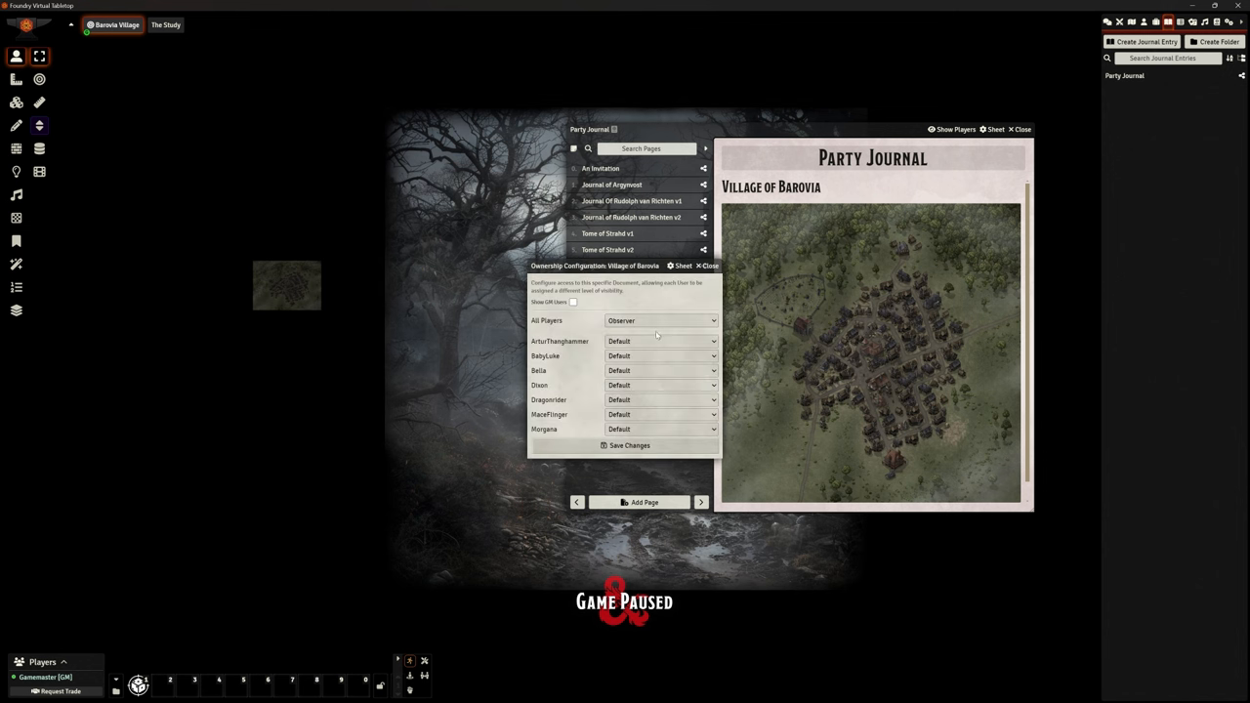
click(662, 320)
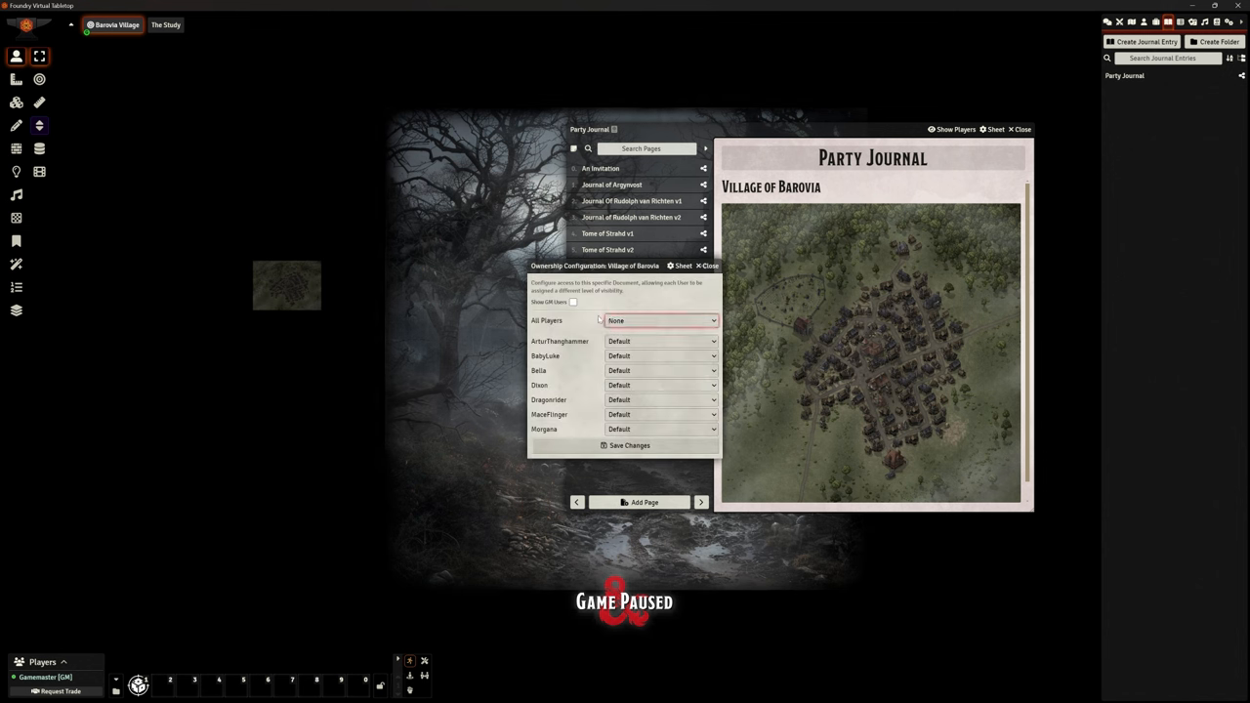
click(707, 266)
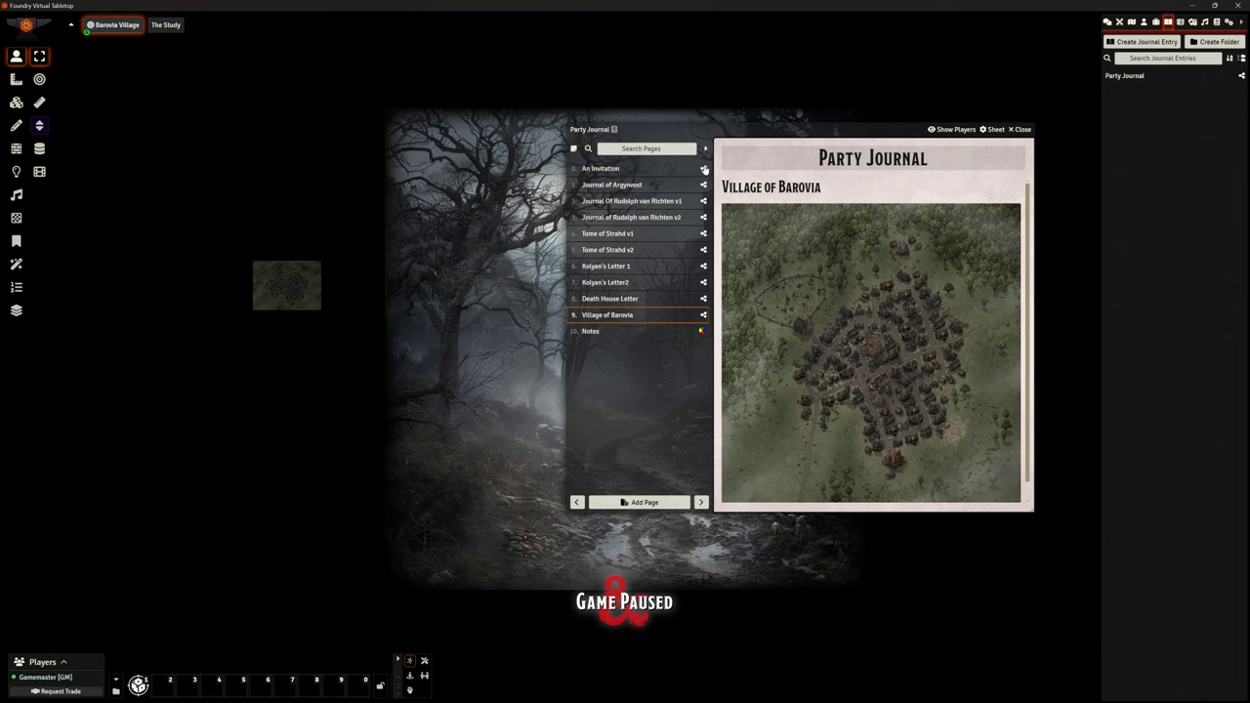
- Review the active modules list from Game Settings, then close it and the Party Journal
click(1242, 21)
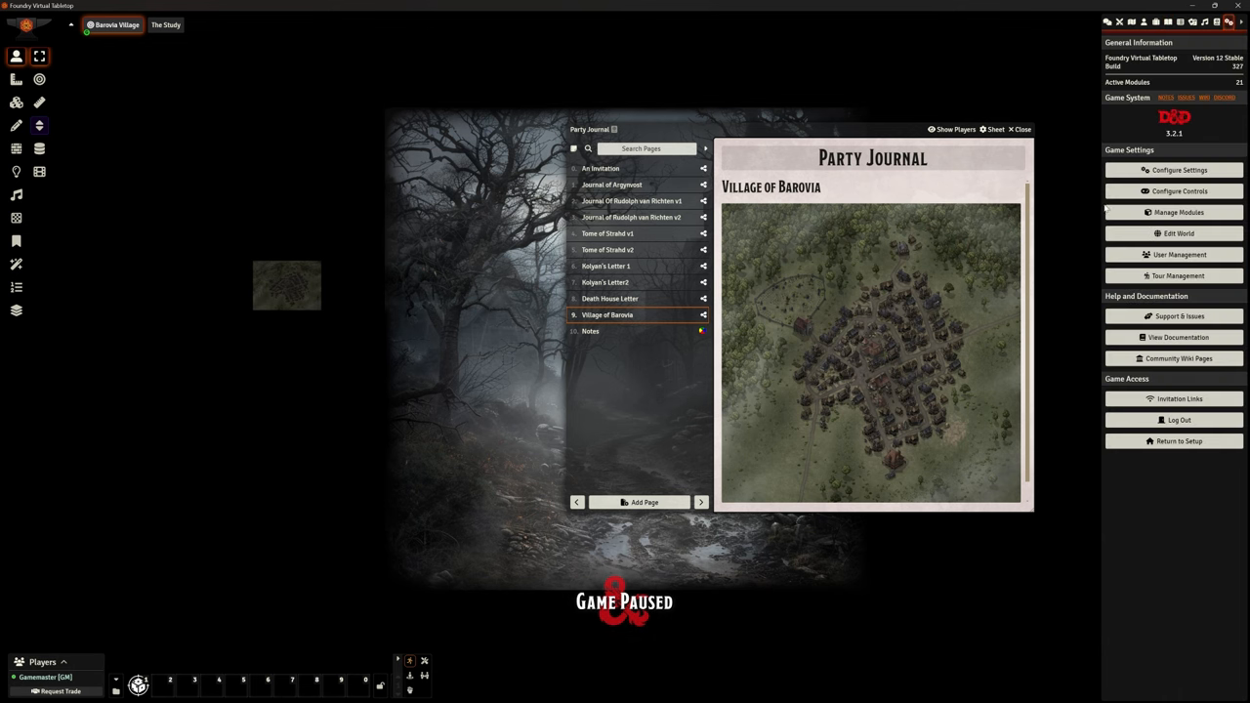
click(1179, 211)
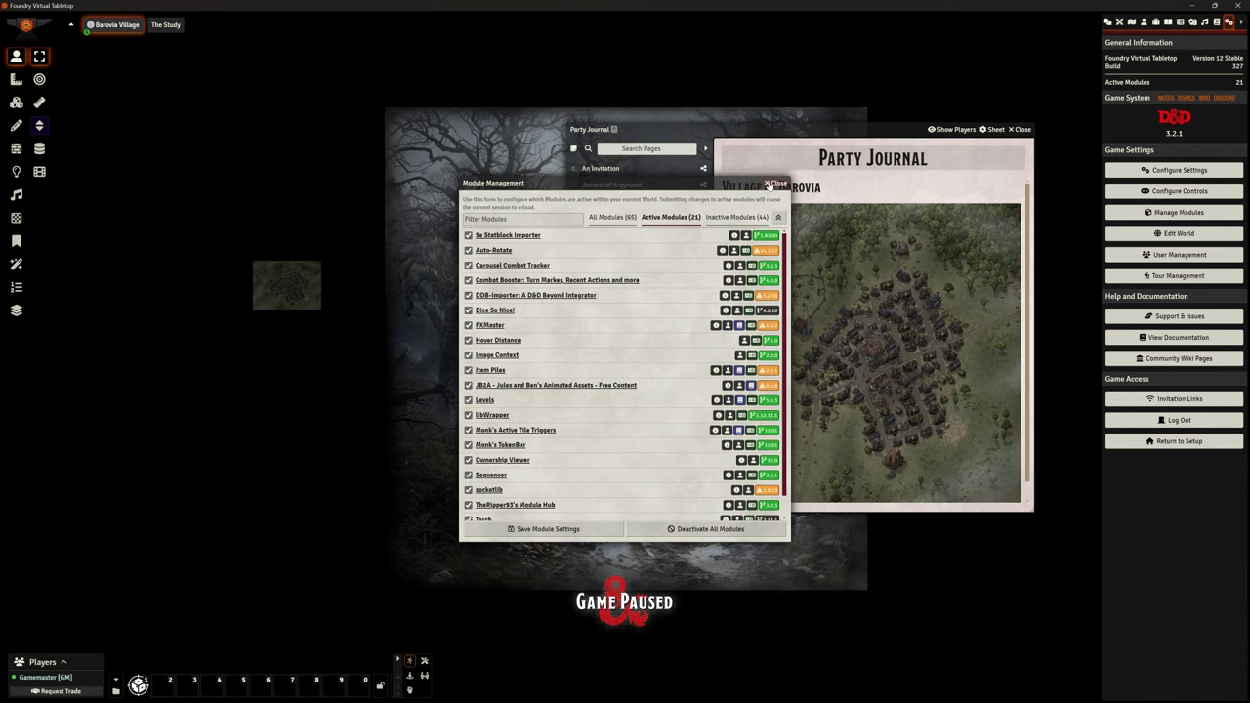
click(777, 184)
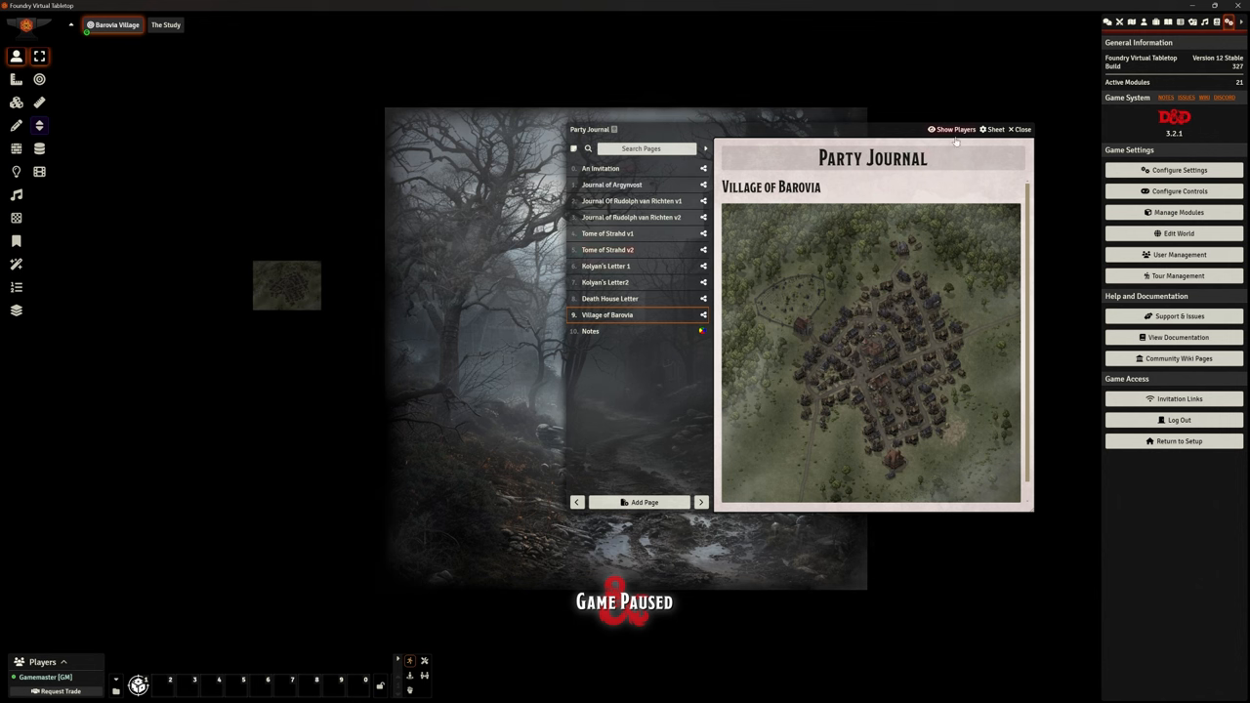
click(1023, 129)
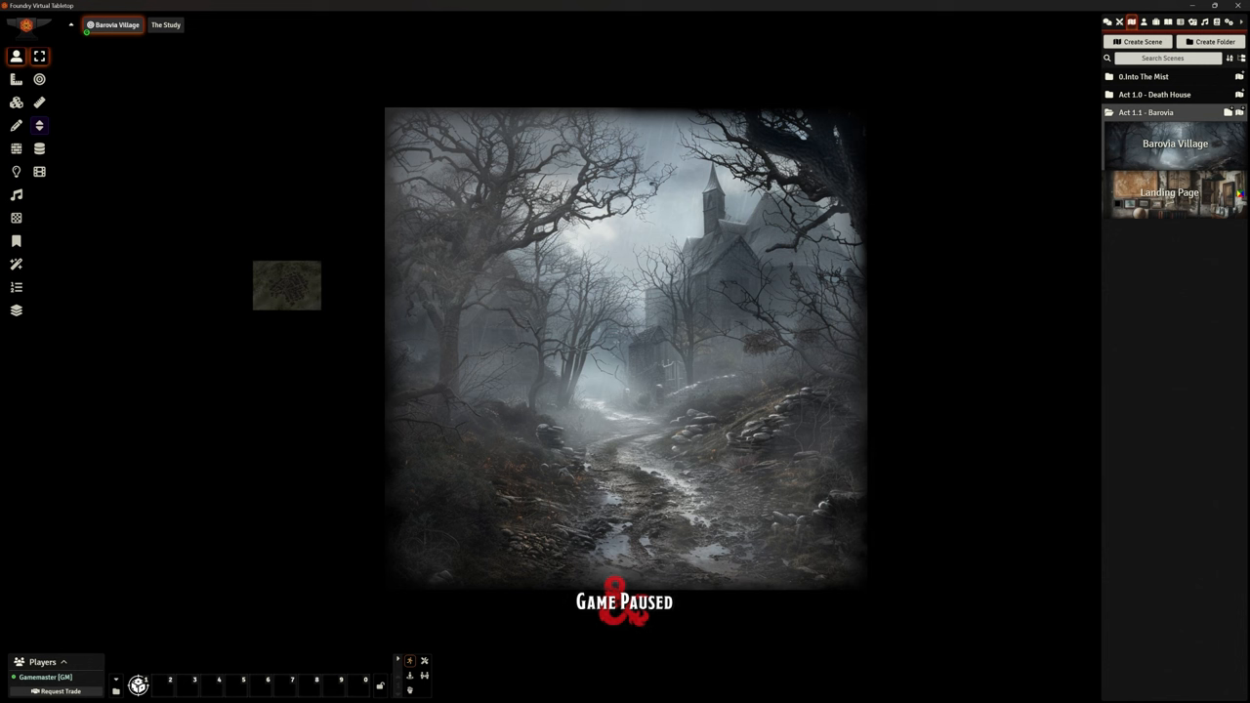
mouse_move(779, 347)
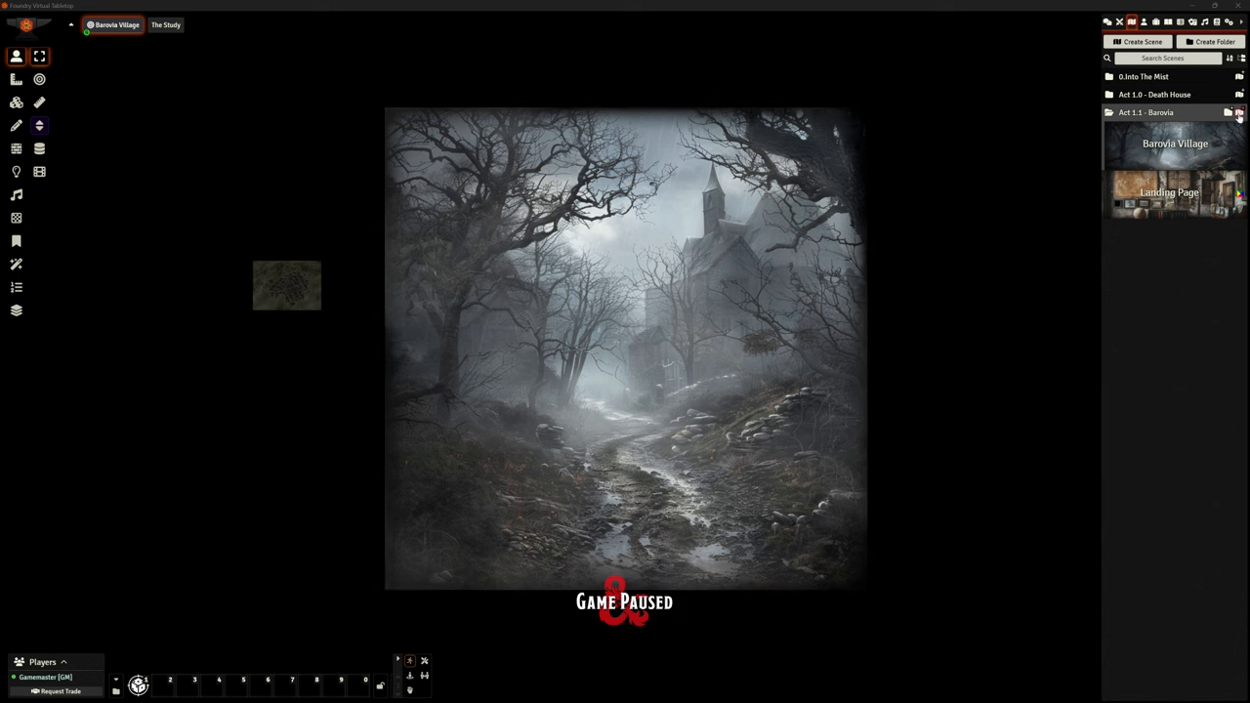
- Create a new Blood of the Vine Tavern scene in the Act 1.1 - Barovia folder and bring up its options
click(1237, 111)
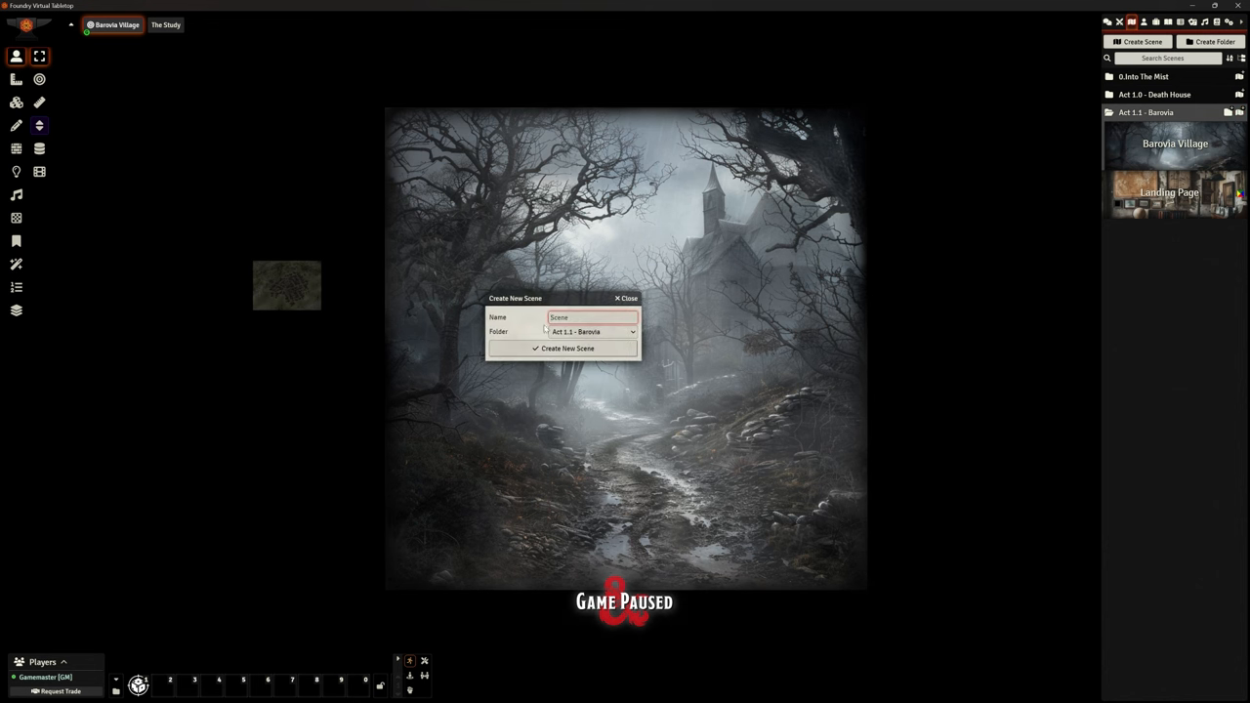
text(Blood of the Vine Tavern)
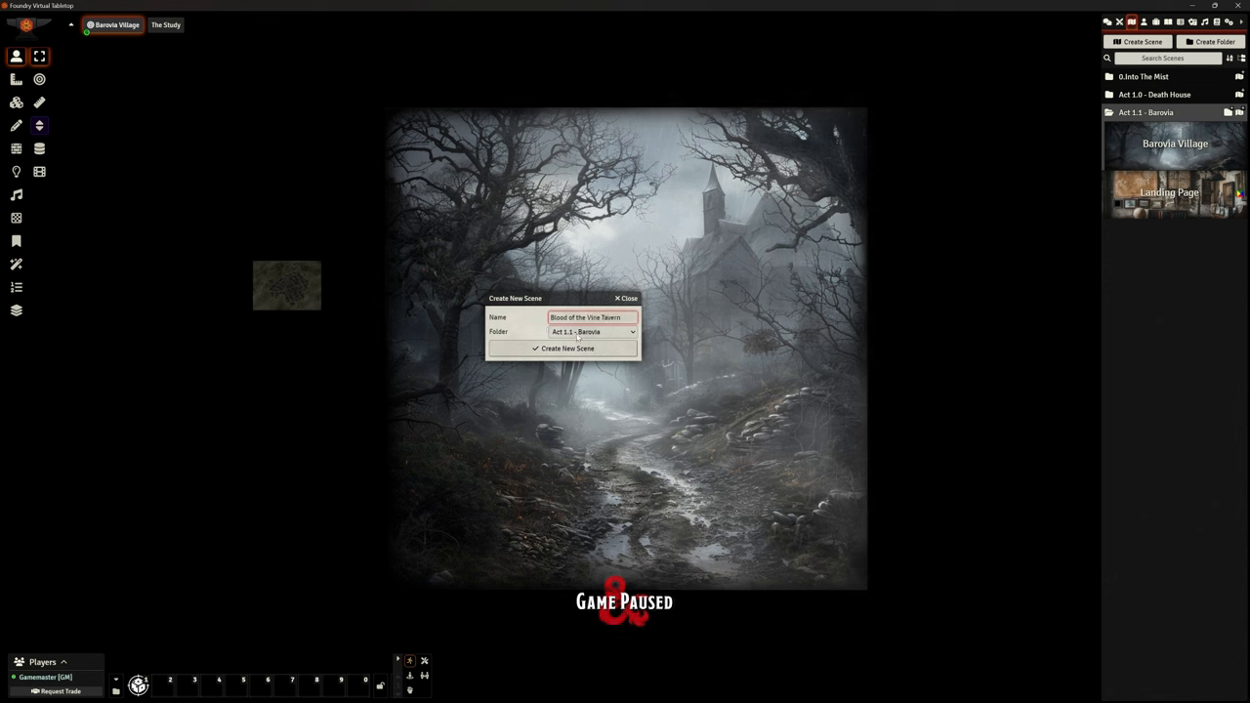
click(566, 348)
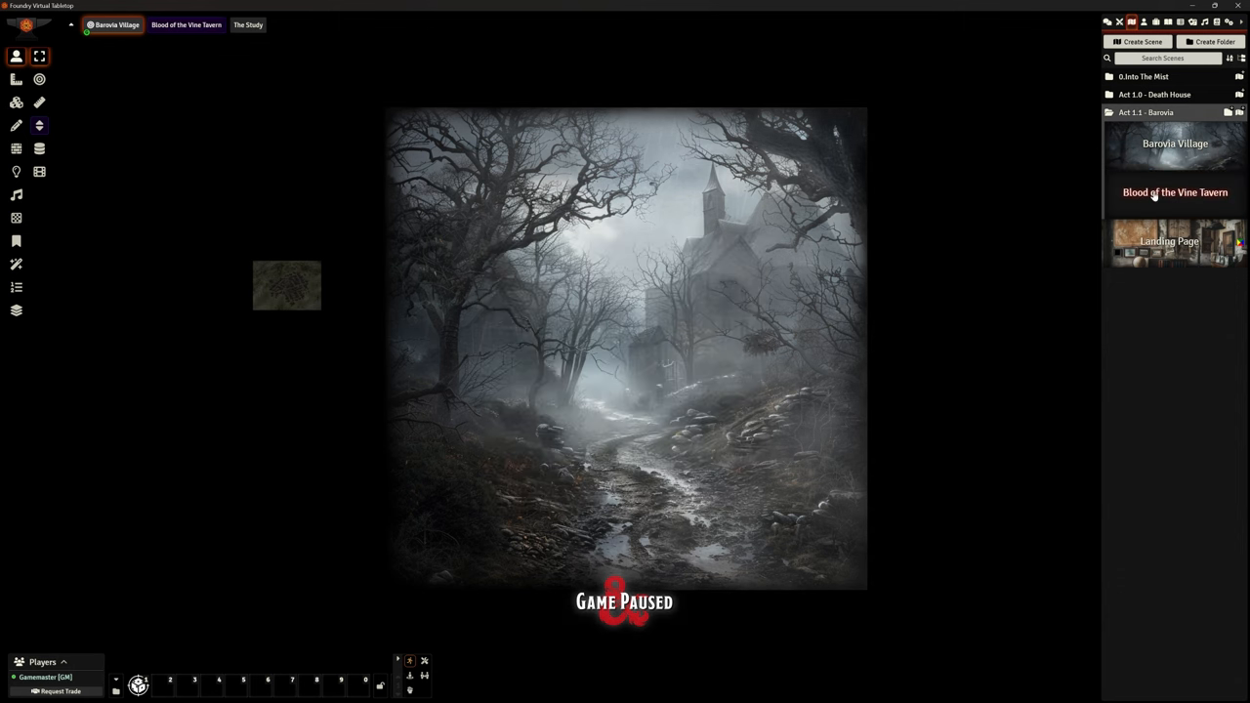
right_click(1176, 191)
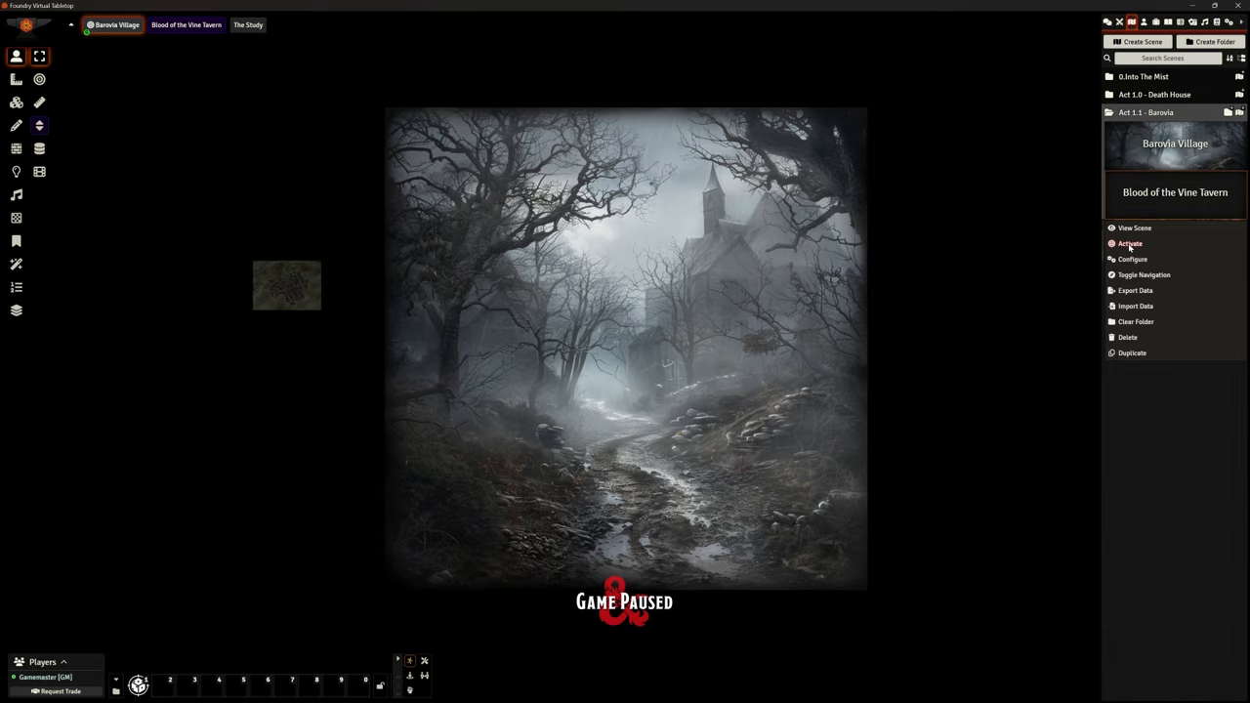
- From the tavern scene's configuration, browse the Barovia Maps folder and choose to upload a new background image
click(1129, 242)
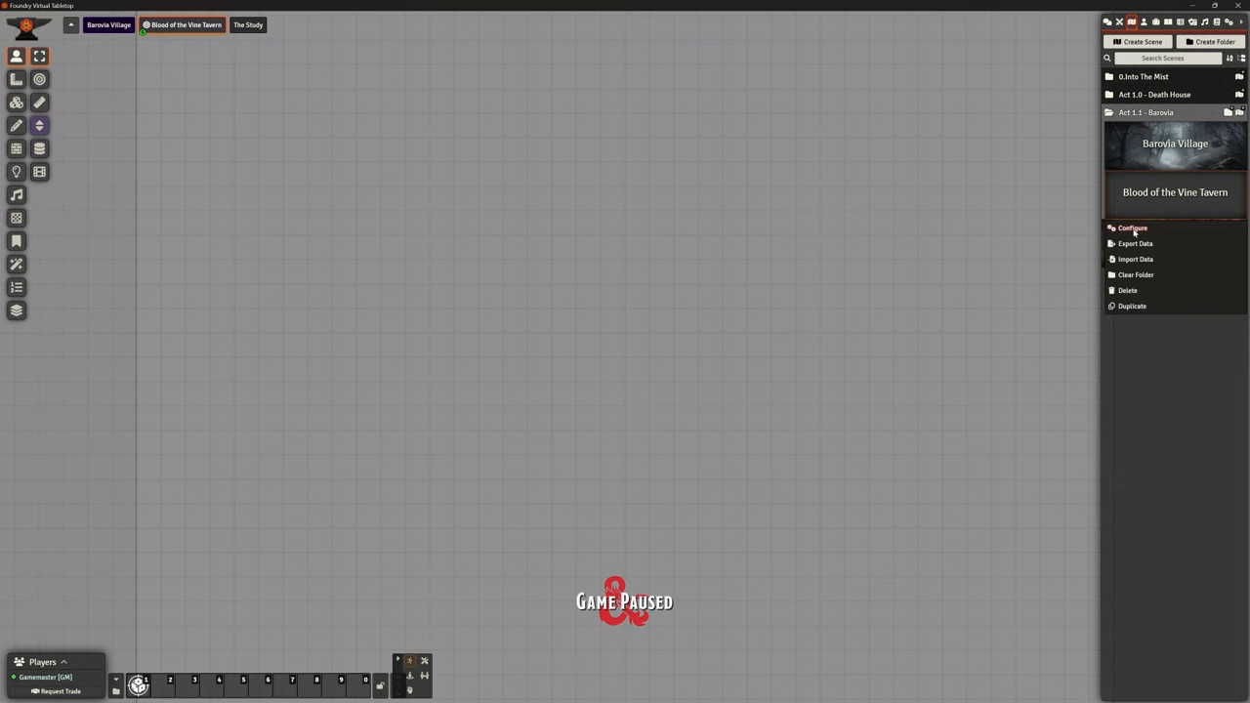
click(1132, 226)
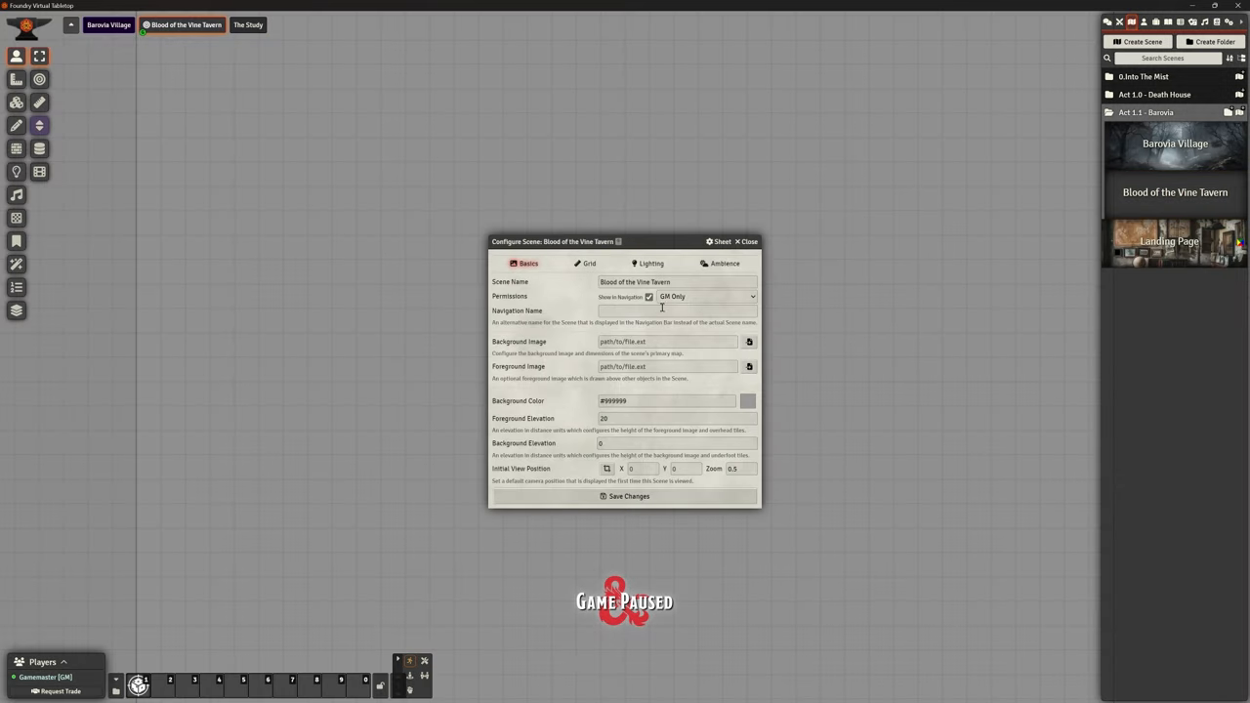
click(648, 297)
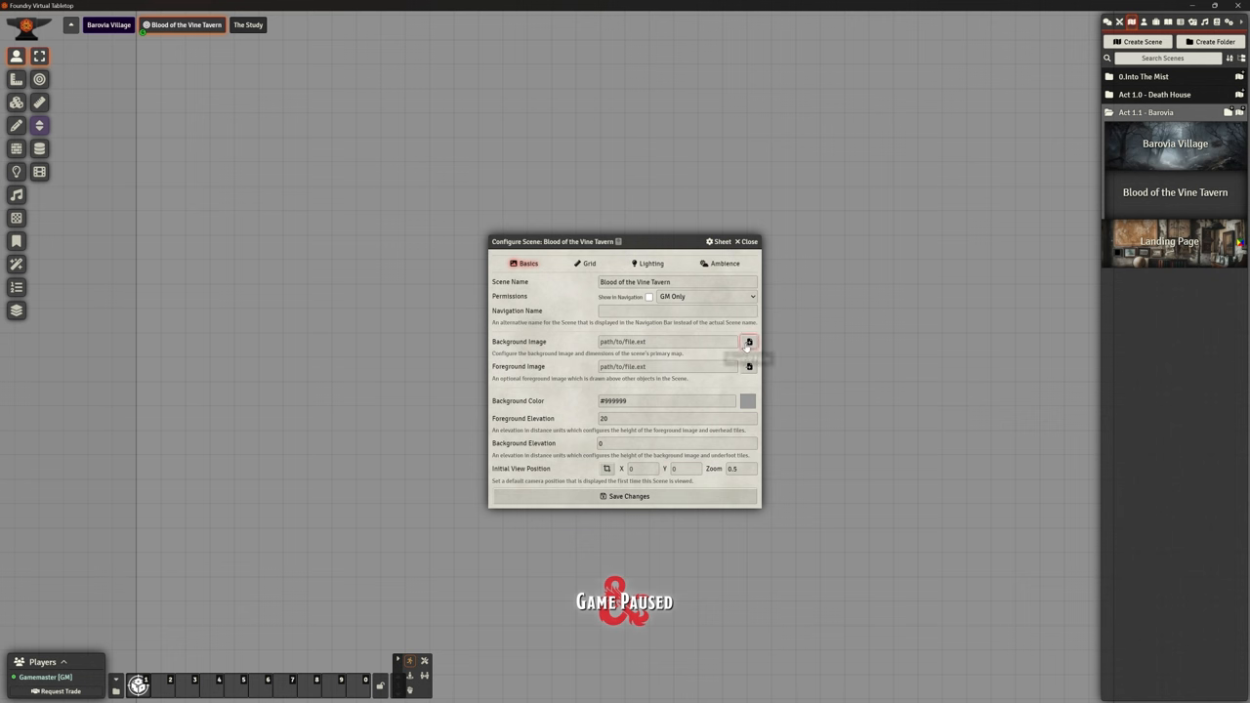
click(750, 341)
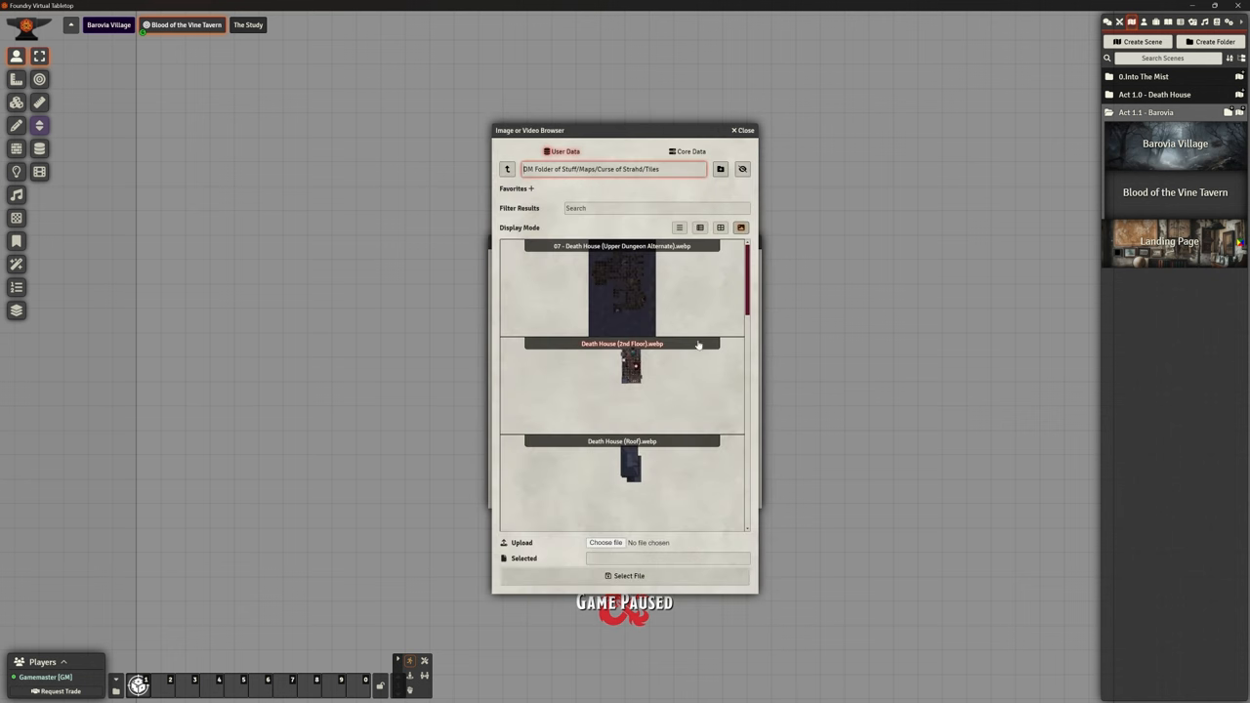
mouse_move(652, 221)
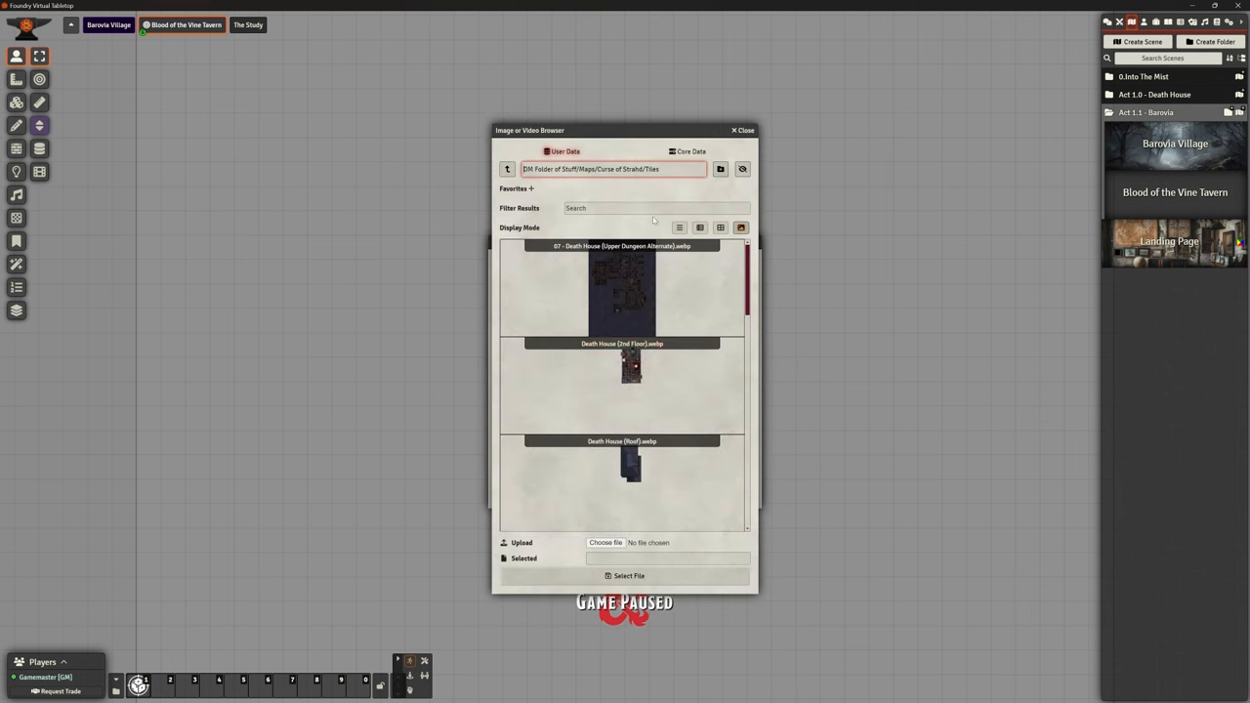
click(613, 168)
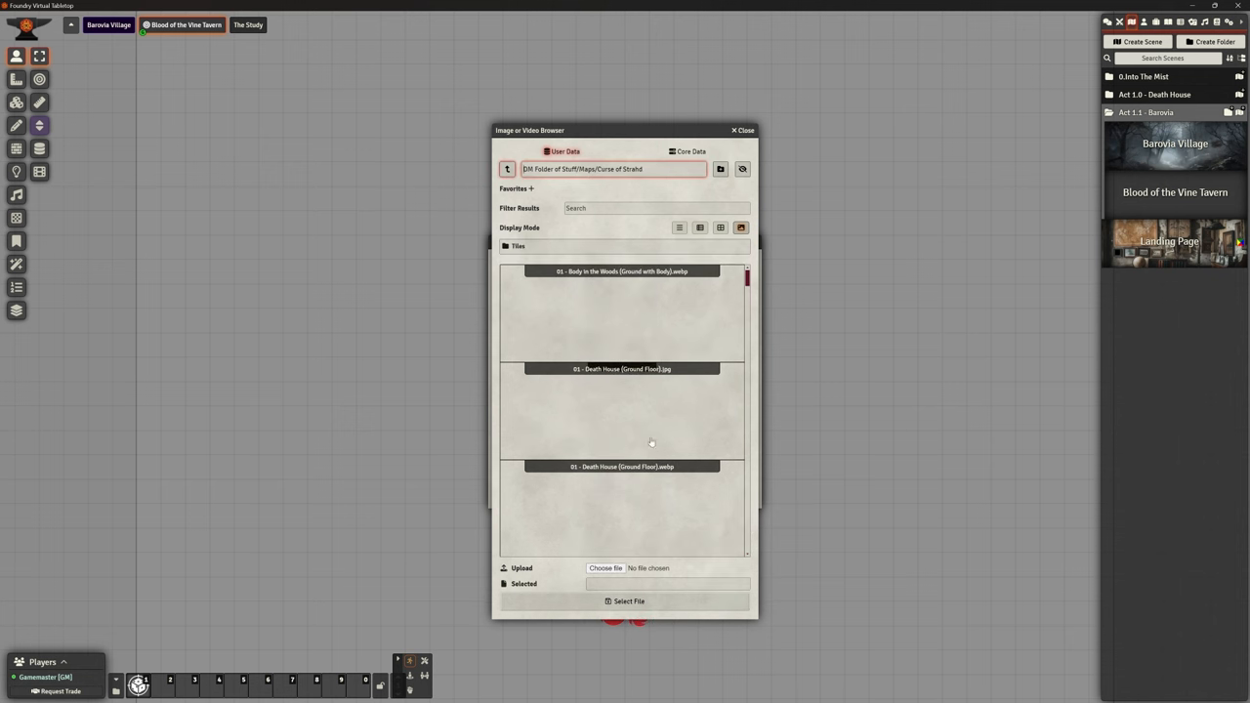
click(605, 567)
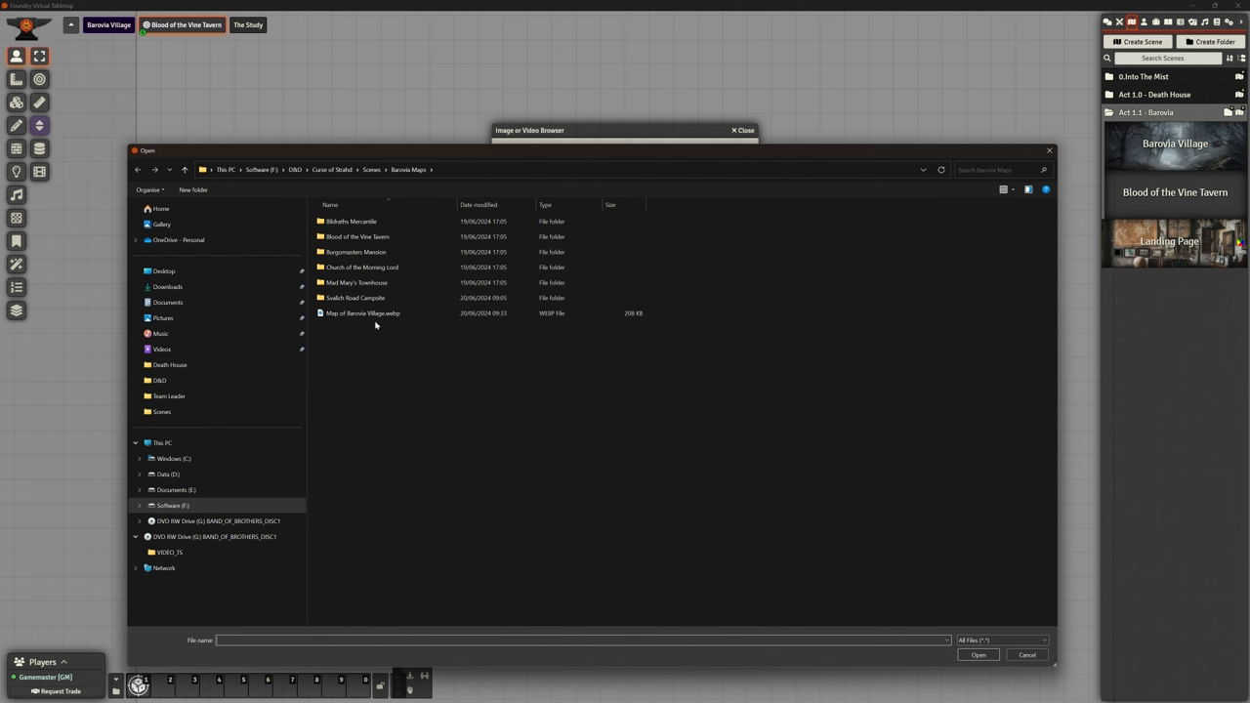
mouse_move(379, 250)
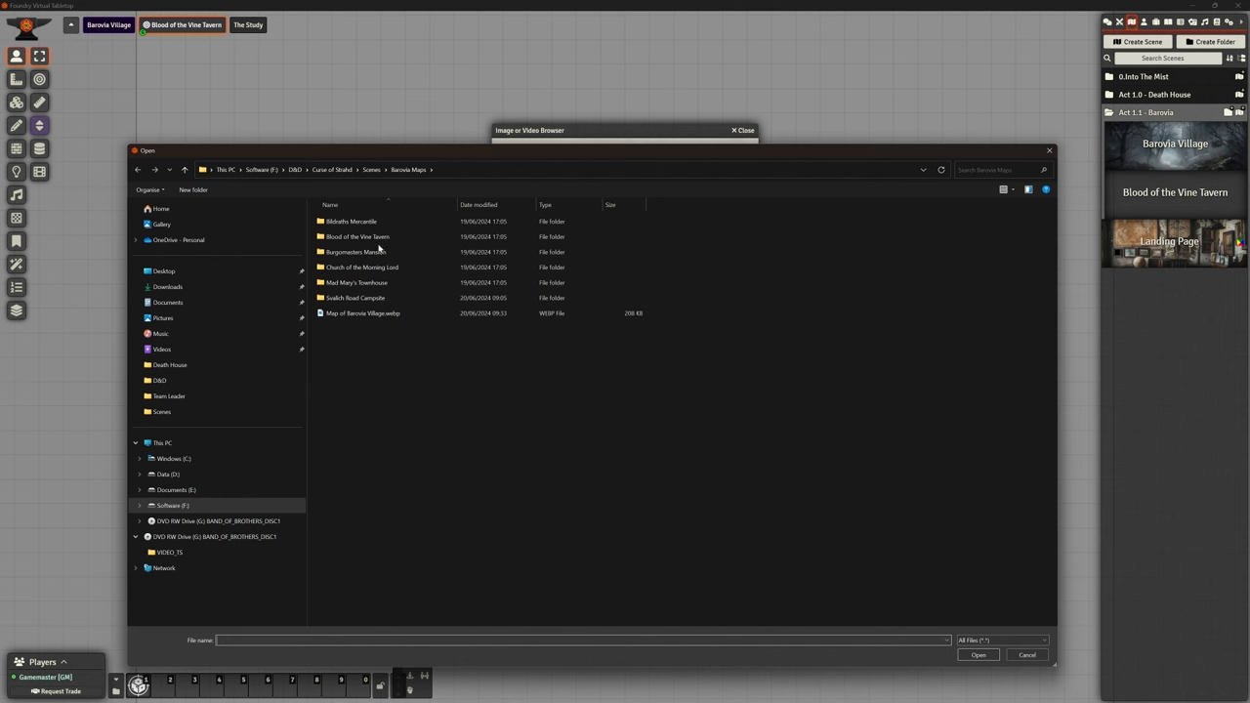
mouse_move(356, 236)
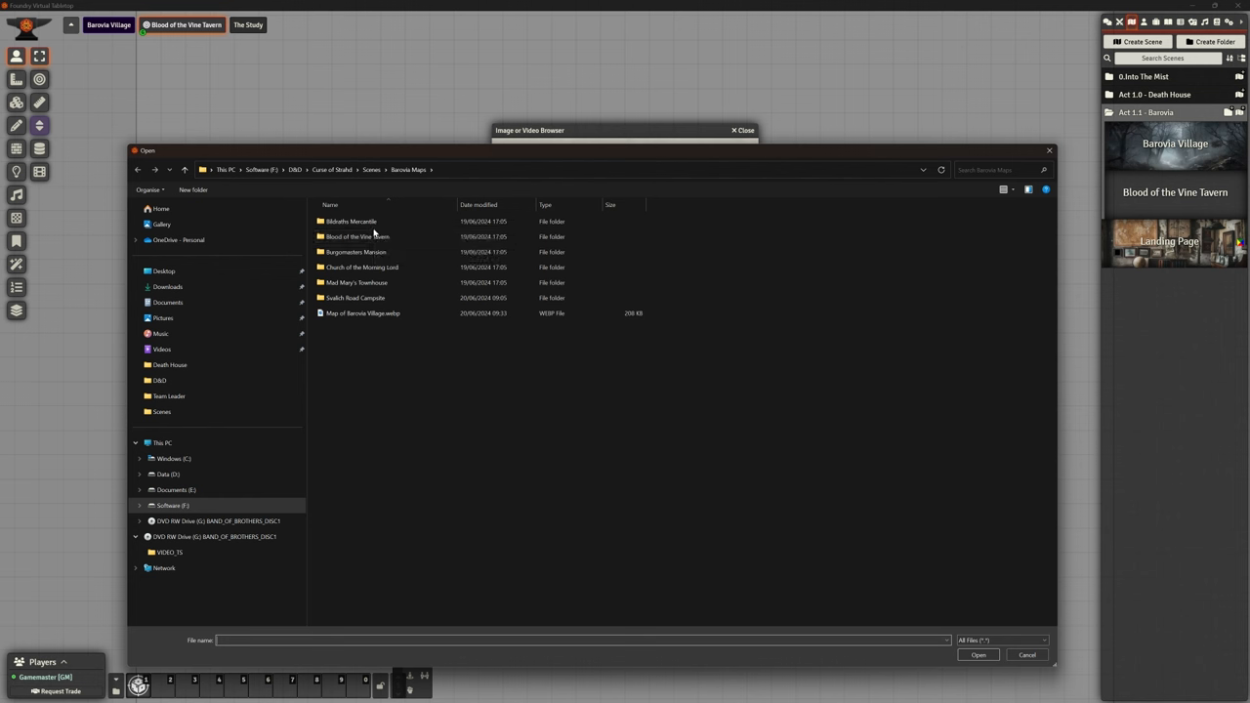
- Upload the 01 Ground map from the Blood of the Vine Tavern folder to the Curse of Strahd maps folder
click(355, 236)
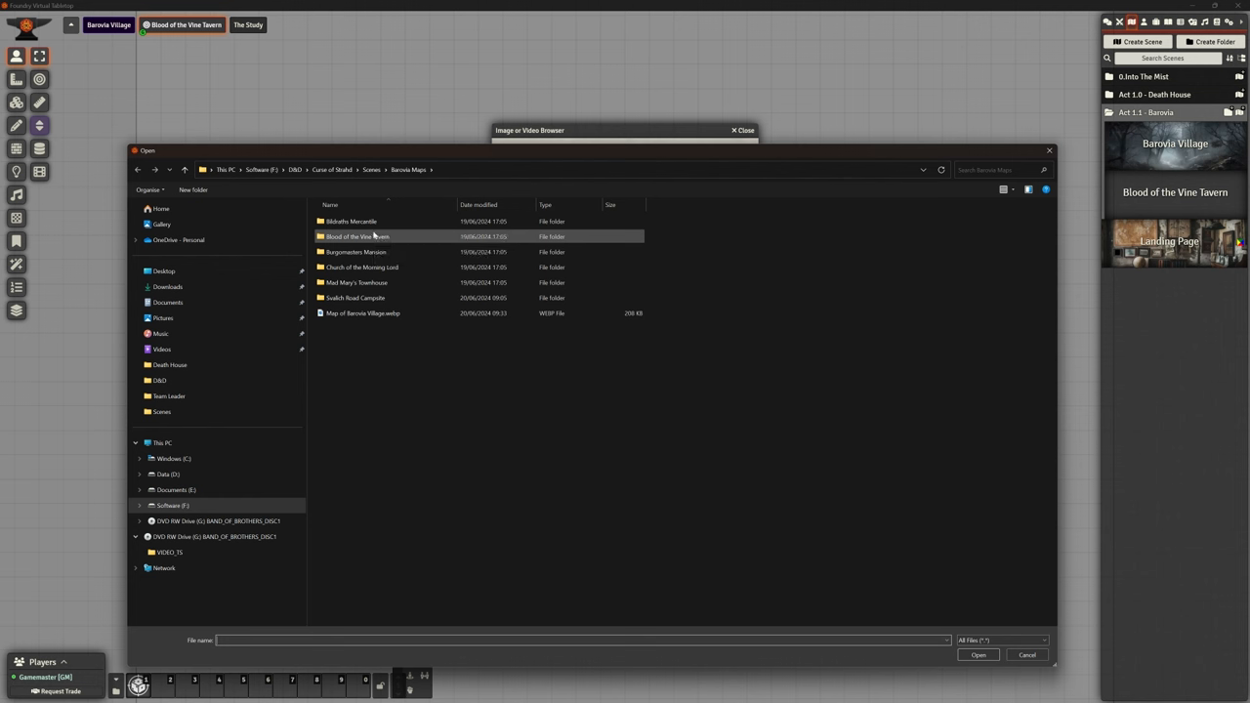
click(369, 296)
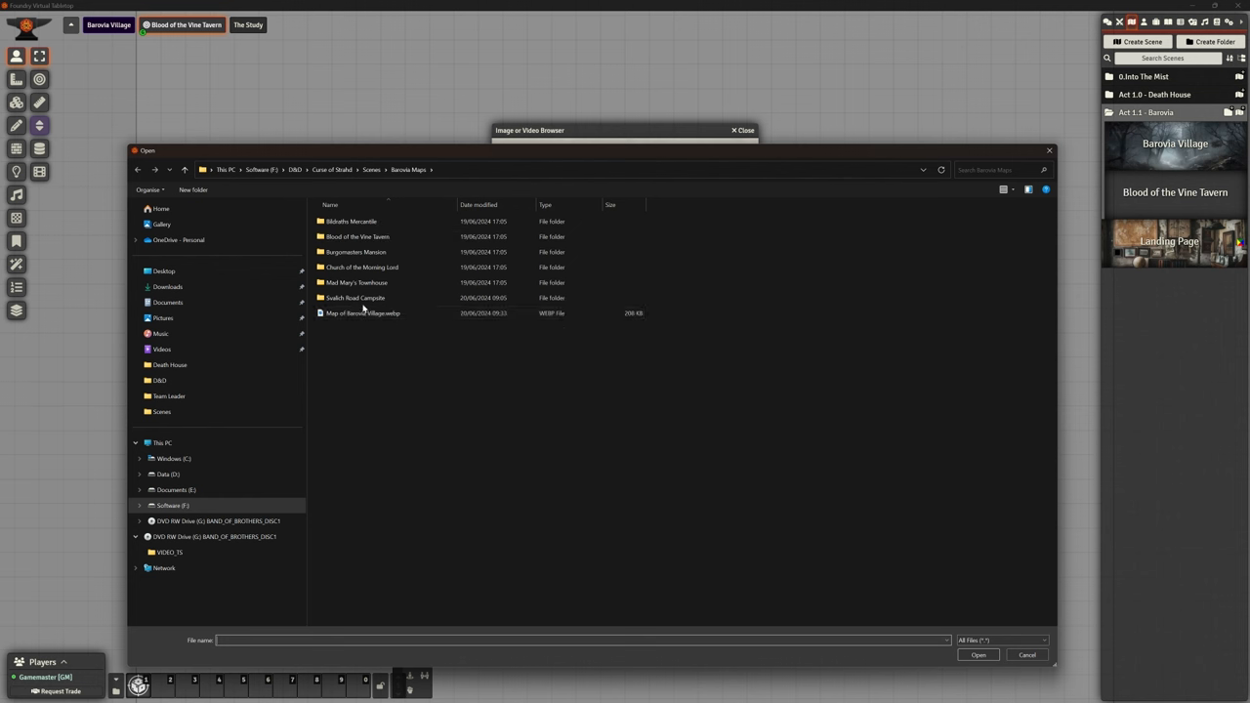
click(355, 236)
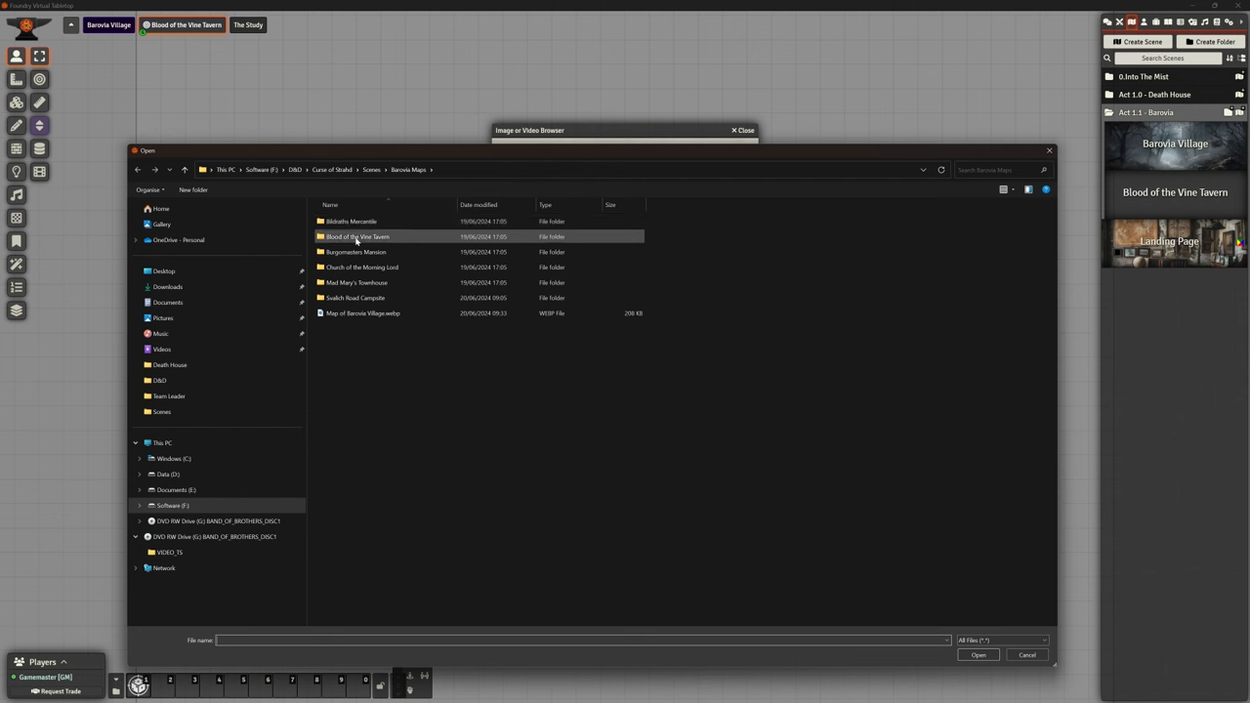
double_click(355, 236)
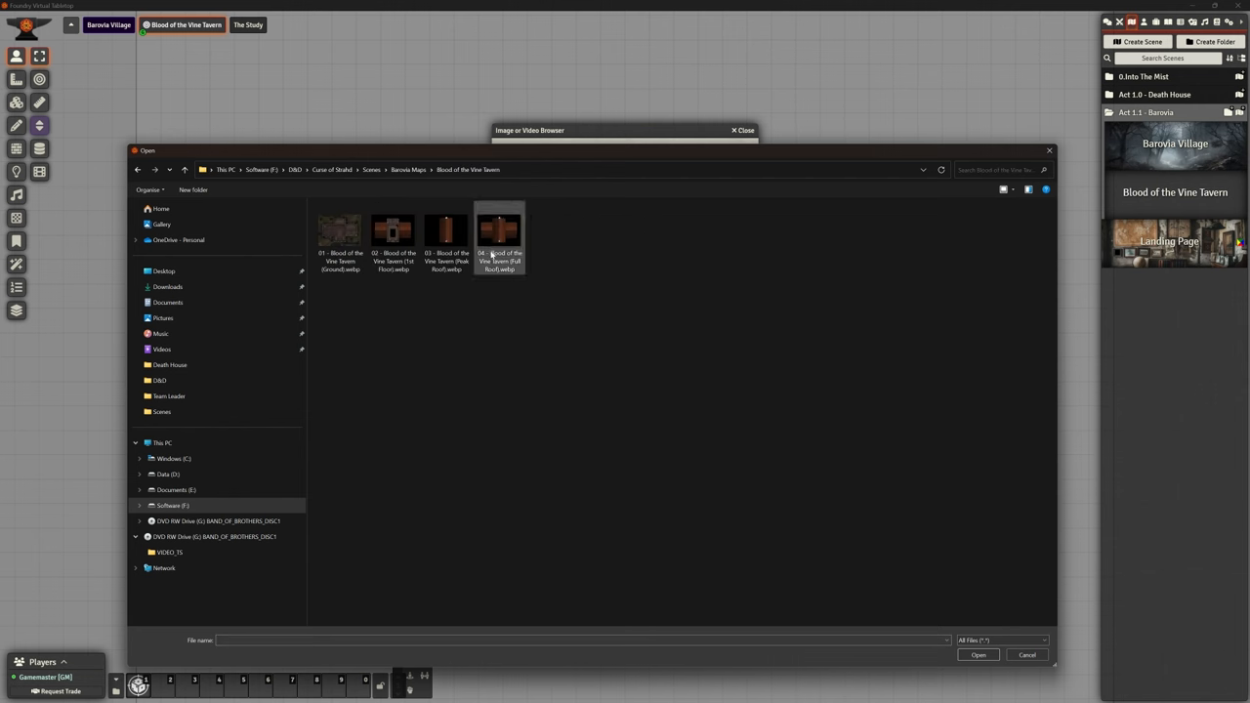
click(392, 234)
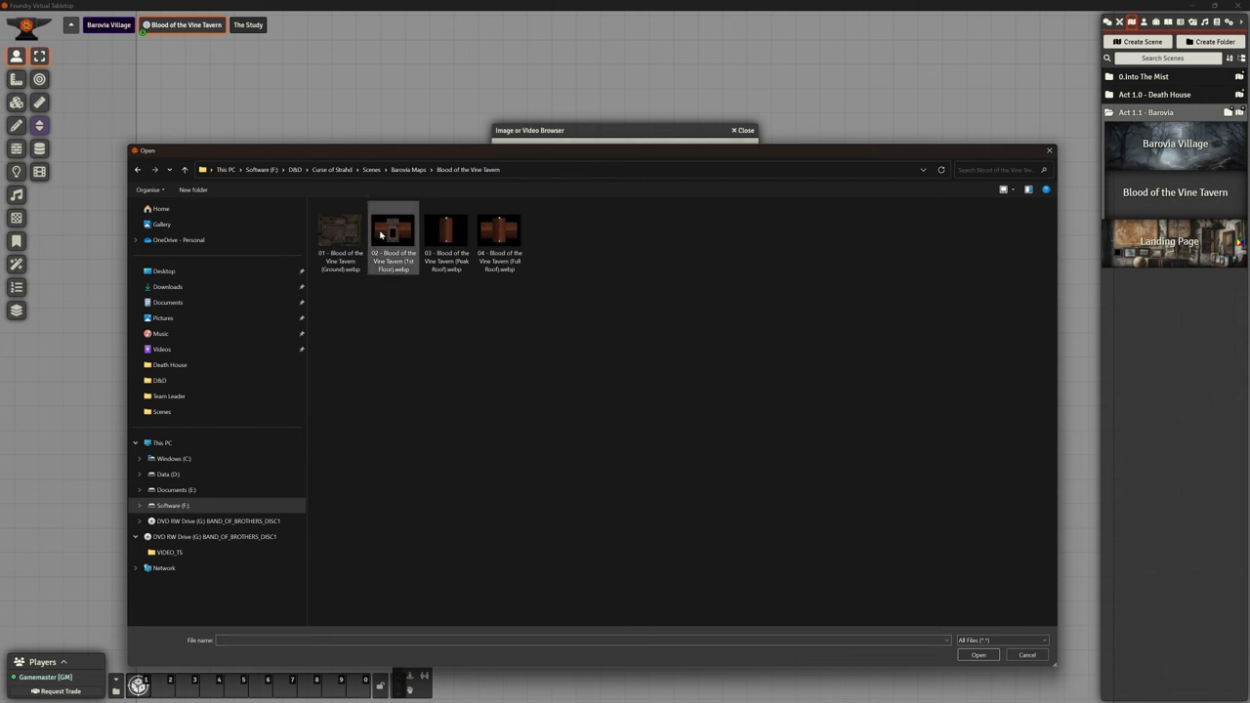
click(340, 230)
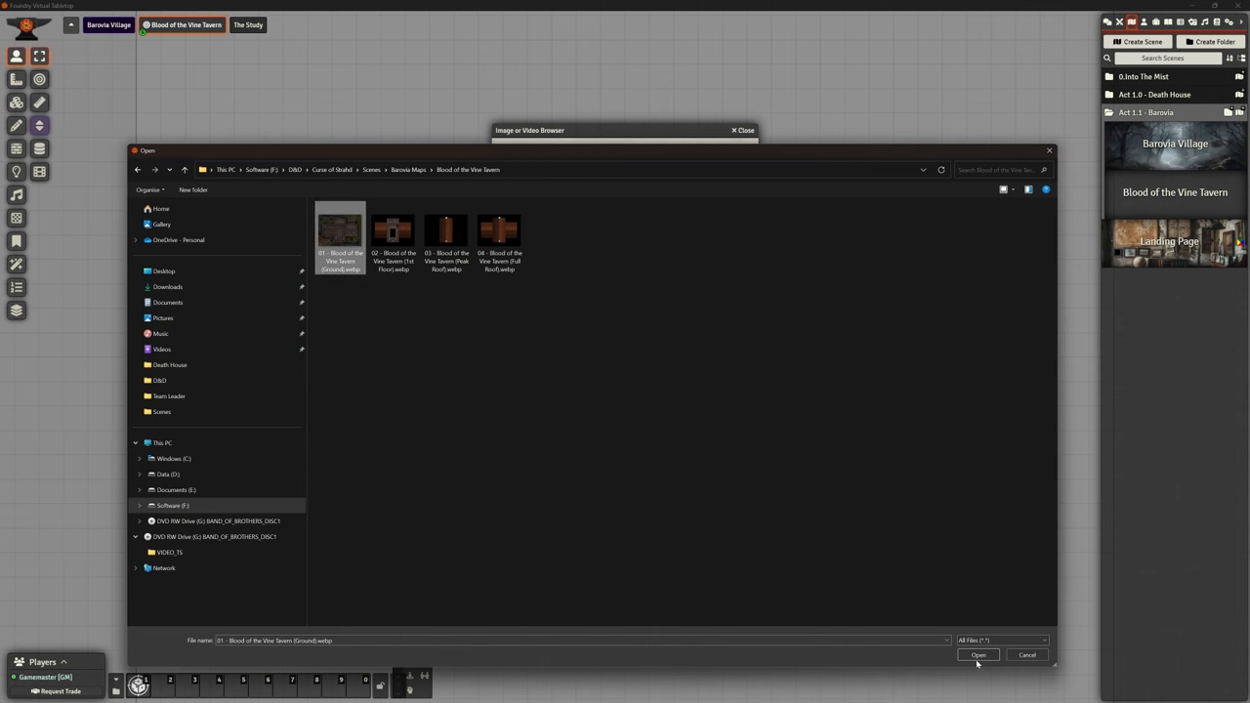
click(976, 655)
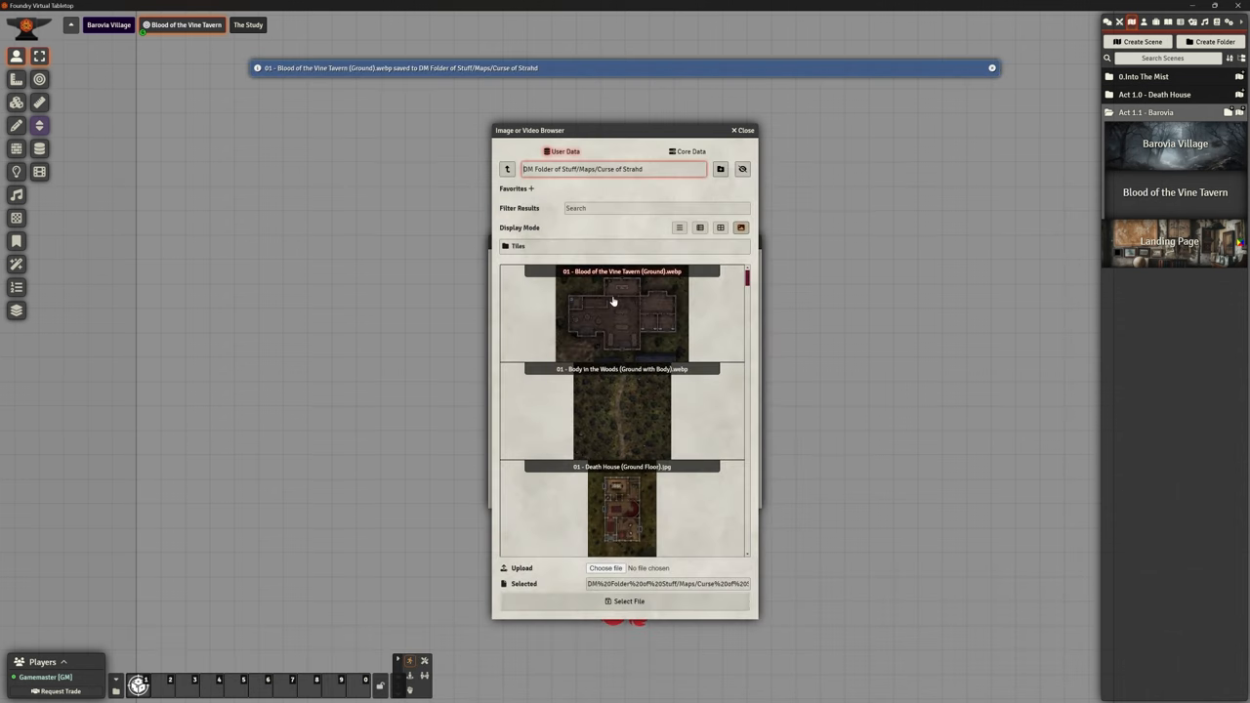
mouse_move(674, 316)
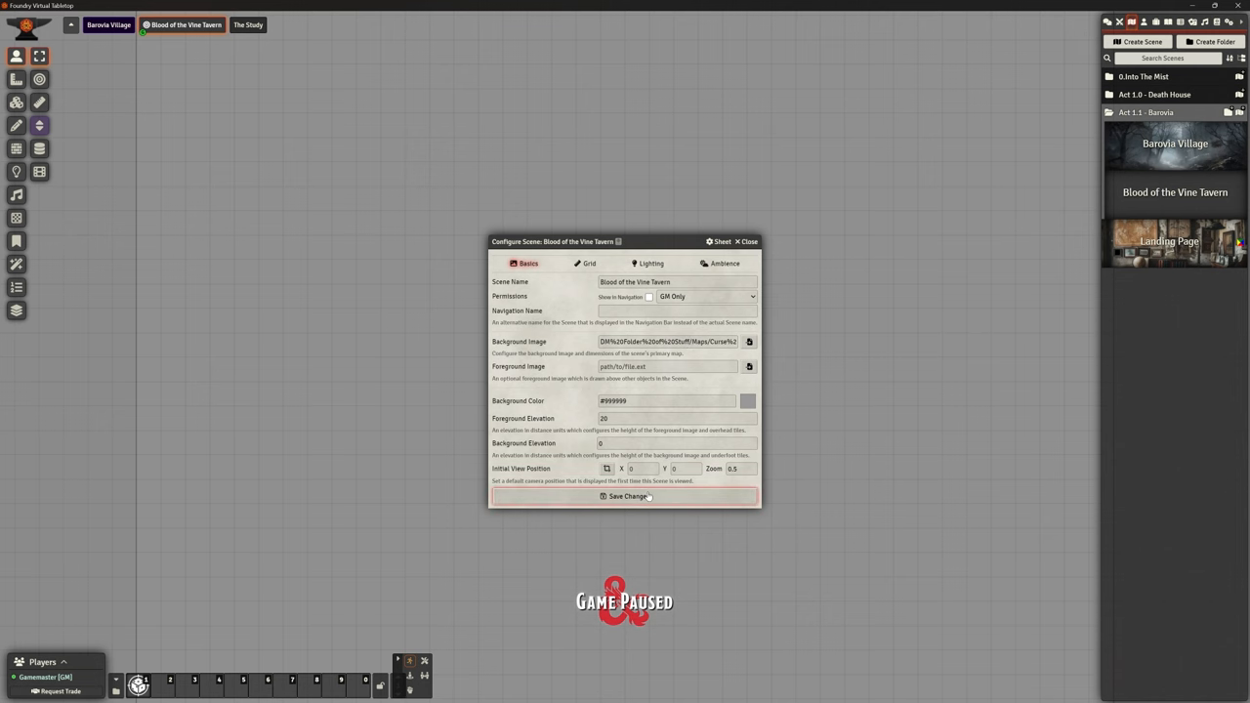
- Save the scene so the ground-floor tavern map becomes its background
click(625, 496)
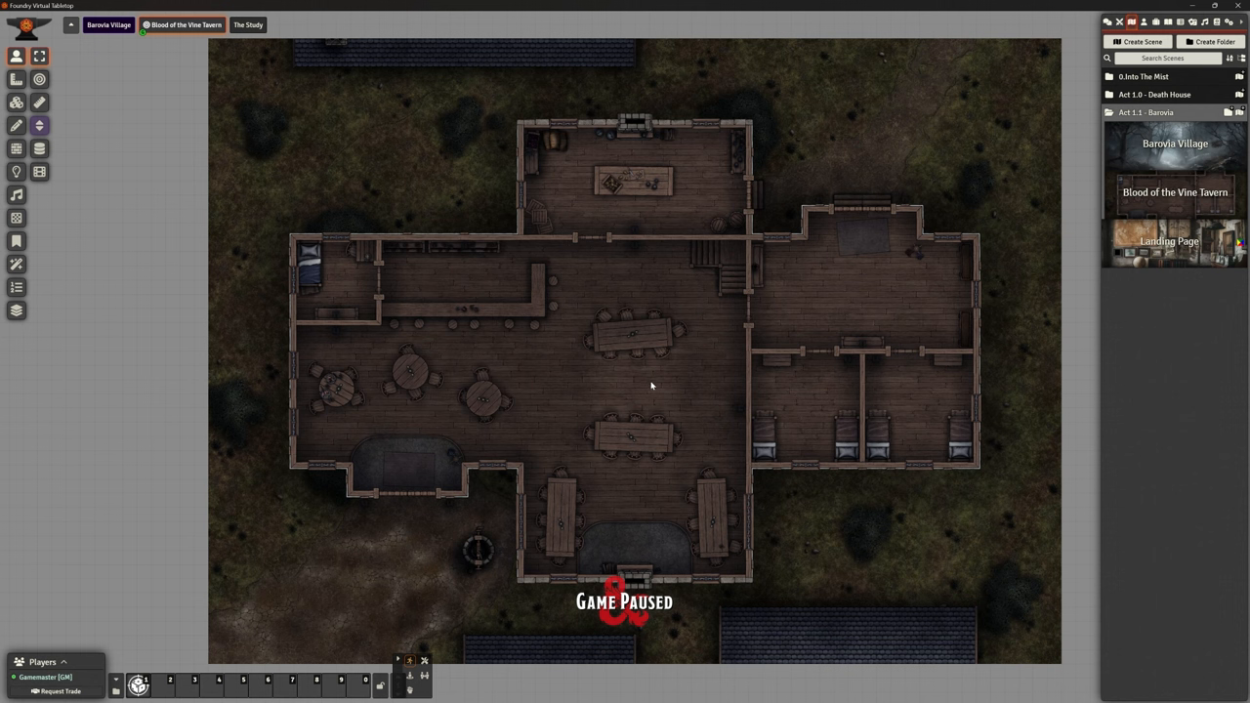
mouse_move(254, 273)
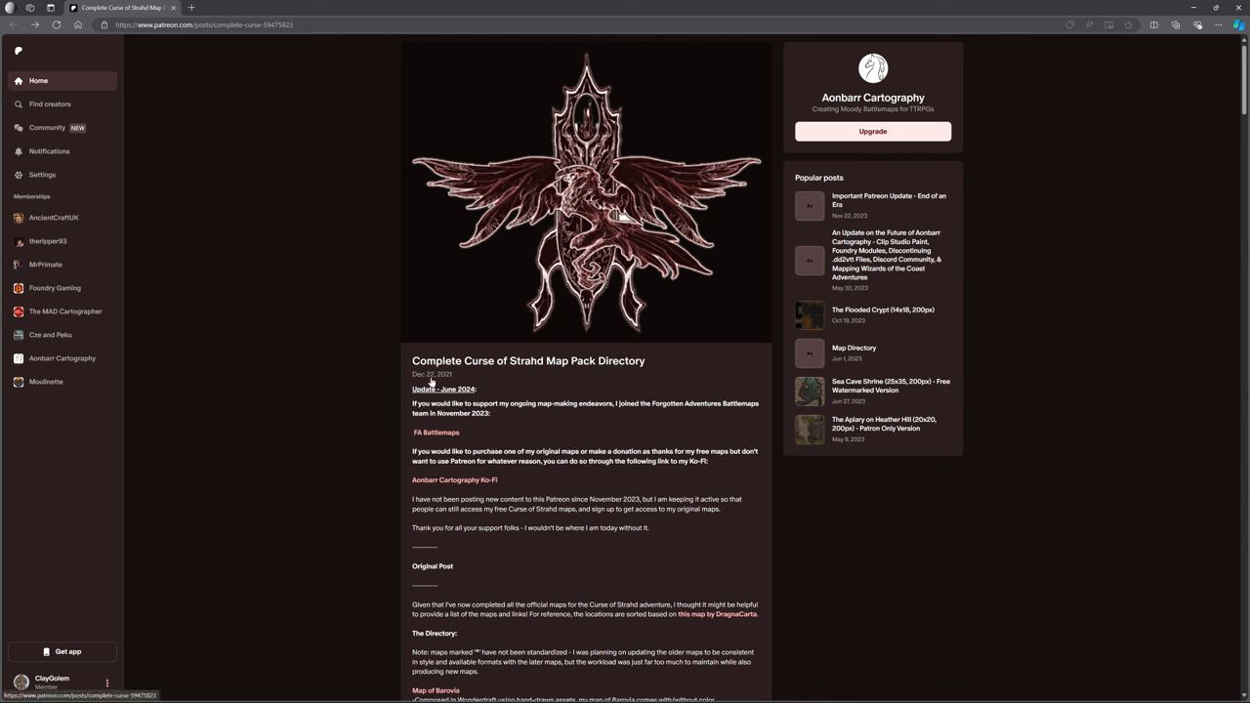
mouse_move(570, 384)
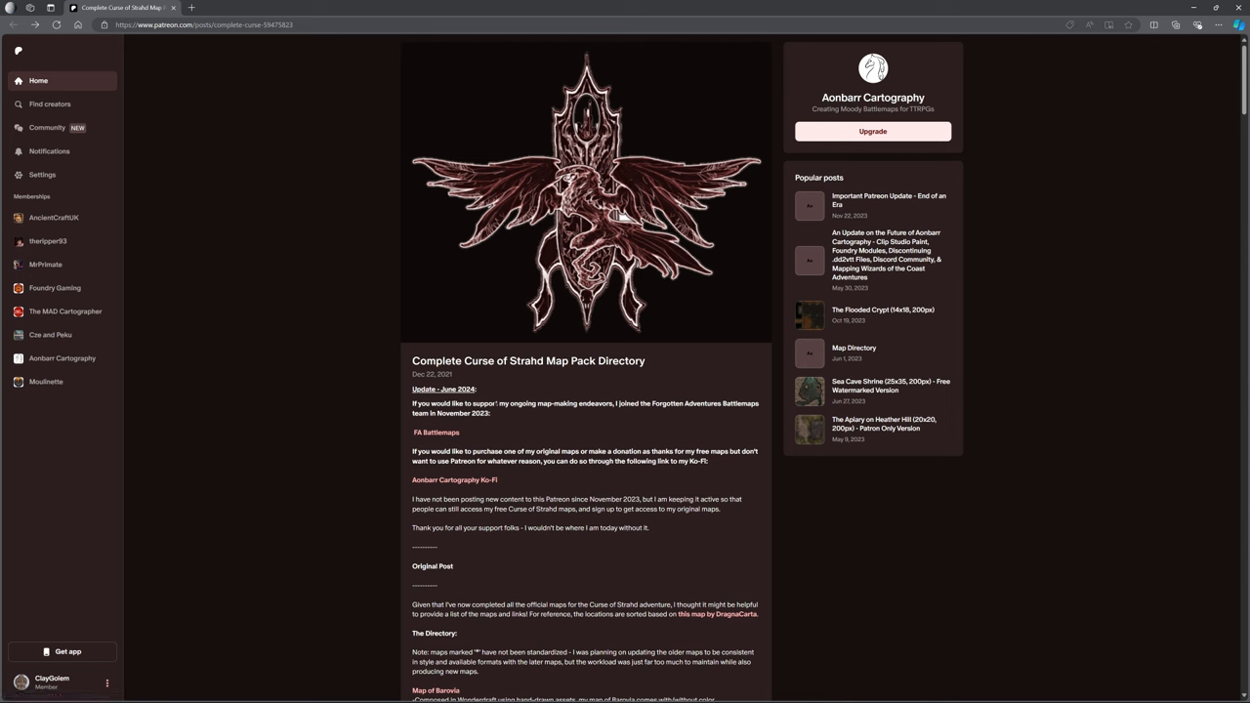
mouse_move(586, 470)
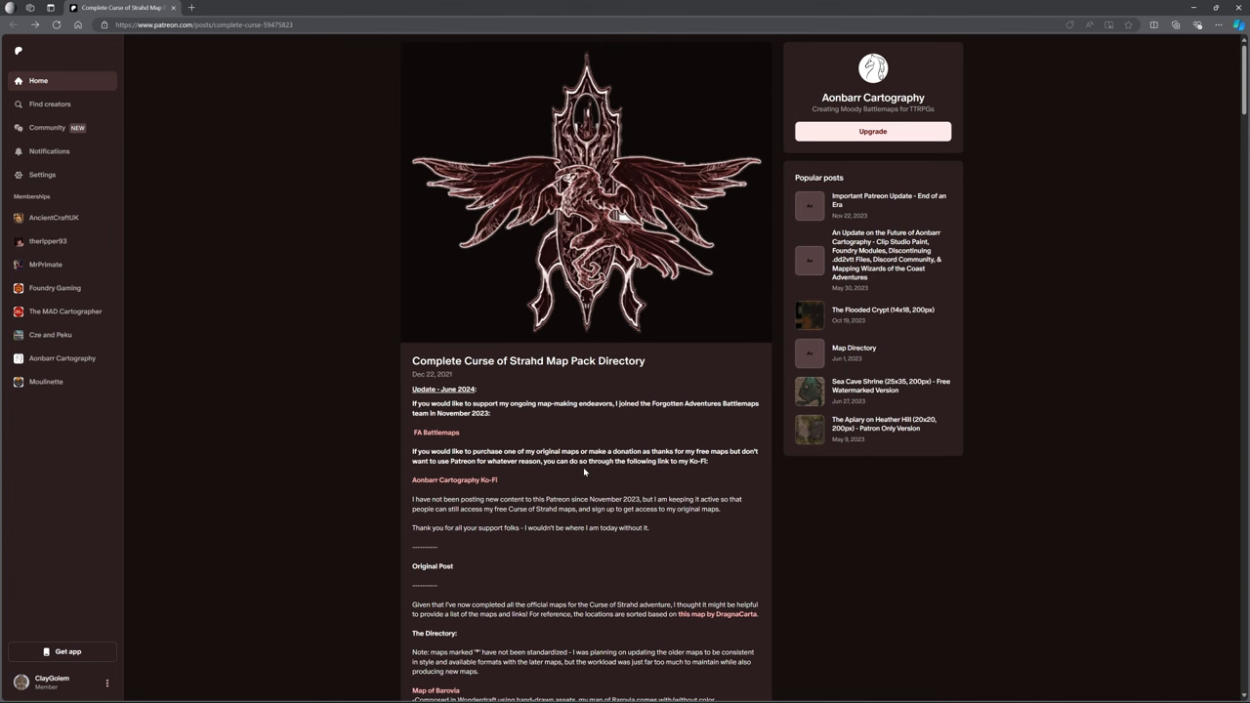
- Scroll the Patreon map pack directory post down to its region-by-region map list
scroll(down, 3)
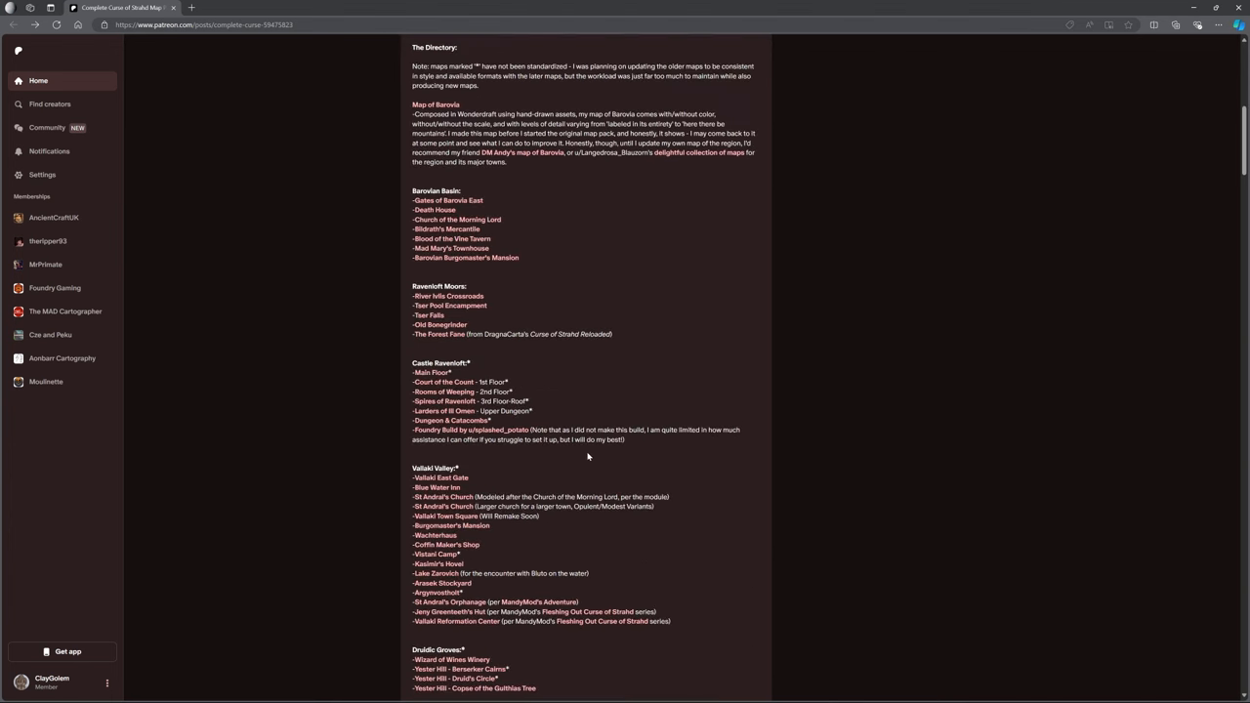
mouse_move(610, 404)
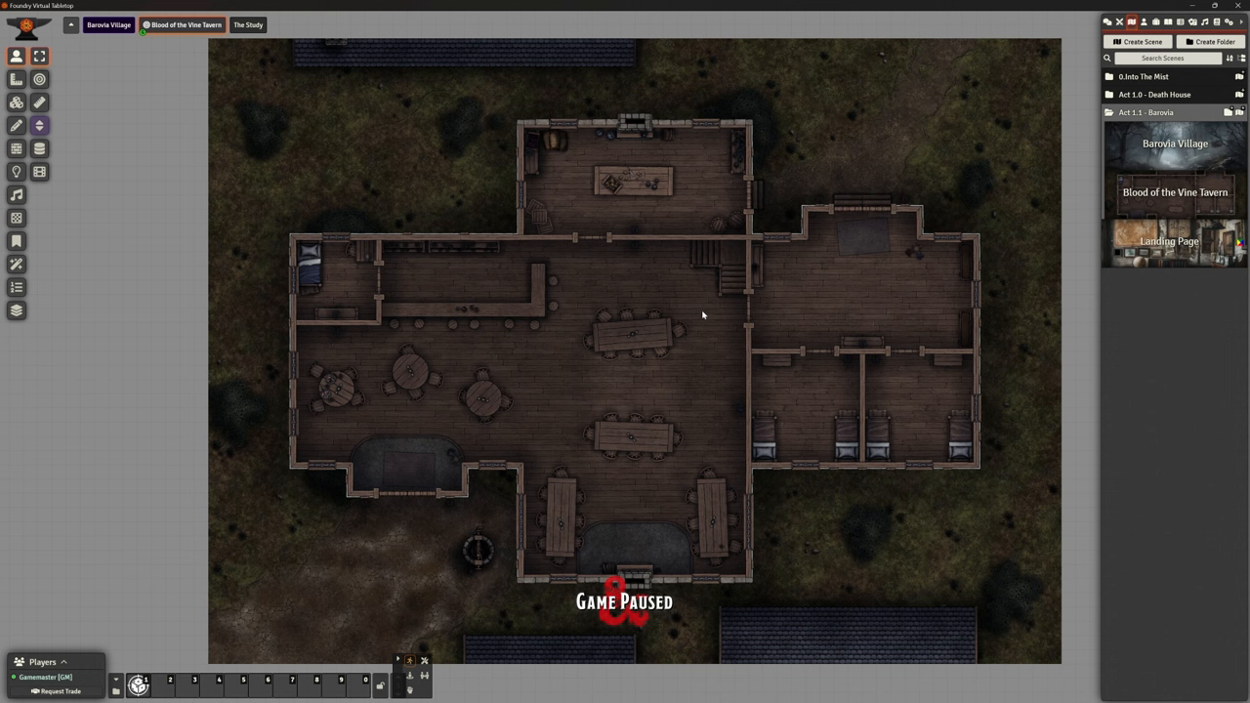
mouse_move(660, 362)
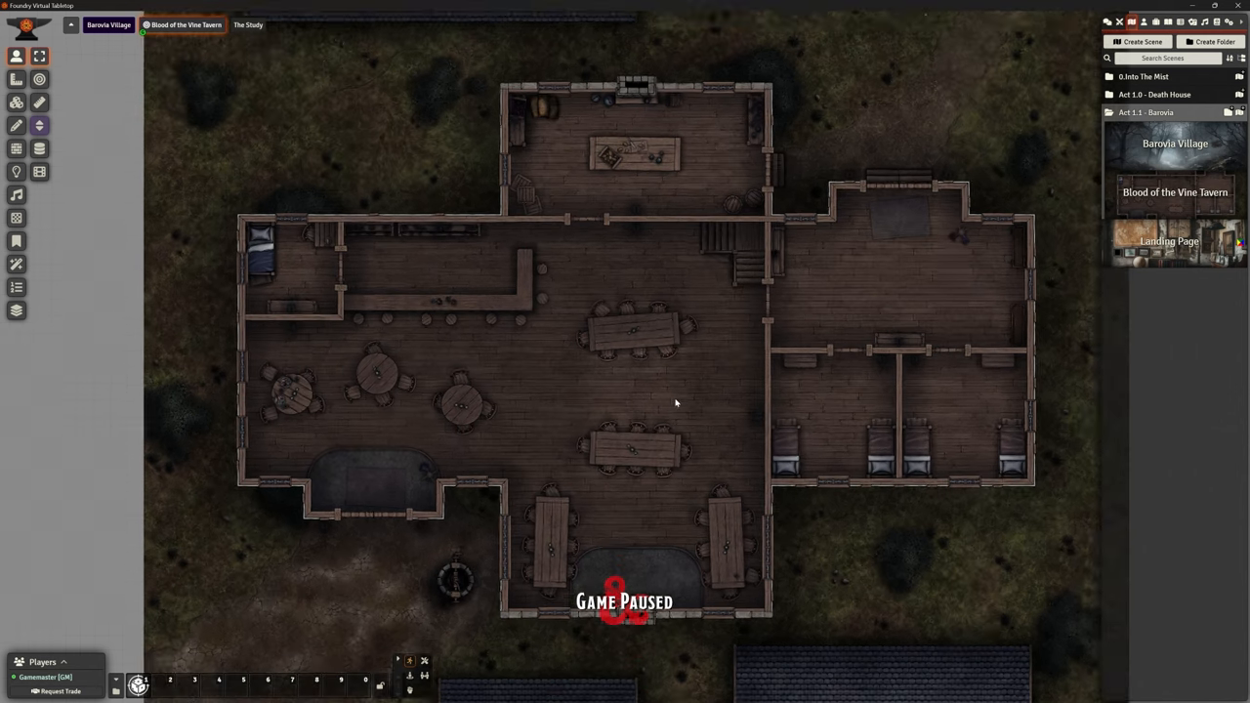
click(1142, 22)
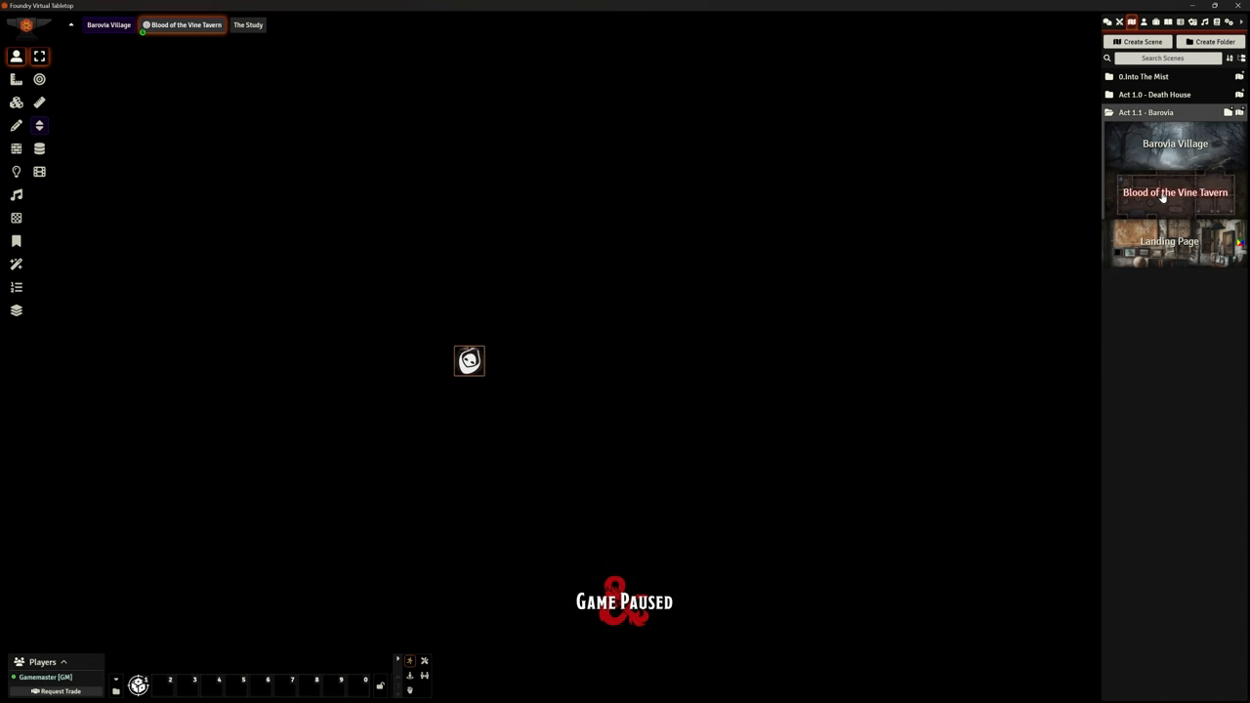
- Set the tavern scene's grid size to 200 and accept the scene dimension change
click(1176, 194)
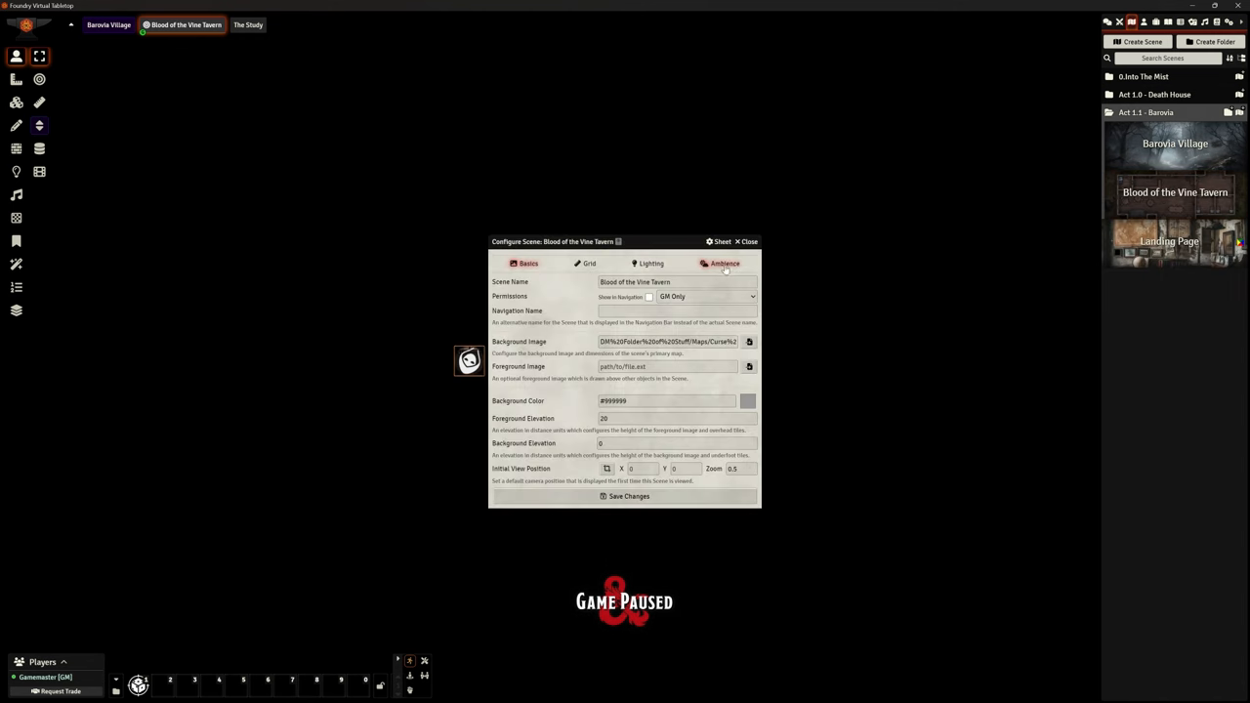
click(649, 261)
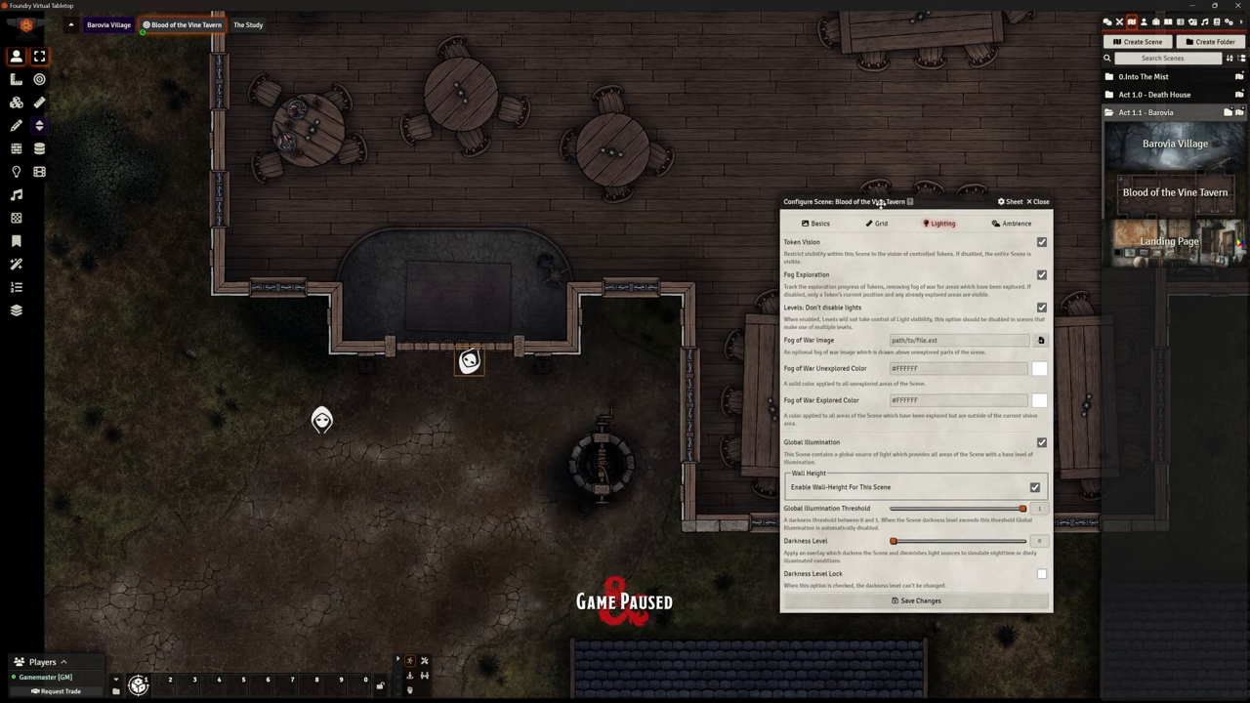
click(878, 222)
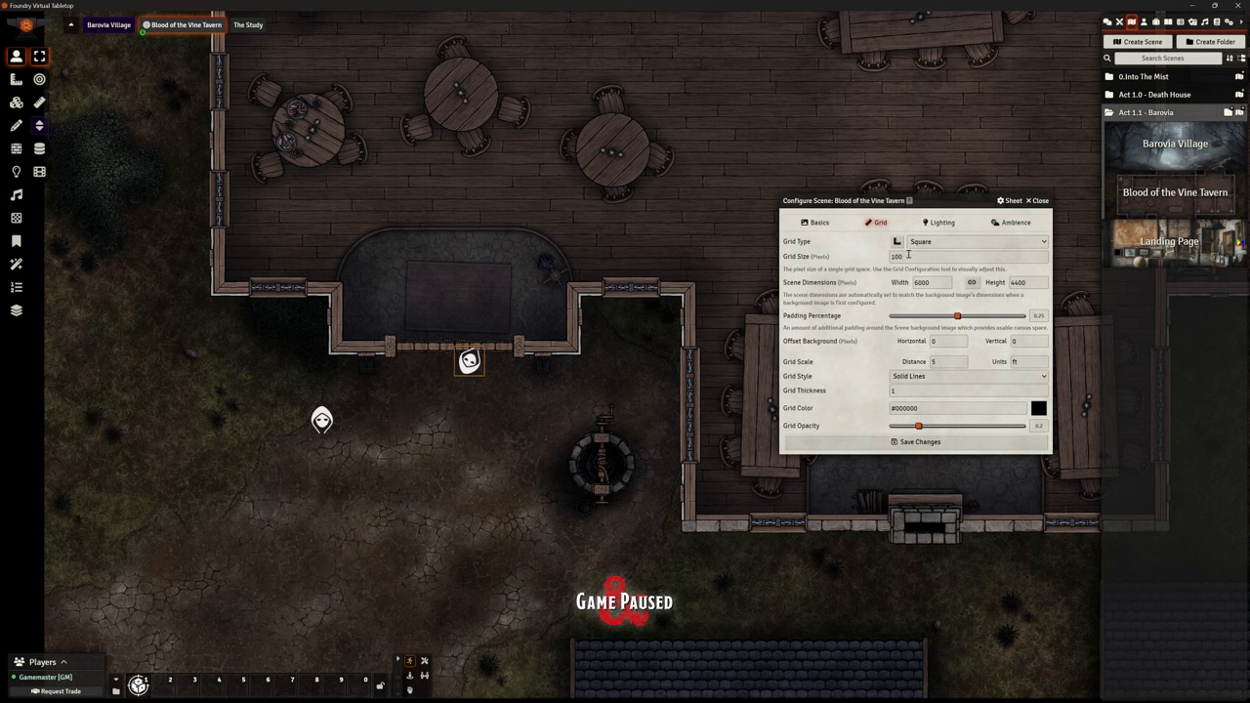
click(961, 256)
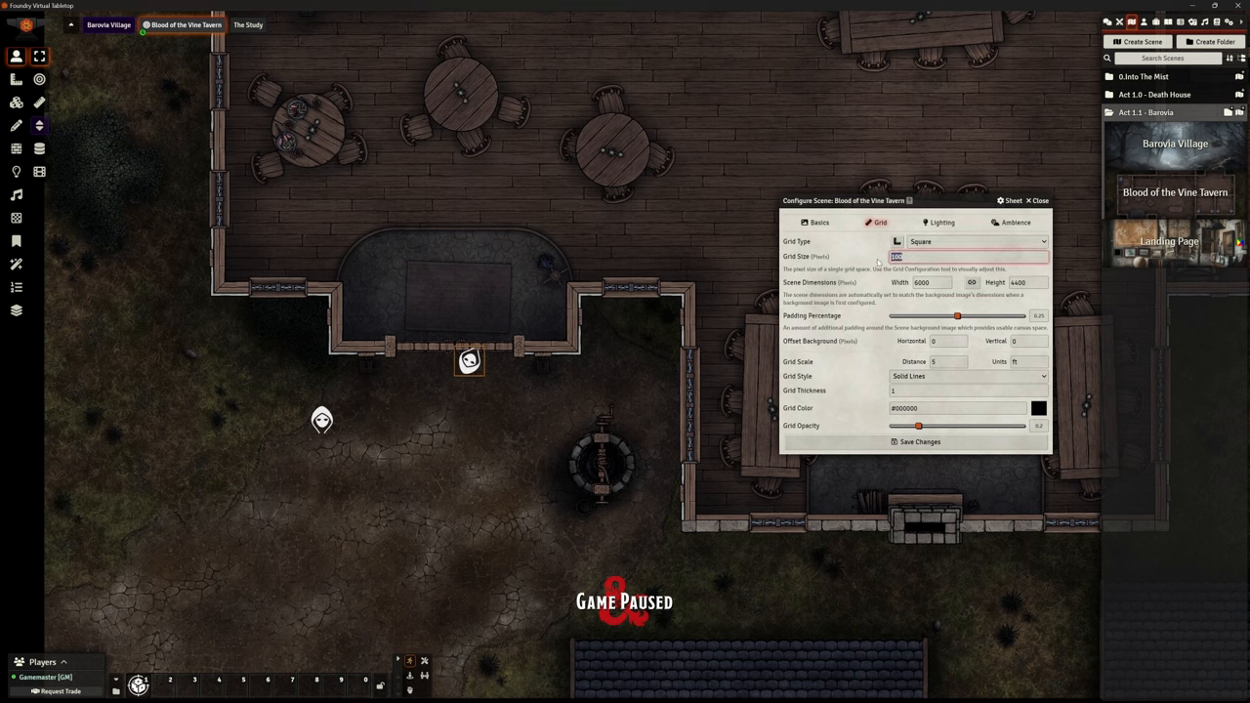
text(200)
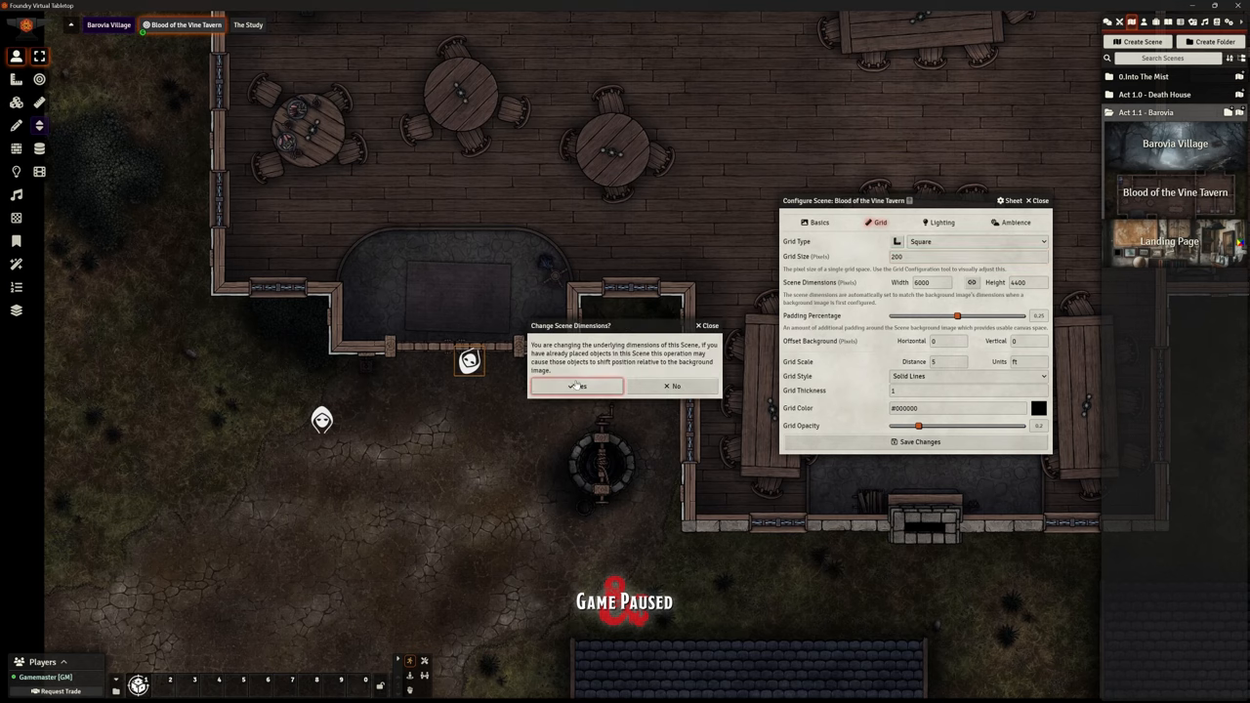
click(578, 386)
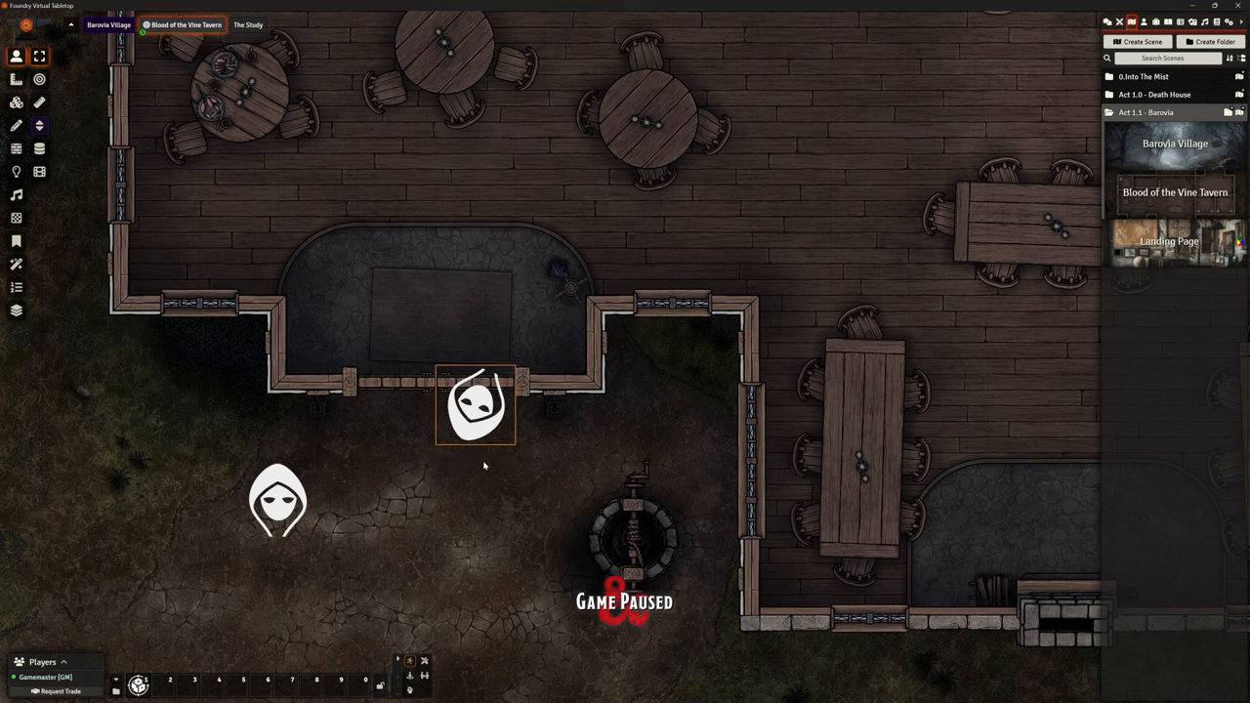
- Move the hooded token through the doorway, yard and tavern interior, leaving it outside beside the other token
drag(476, 402, 476, 324)
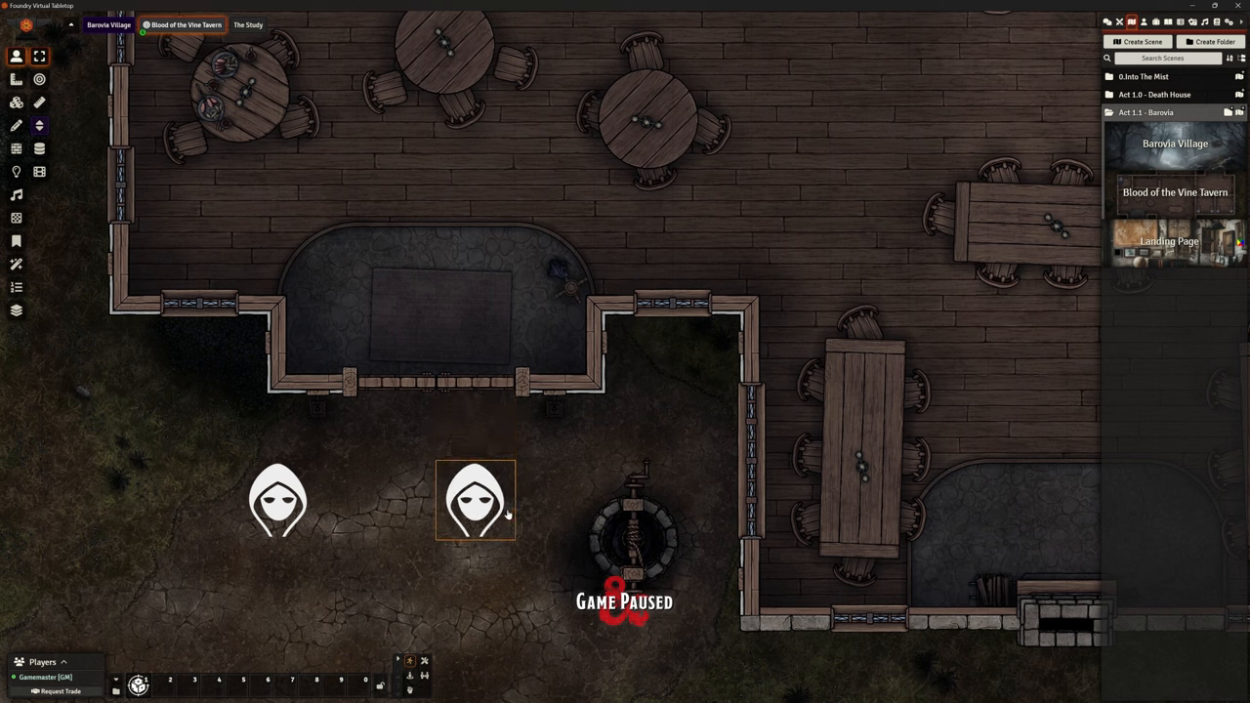
drag(476, 499, 476, 342)
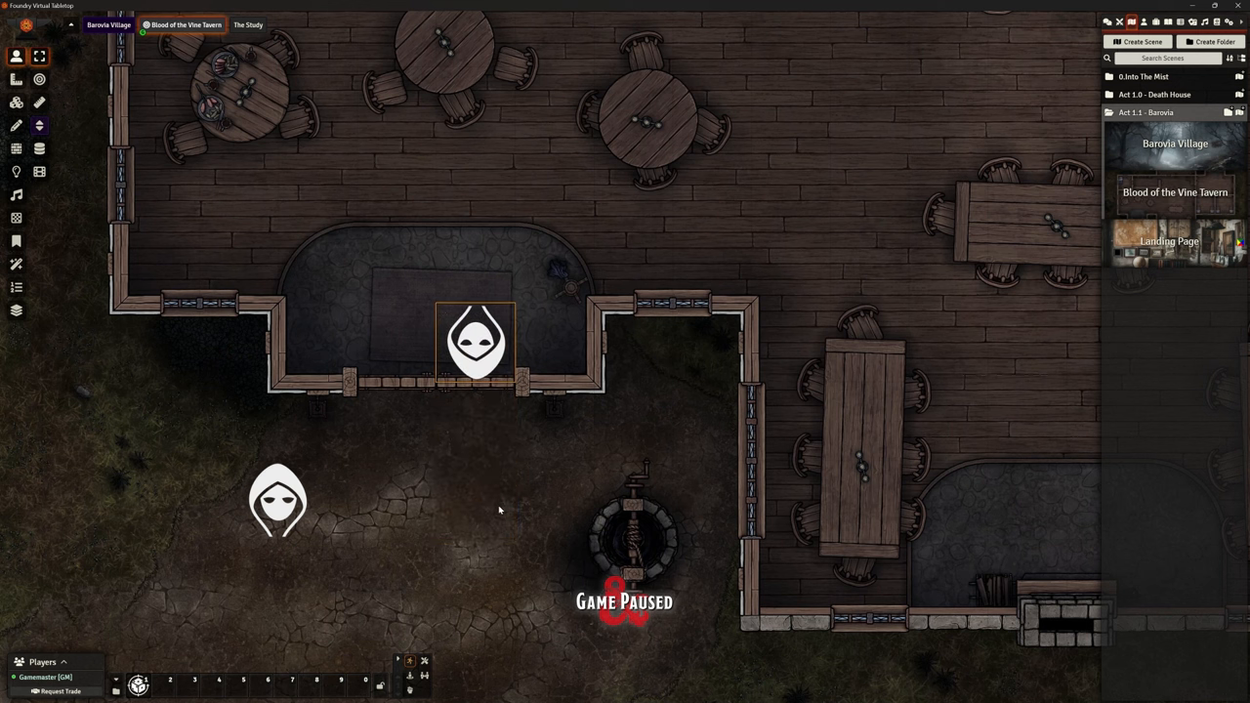
drag(477, 342, 477, 422)
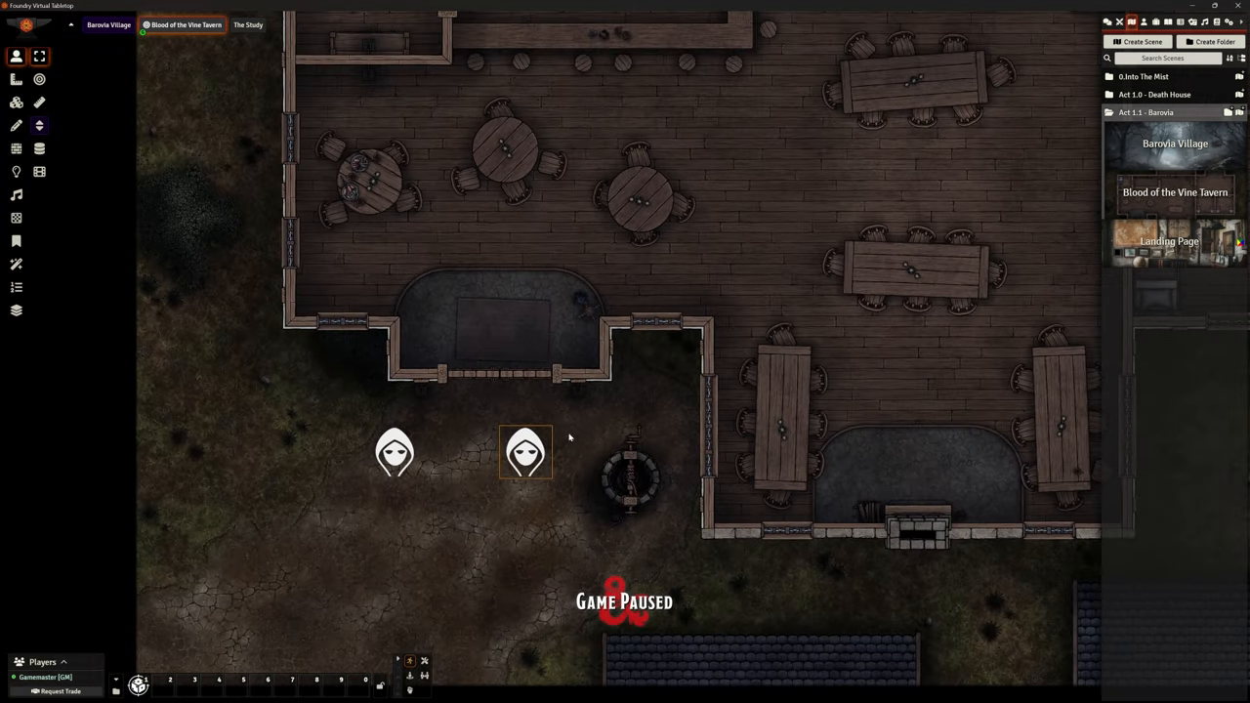
drag(525, 451, 629, 244)
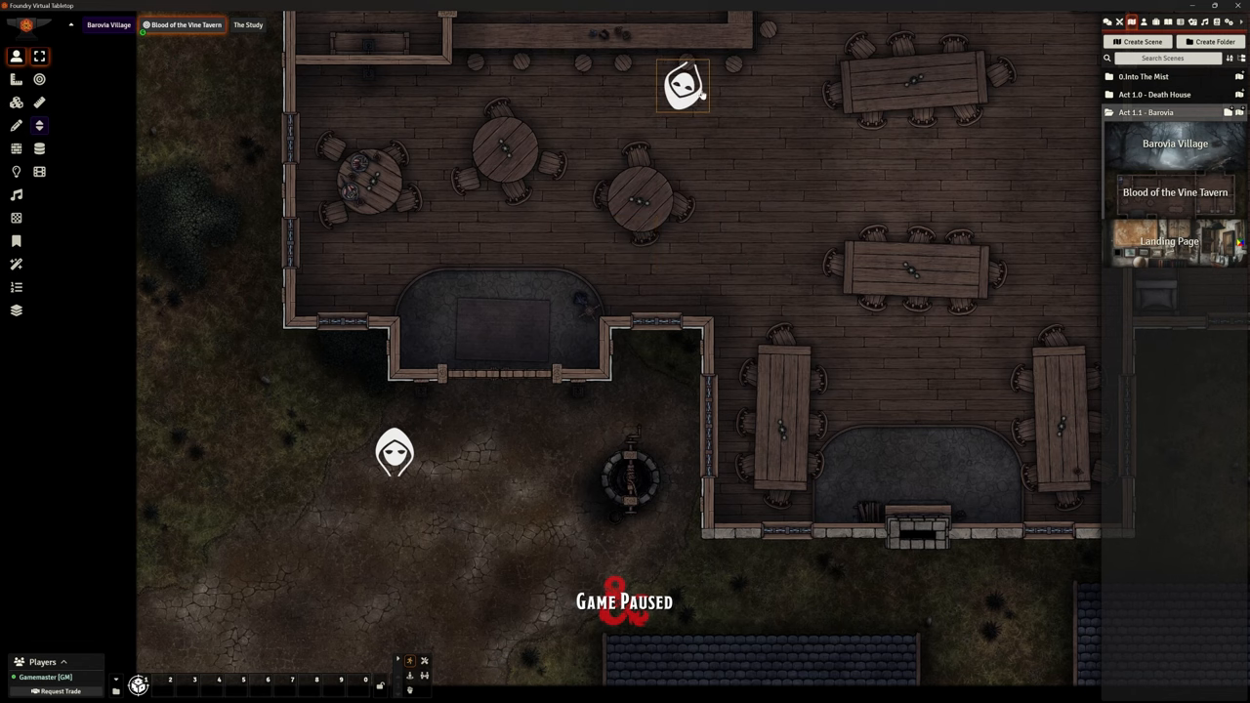
drag(684, 86, 570, 347)
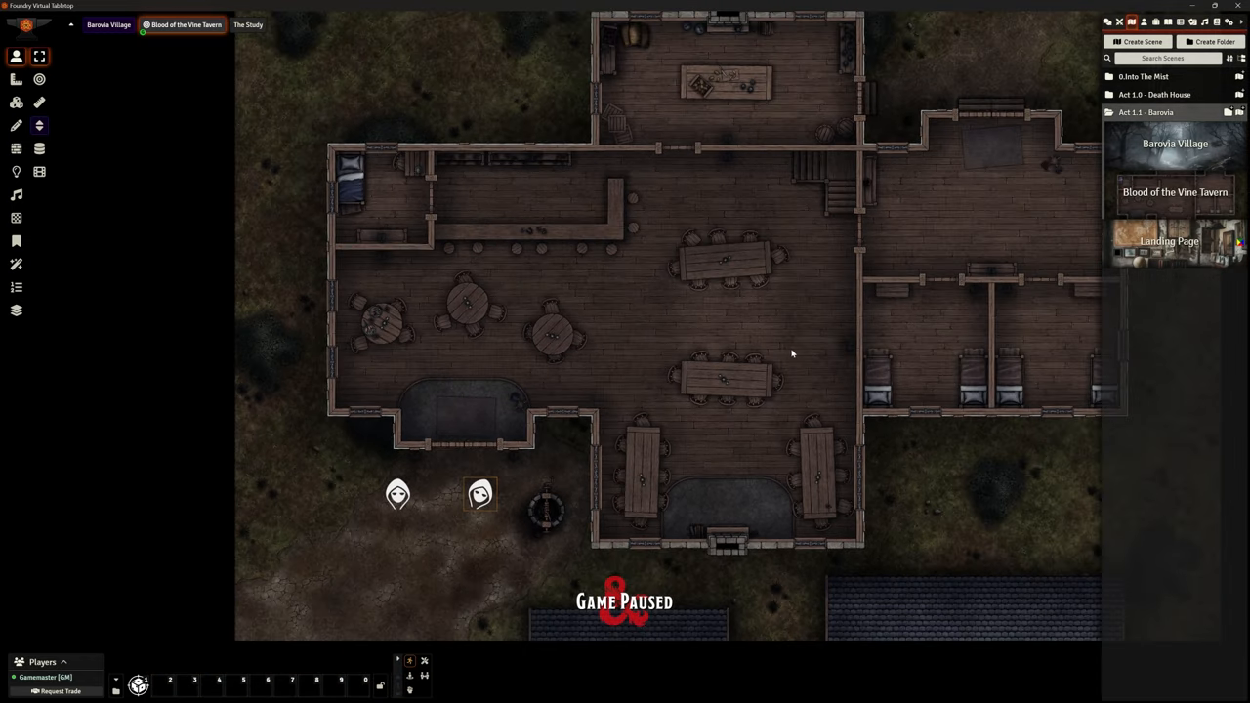
scroll(down, 3)
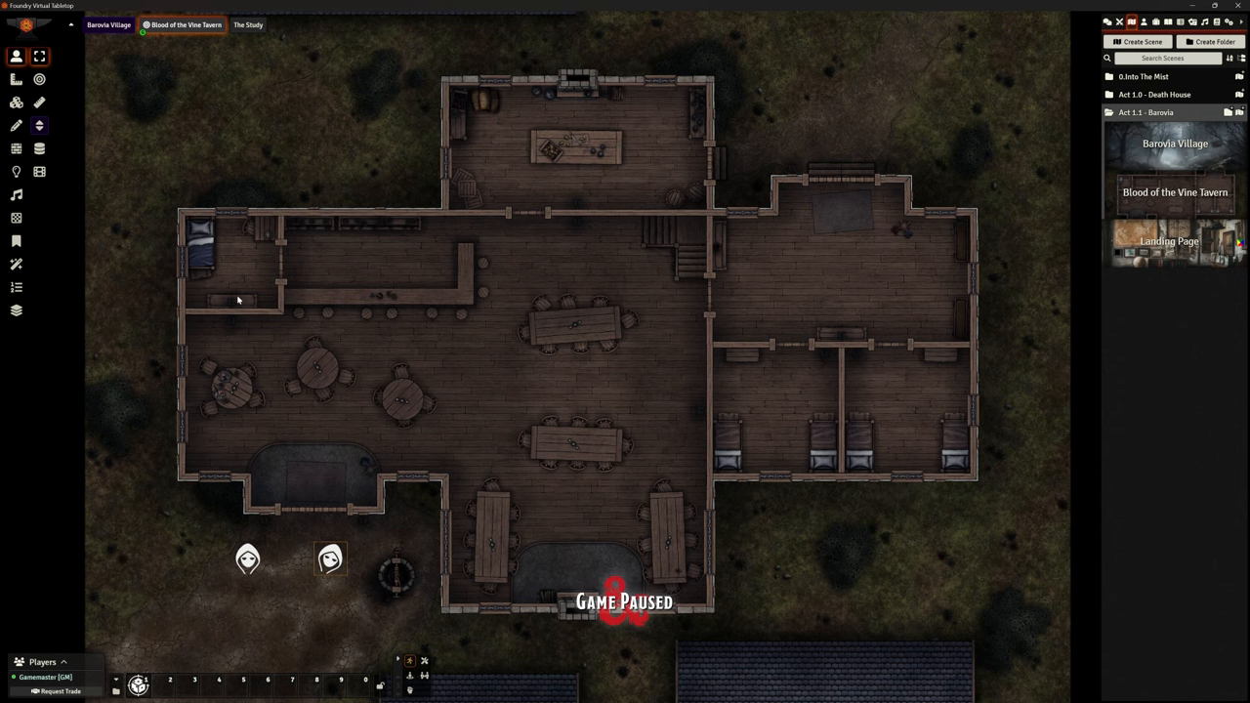
mouse_move(548, 285)
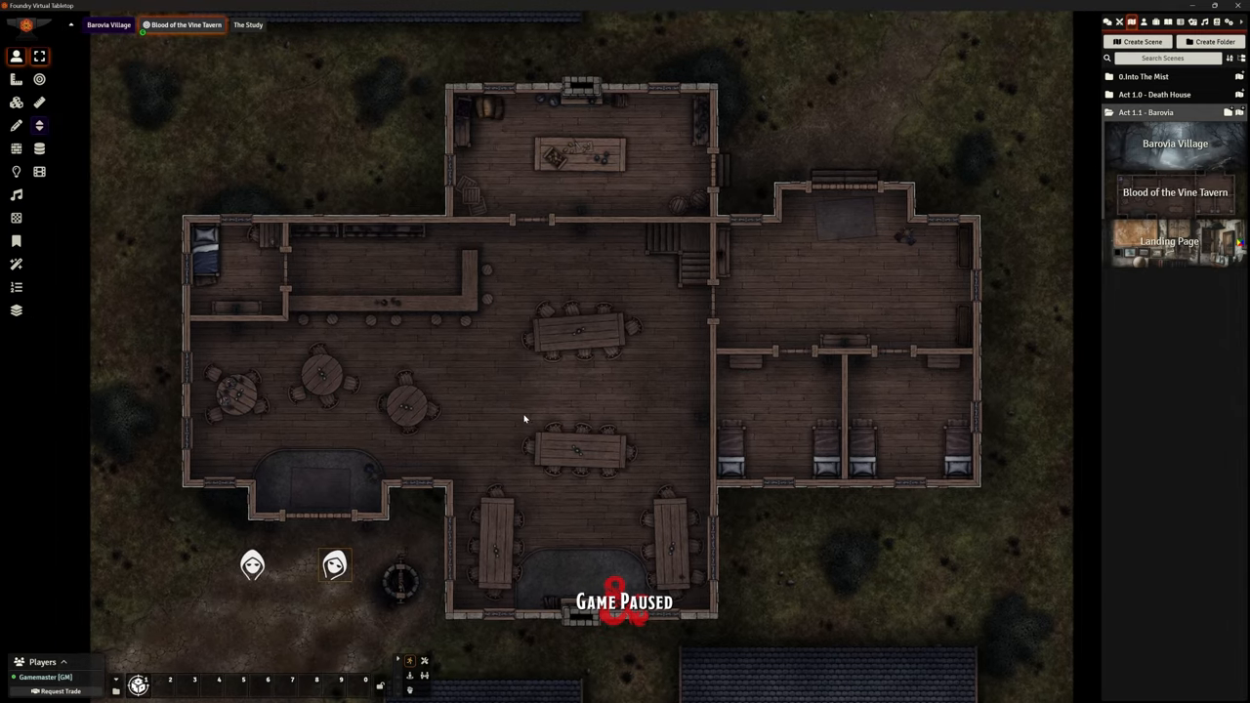
mouse_move(464, 404)
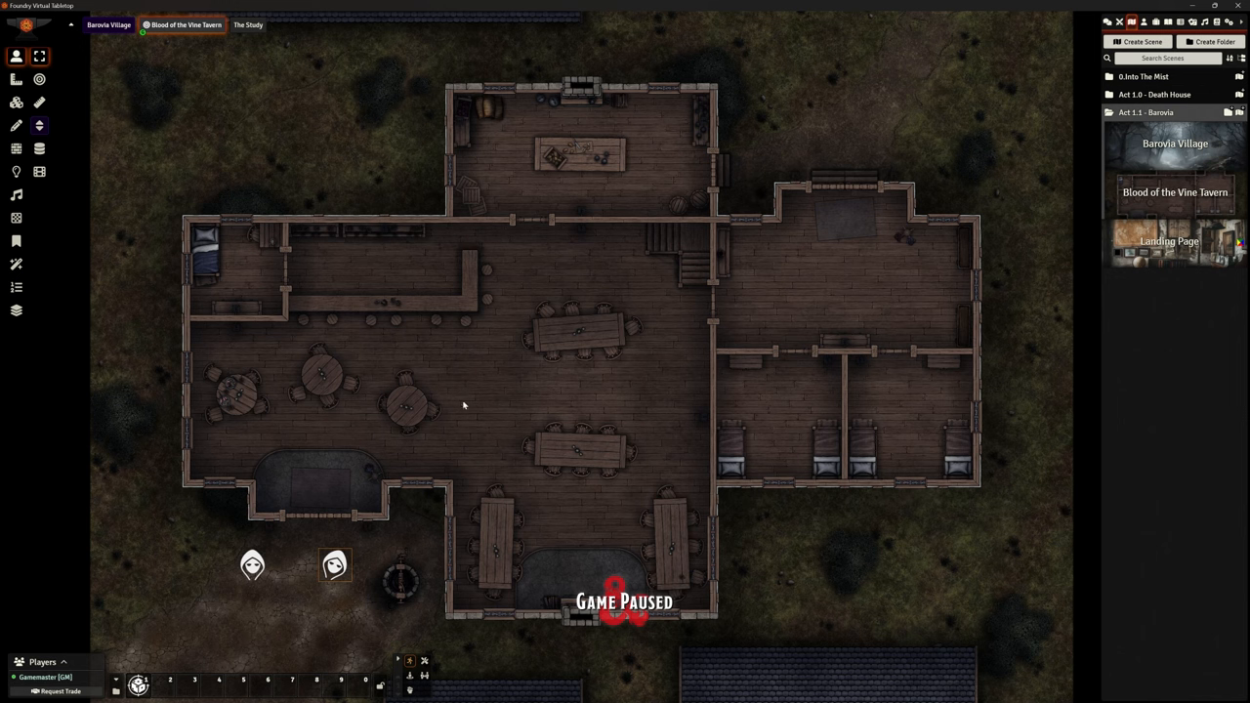
mouse_move(168, 178)
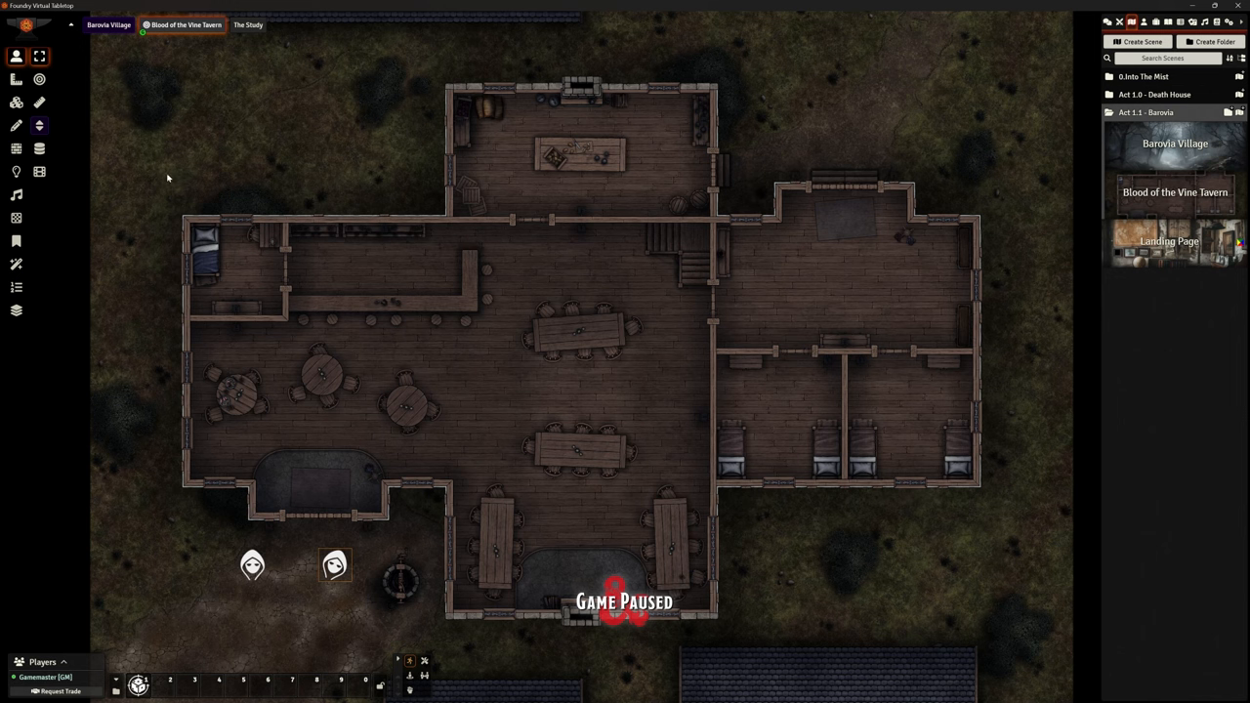
mouse_move(23, 211)
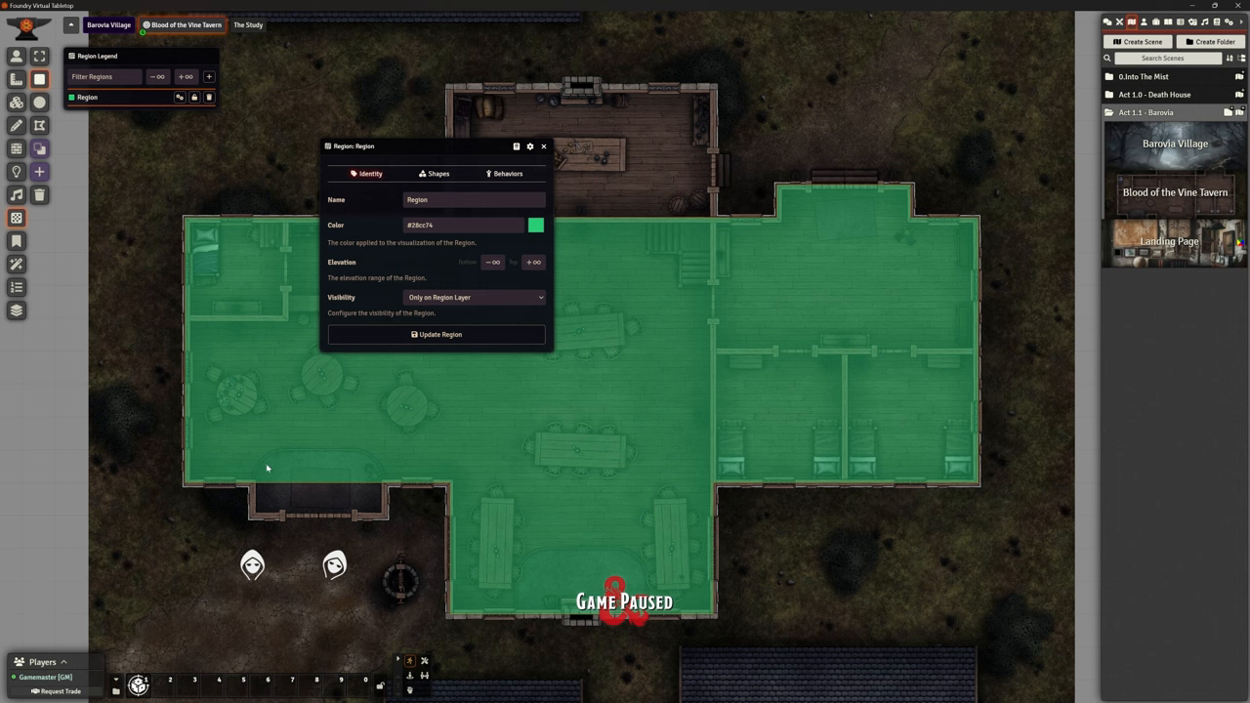
- Review the region's five rectangle shapes and start adding a behaviour to it
drag(265, 469, 383, 519)
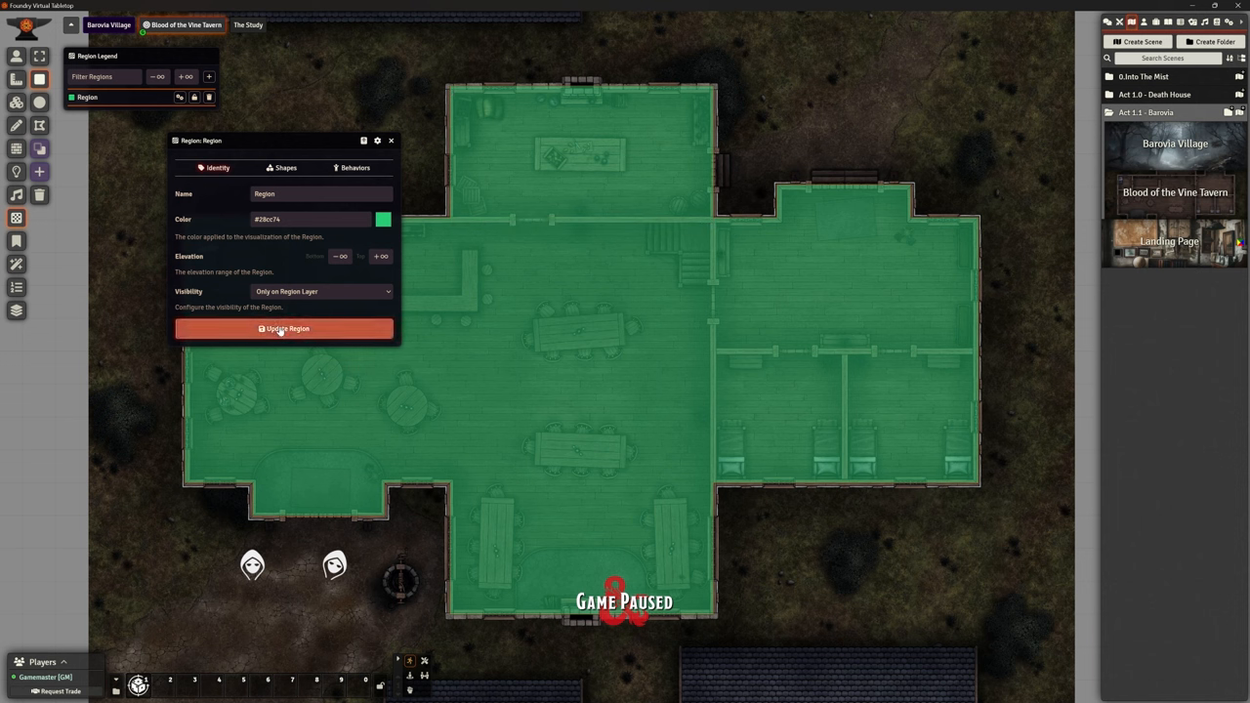
click(283, 328)
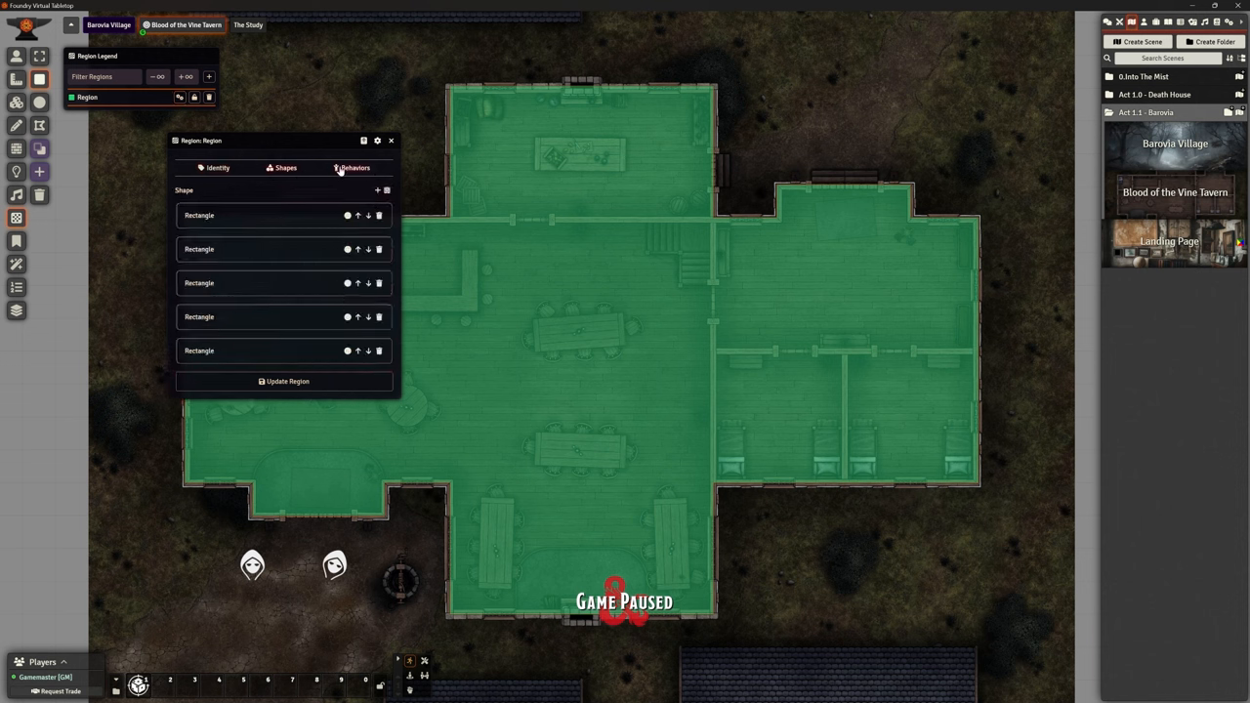
click(355, 168)
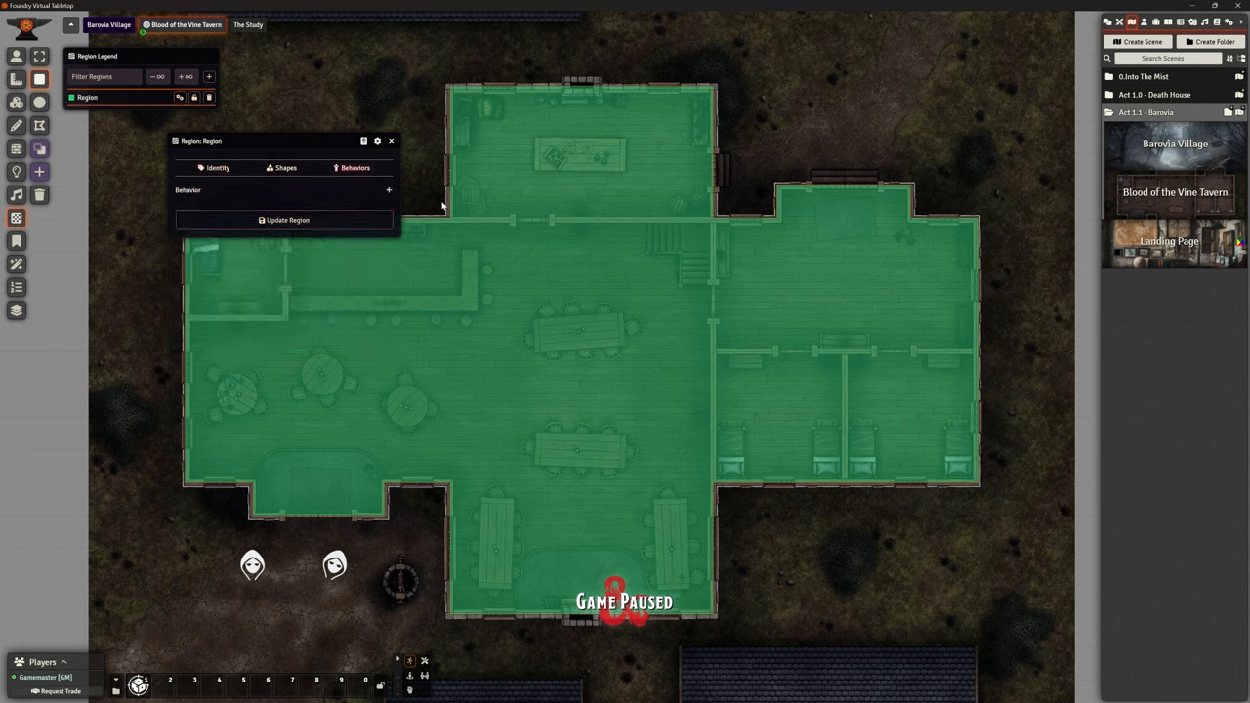
click(387, 189)
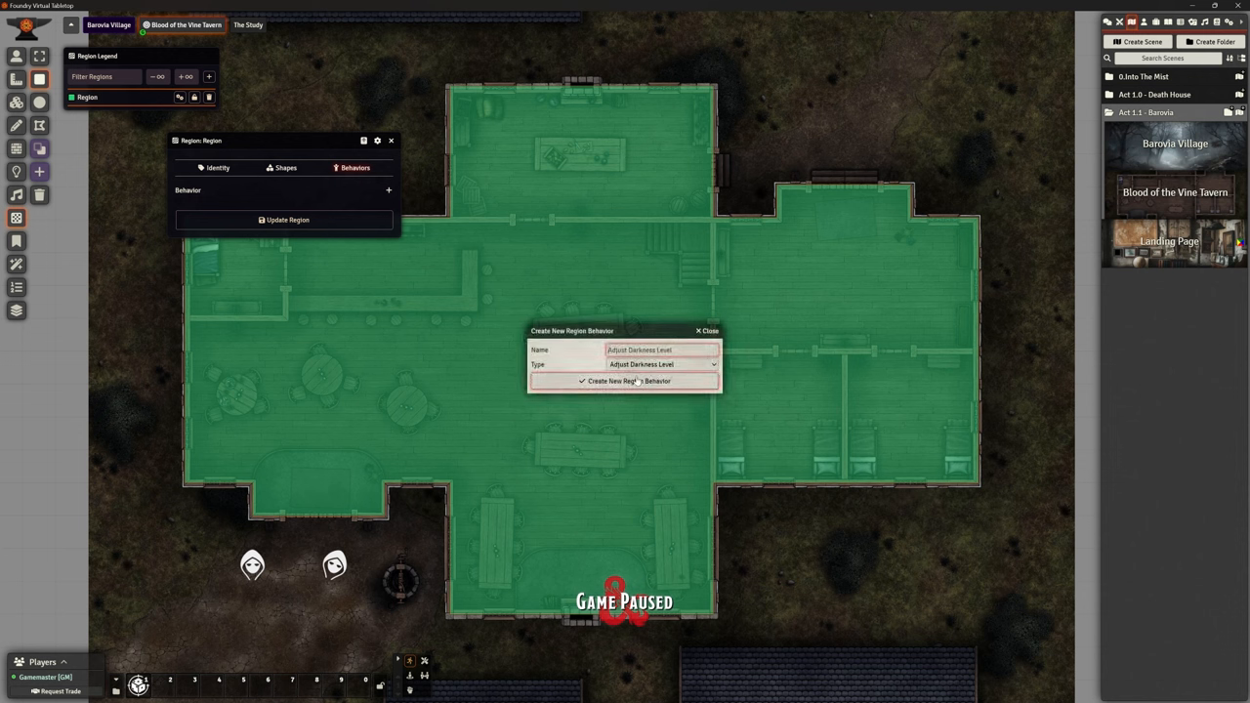
- Create an Adjust Darkness Level behaviour set to darken the tavern interior with its modifier adjusted
click(629, 380)
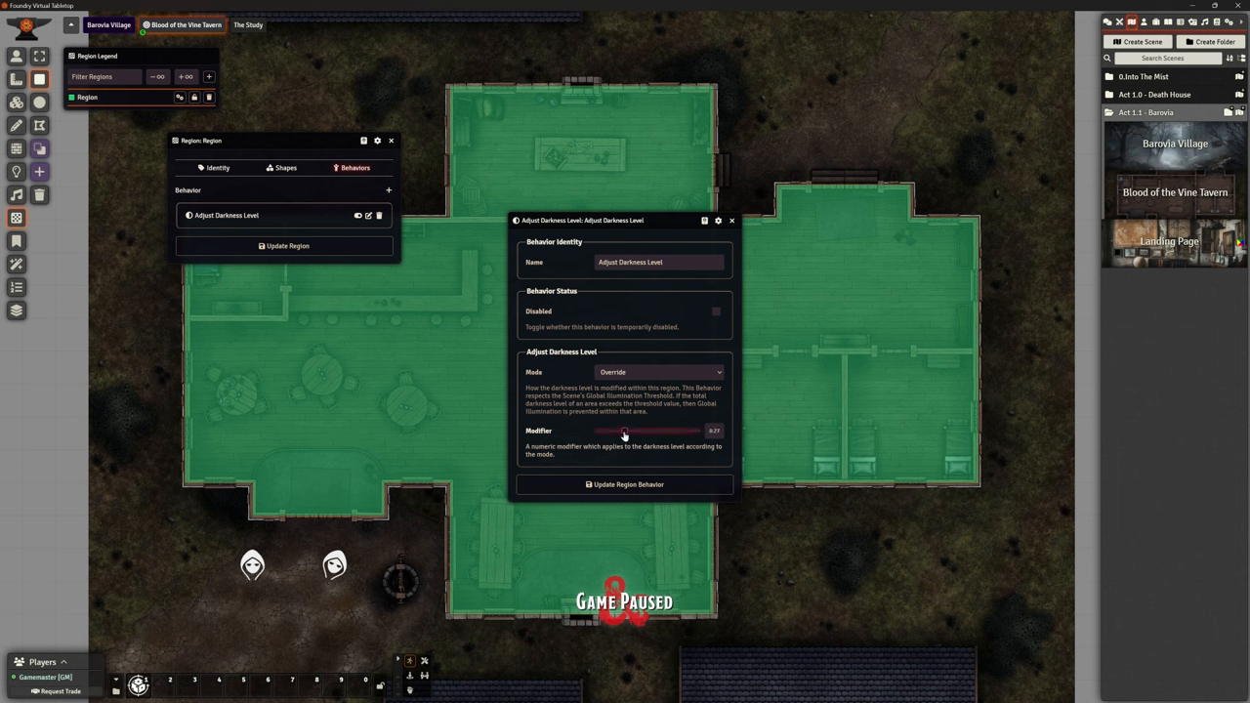
drag(624, 432, 617, 431)
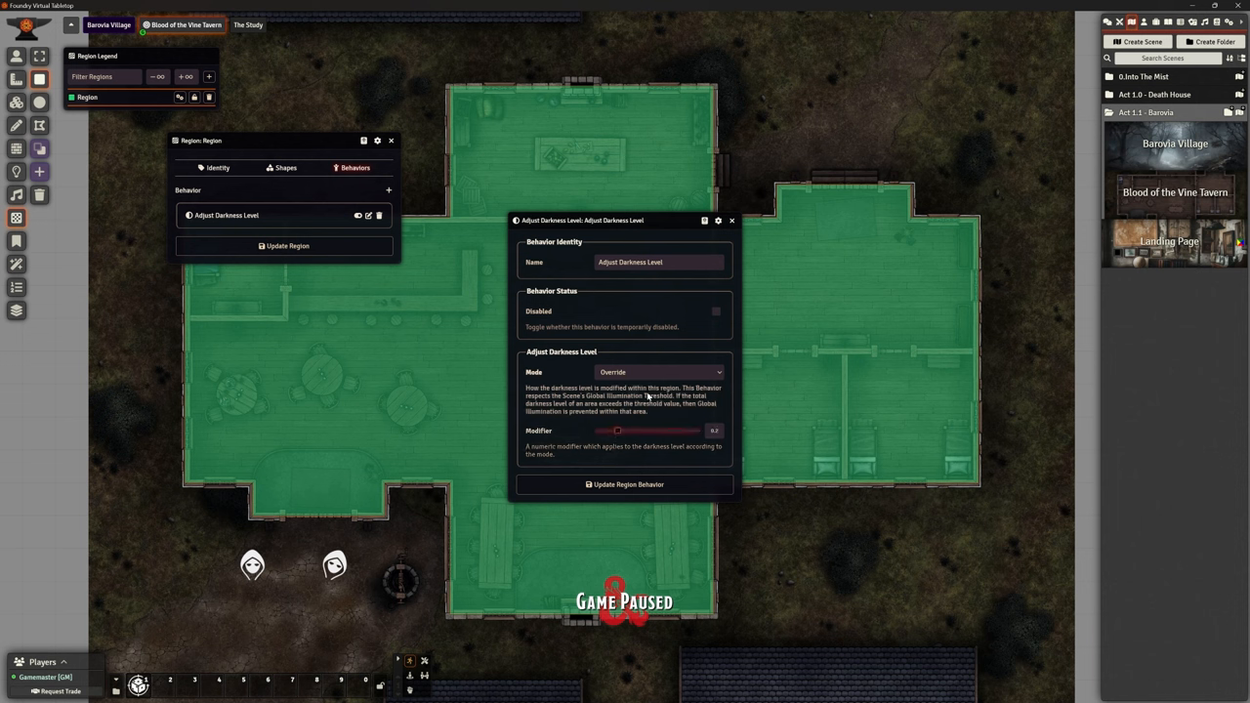
click(660, 371)
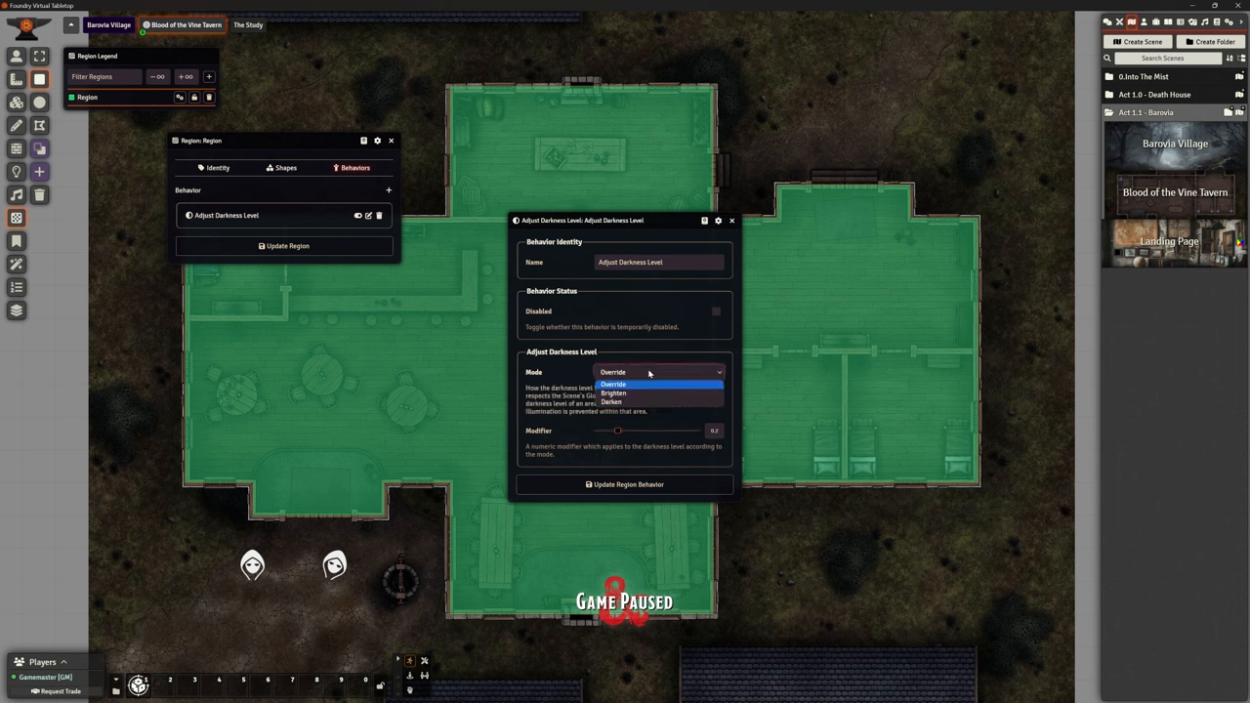
click(609, 403)
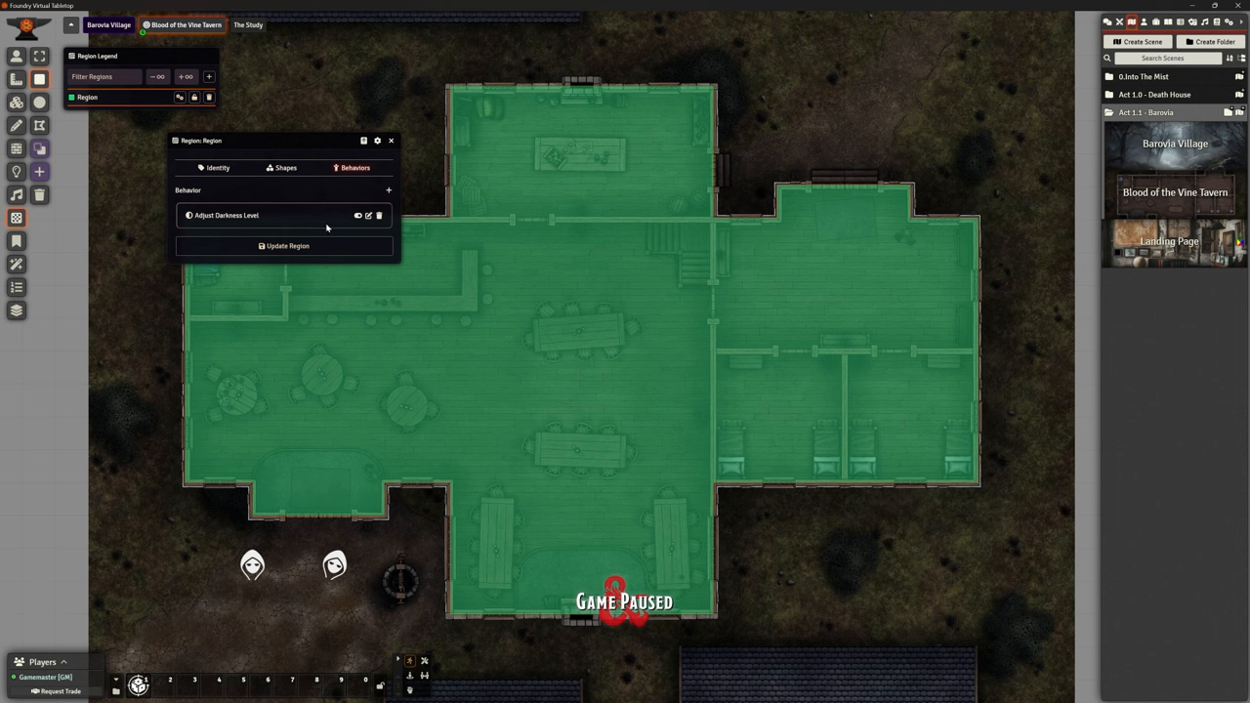
- Add a Suppress Weather behaviour to the tavern region
click(388, 190)
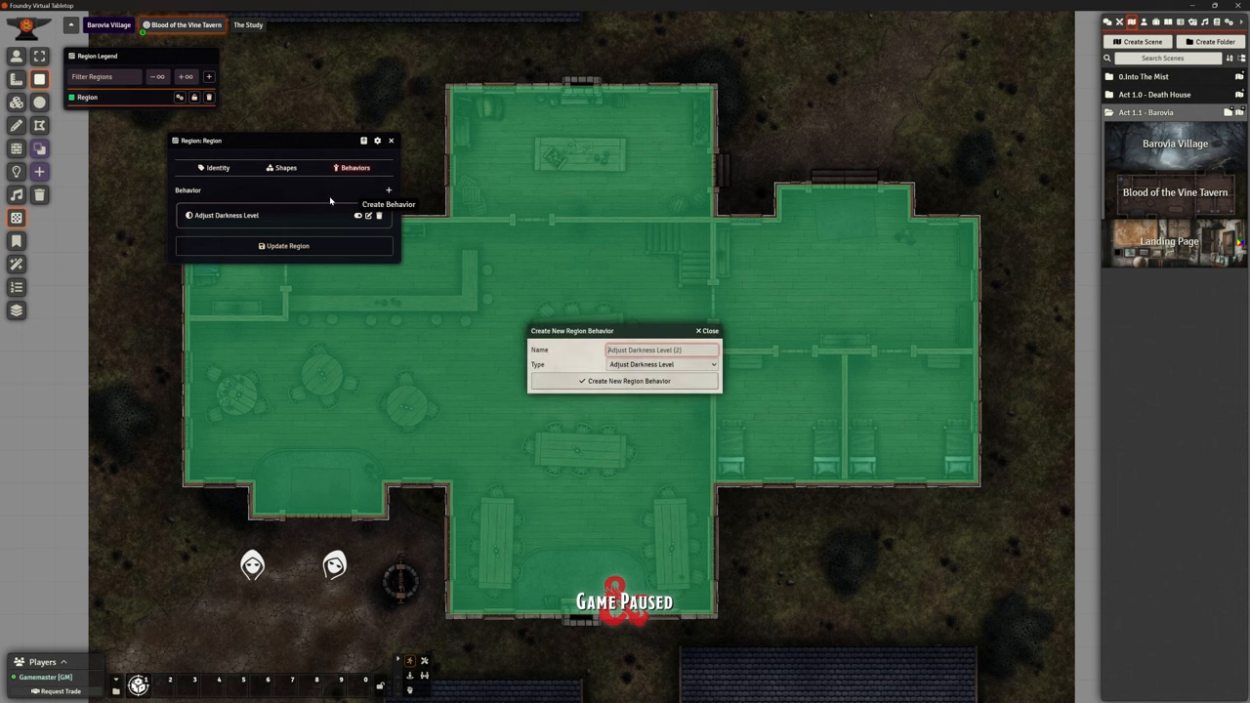
click(662, 366)
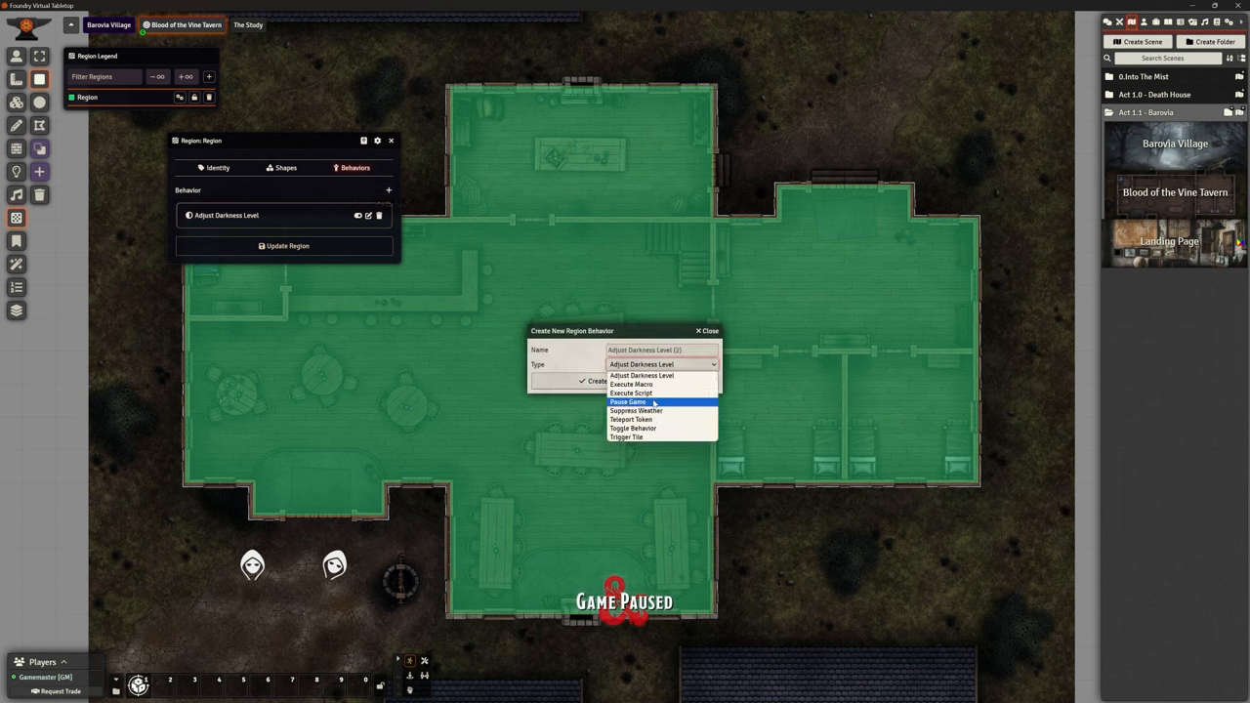
mouse_move(633, 427)
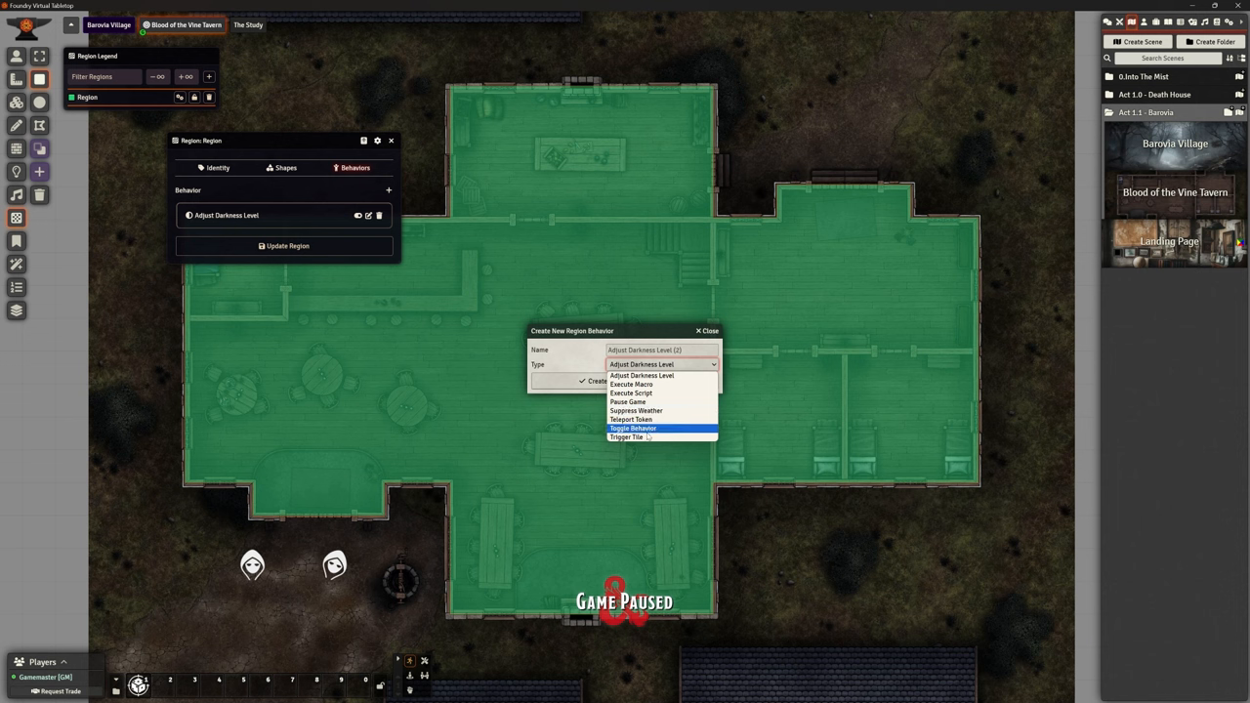
mouse_move(636, 410)
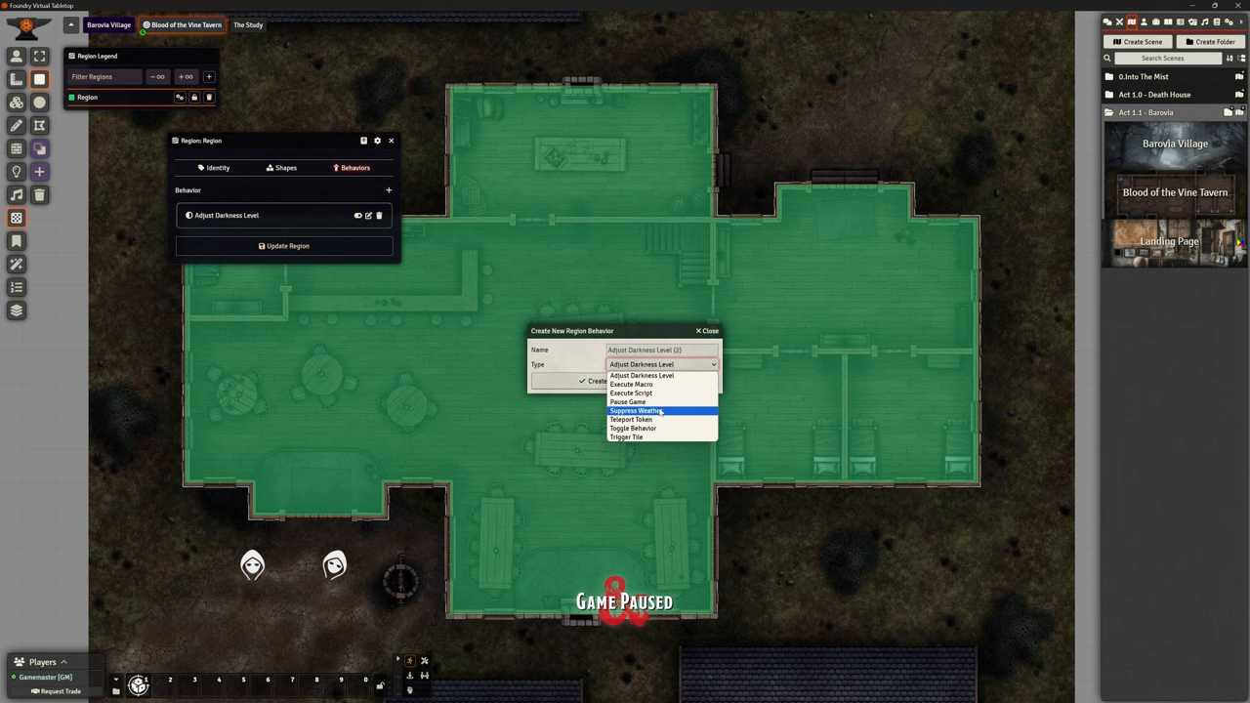
click(636, 410)
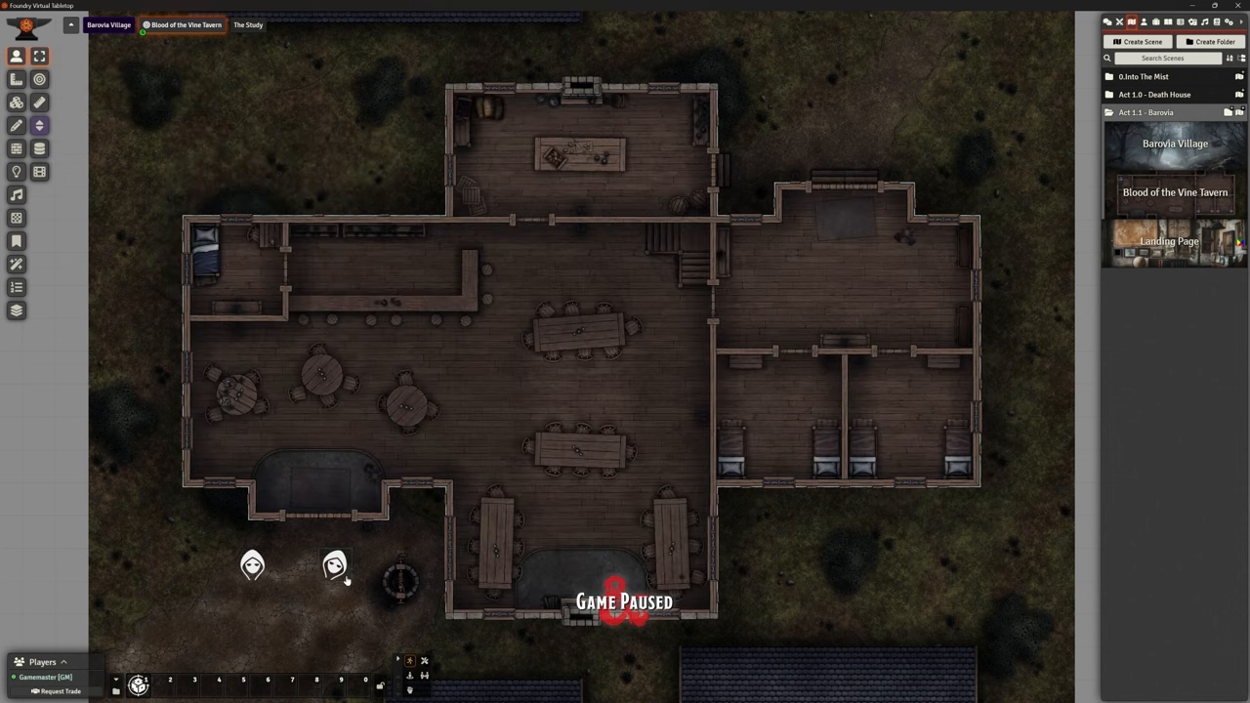
- Raise the Adjust Darkness Level modifier so the tavern interior darkens more strongly
drag(336, 566, 335, 465)
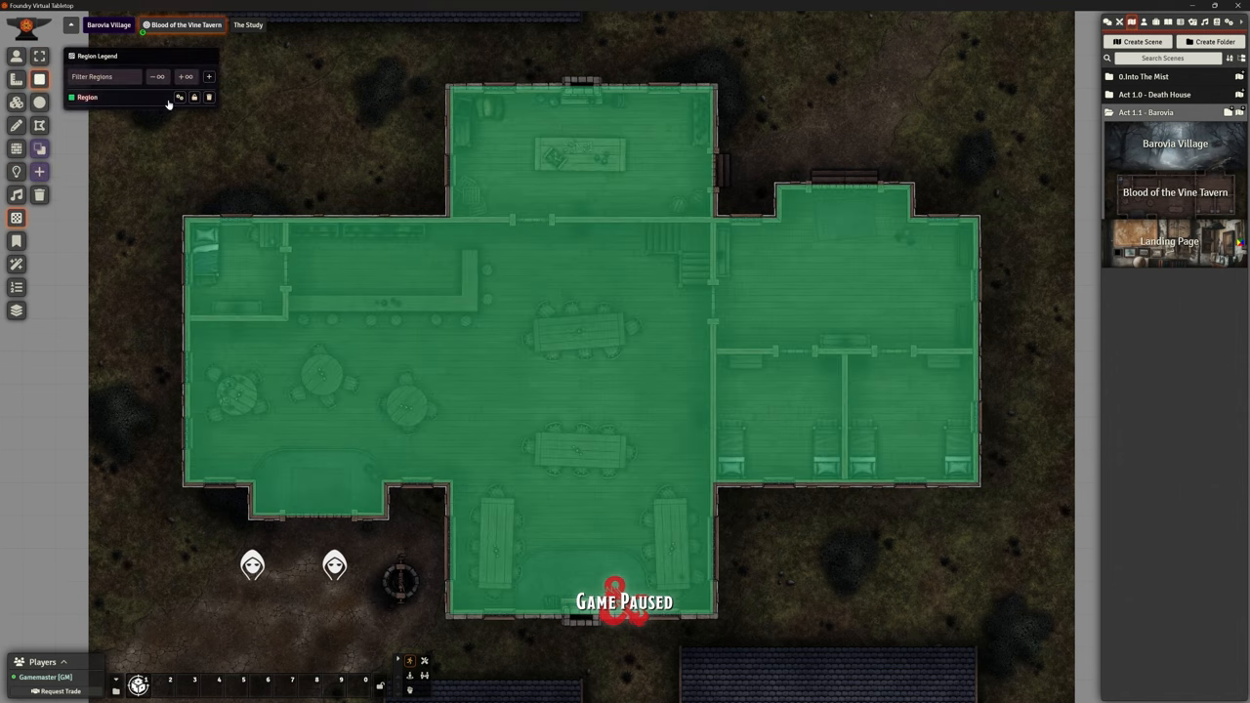
click(180, 97)
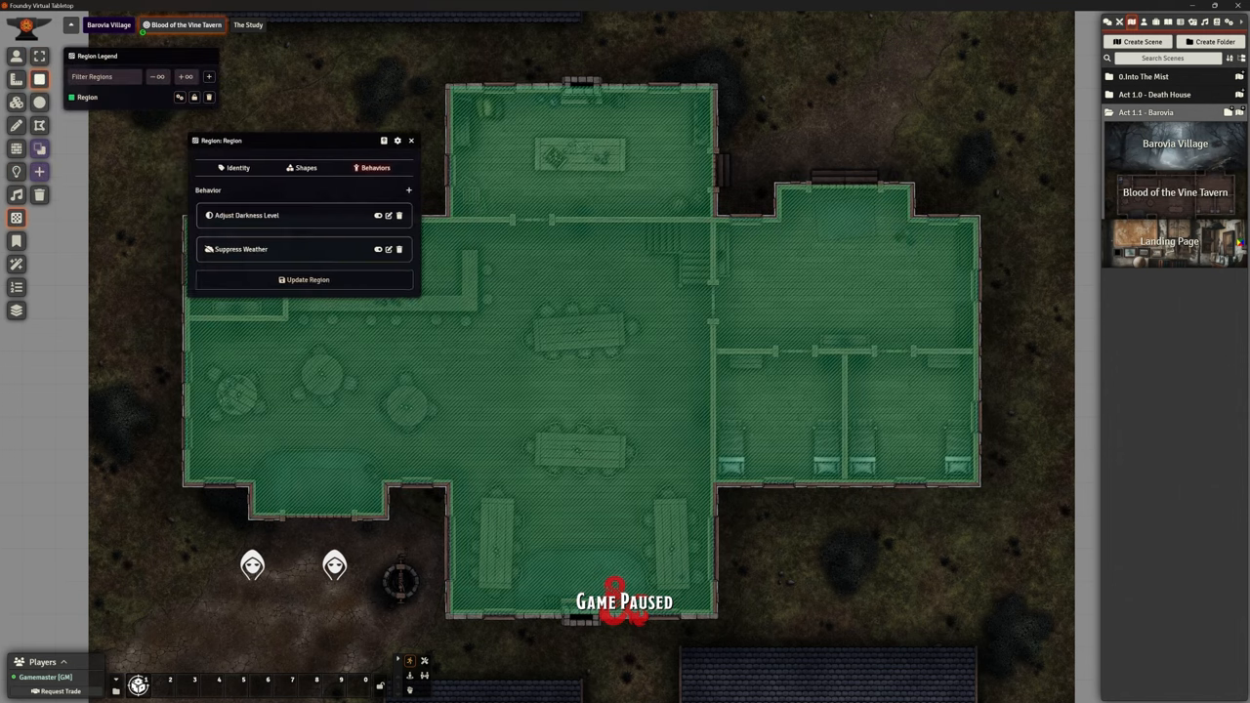
drag(223, 141, 793, 105)
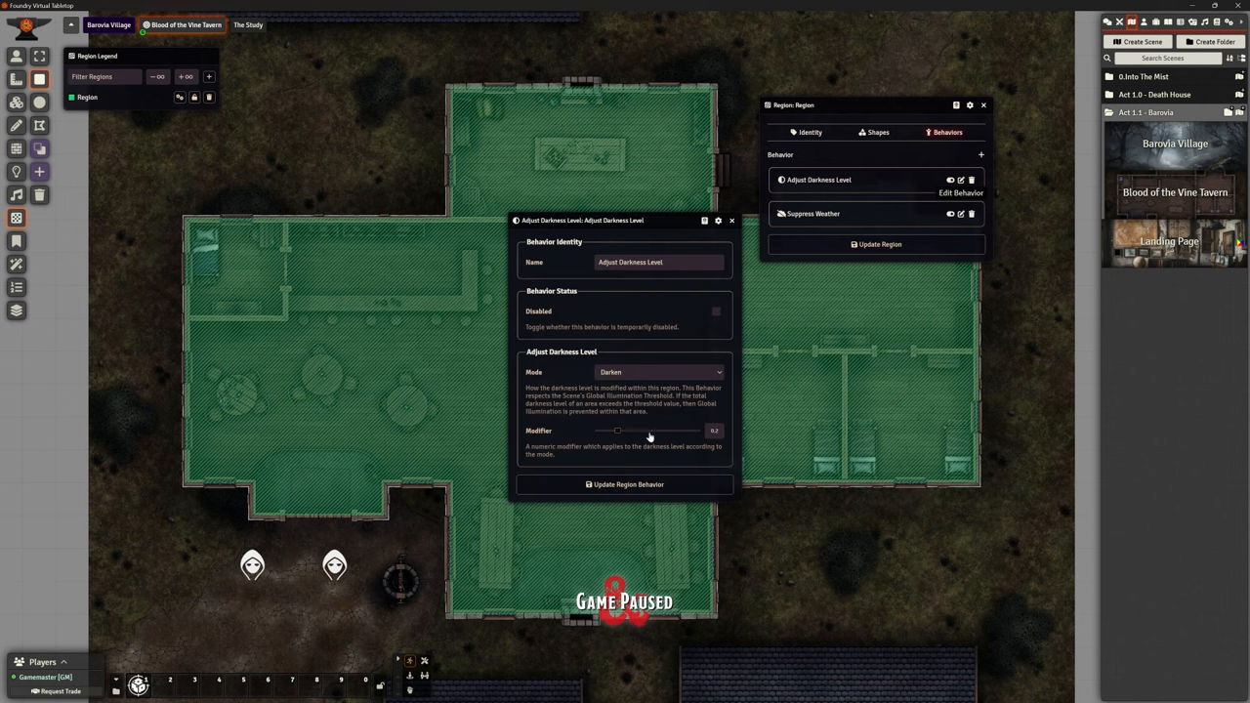
drag(617, 431, 667, 431)
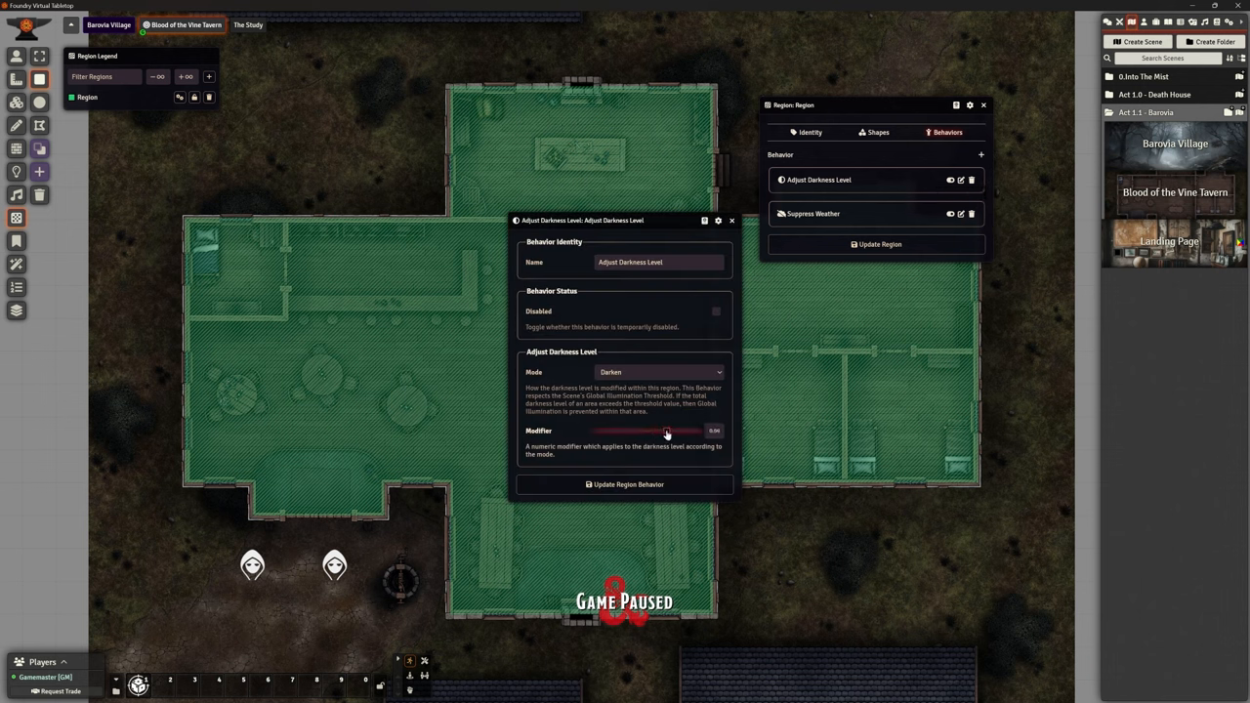
drag(668, 432, 671, 432)
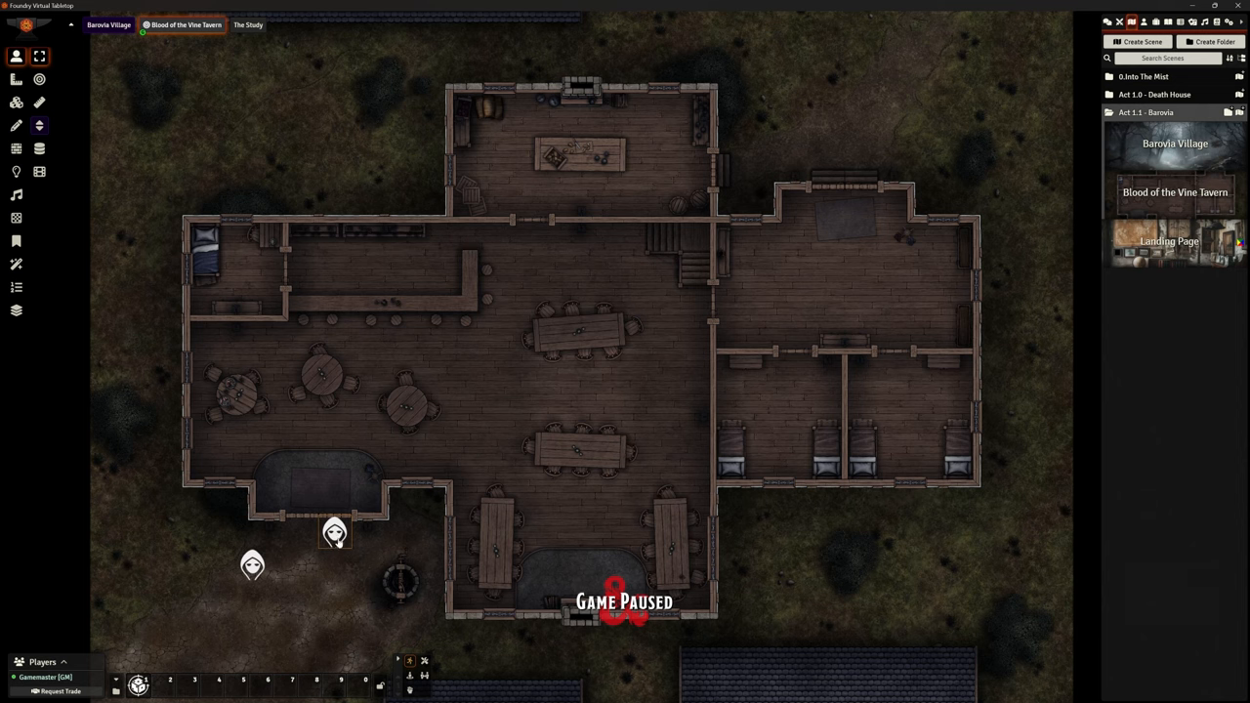
- Review the tavern region's Adjust Darkness Level and Suppress Weather behaviours, then close its settings
drag(335, 531, 336, 564)
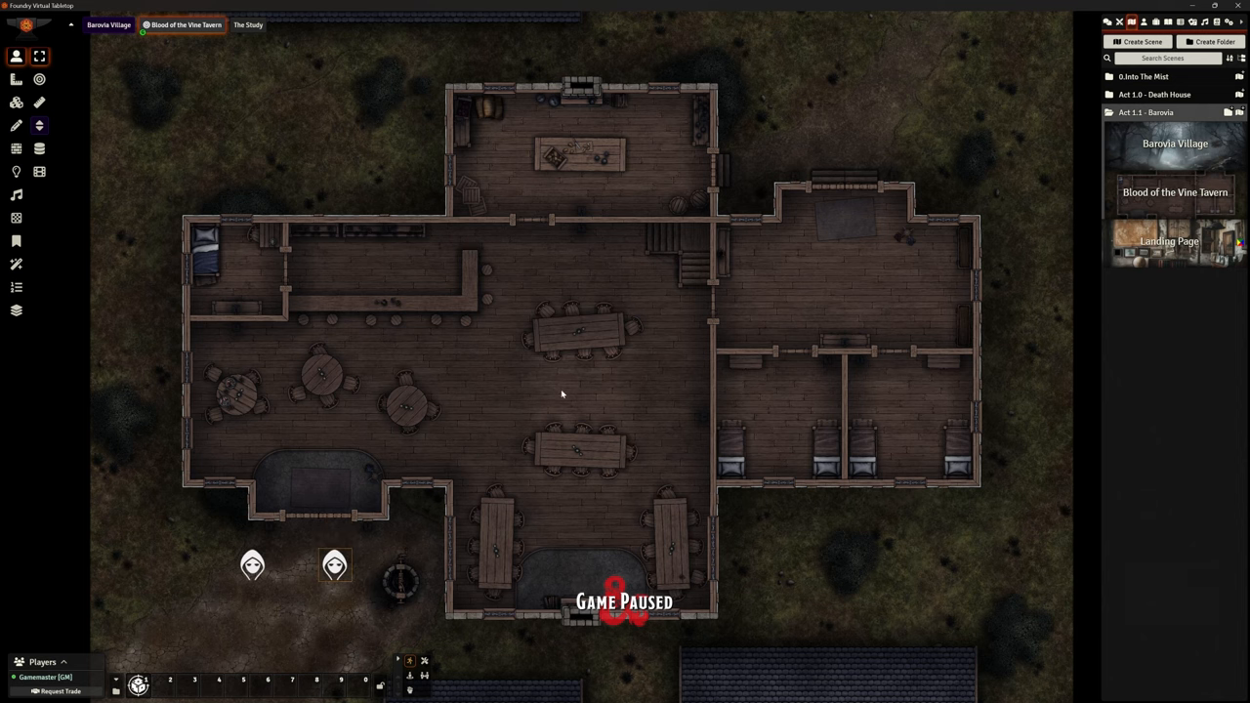
click(16, 218)
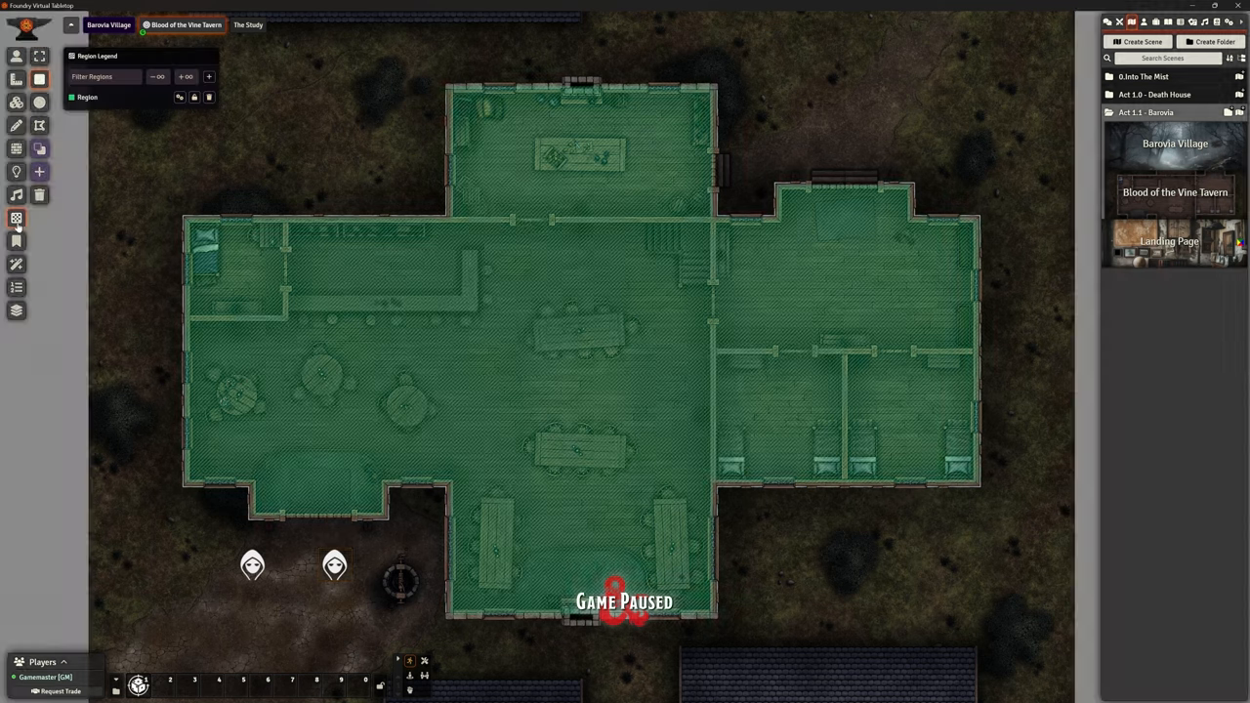
click(179, 98)
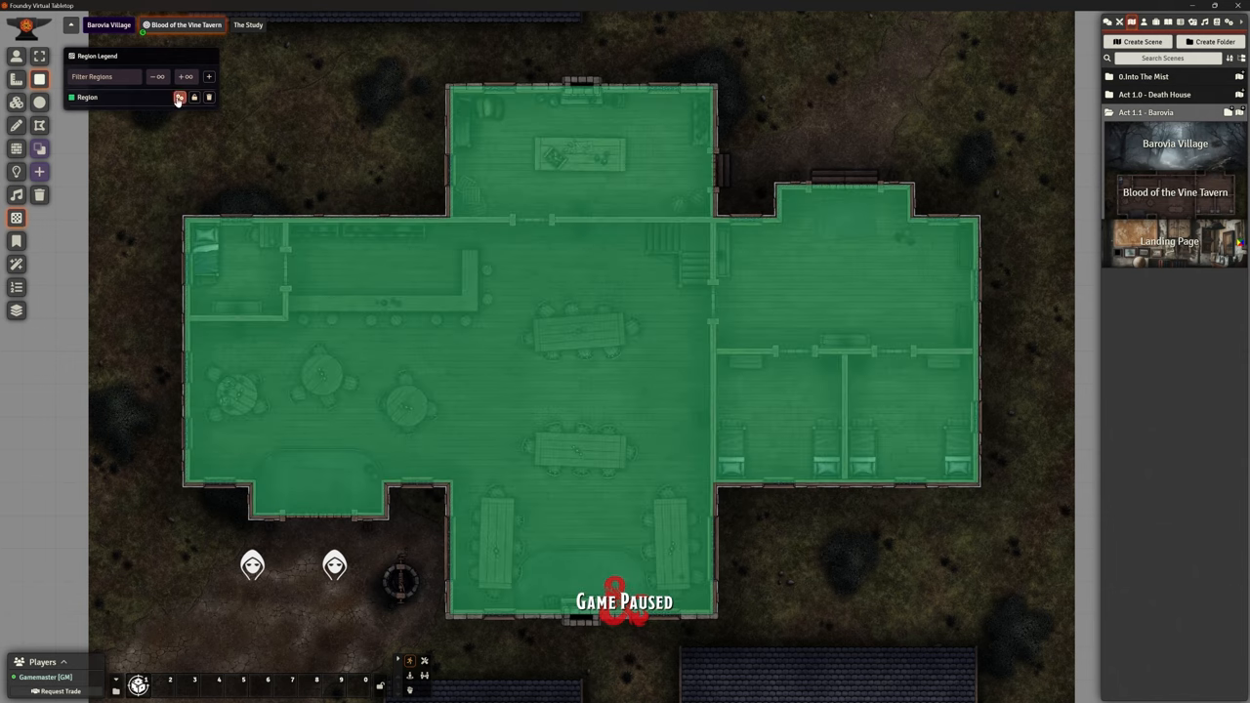
click(179, 98)
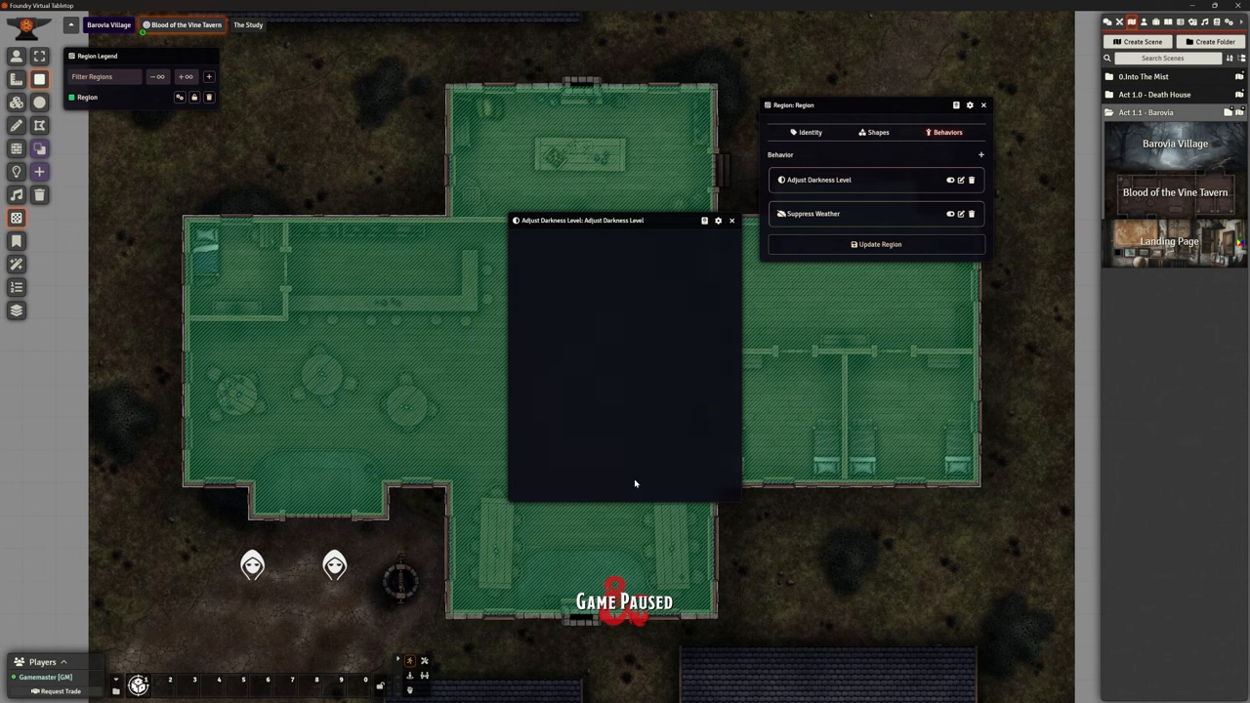
click(731, 218)
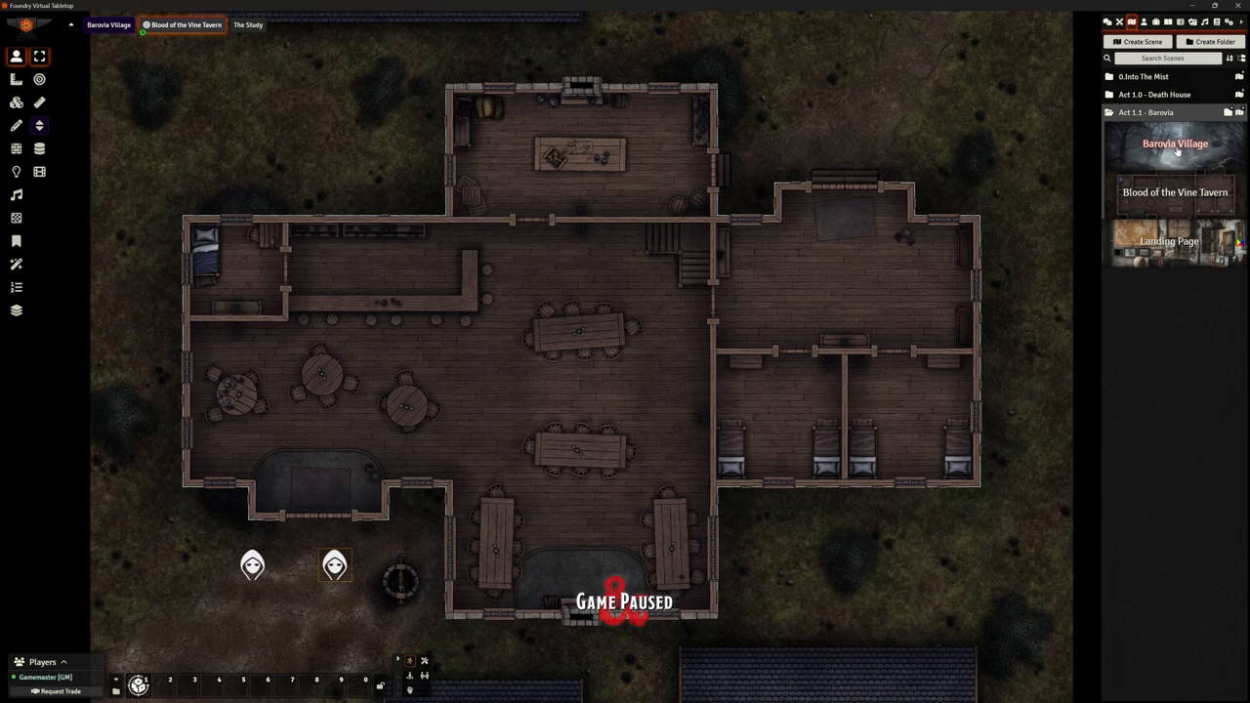
right_click(1175, 144)
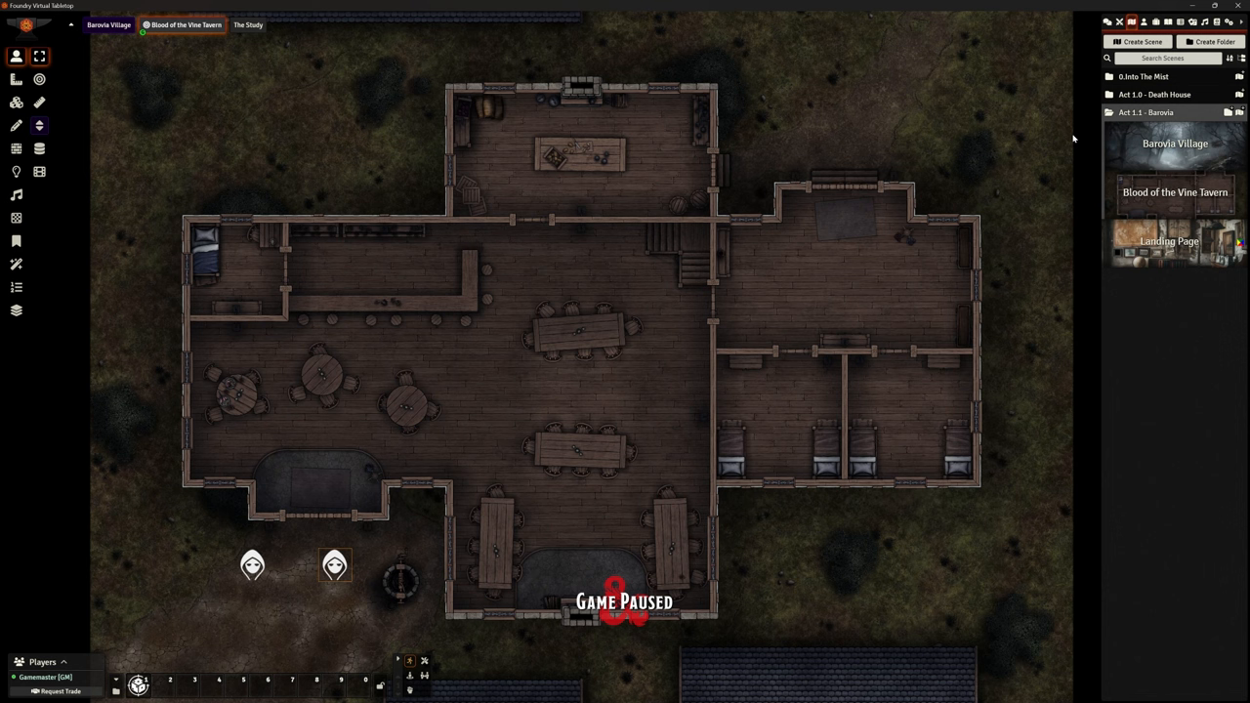
mouse_move(789, 219)
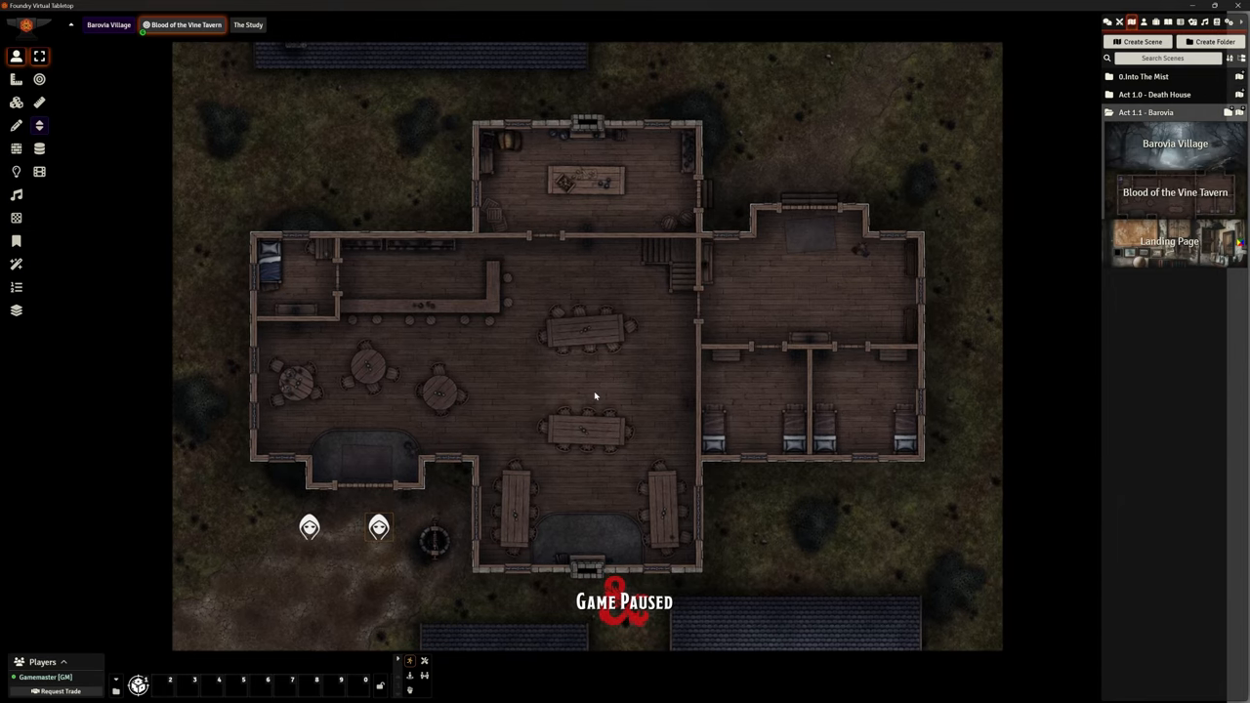
- Use the Levels tool on the tavern scene and confirm removing the unwanted level
click(16, 308)
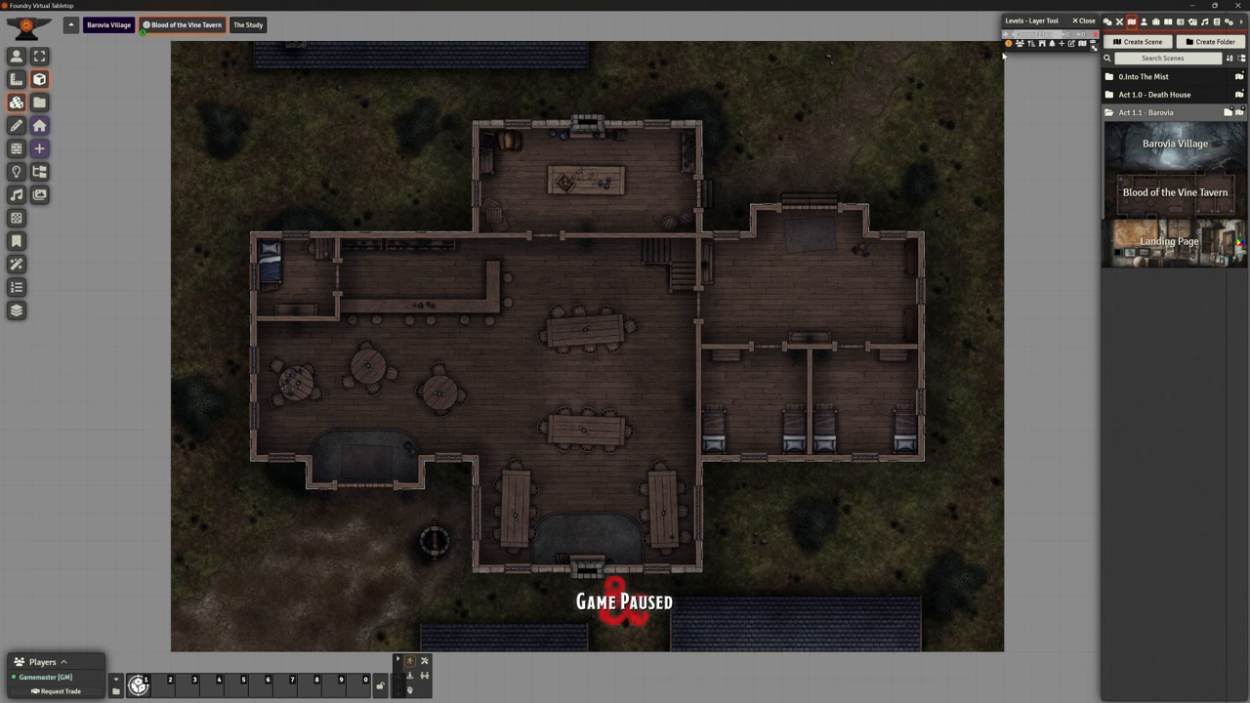
mouse_move(1062, 55)
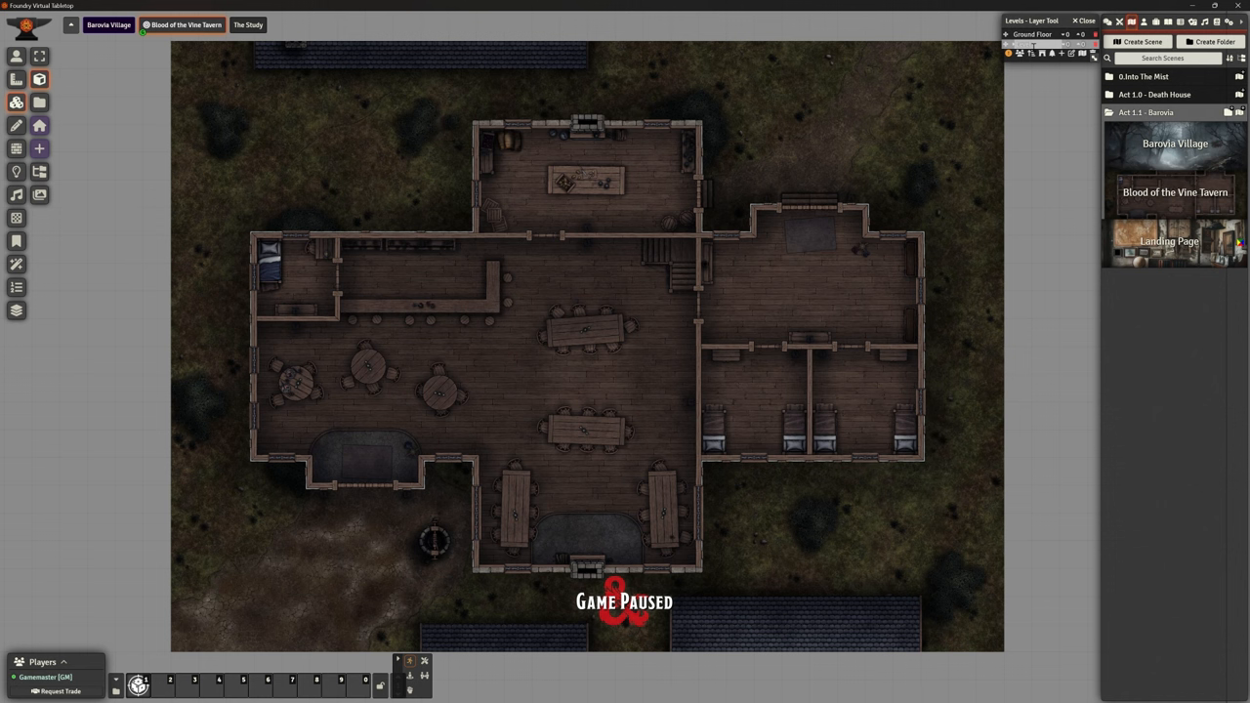
mouse_move(995, 137)
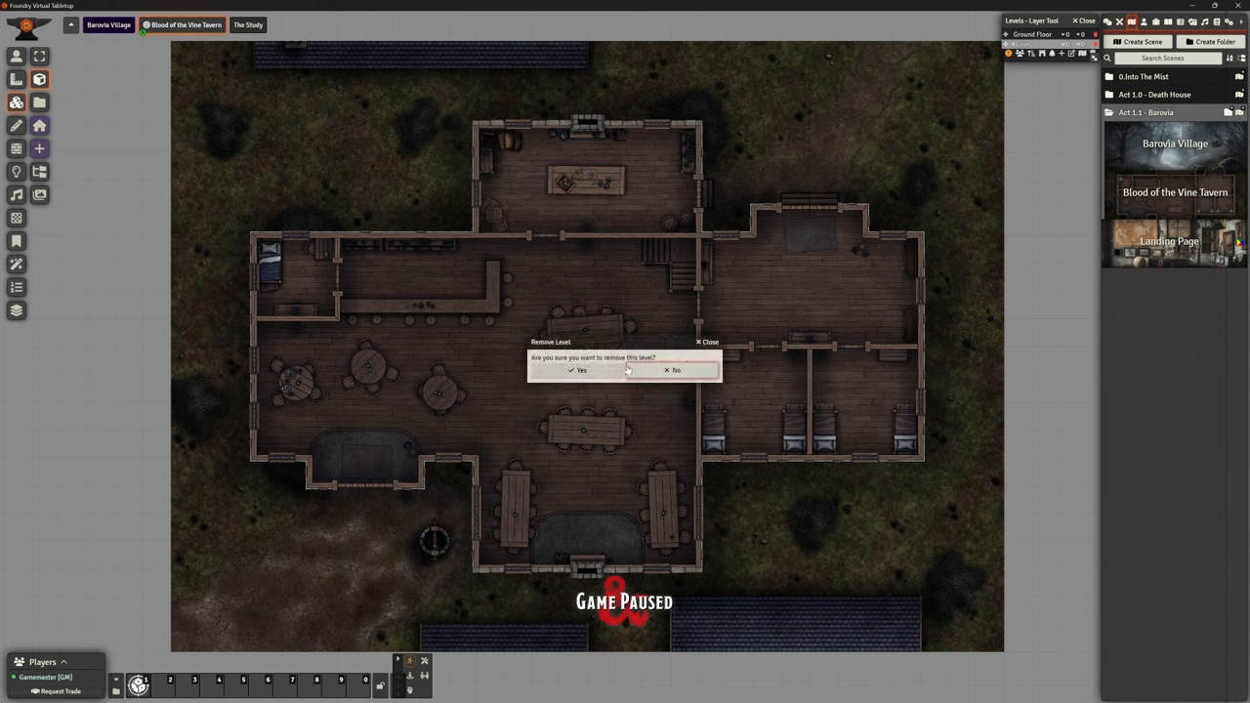
click(672, 369)
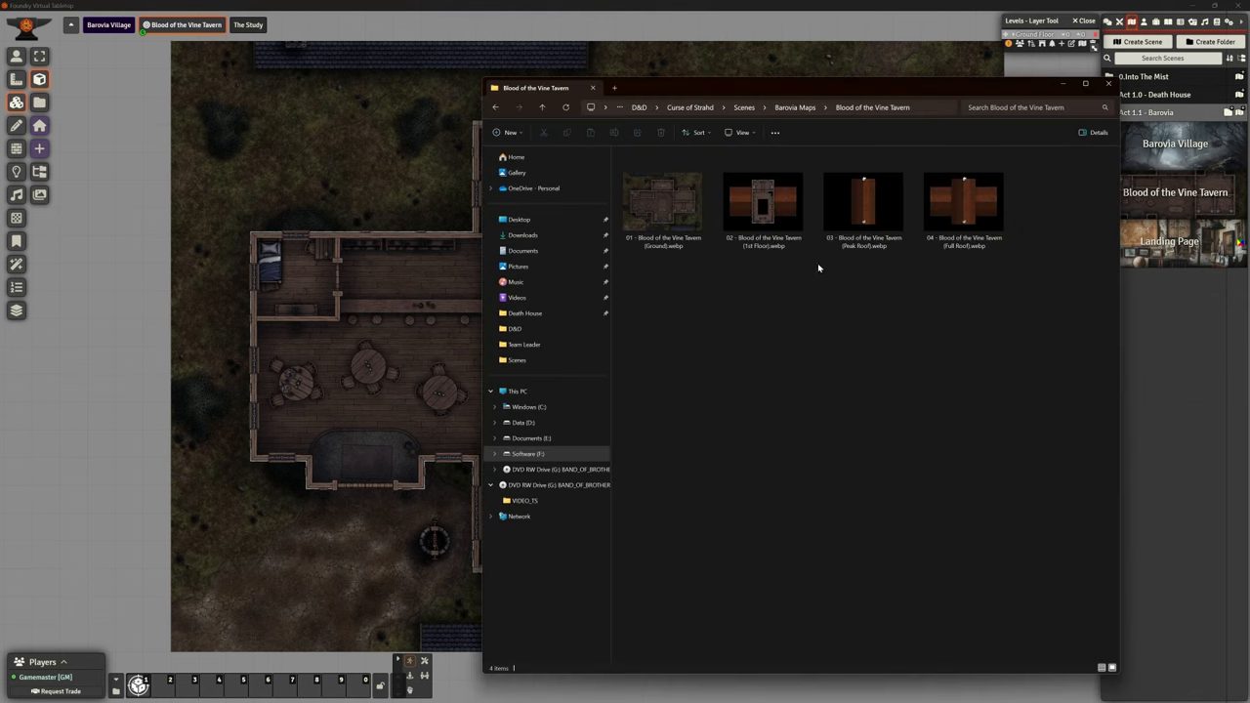
- Close the Blood of the Vine Tavern folder window after reviewing its .webp map images
click(762, 199)
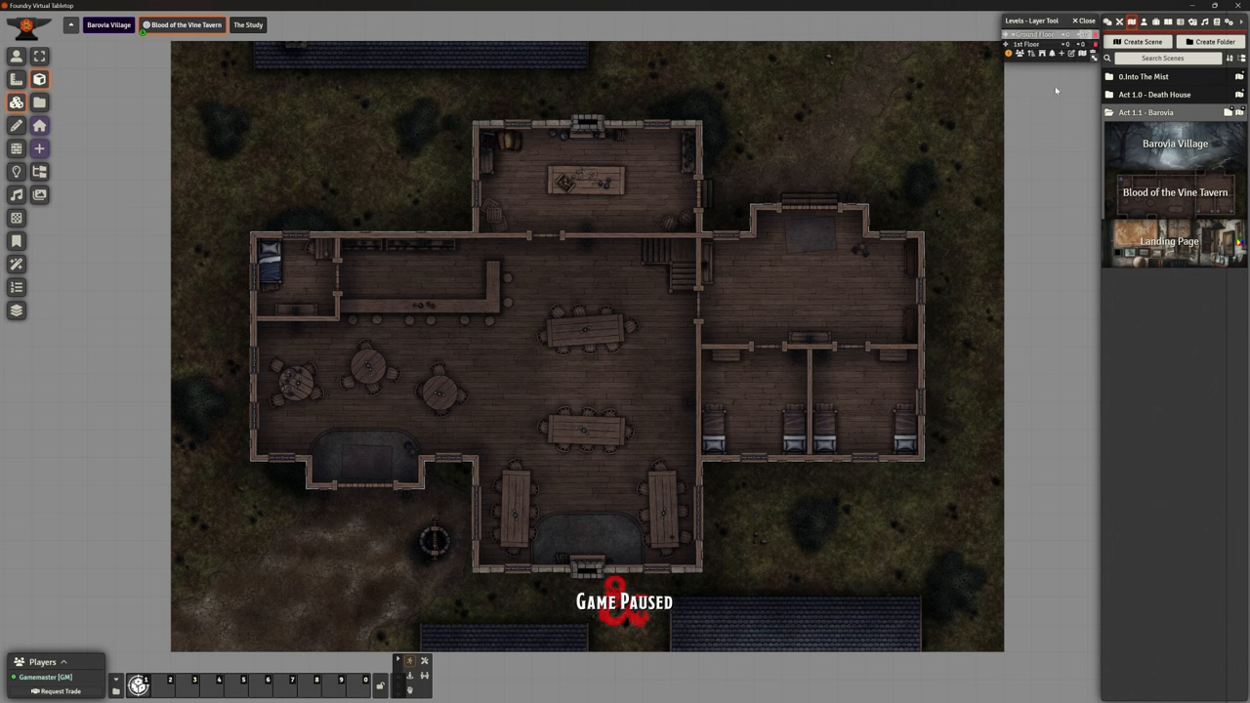
- Add '02 - Blood of the Vine Tavern (1st Floor).webp' as a tile on the upper level
click(1031, 35)
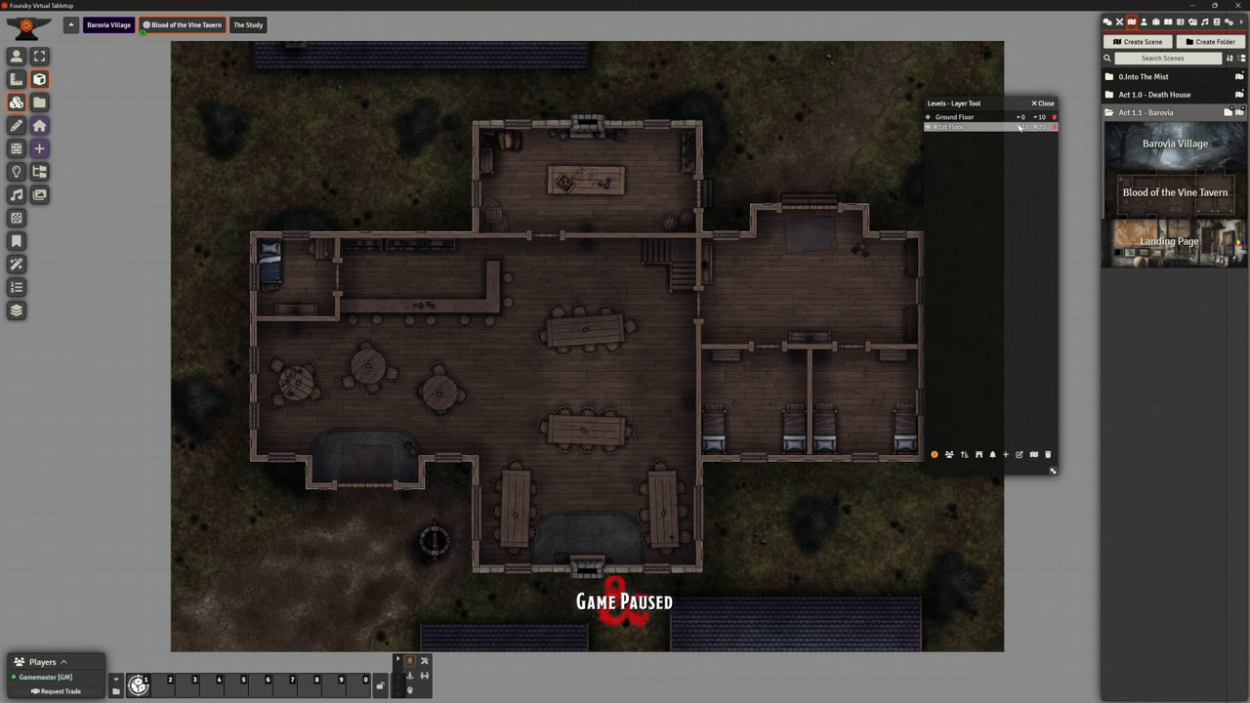
mouse_move(1011, 312)
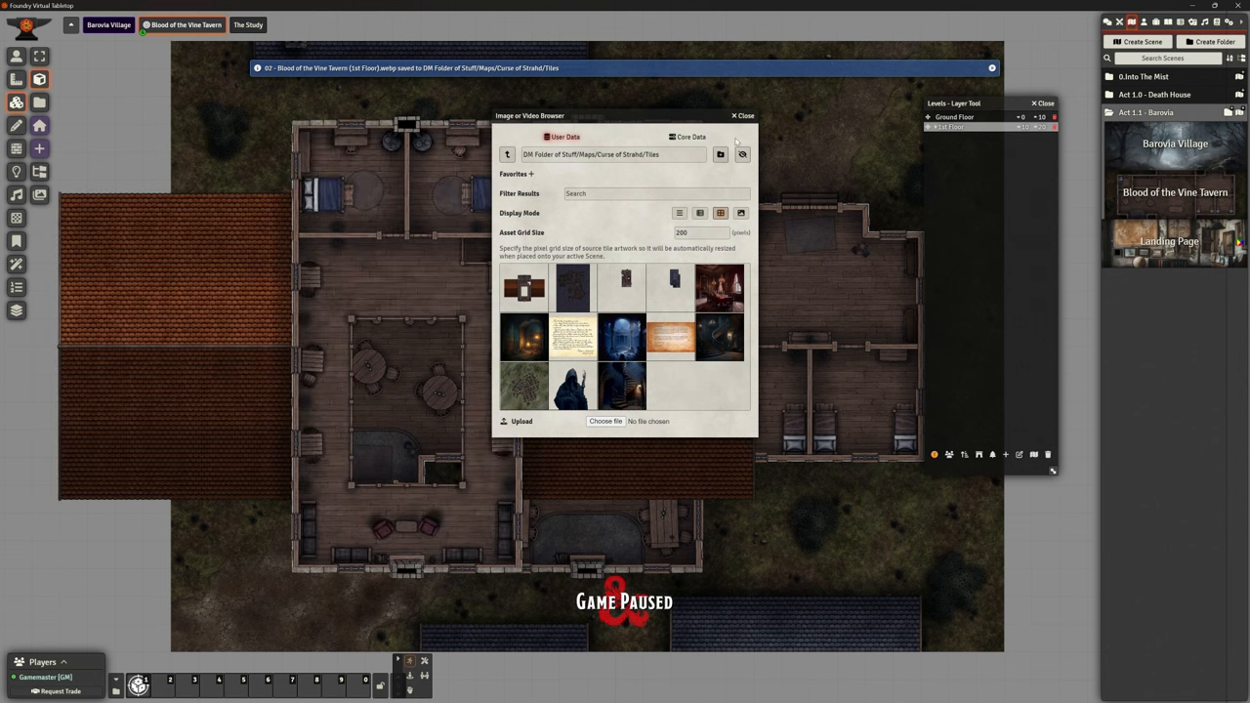
click(744, 115)
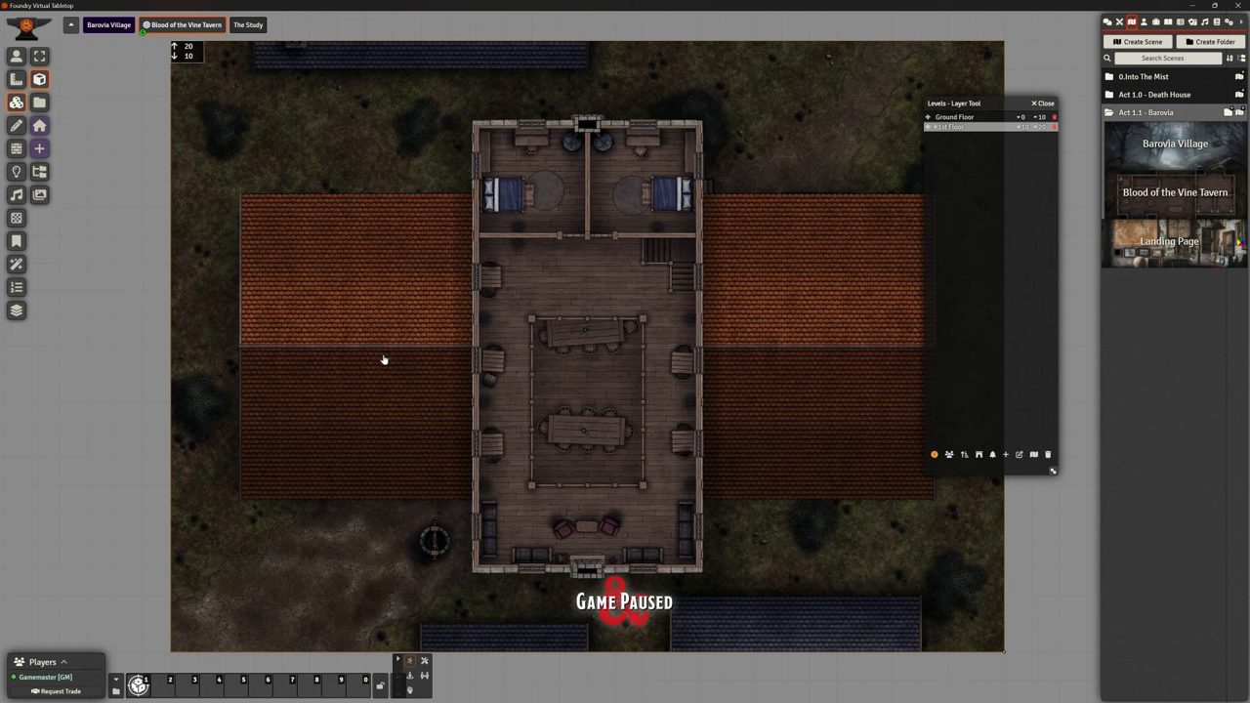
mouse_move(758, 310)
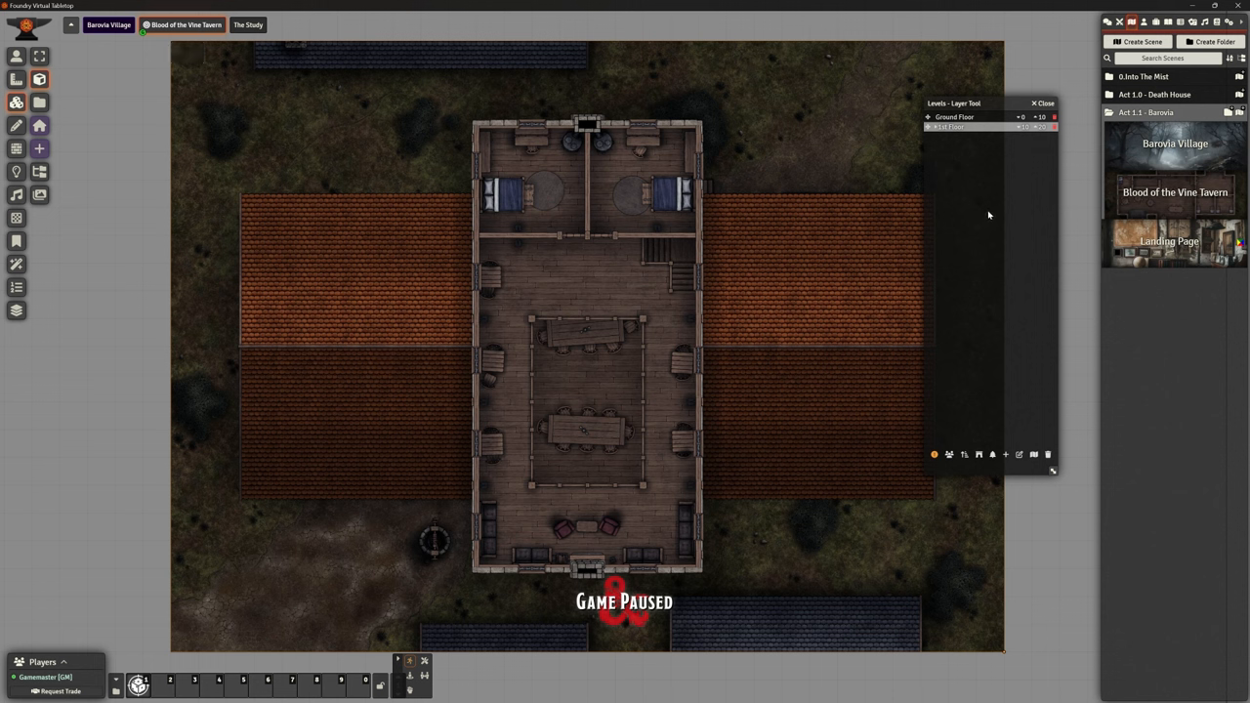
mouse_move(978, 455)
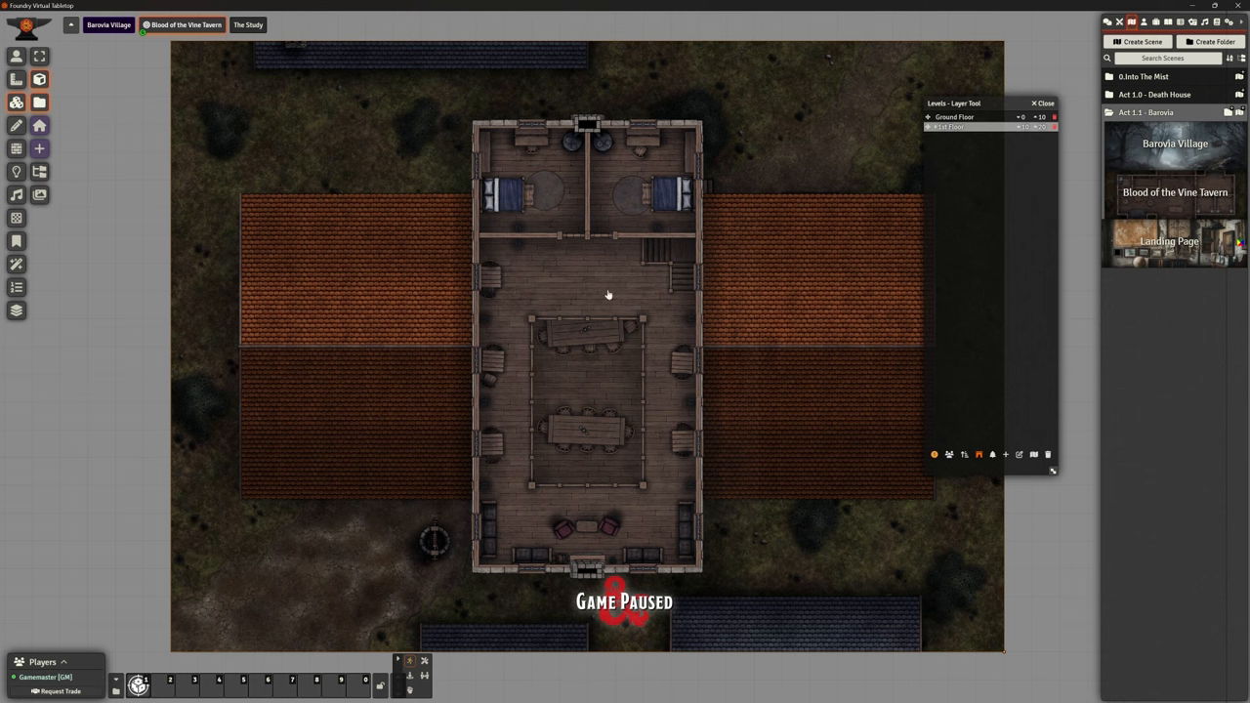
- Upload '03 - Blood of the Vine Tavern (Peak Roof).webp' and place it as a roof tile over the tavern centre
click(39, 102)
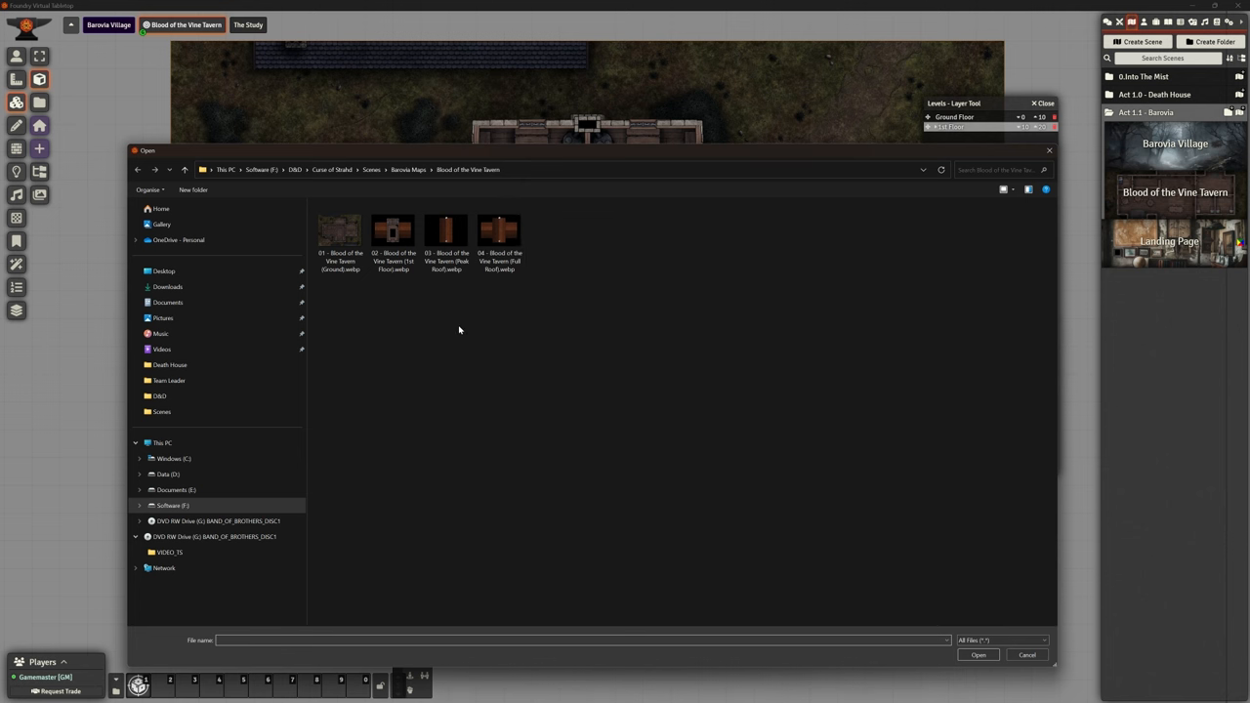
click(500, 231)
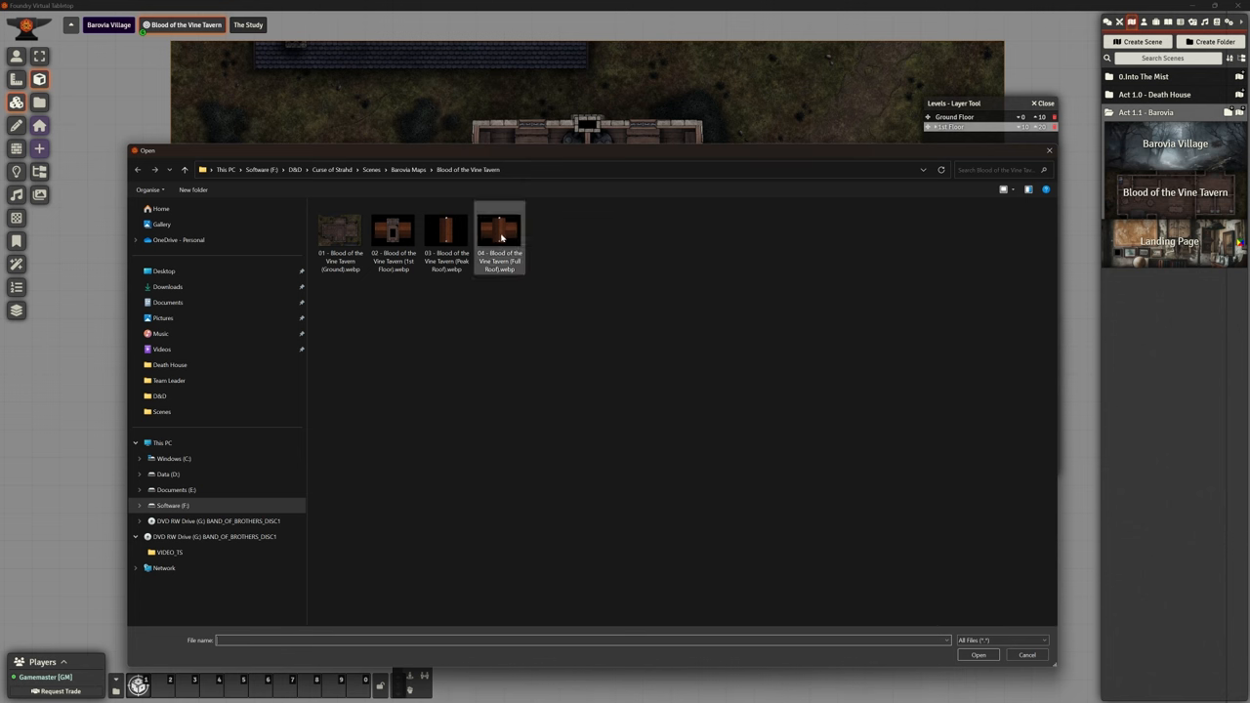
click(445, 231)
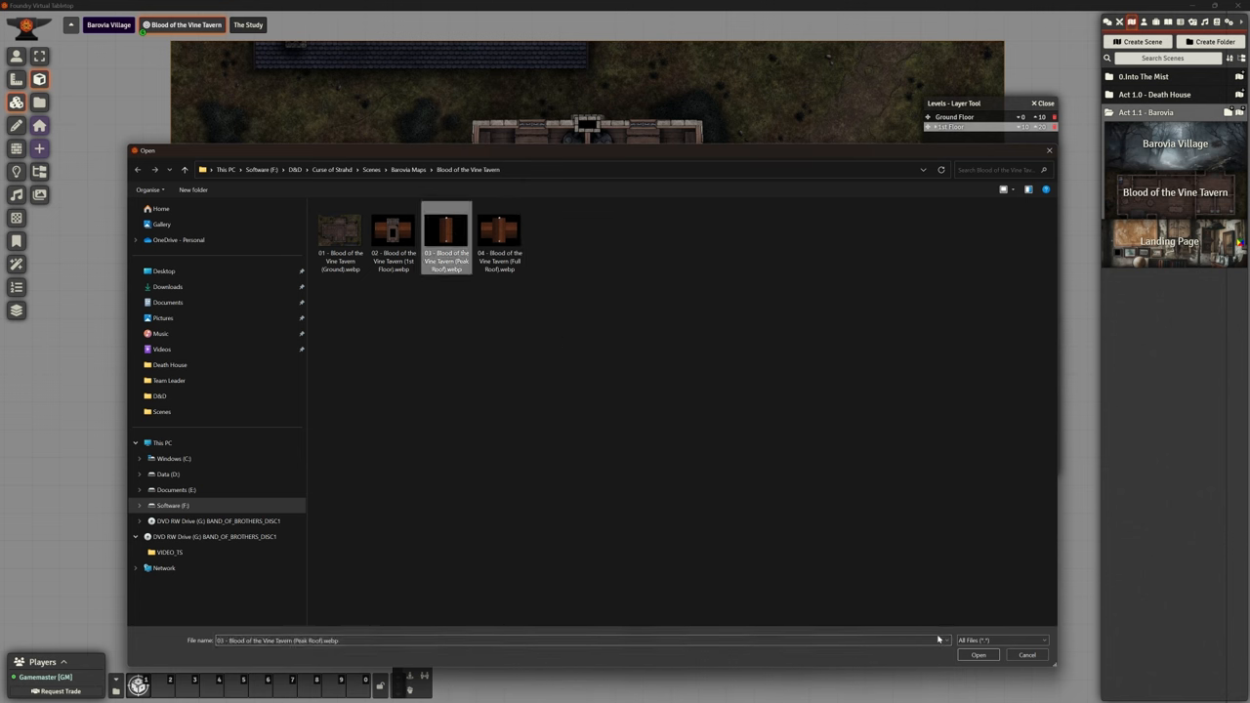
click(976, 654)
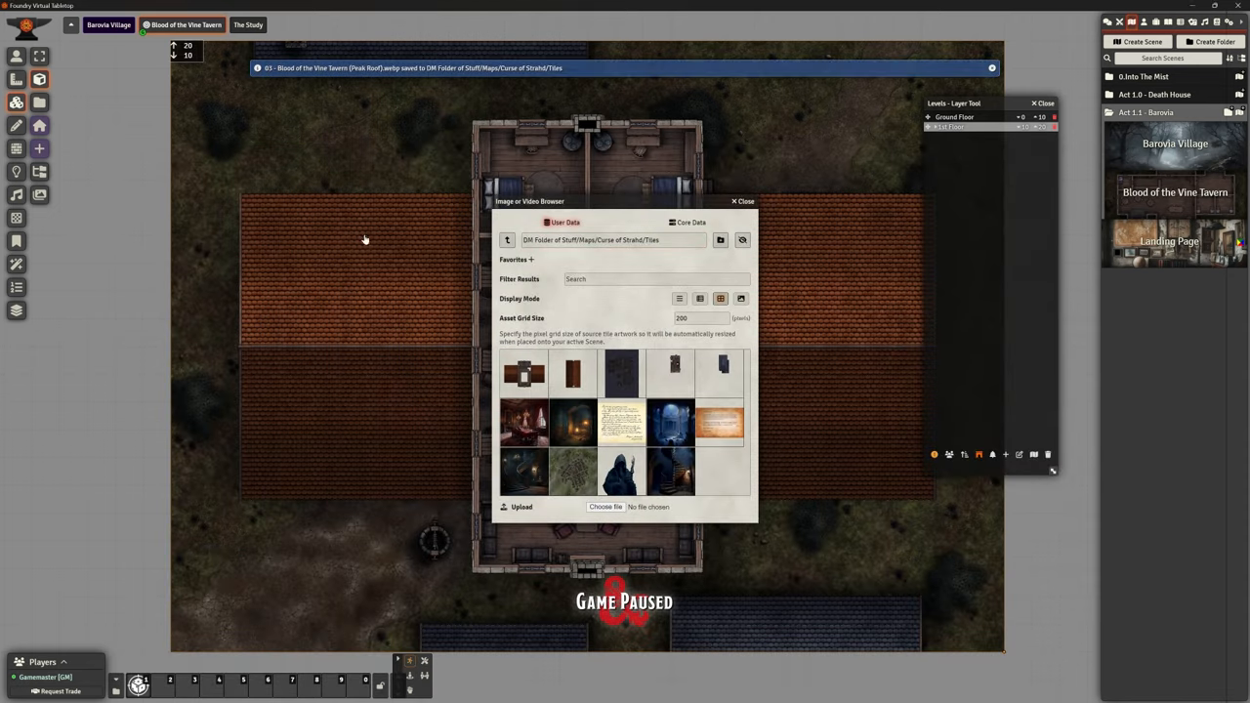
click(742, 201)
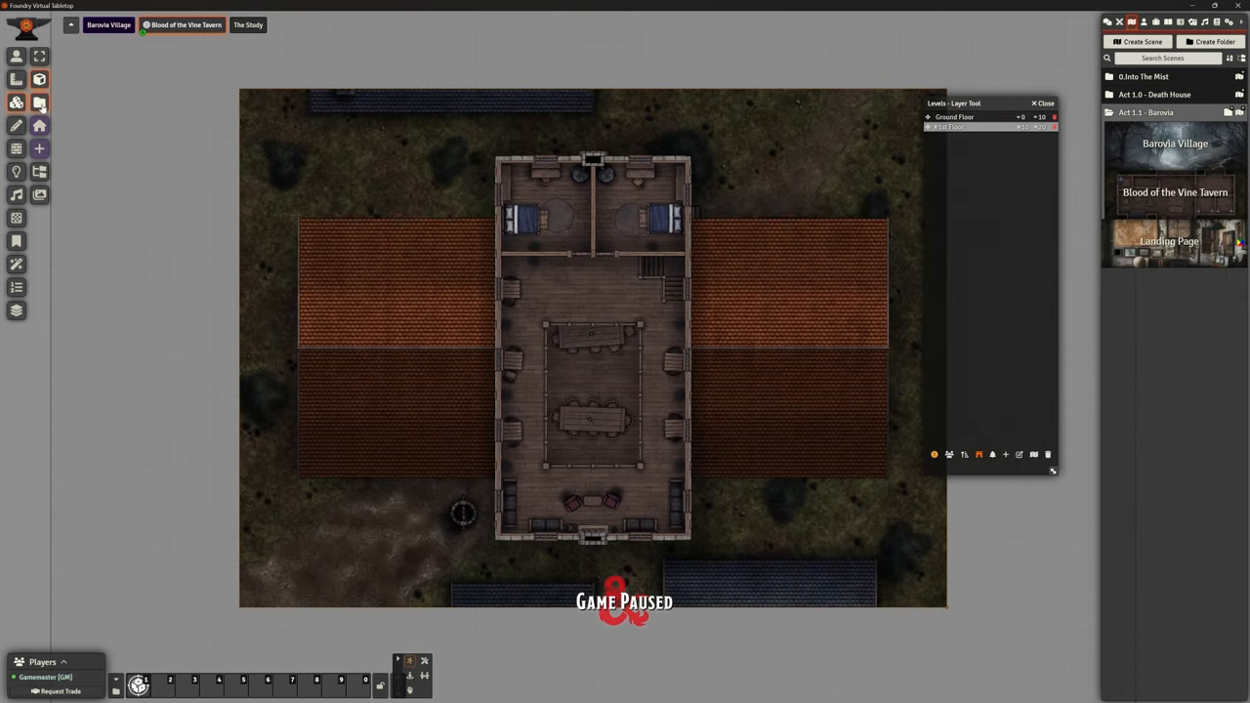
click(39, 102)
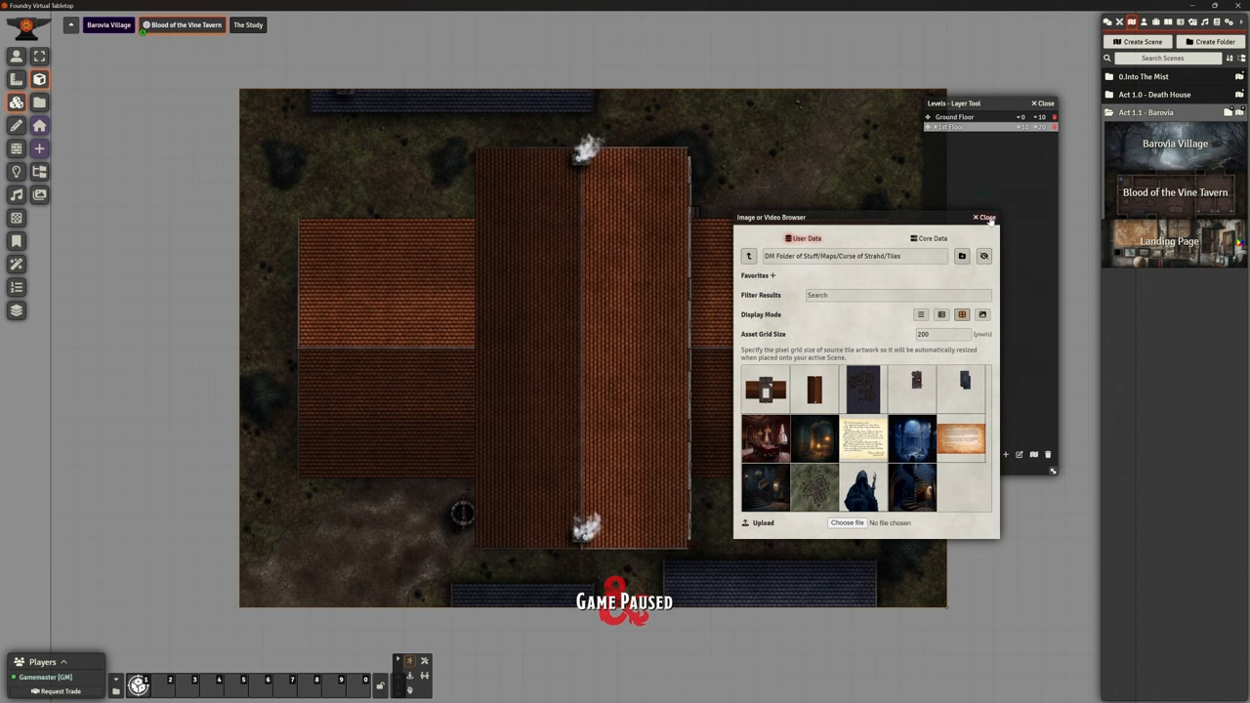
click(984, 217)
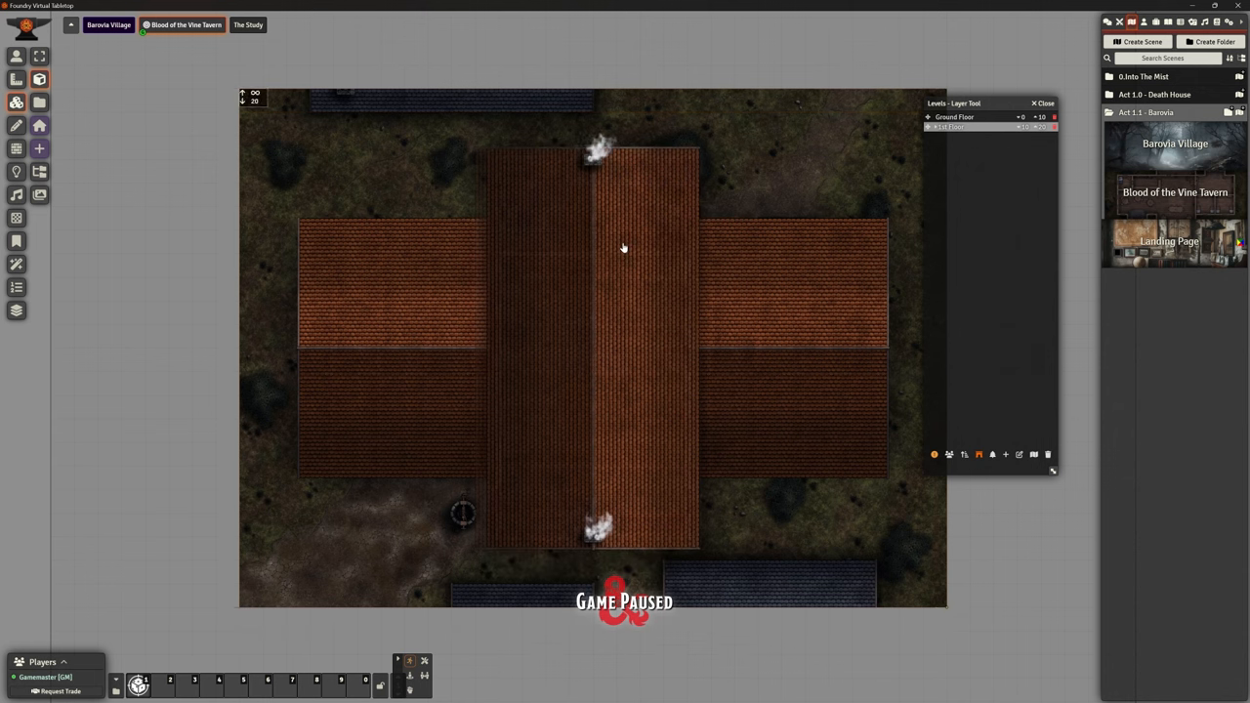
mouse_move(898, 181)
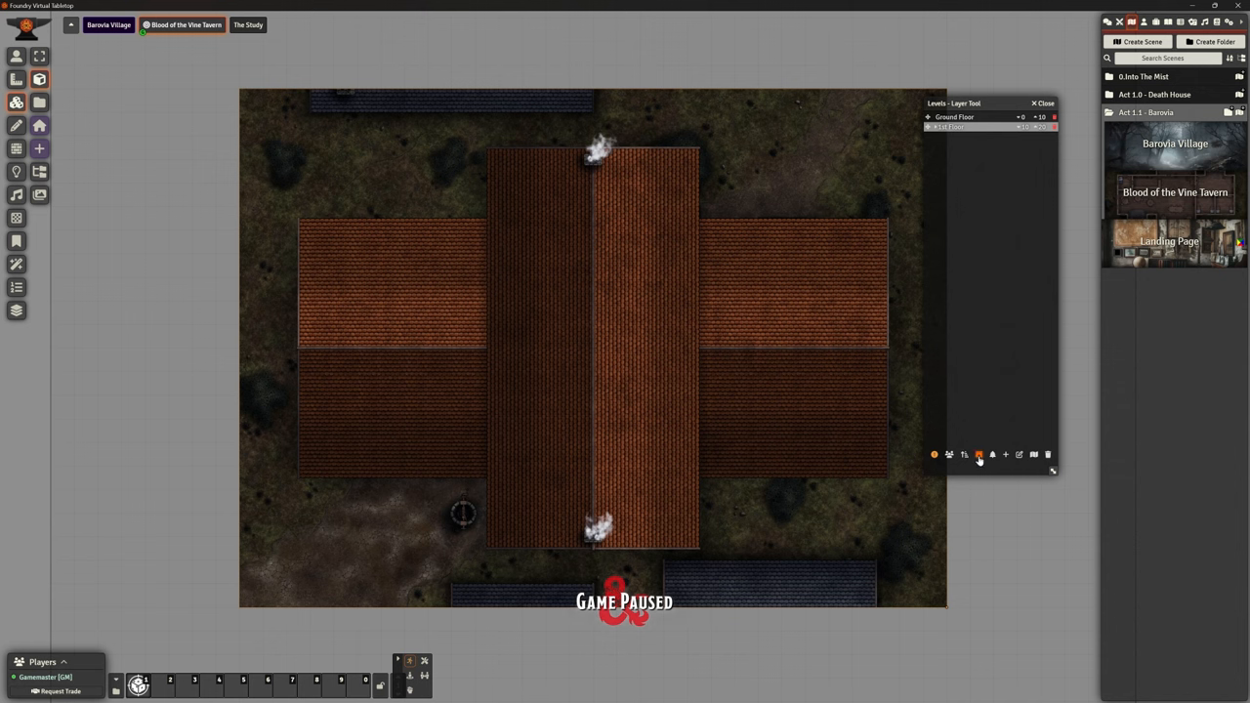
- View the scene from the Ground Floor level so roof tiles hide, then return to Token Controls
click(957, 127)
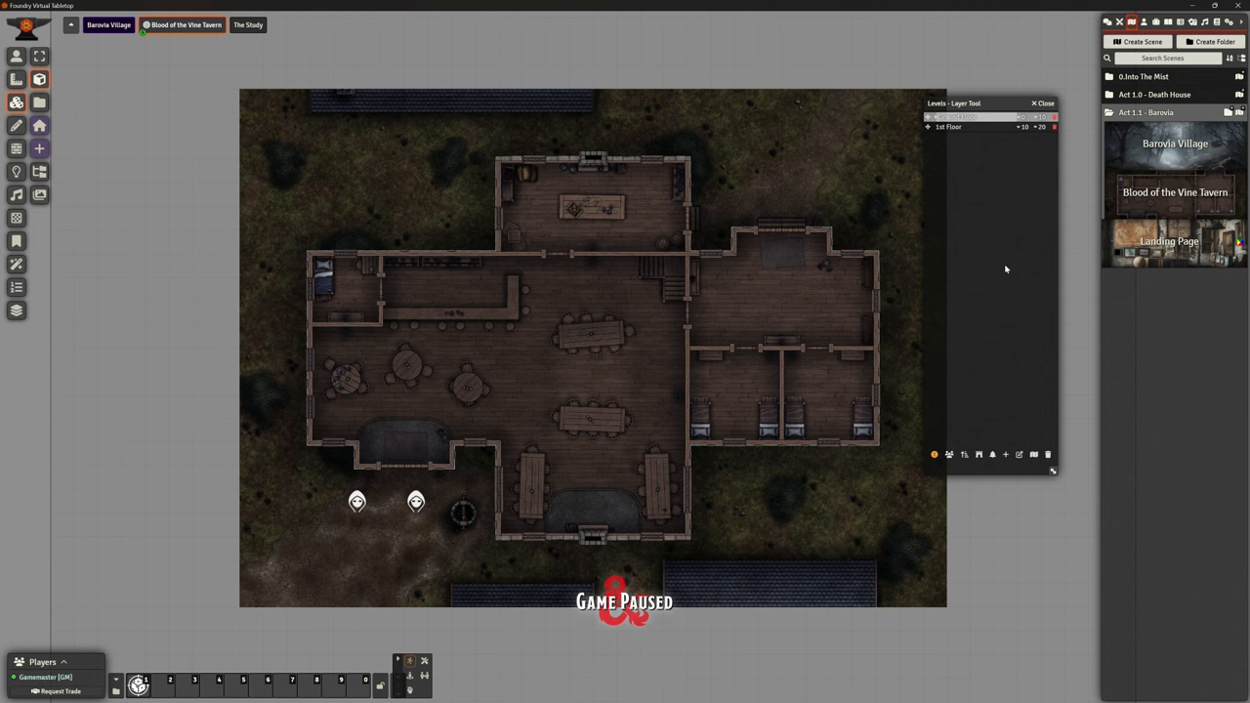
click(16, 55)
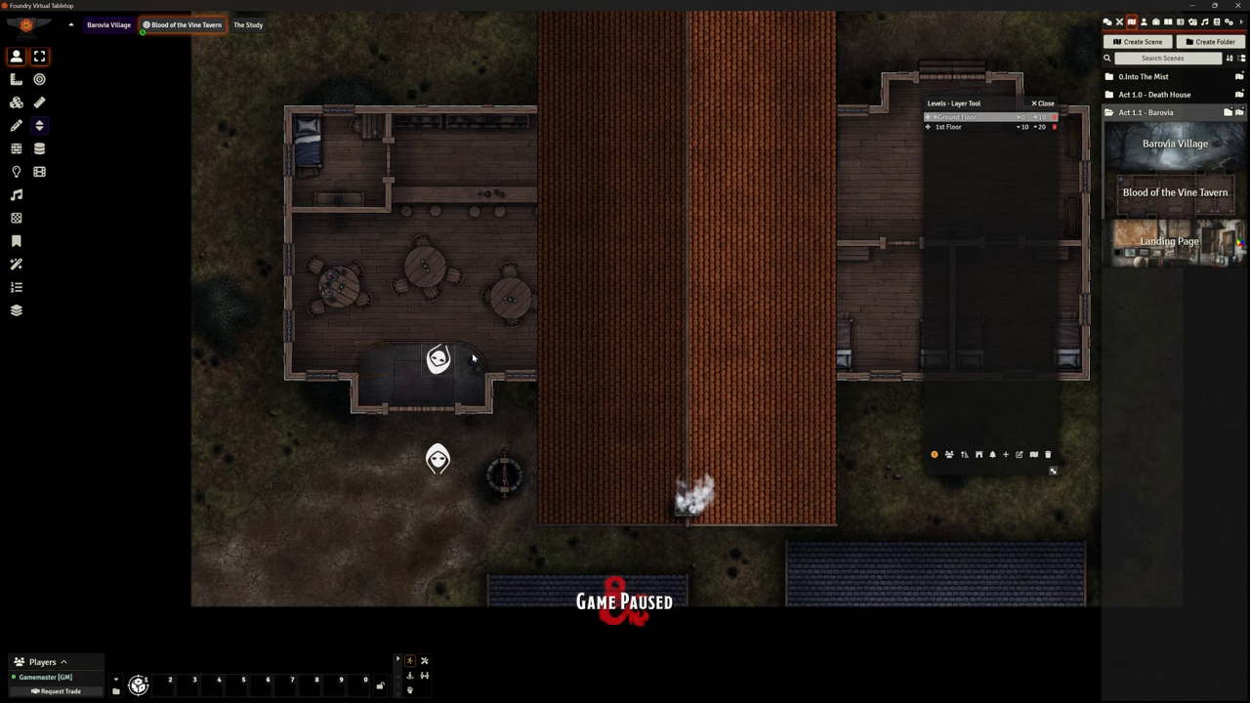
mouse_move(699, 253)
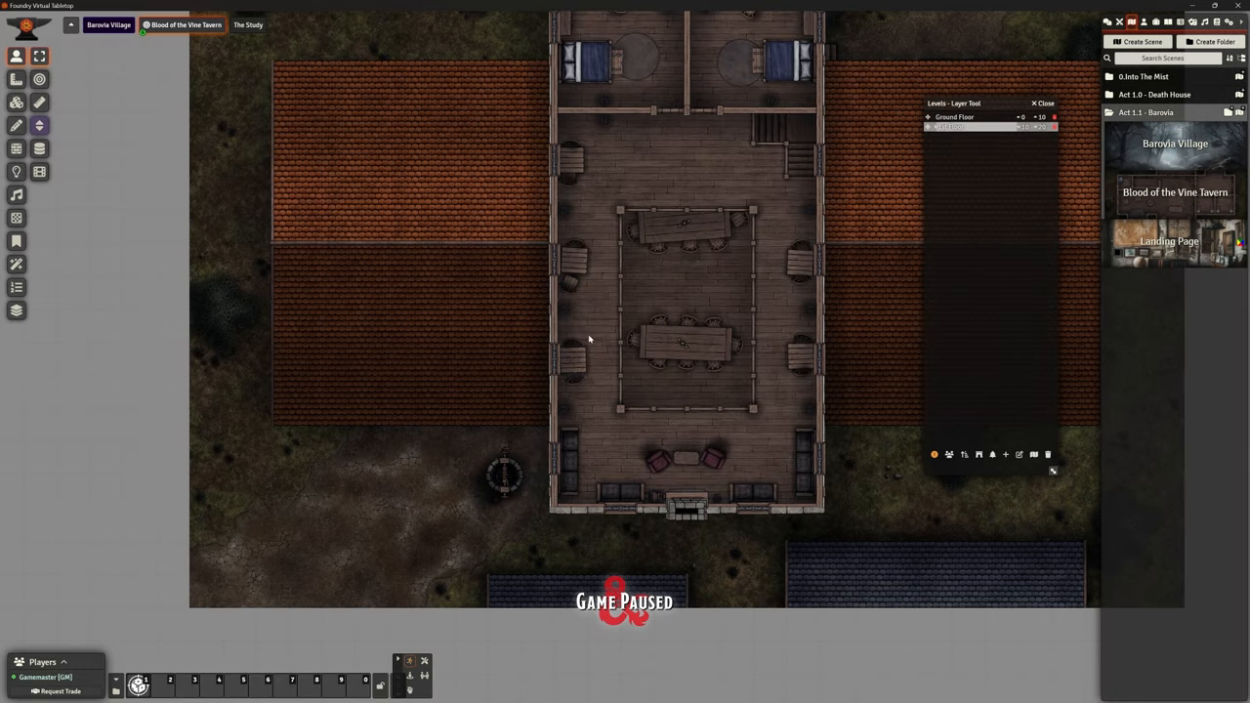
- Switch levels and move a token into the tavern's west common room to test roof hiding
click(976, 118)
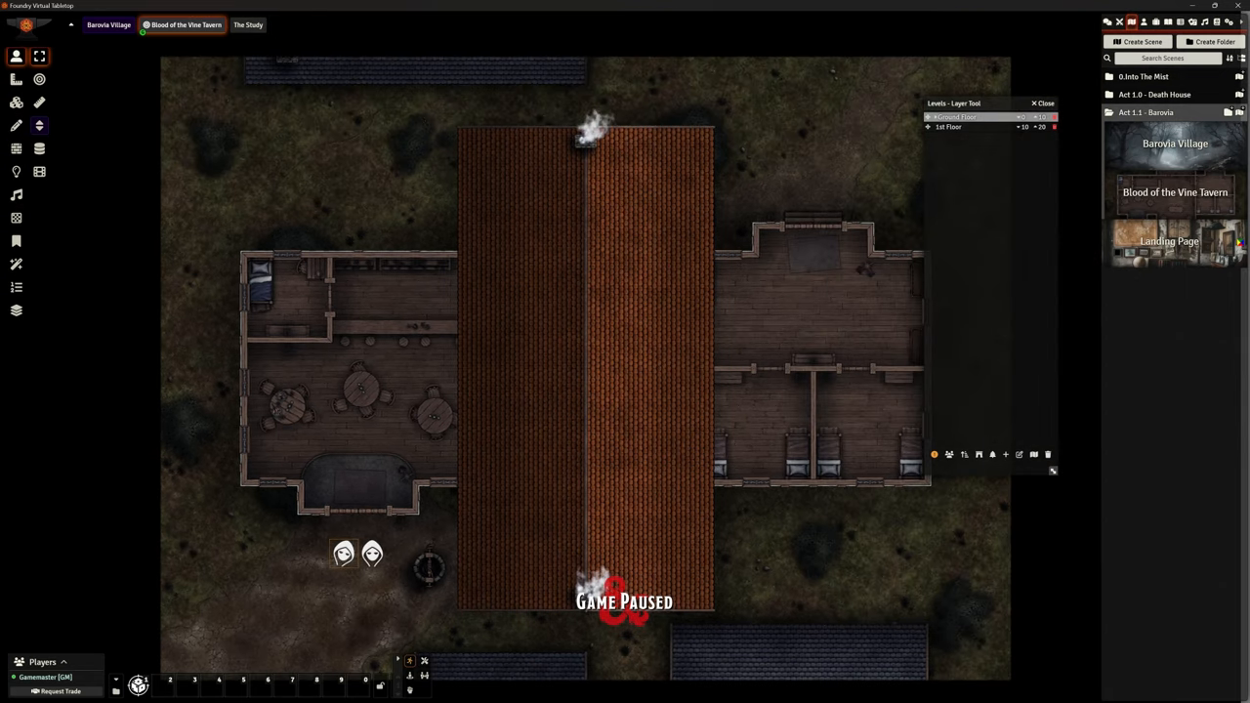
mouse_move(777, 166)
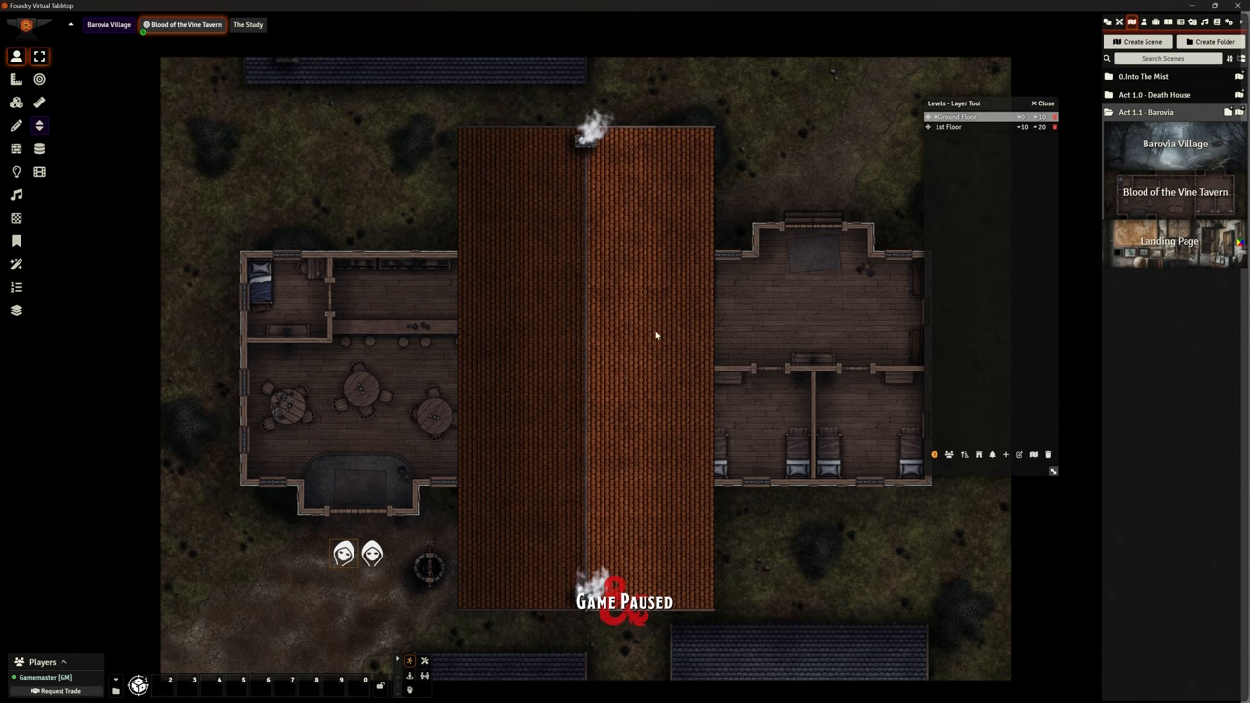
mouse_move(609, 340)
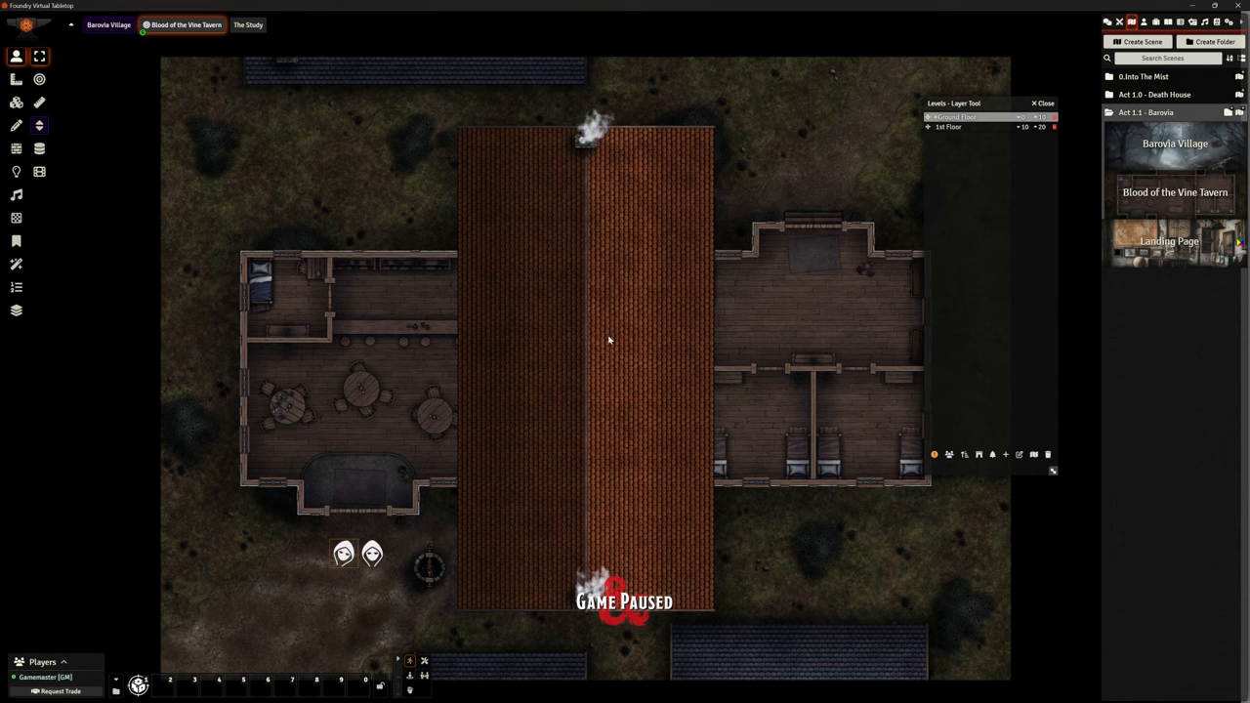
drag(344, 554, 373, 410)
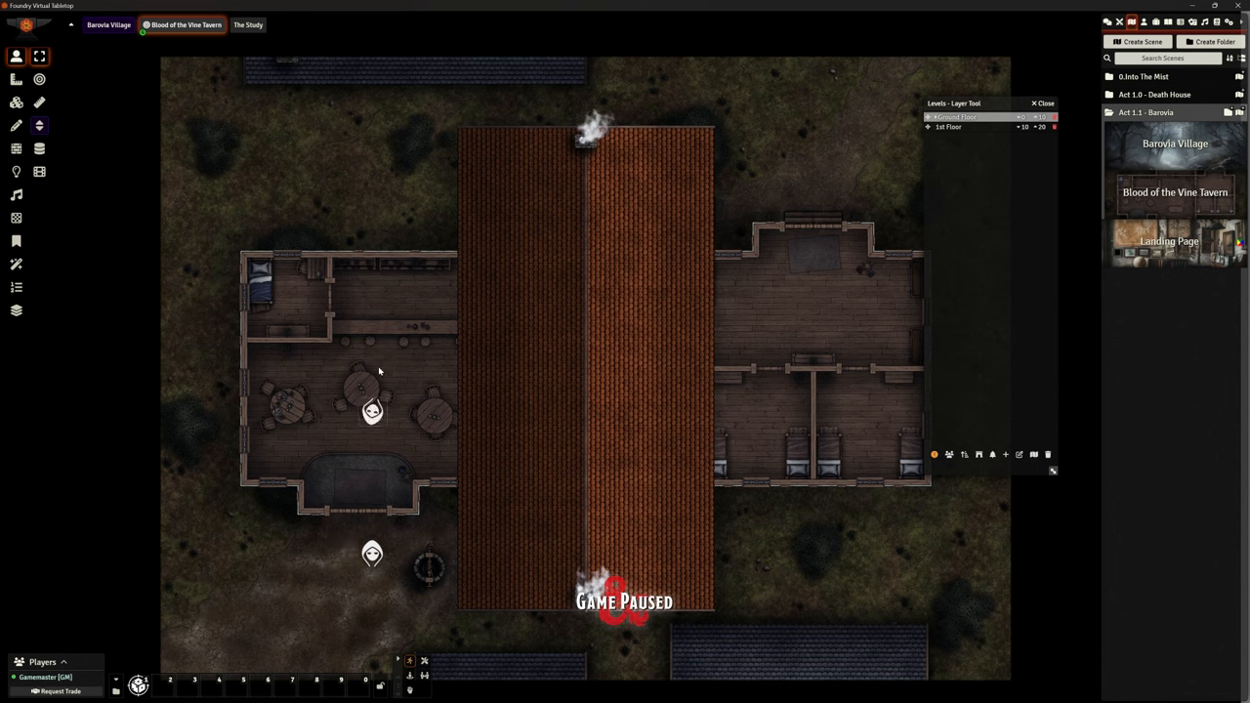